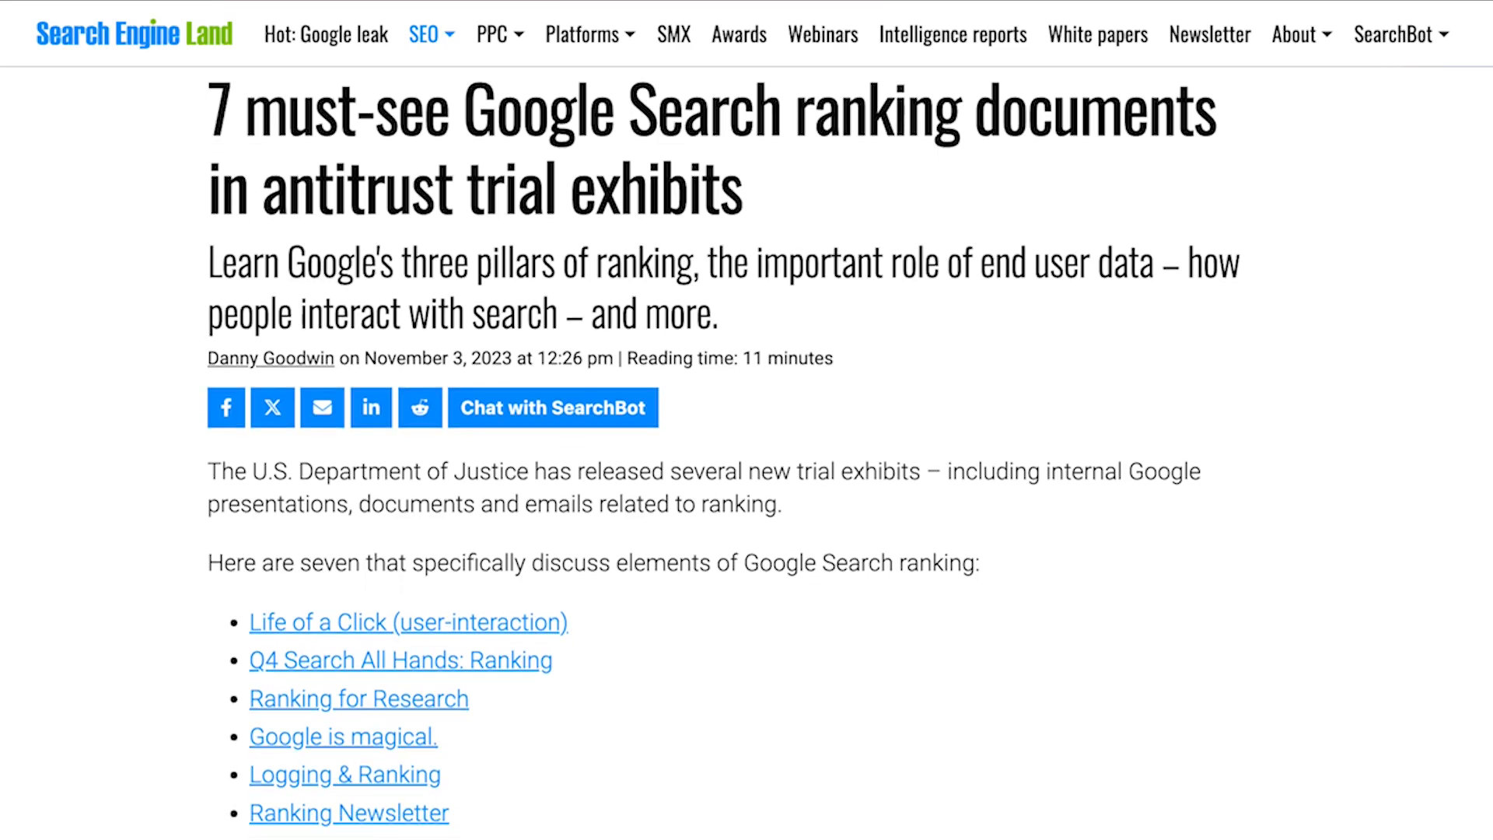
Review the post's search result preview in mobile and desktop views.
scroll(down, 3)
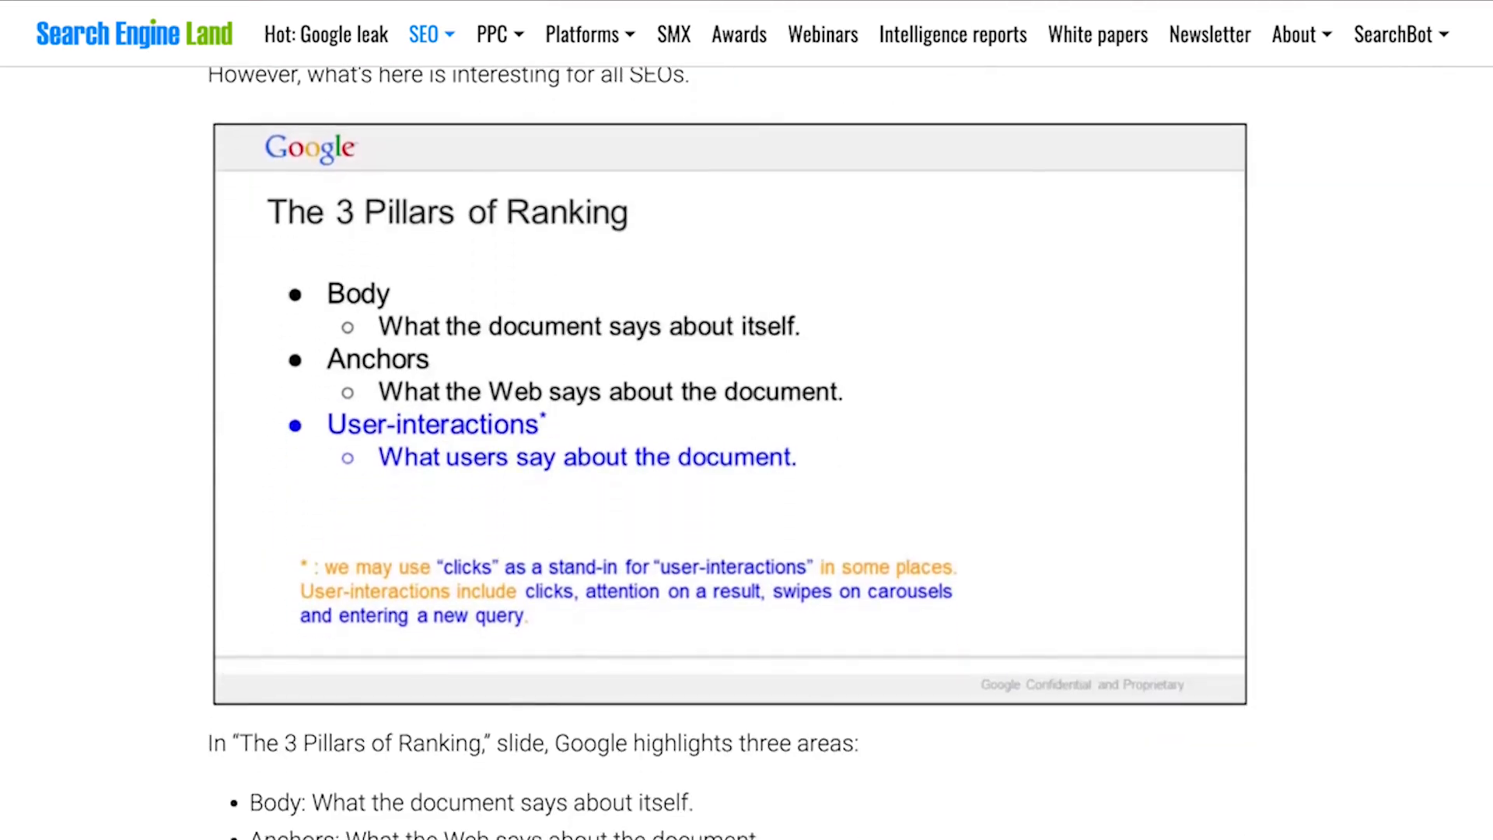
scroll(down, 3)
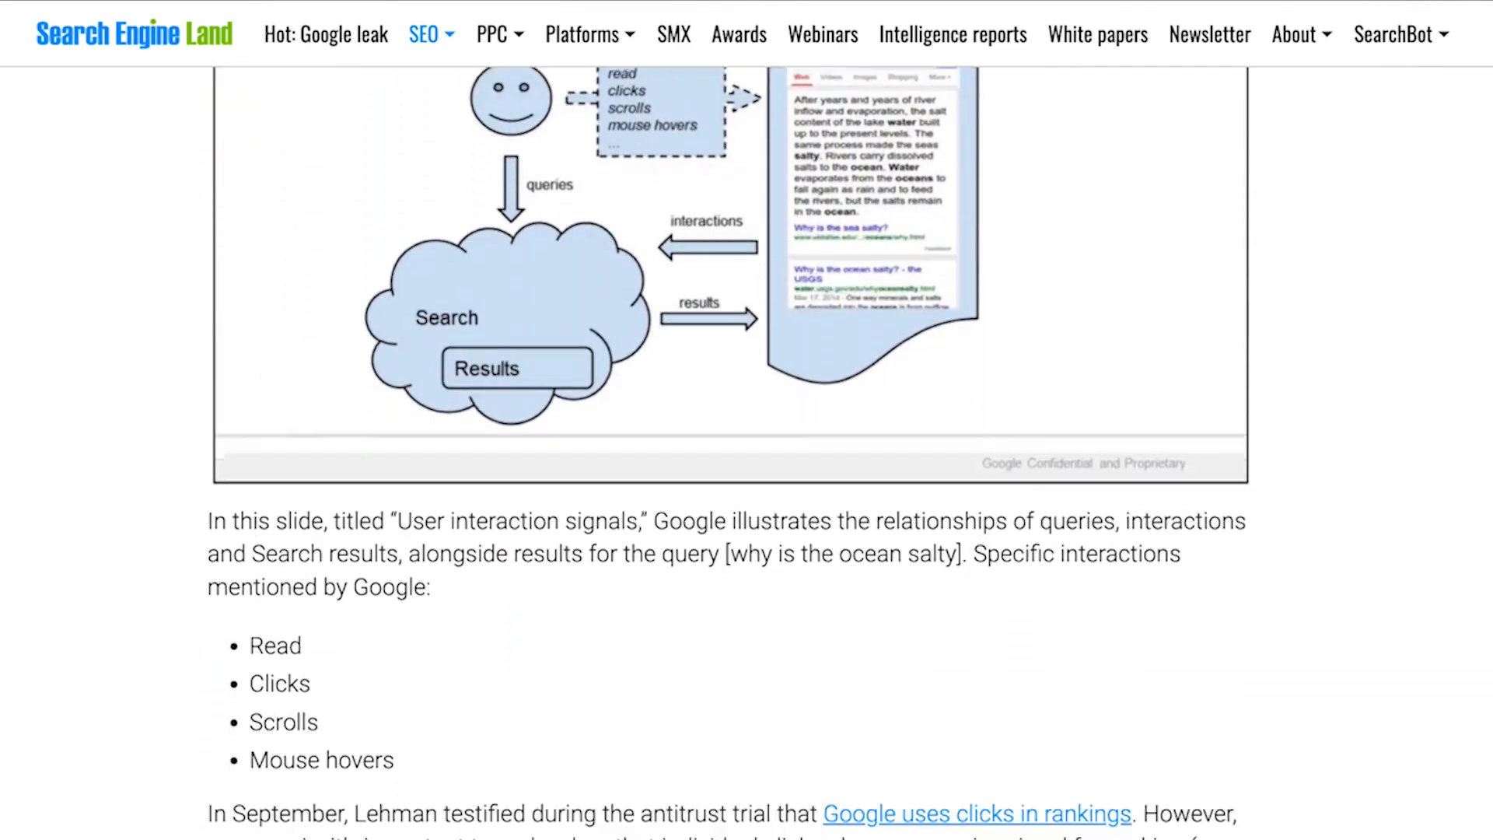
scroll(down, 3)
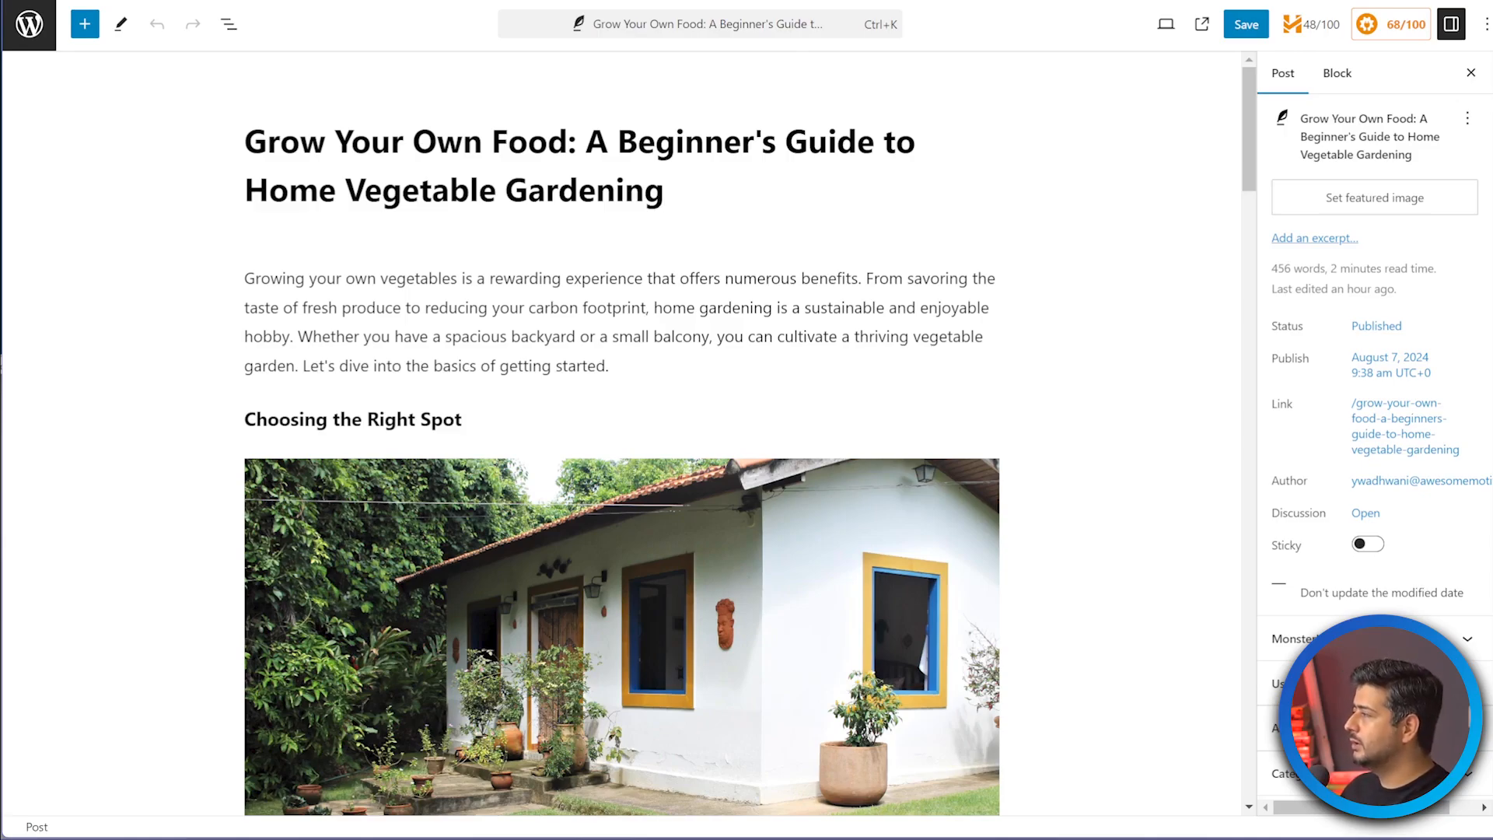
click(664, 189)
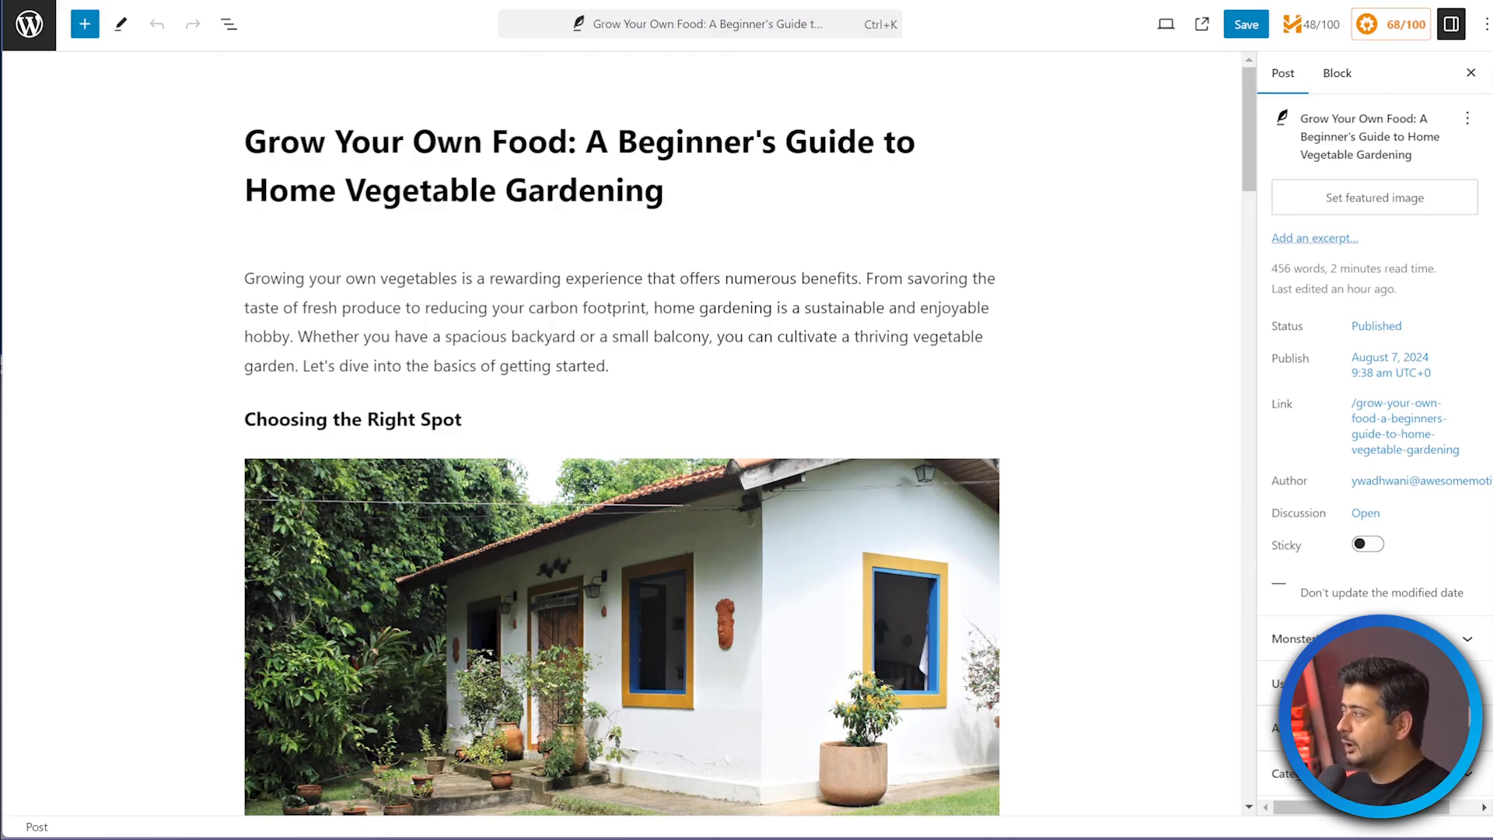
scroll(down, 3)
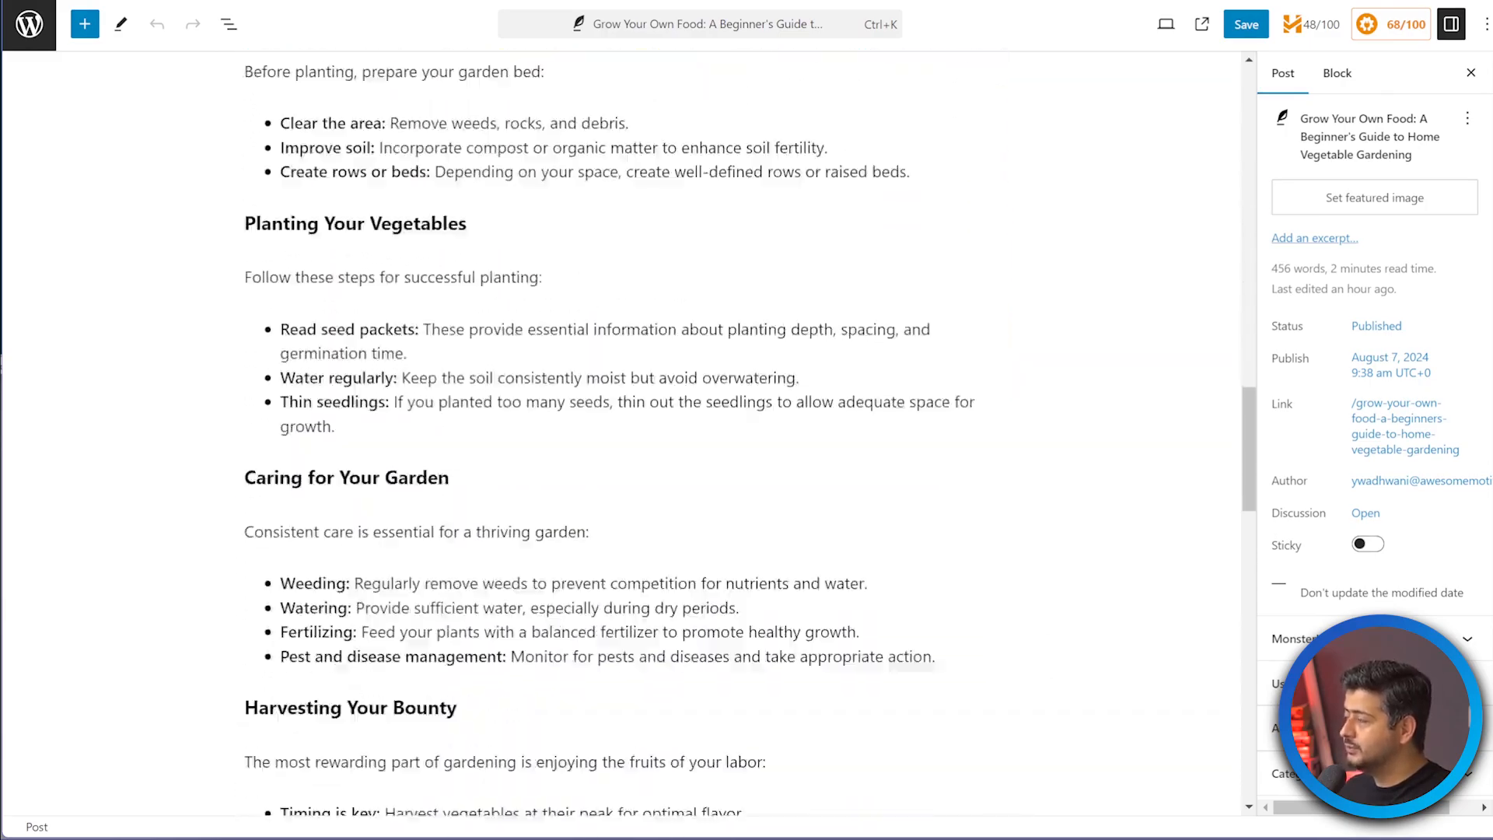
scroll(down, 3)
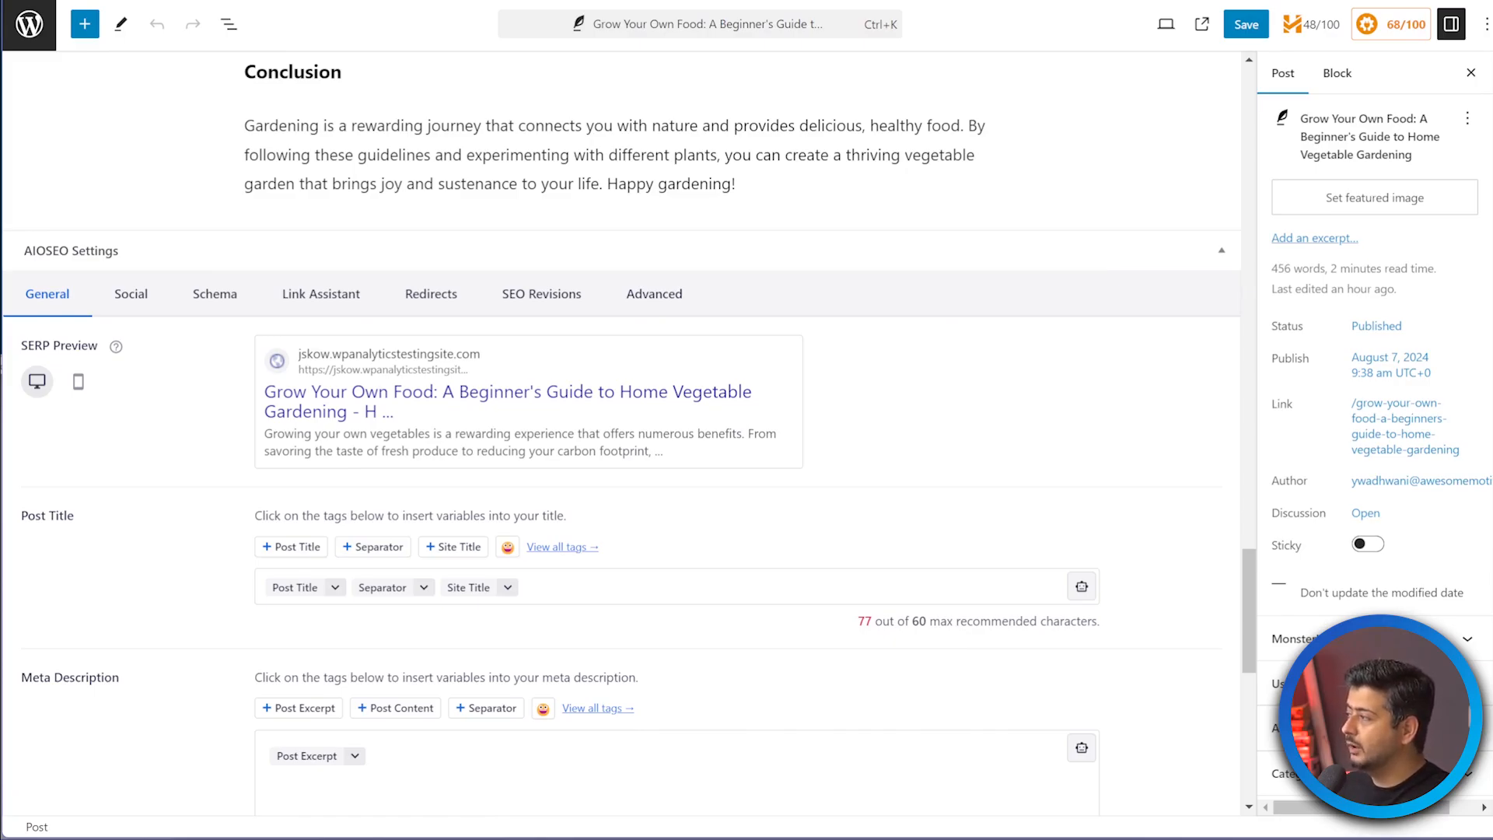
click(77, 381)
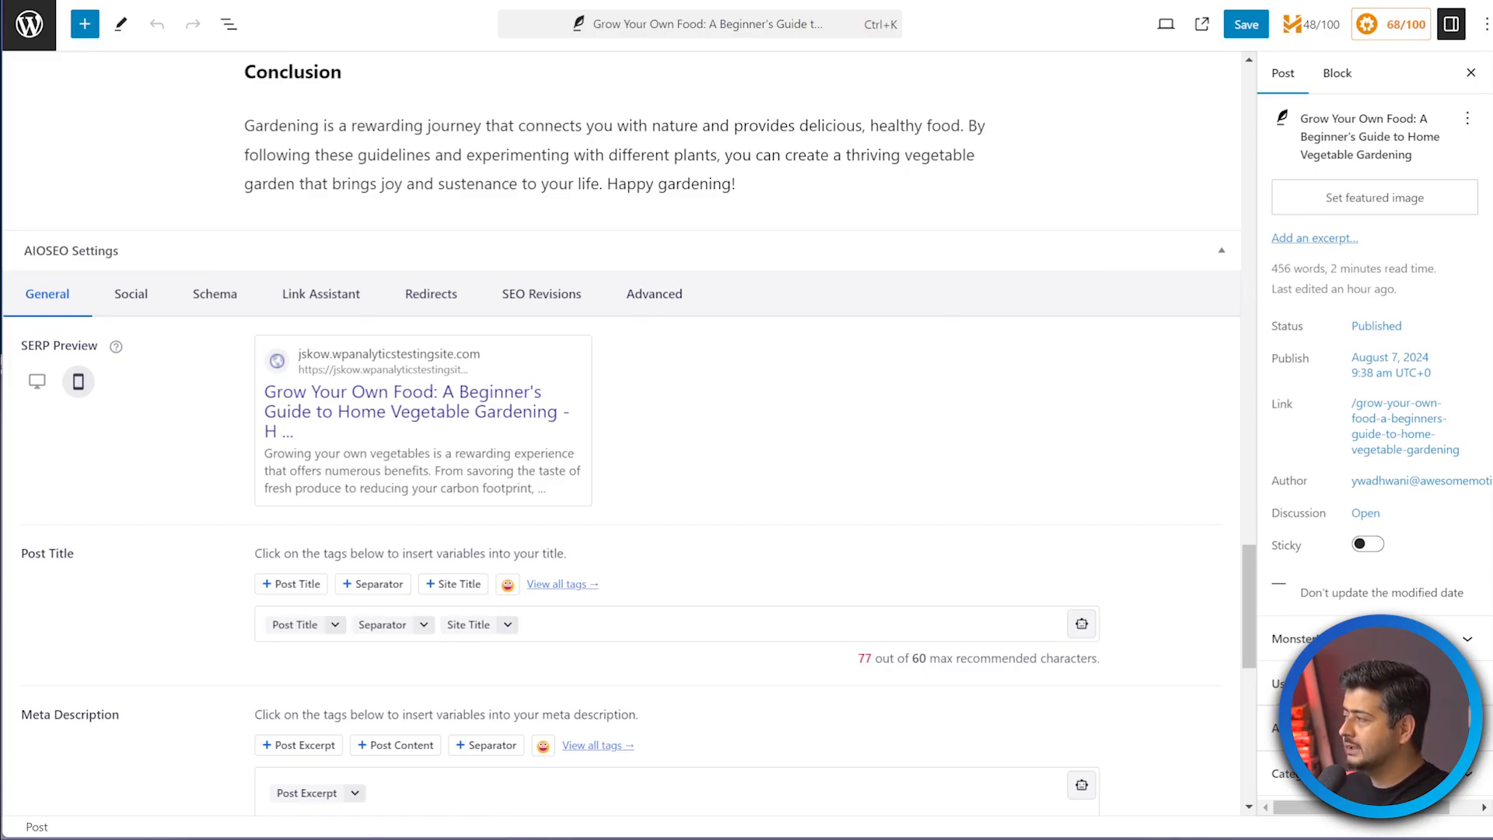
click(36, 381)
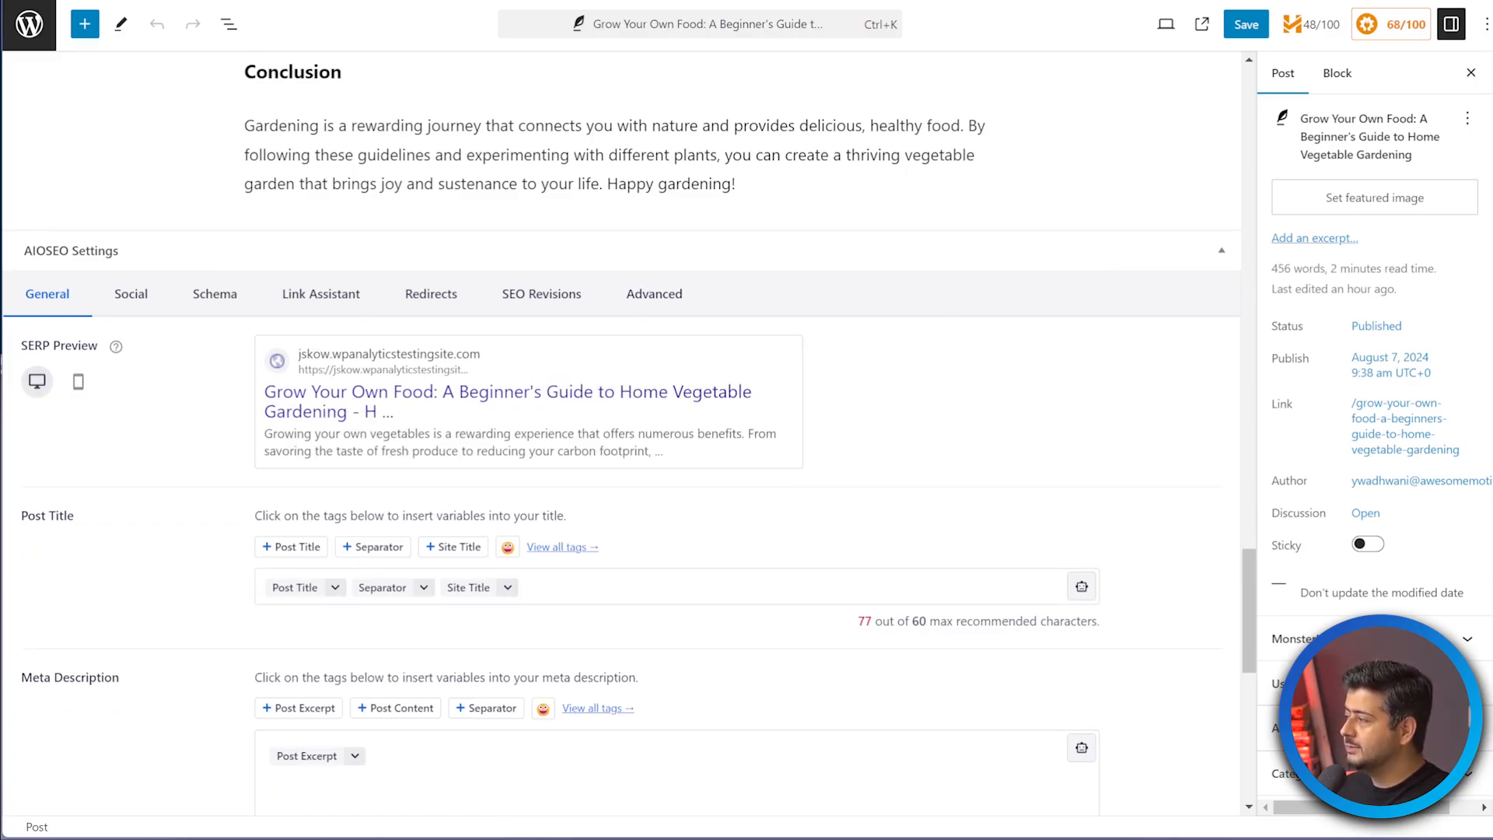
scroll(up, 3)
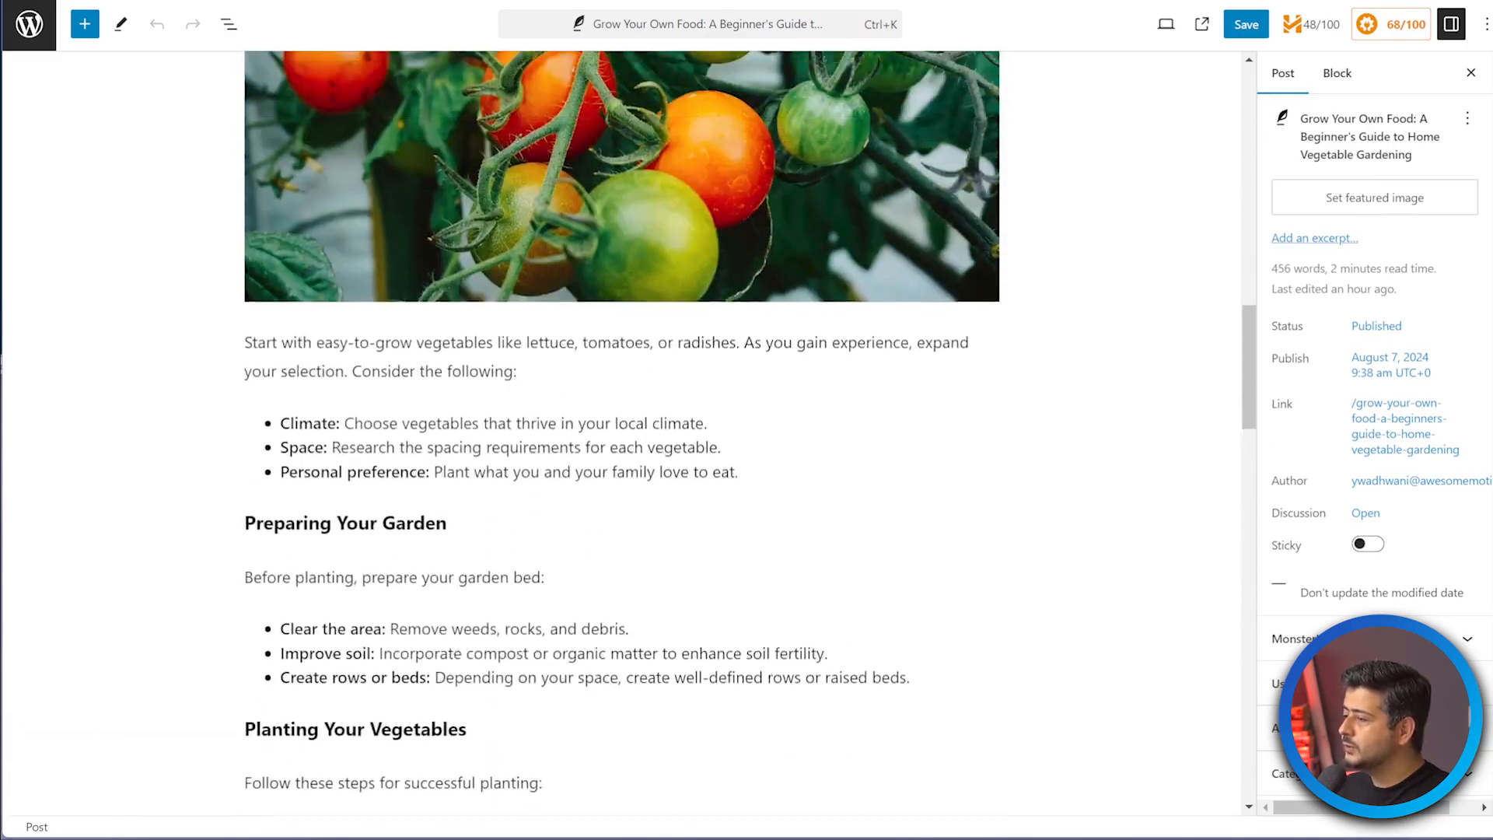
scroll(up, 3)
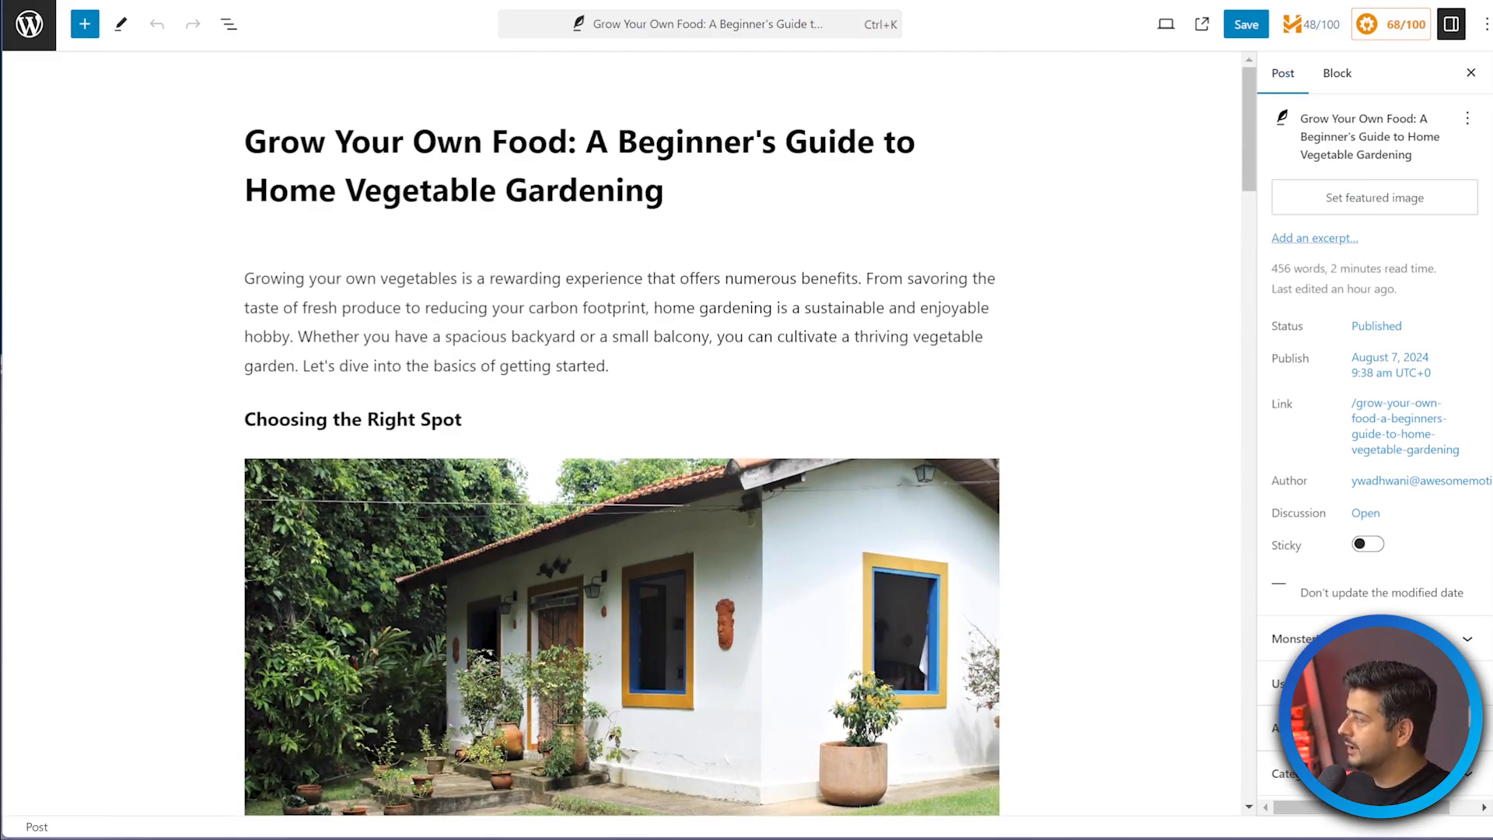
Retitle the post 'The Ultimate Guide to Home Vegetable Gardening' in the headline analyzer.
click(1310, 24)
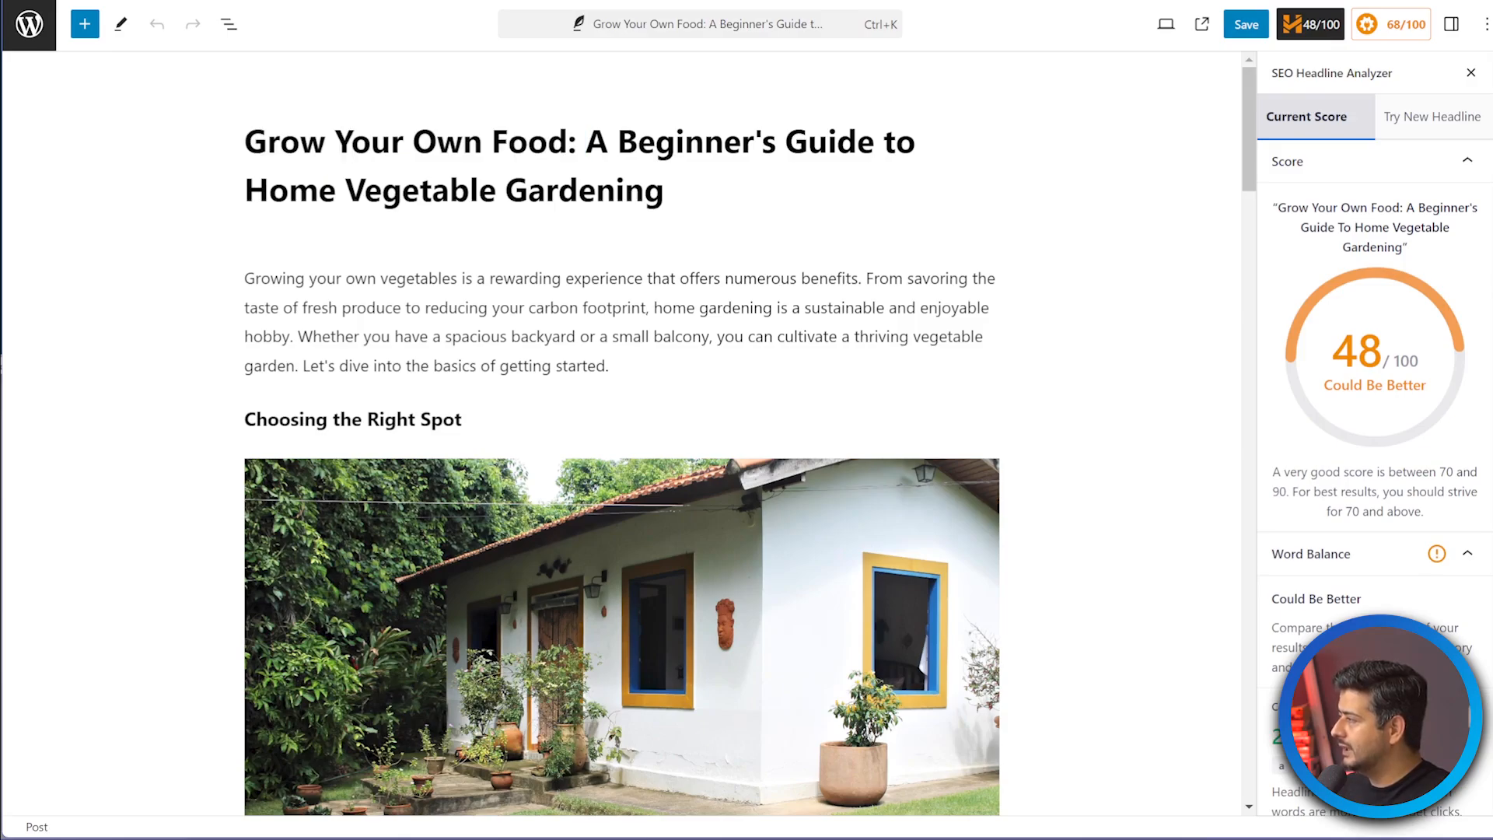
double_click(467, 141)
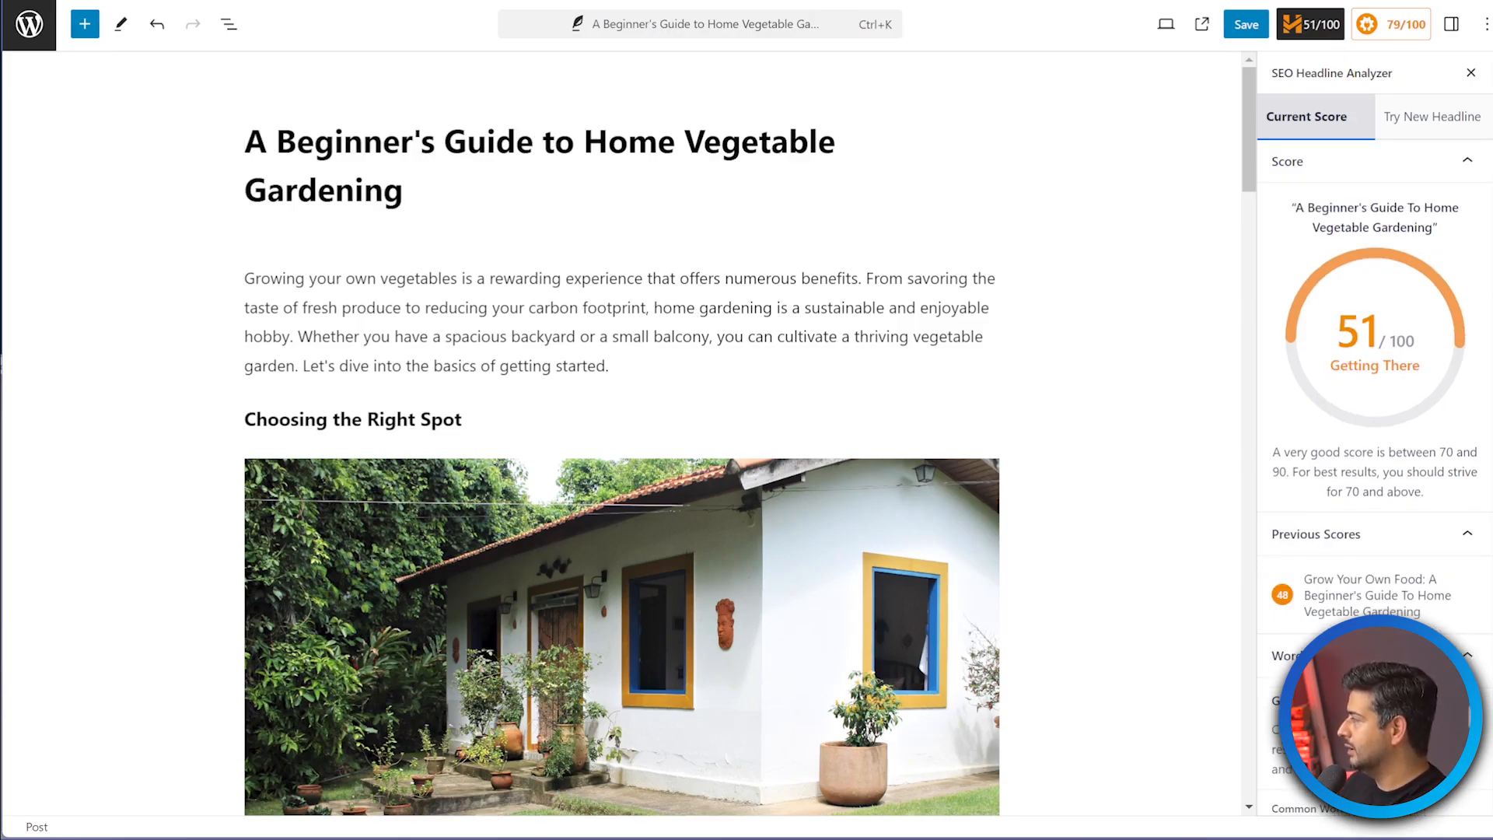
click(404, 190)
text(Perfect)
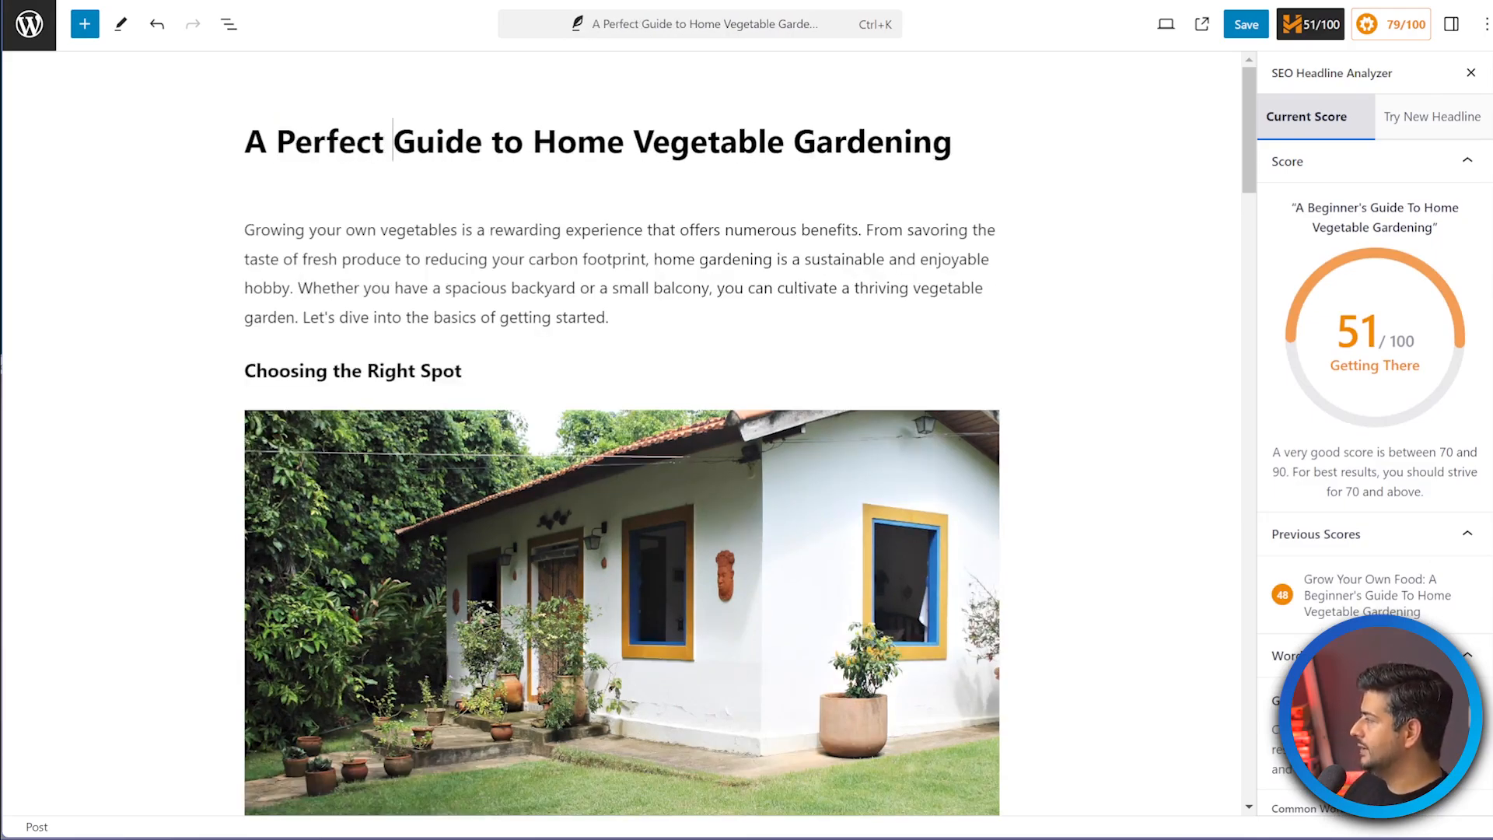
text(Ultimate)
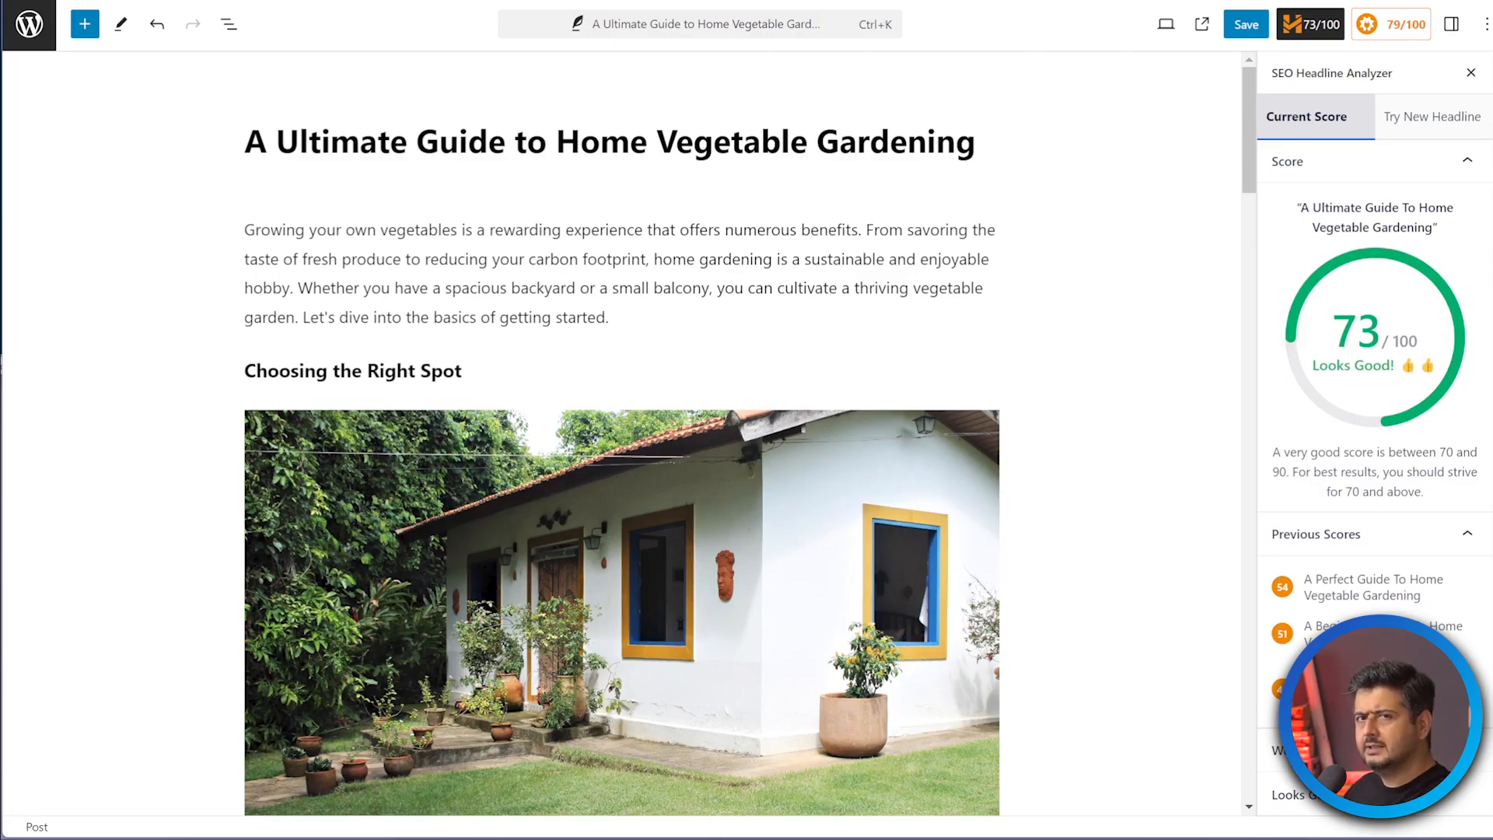
scroll(down, 3)
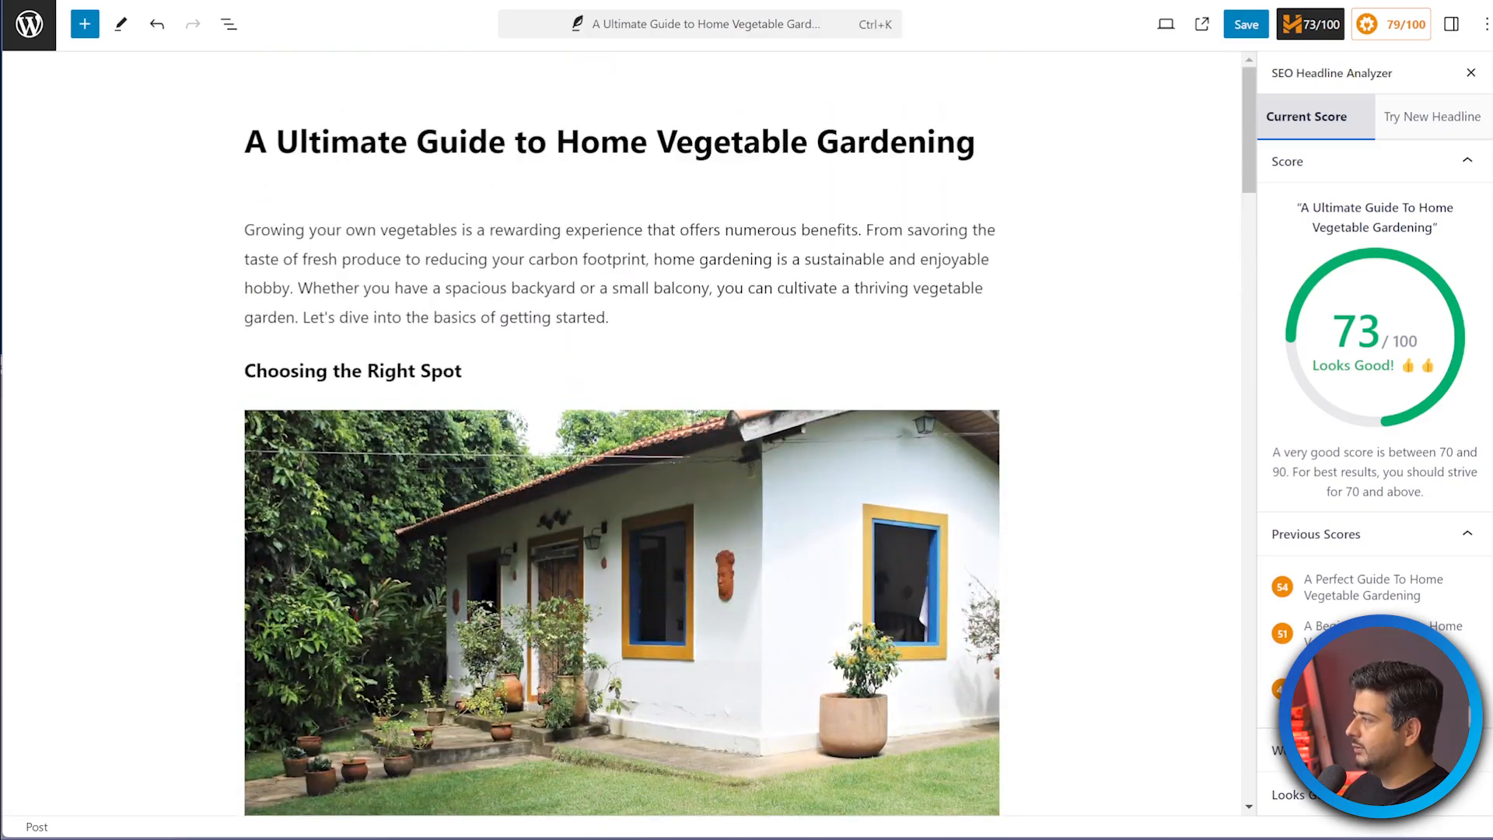
key(Backspace)
text(The)
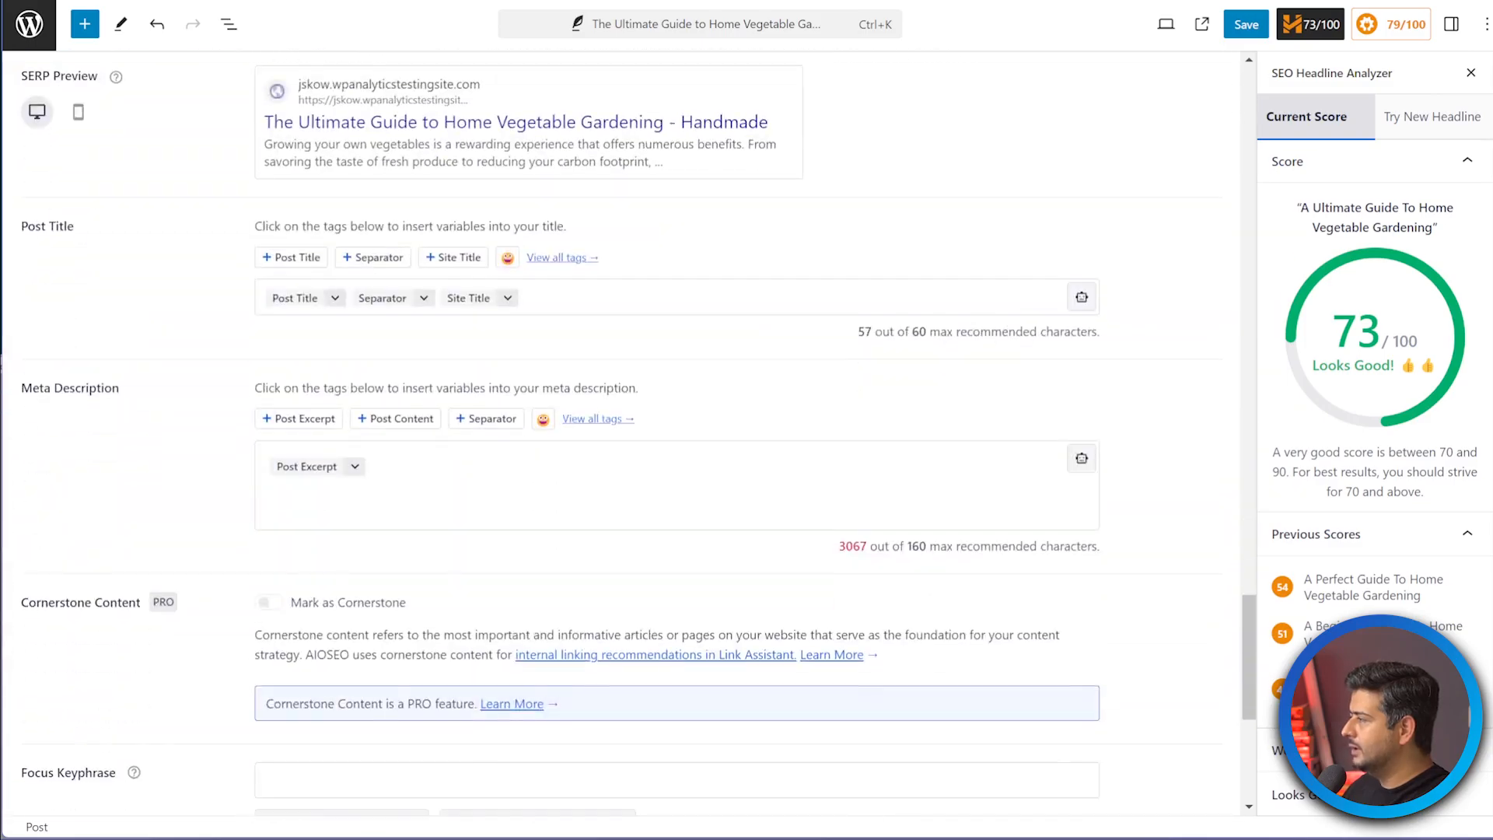
scroll(up, 3)
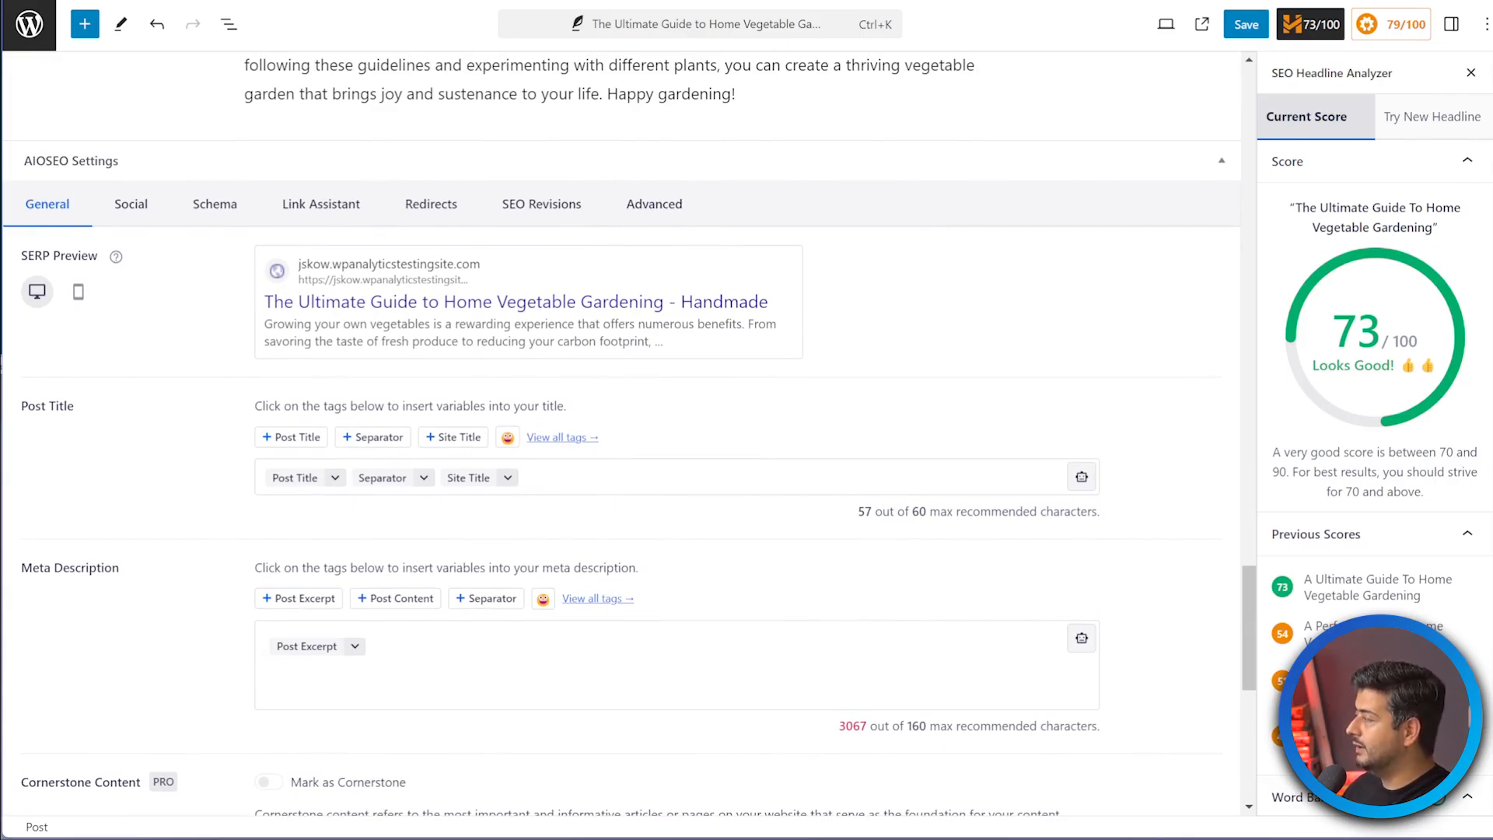
scroll(down, 3)
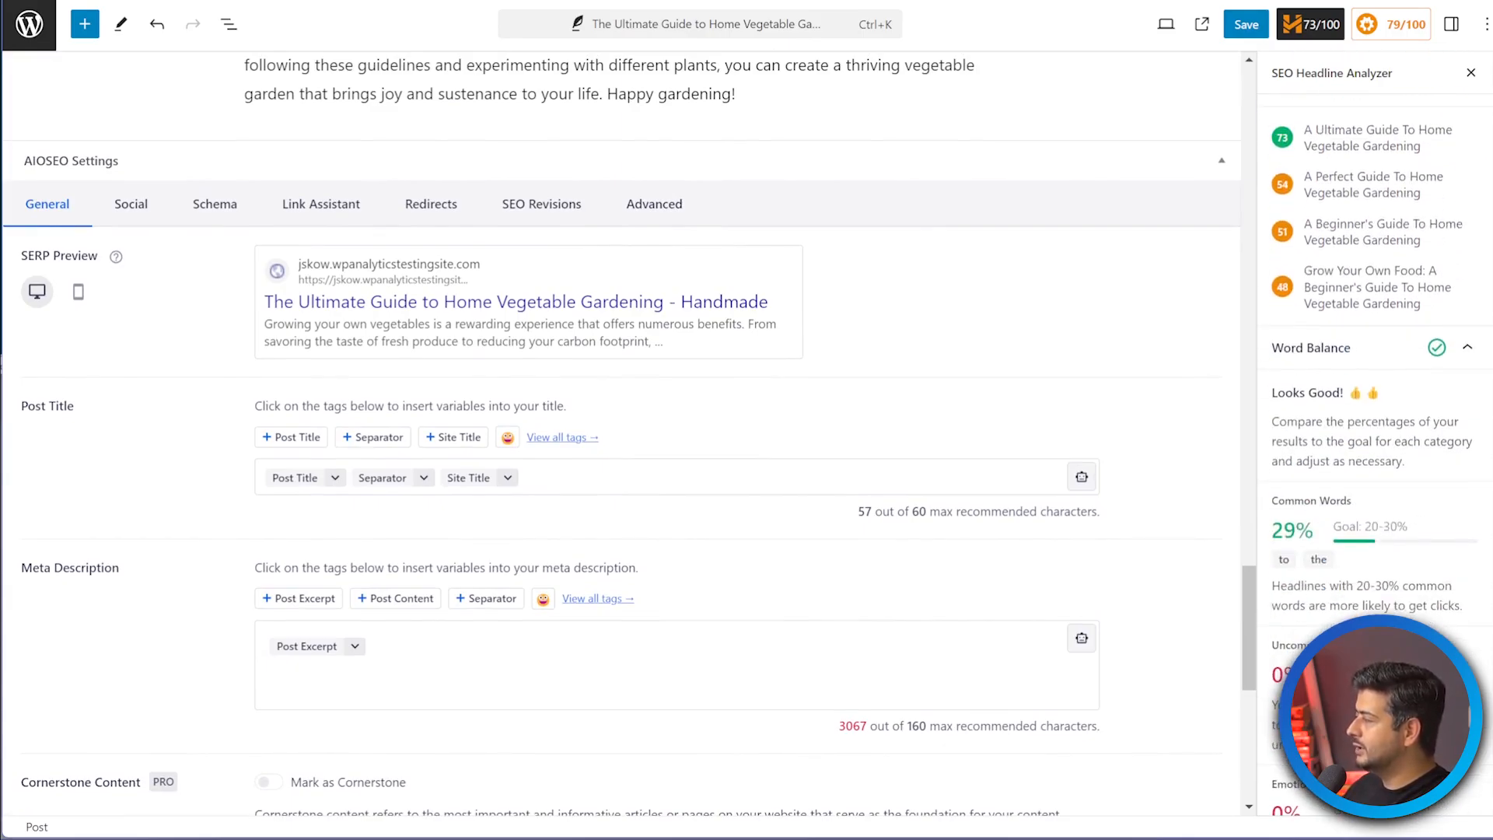
scroll(up, 3)
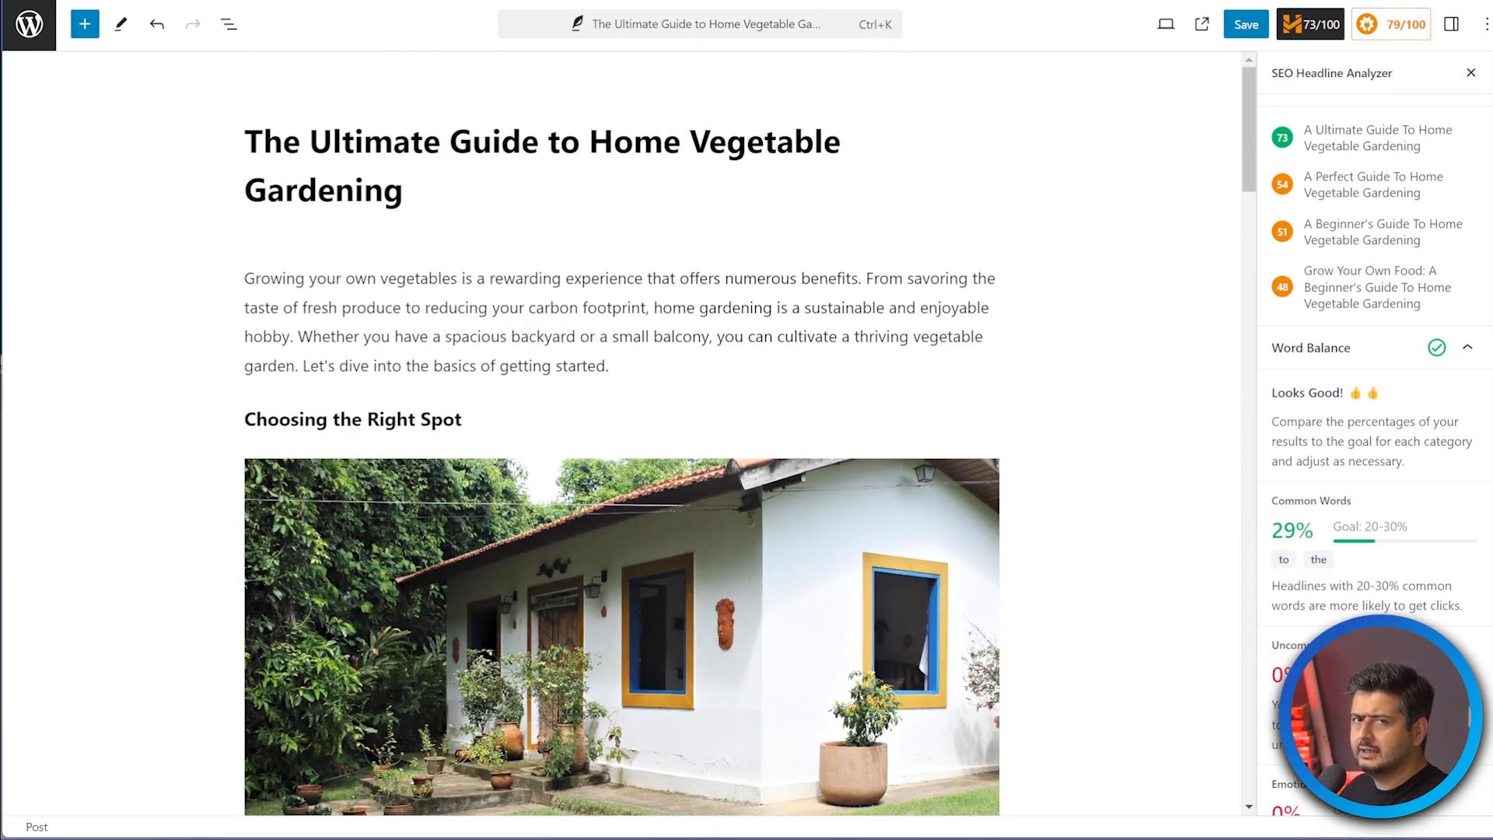
scroll(down, 3)
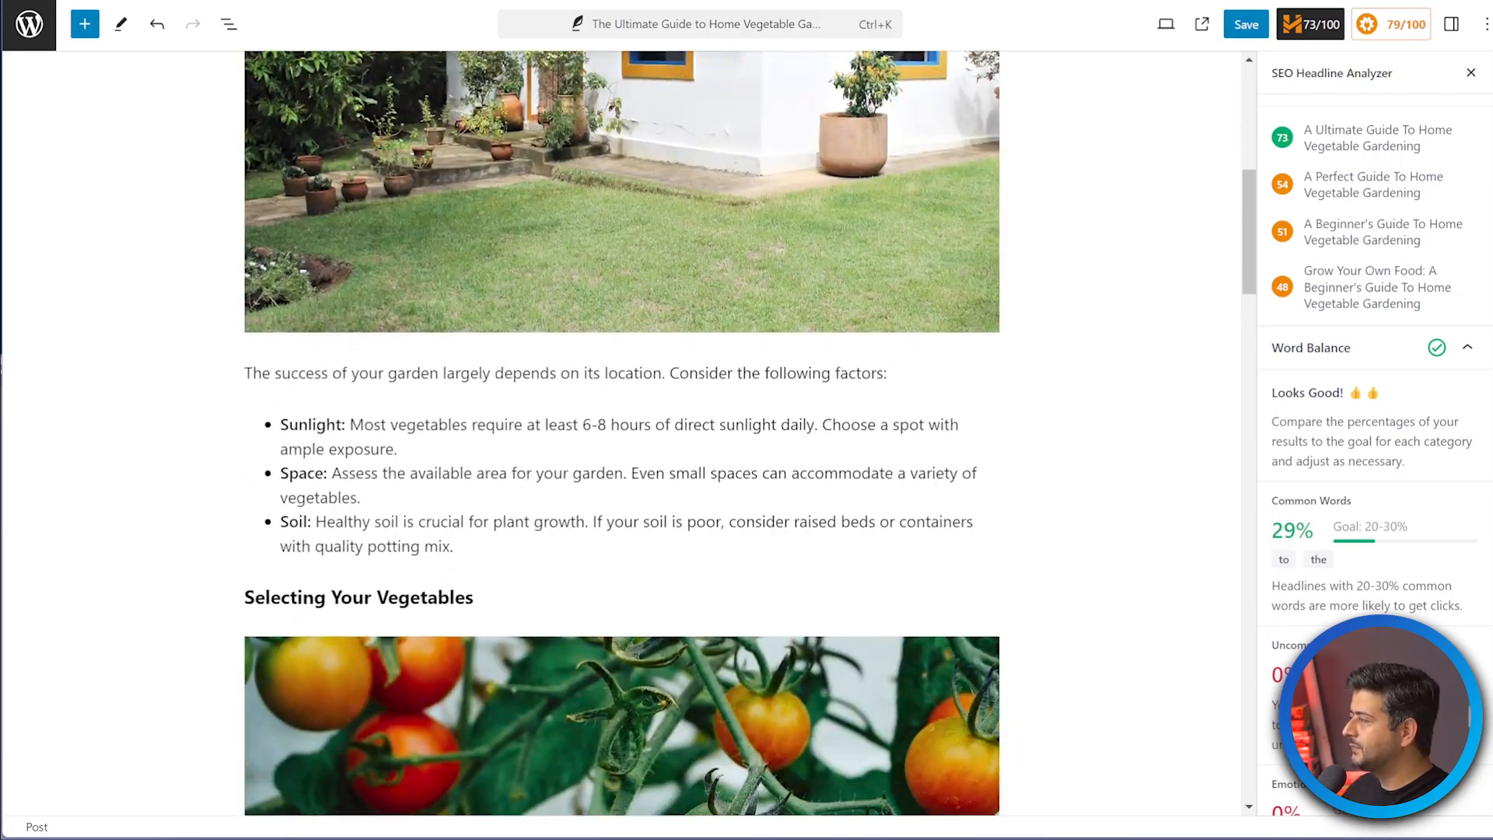
scroll(down, 3)
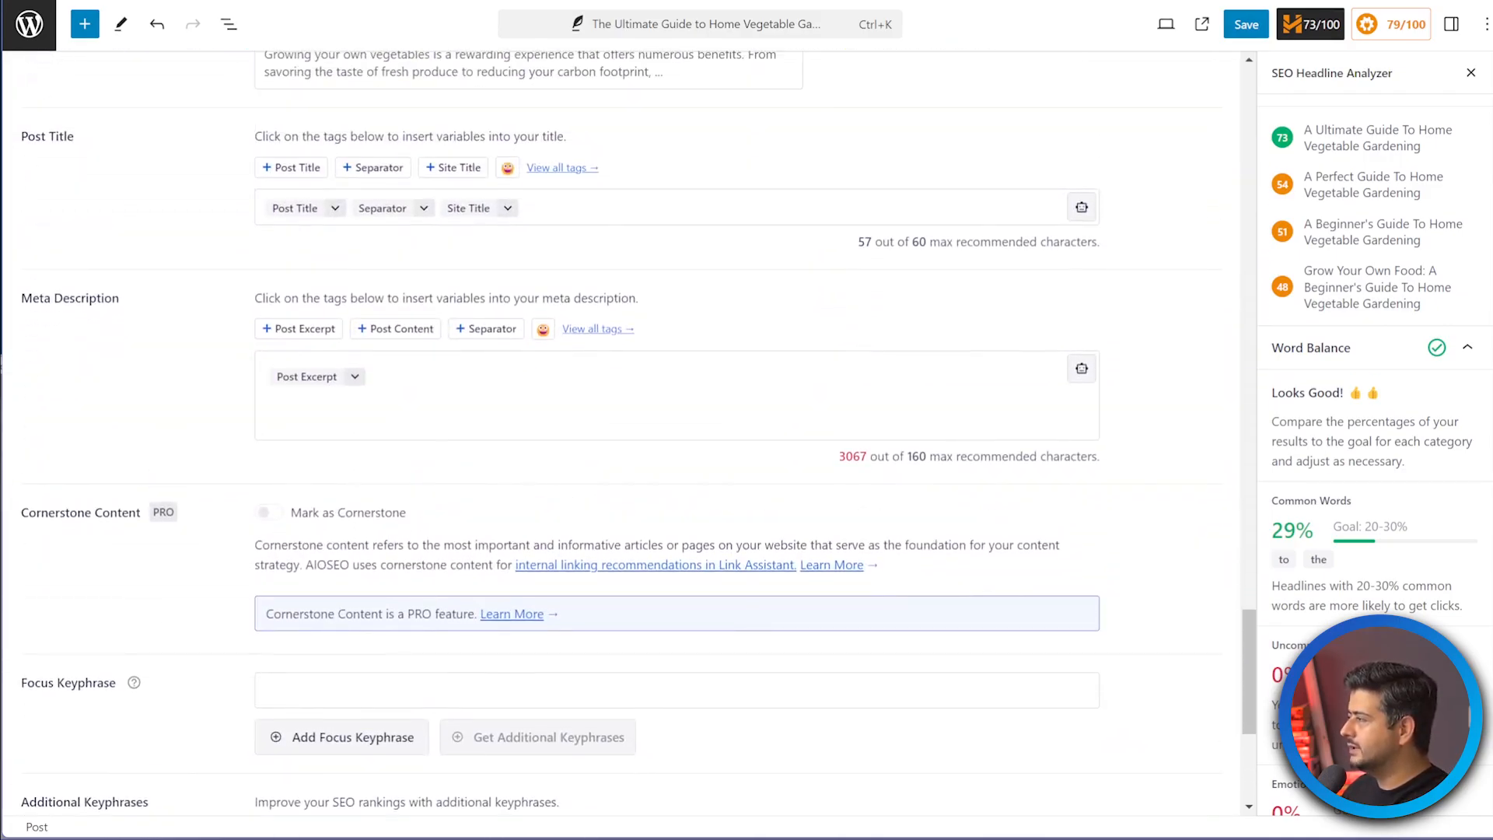
scroll(up, 3)
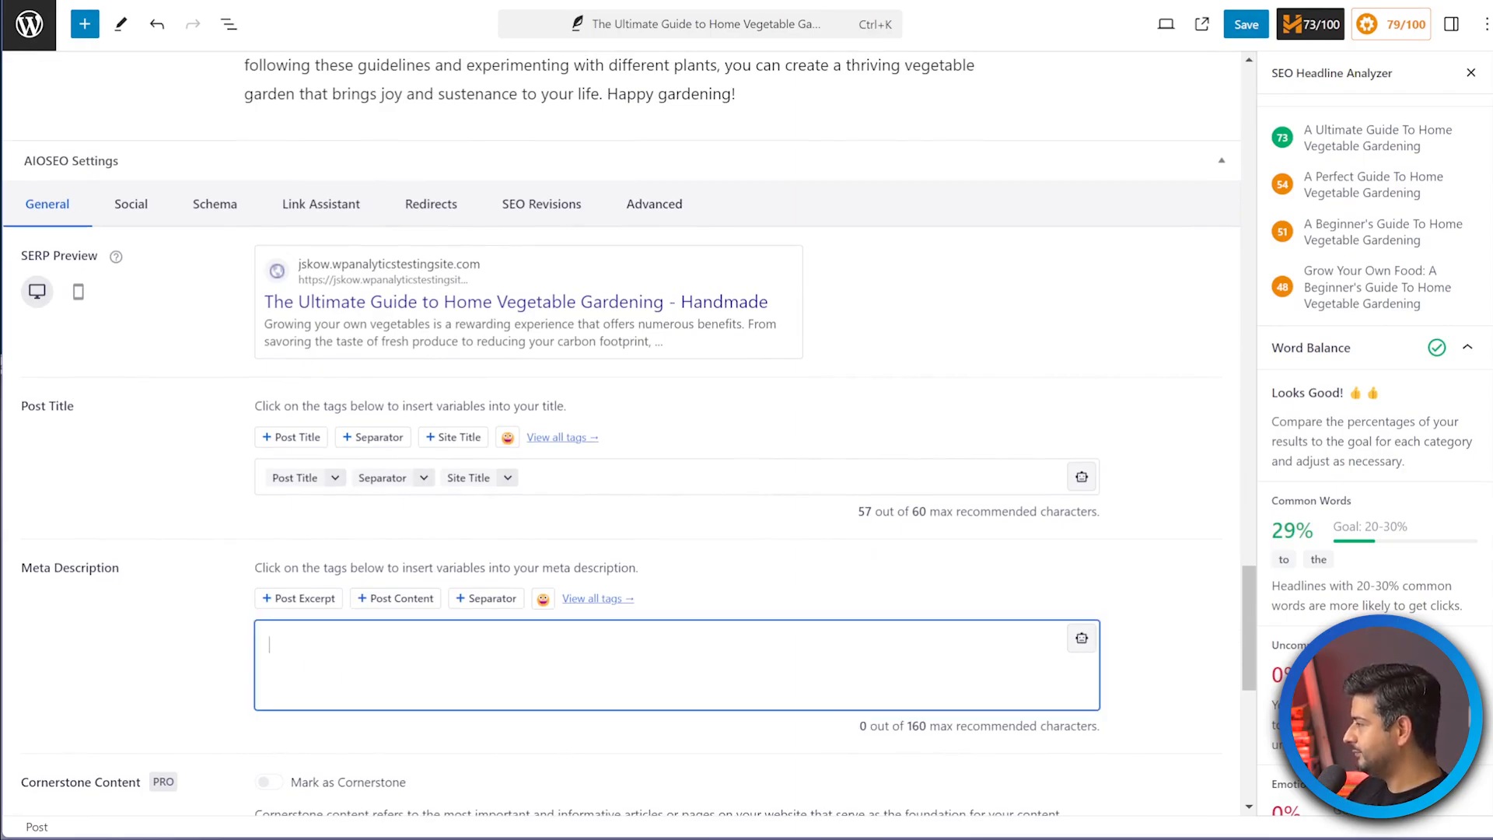
Write a meta description starting 'If you're looking to grow fruits, vegetables, or herbs in your home garden'.
text(If you're looking to grow fruits, v)
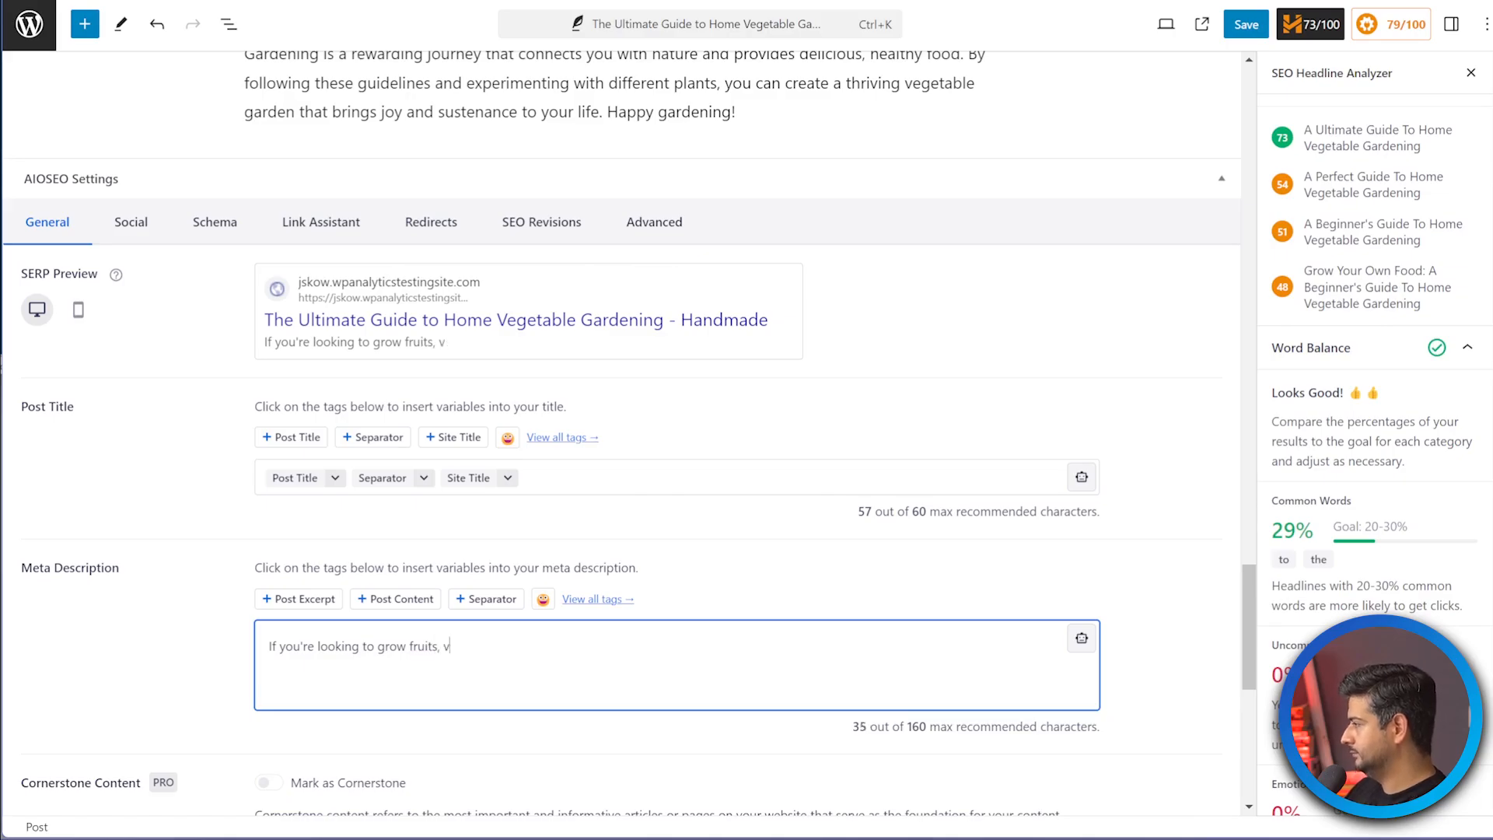
text(egetables, or herbs in your home garden, this is the perfect guide for you. It covers everything from soil to maintenance.)
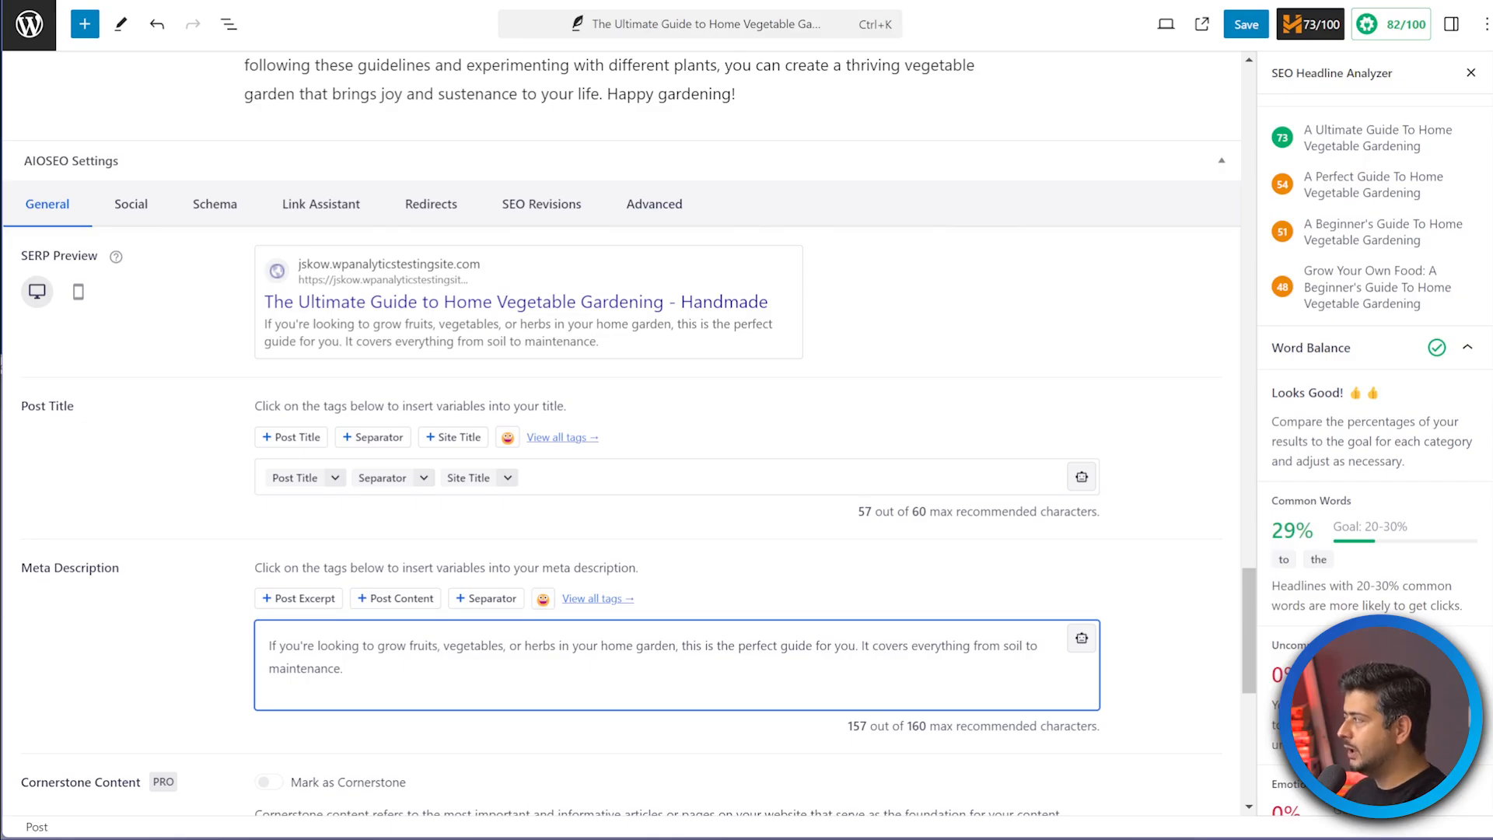
scroll(up, 3)
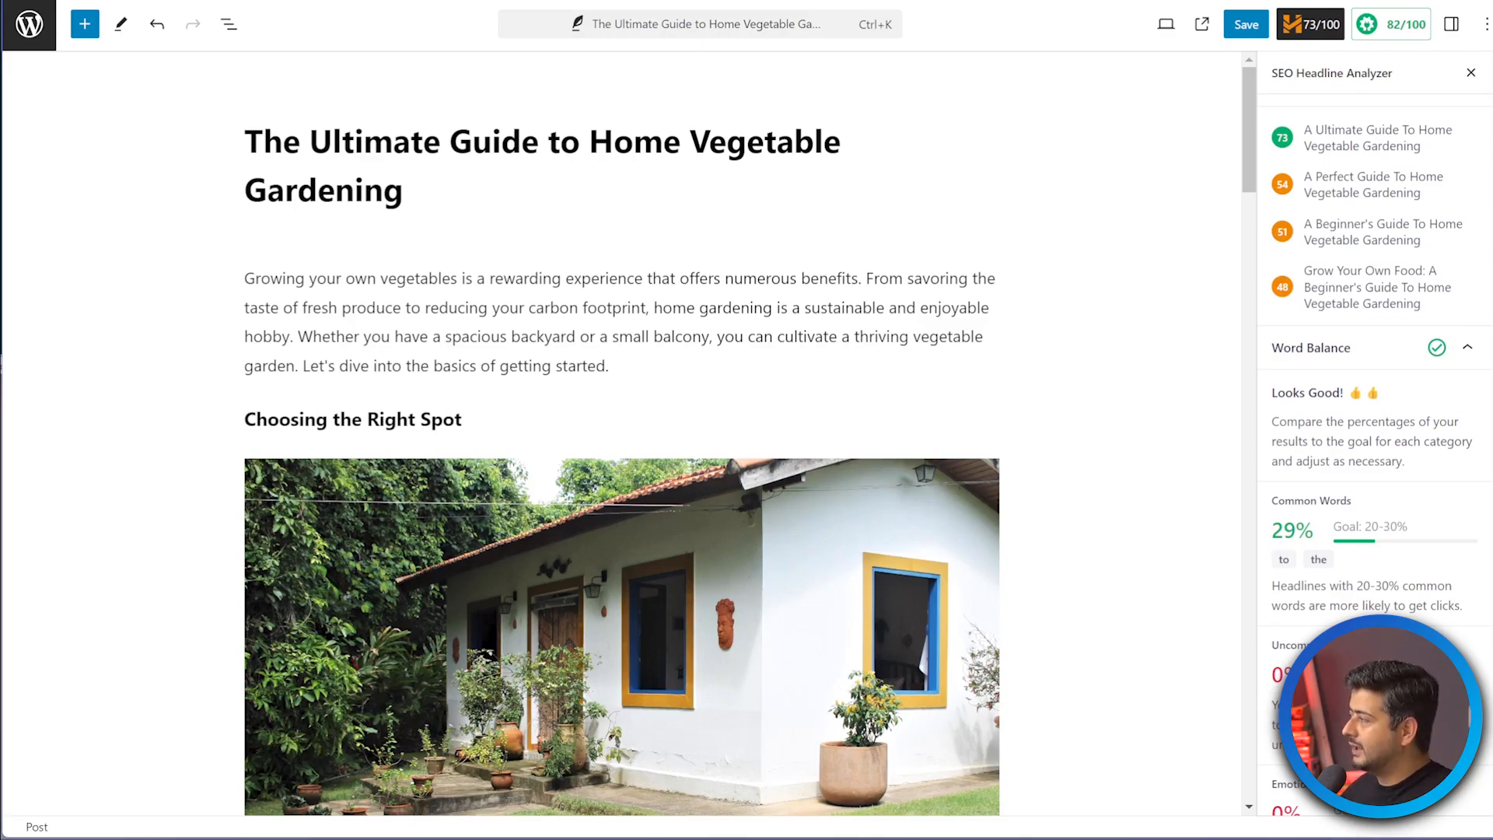
click(429, 322)
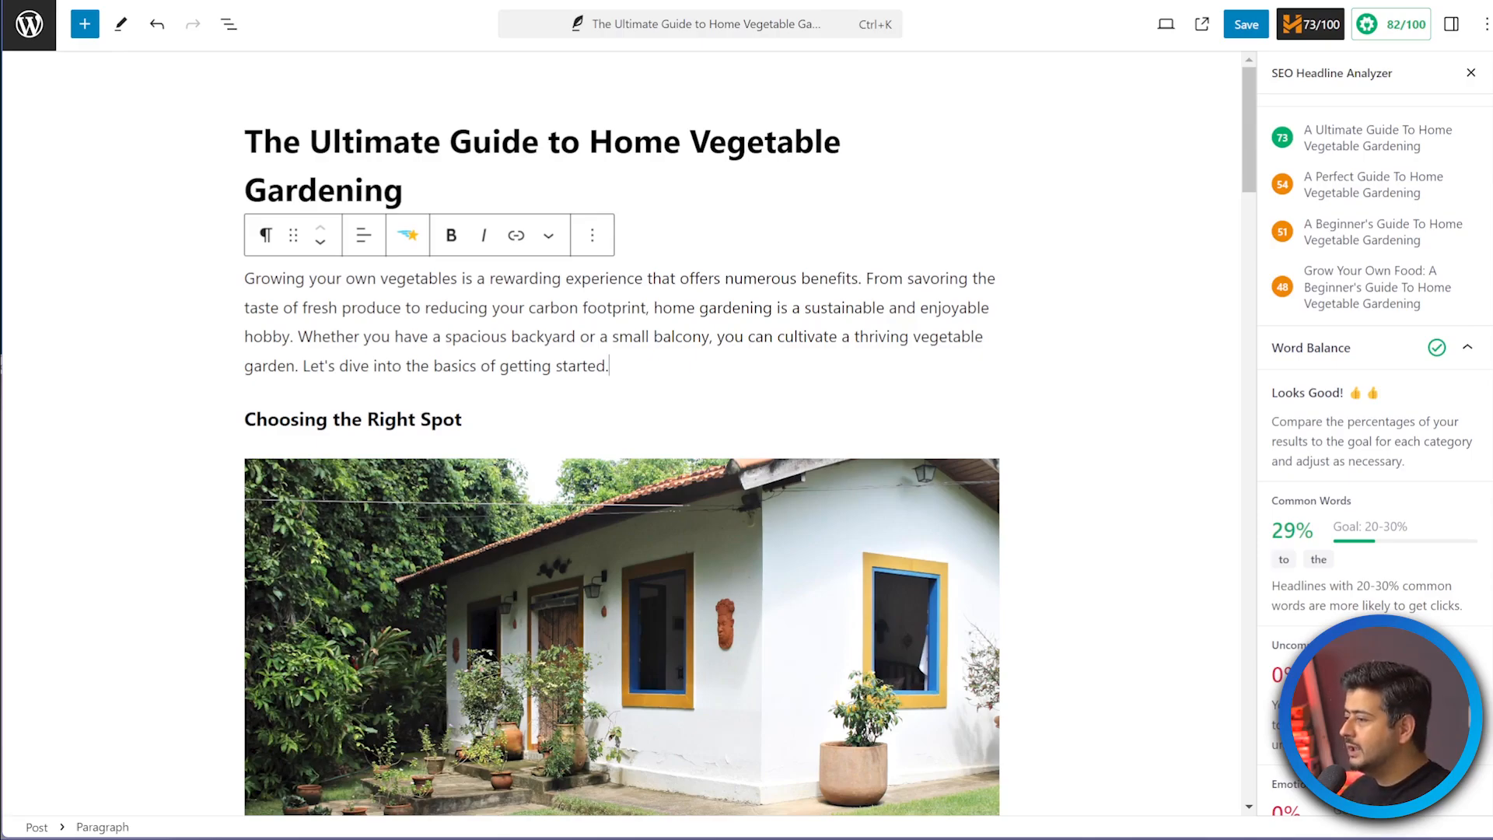
scroll(down, 3)
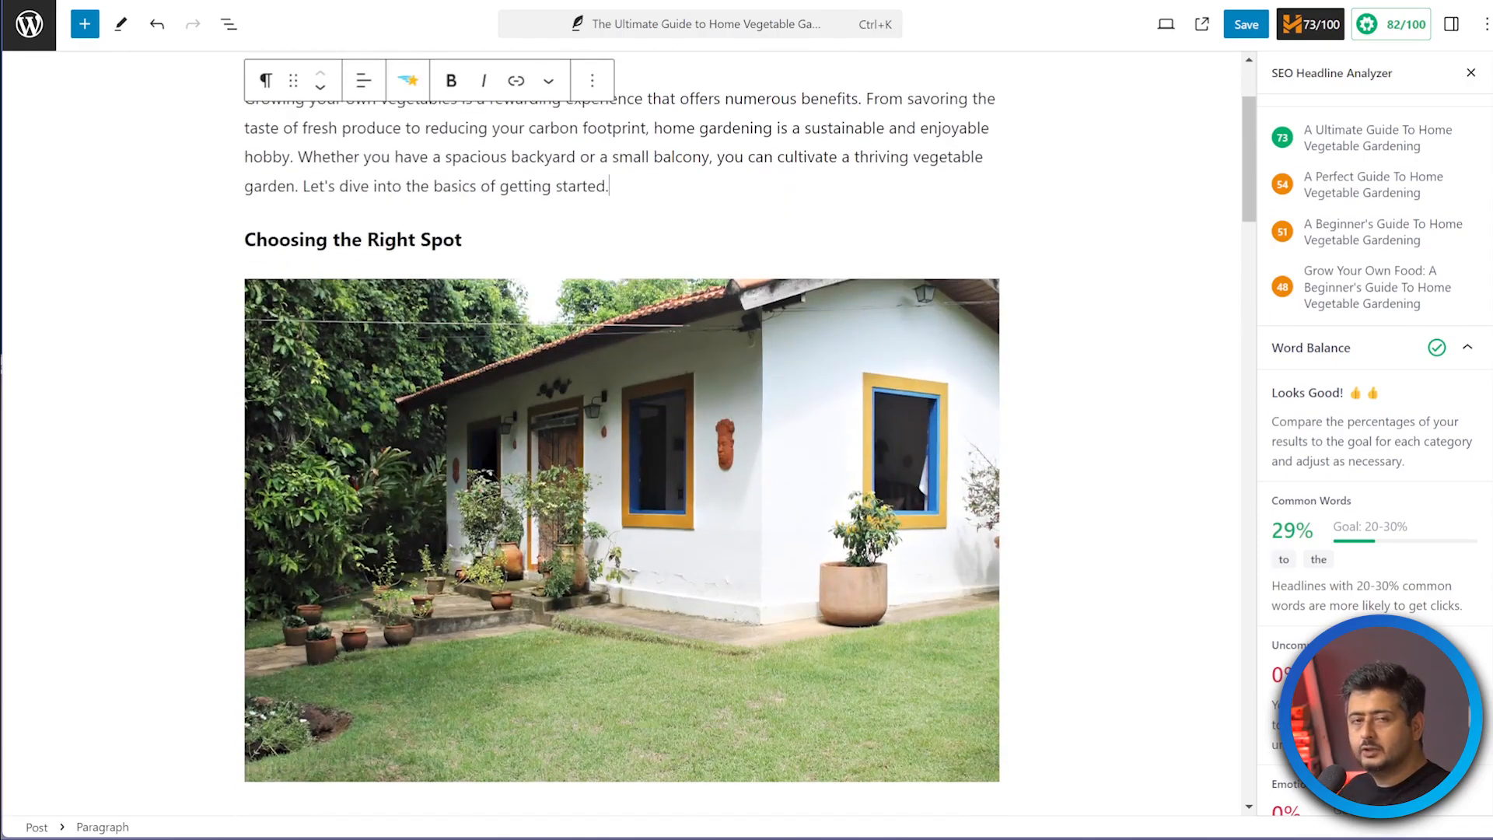
scroll(down, 3)
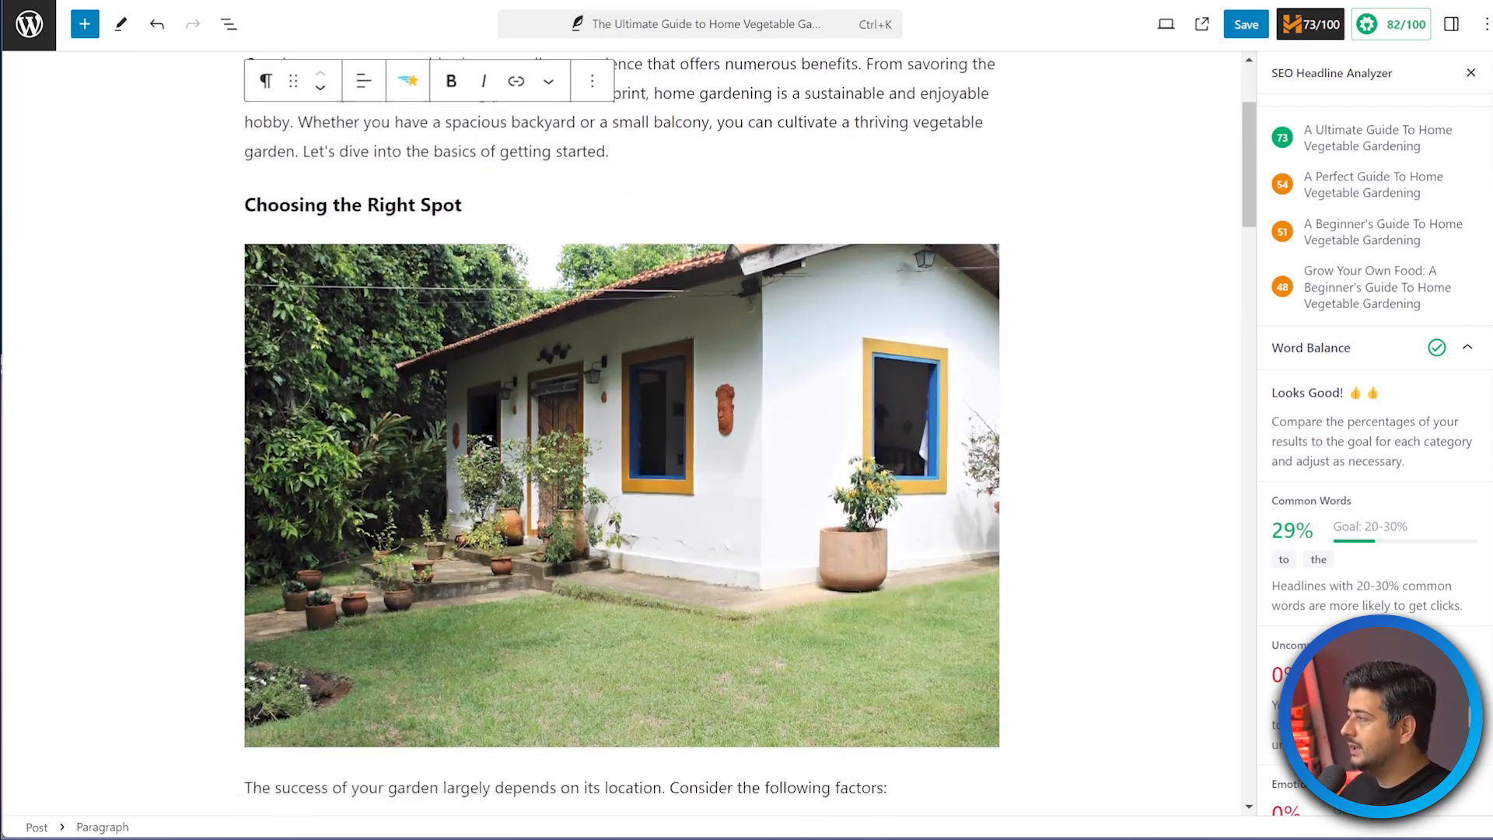
scroll(down, 3)
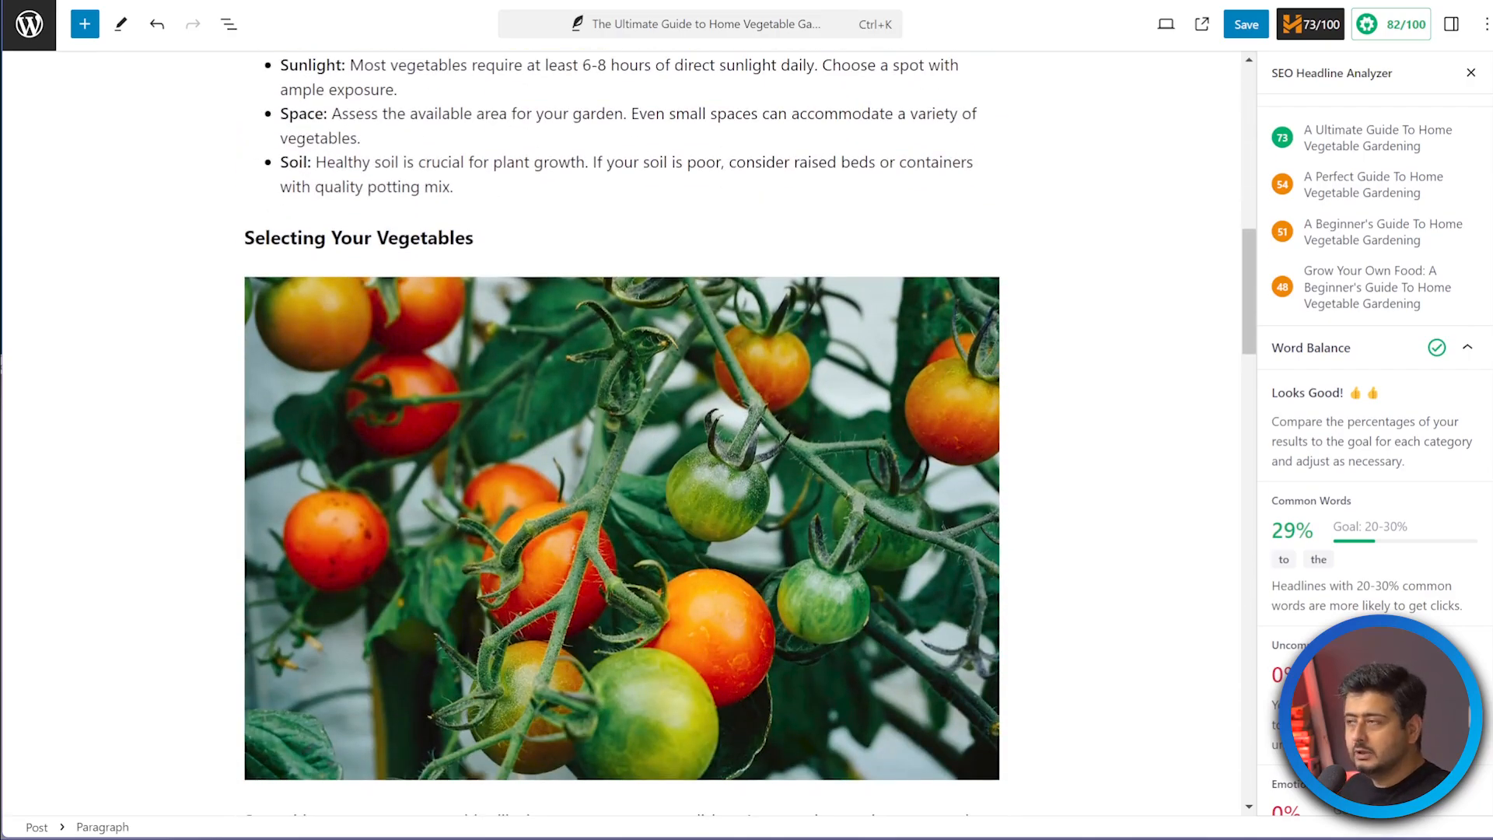
scroll(down, 3)
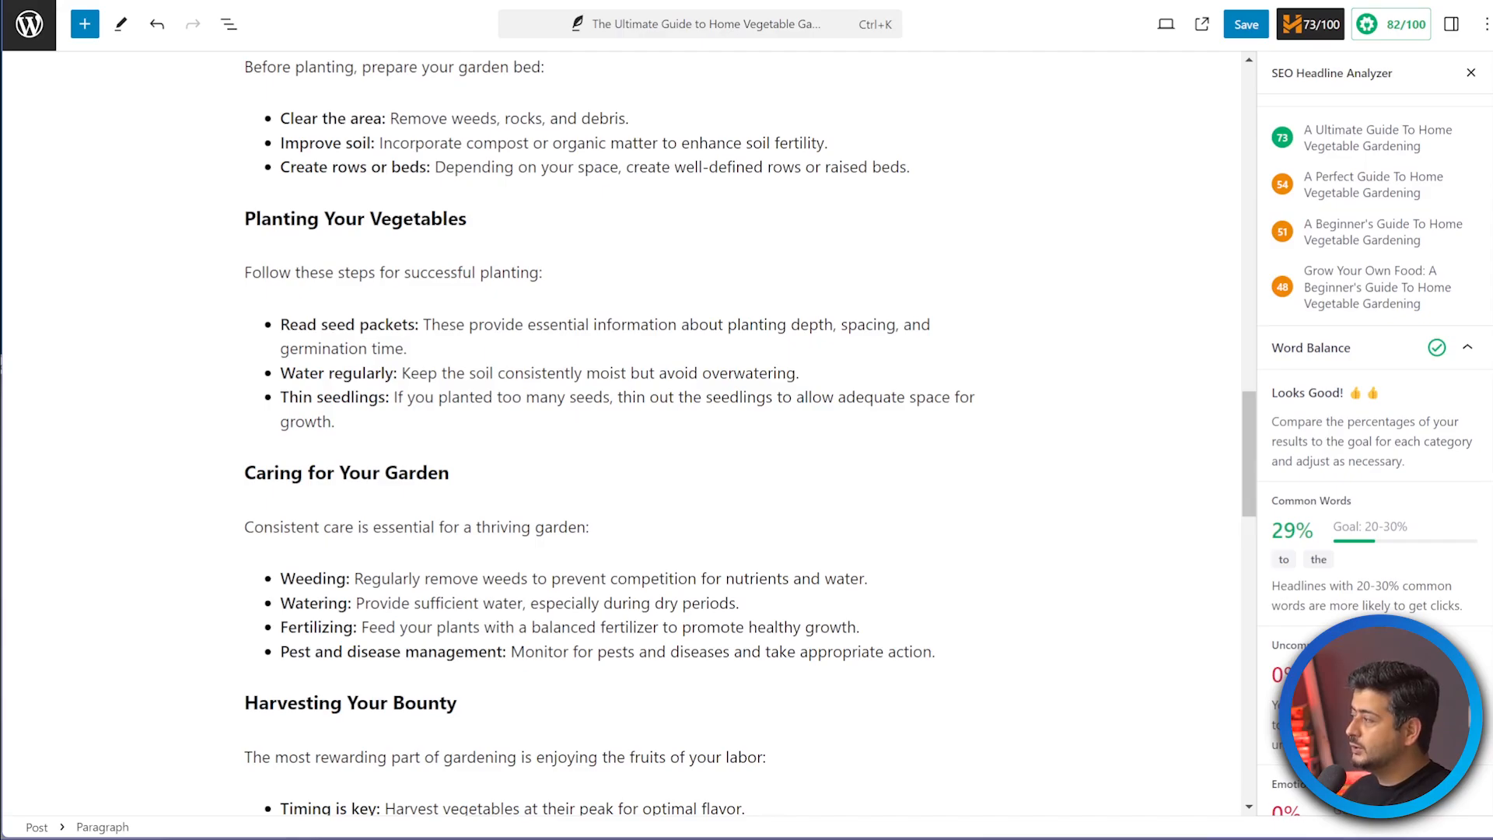
scroll(down, 3)
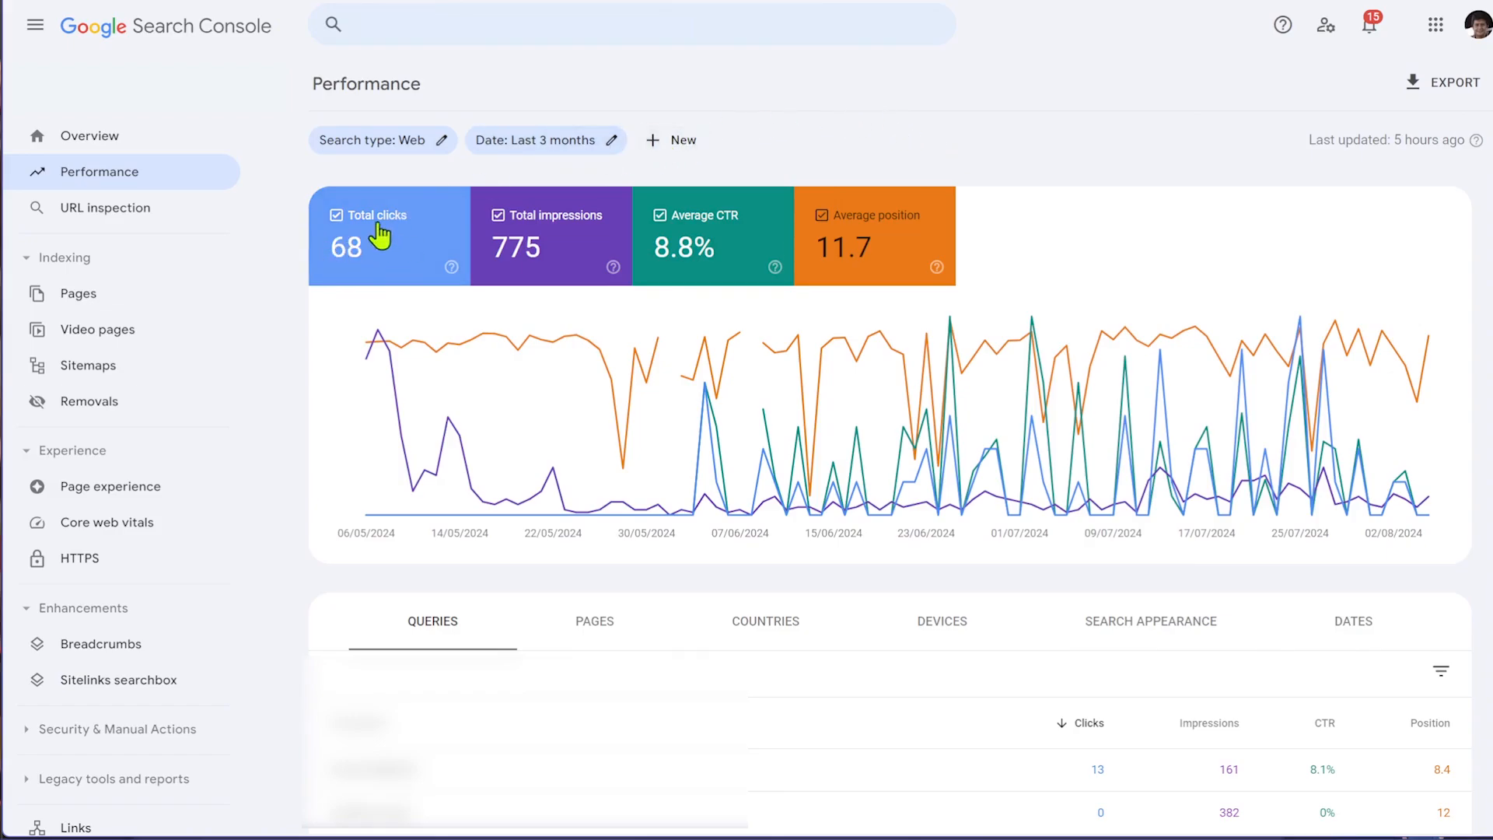
mouse_move(695, 247)
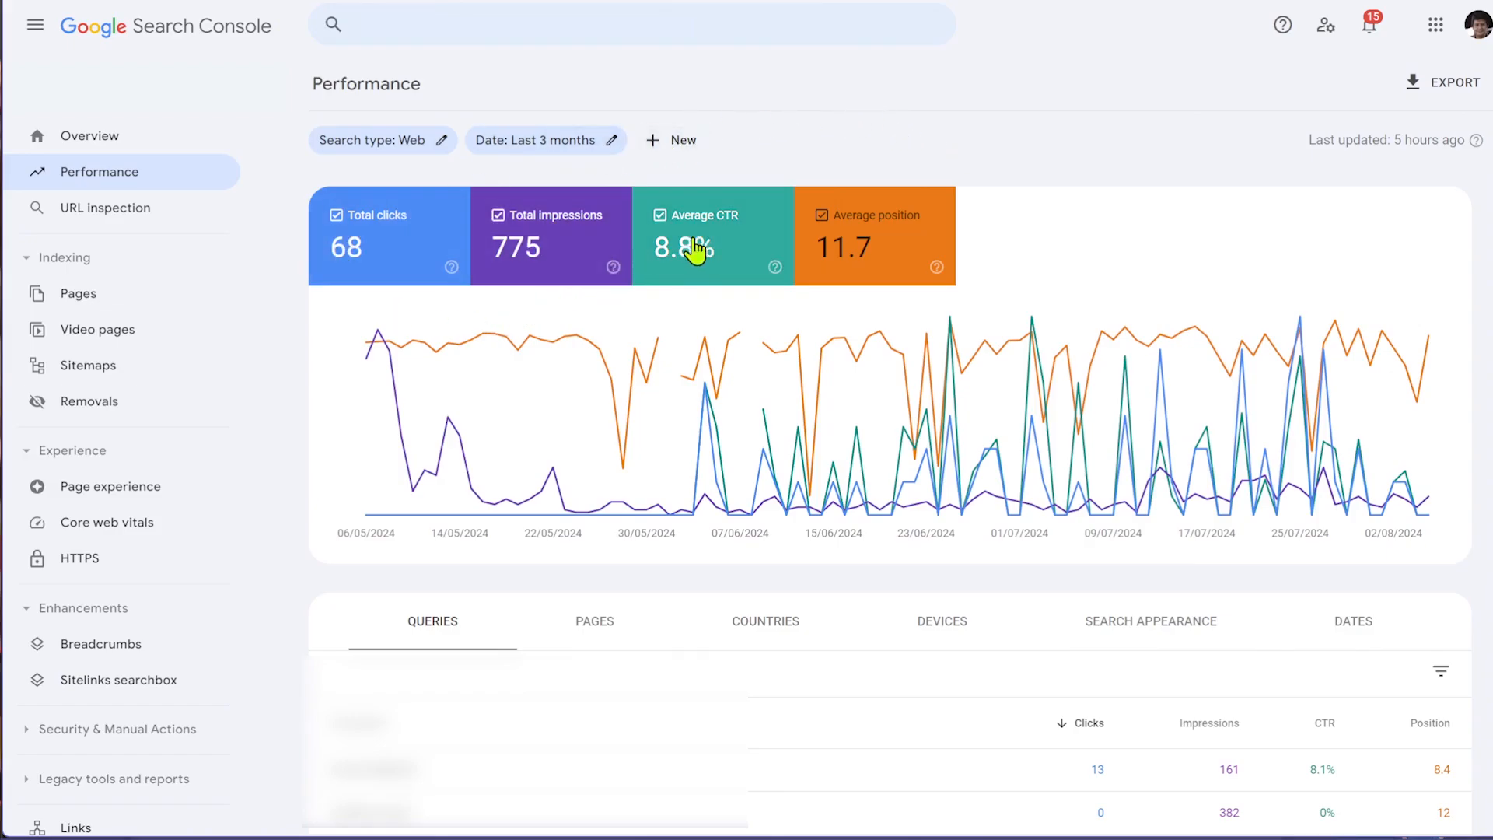
scroll(down, 3)
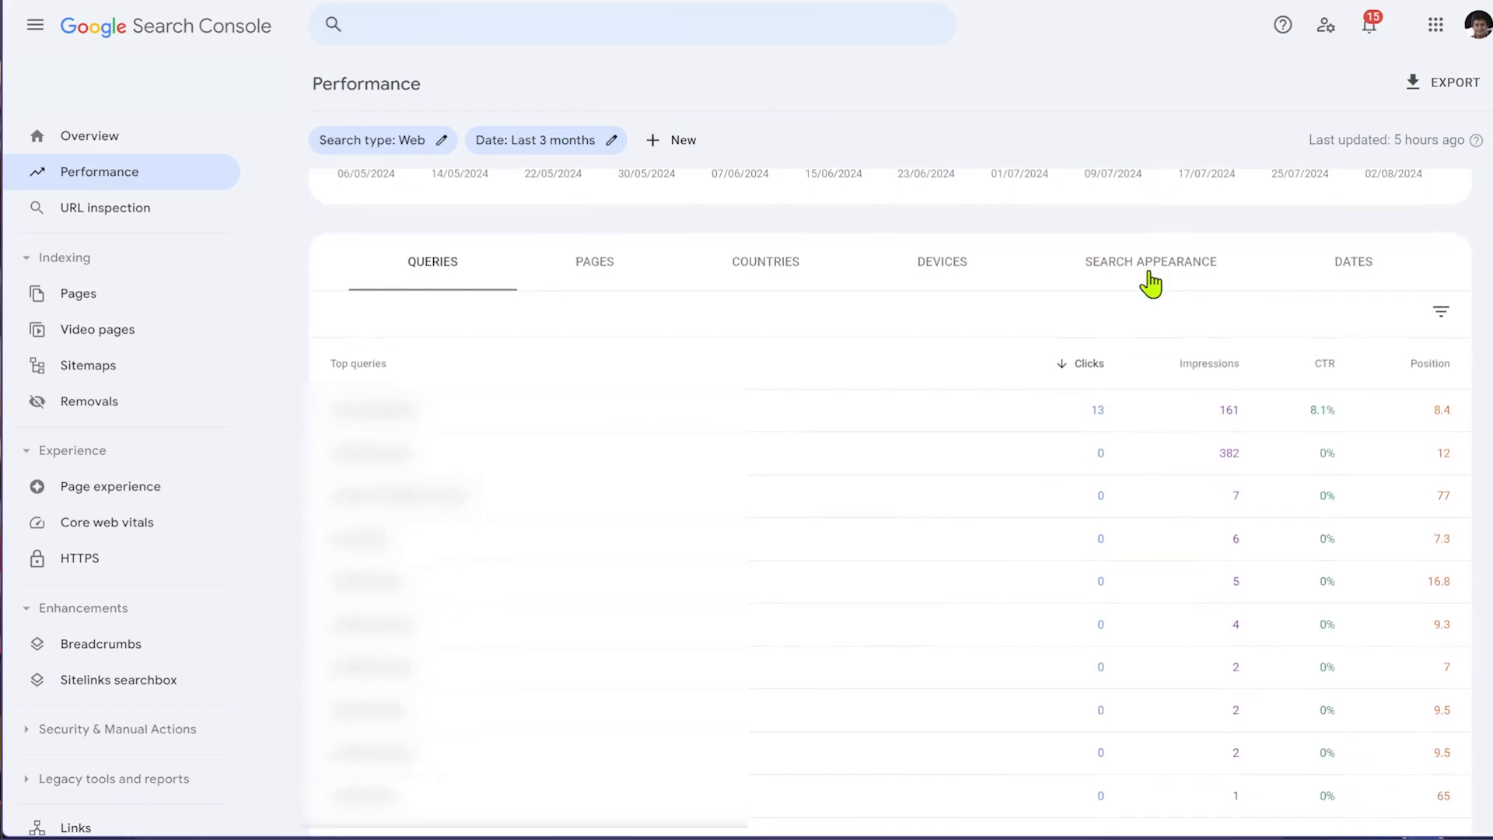
mouse_move(466, 259)
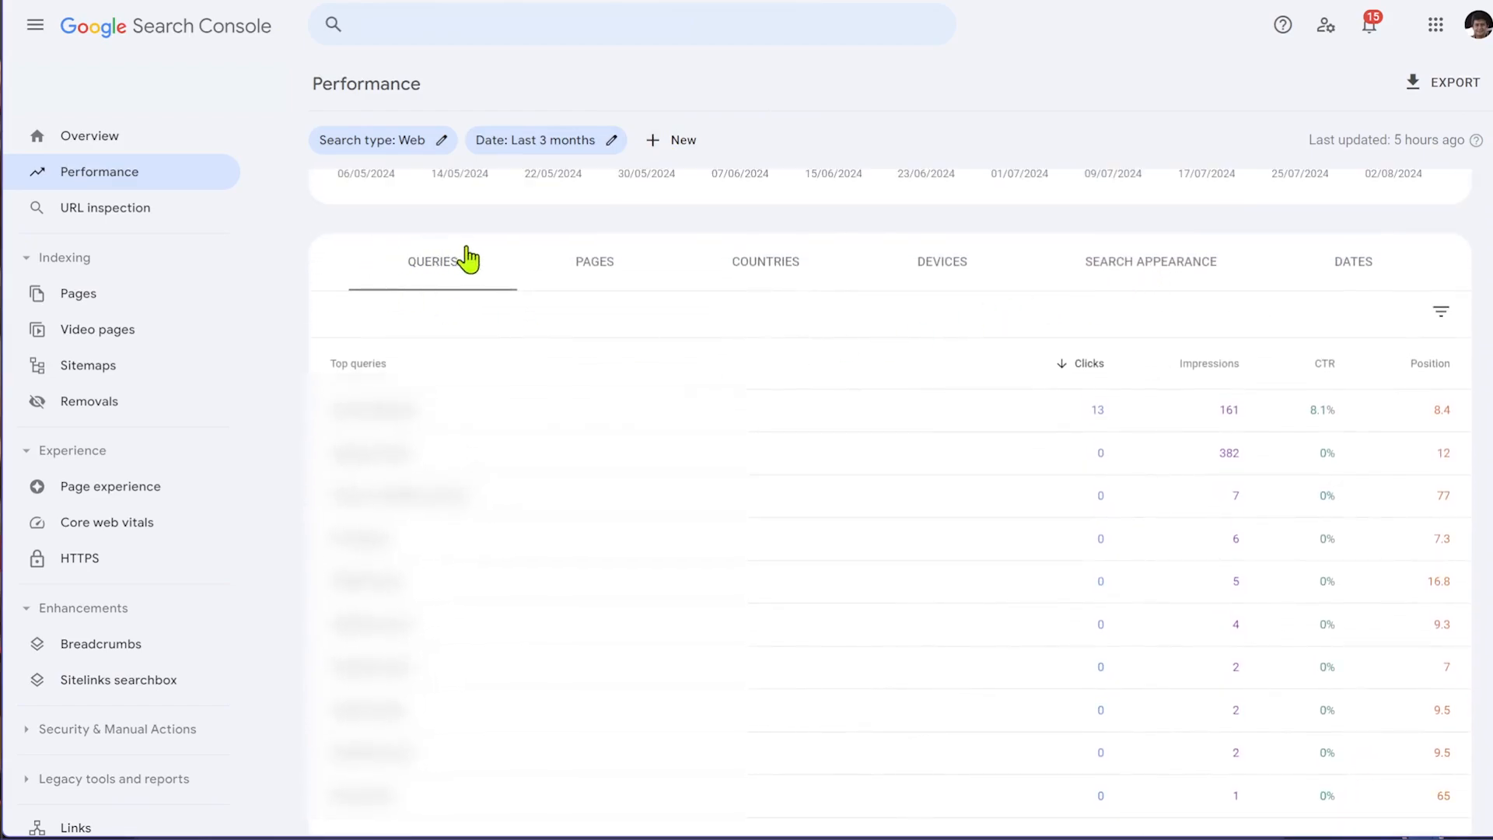
mouse_move(1259, 454)
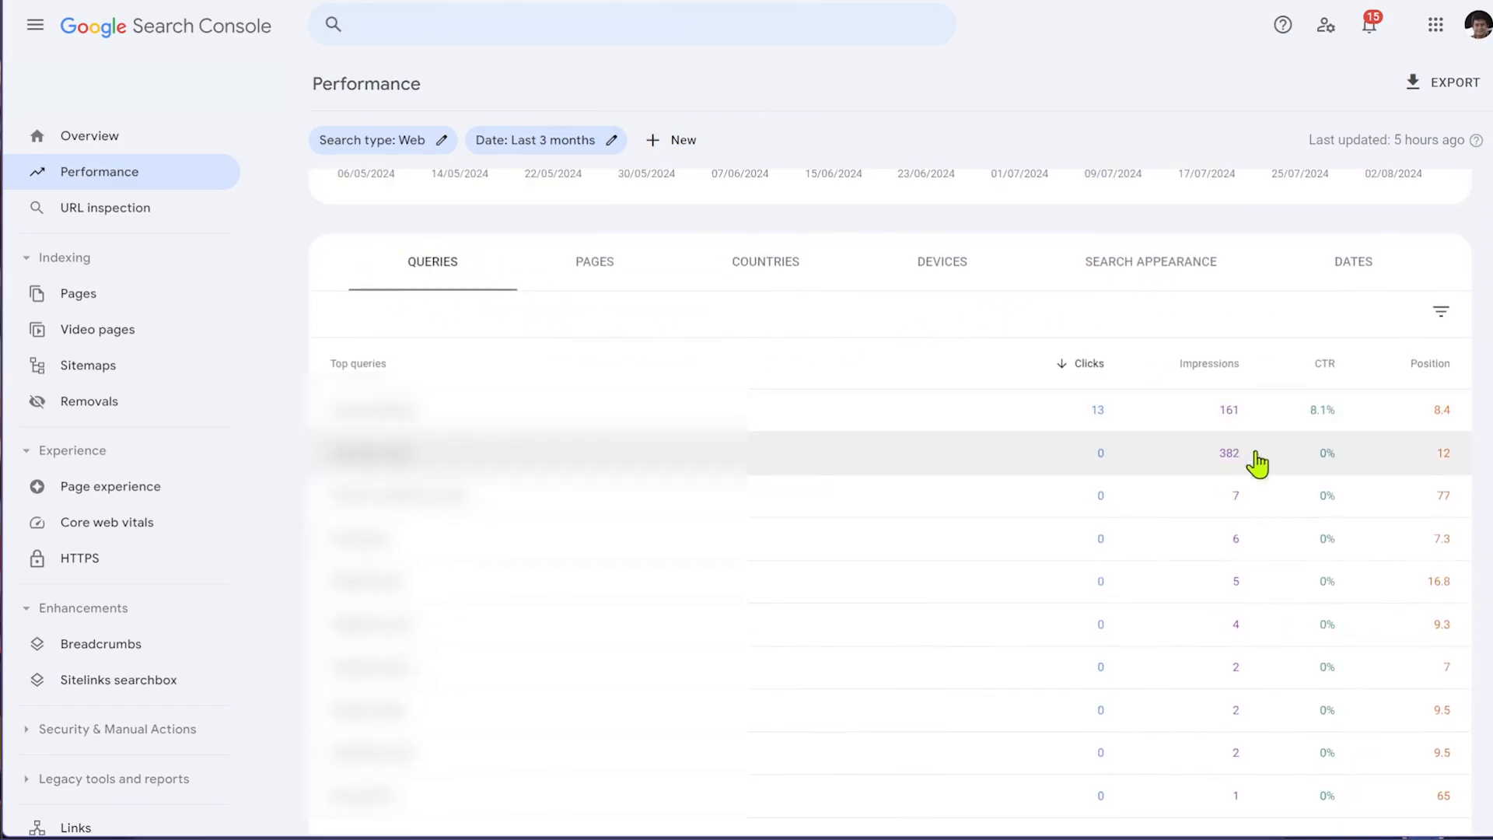
mouse_move(638, 306)
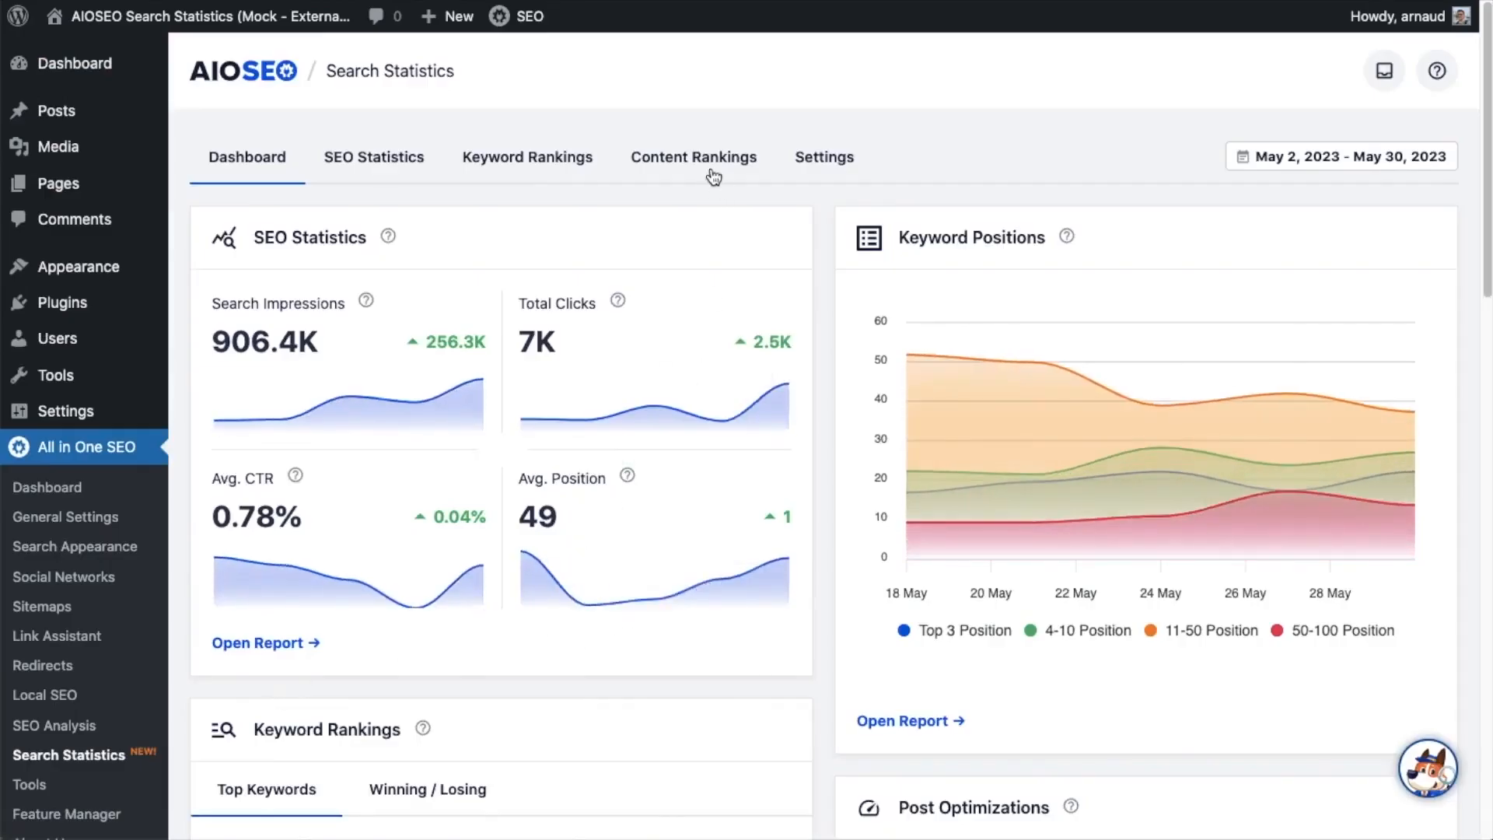
Browse Content Rankings for the nine posts' loss points, drop percentages and performance scores.
click(695, 157)
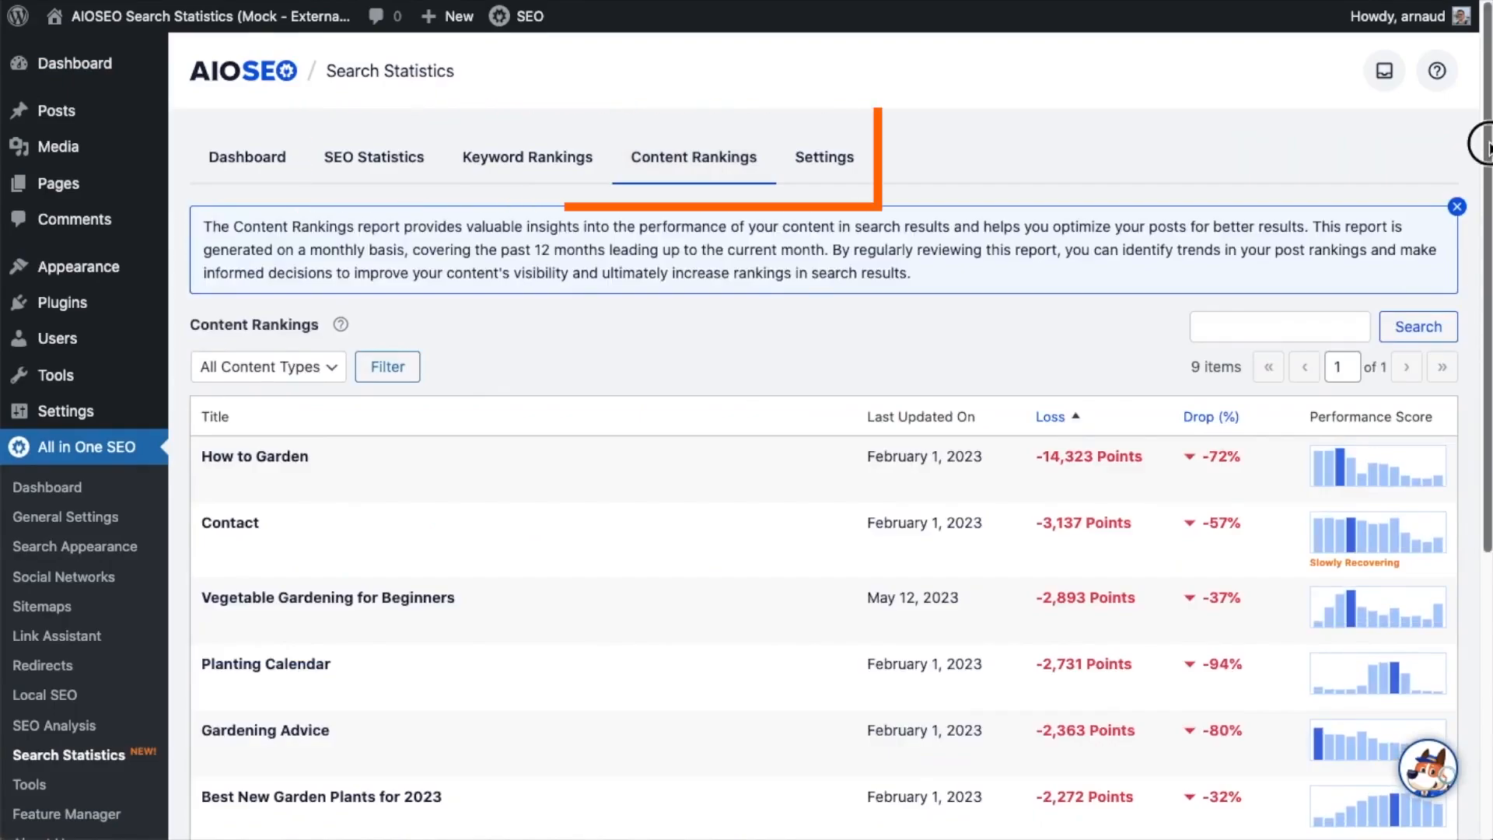
scroll(down, 3)
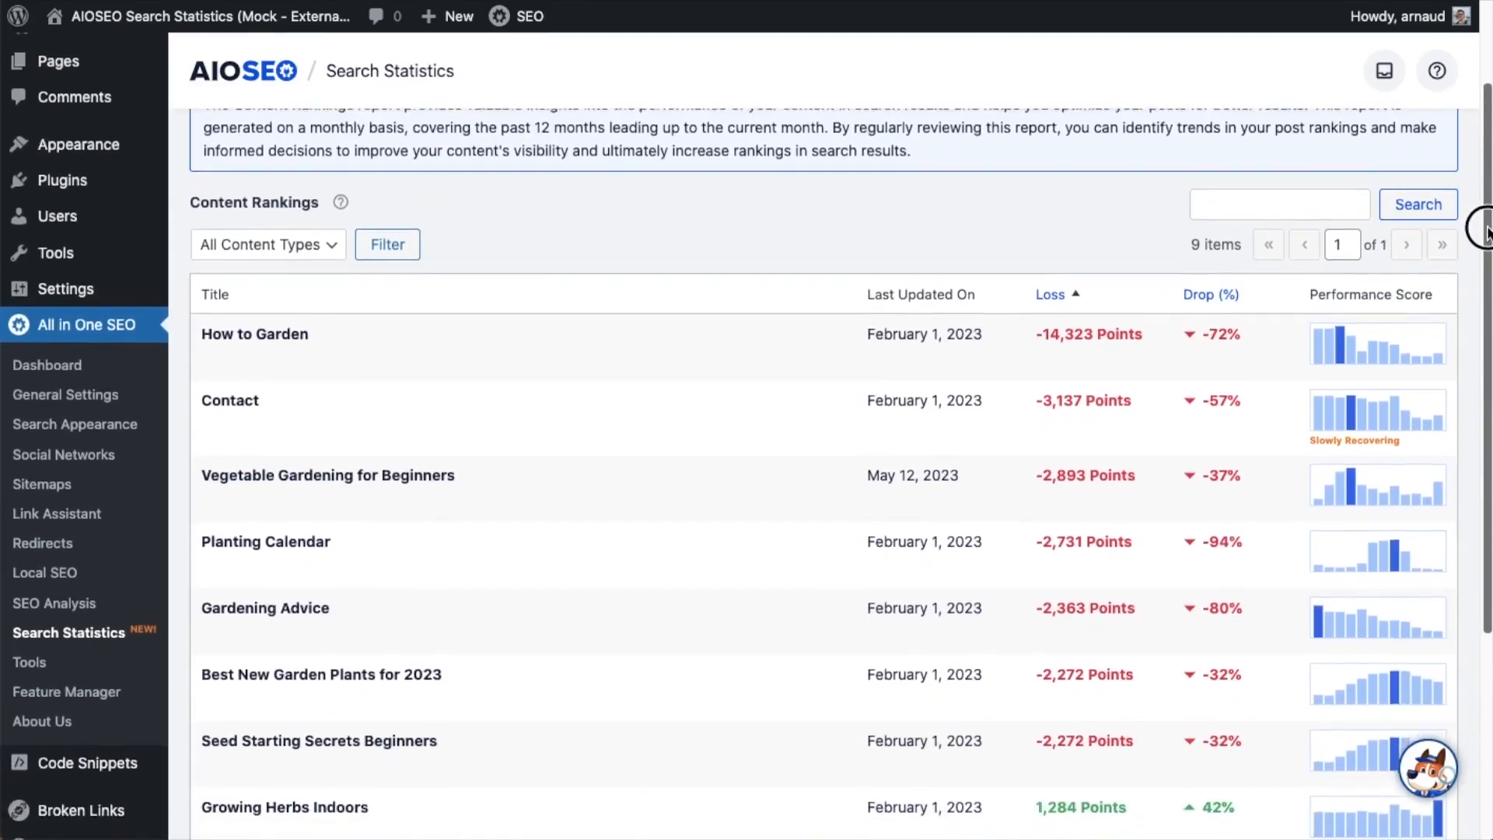
scroll(down, 3)
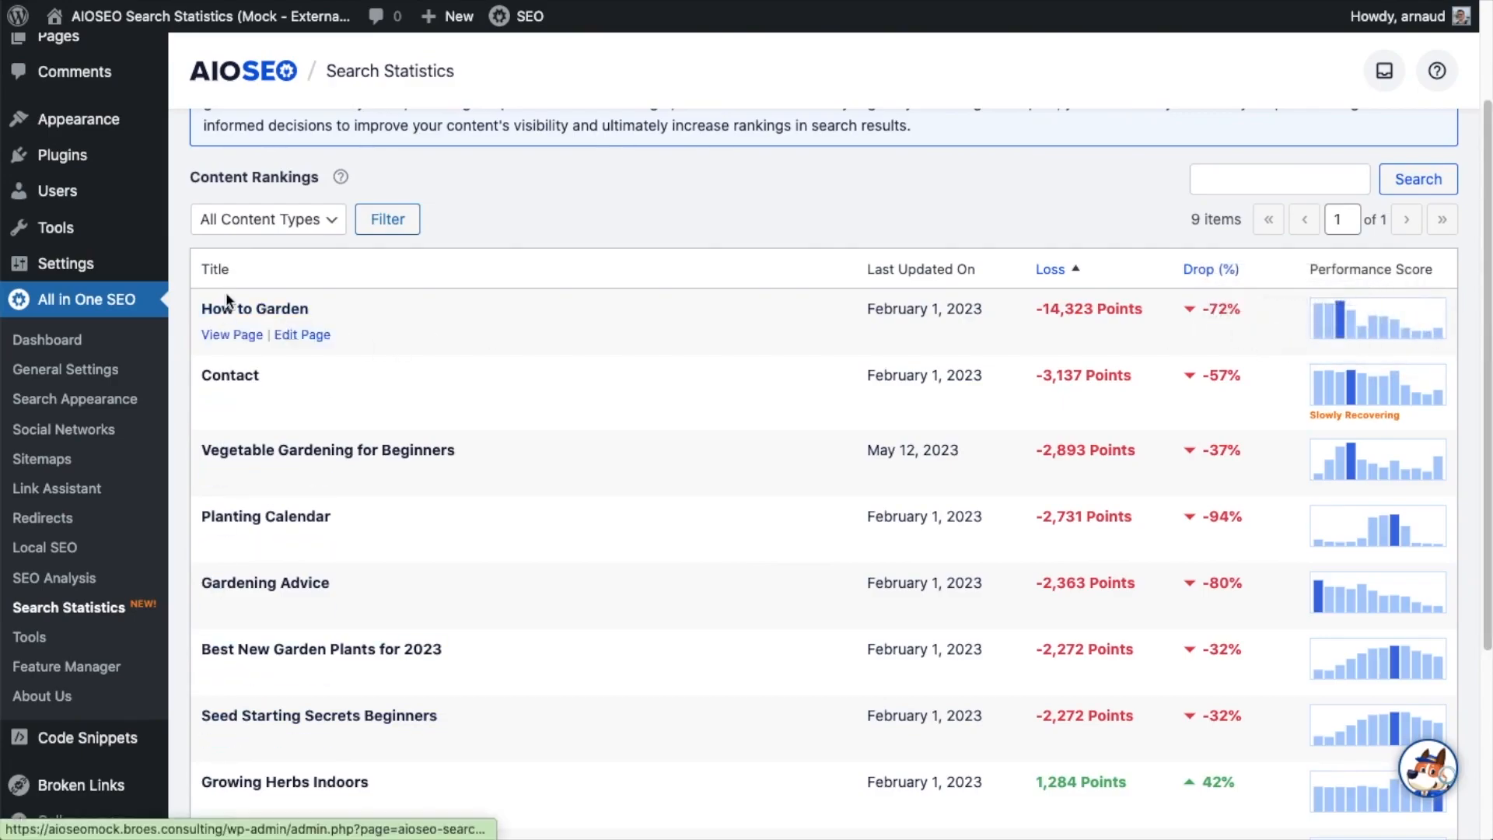
mouse_move(152, 314)
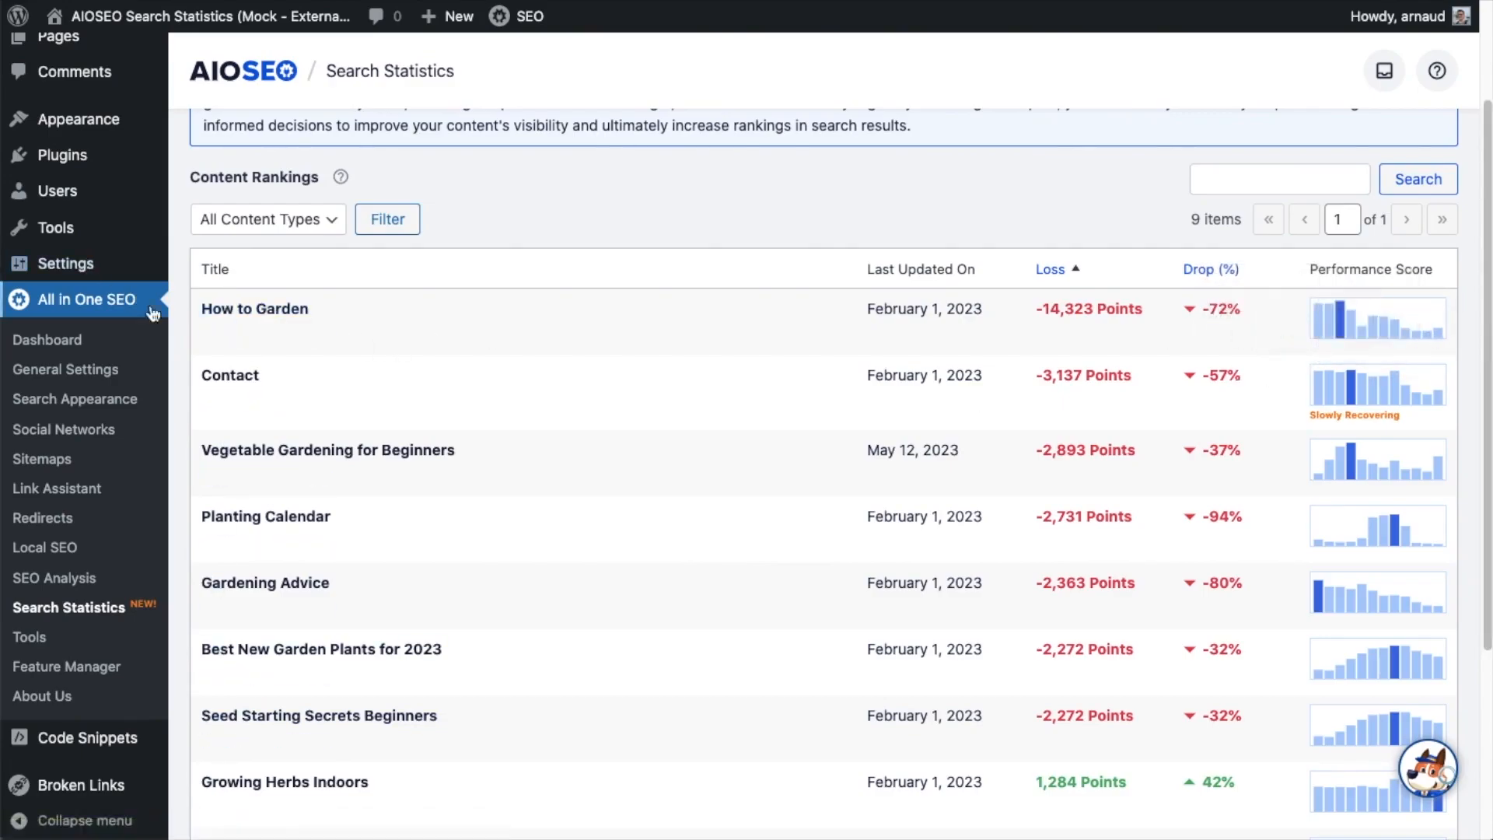
mouse_move(255, 307)
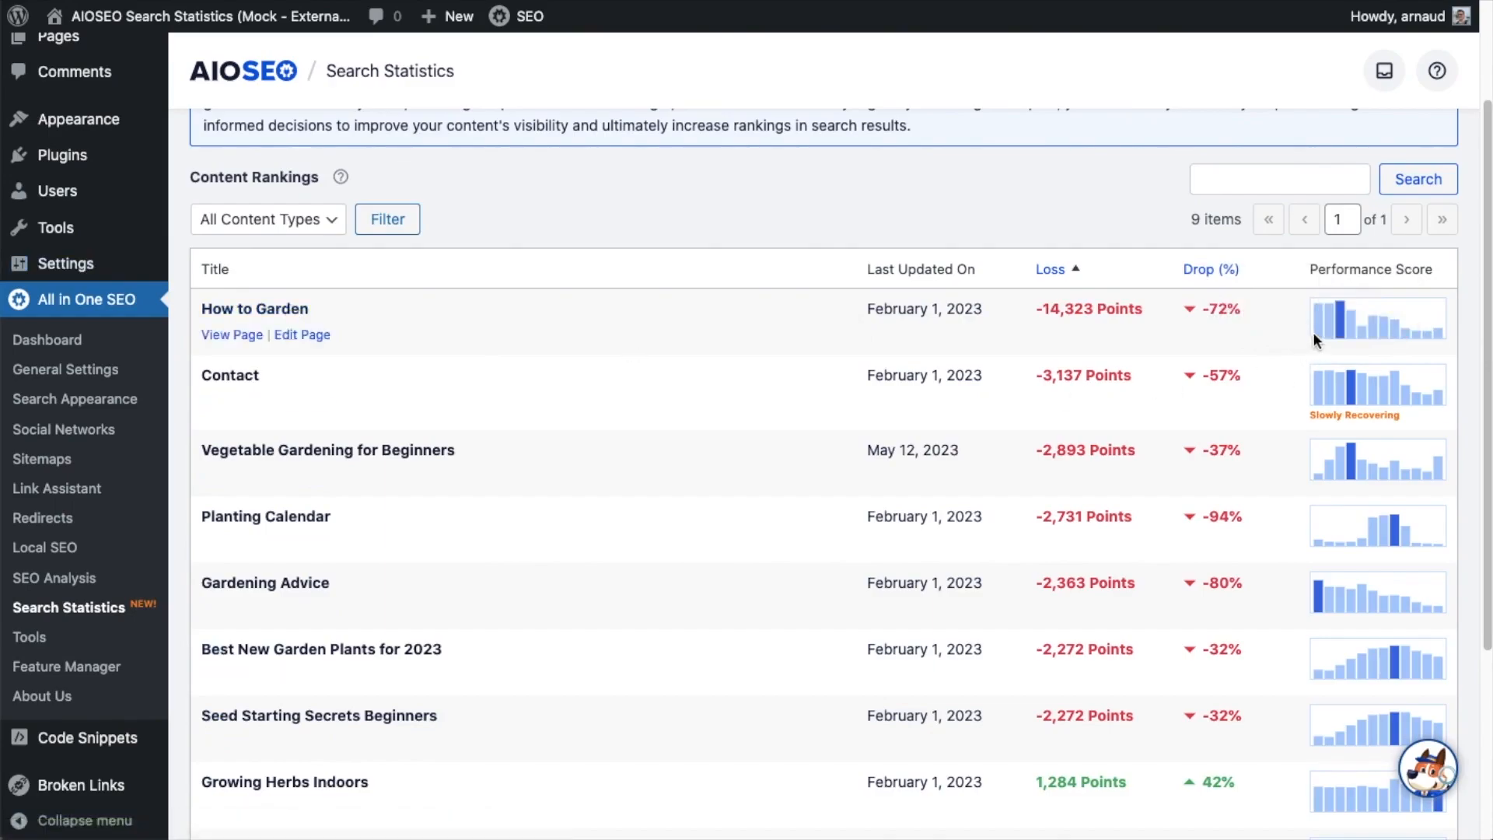
mouse_move(1345, 328)
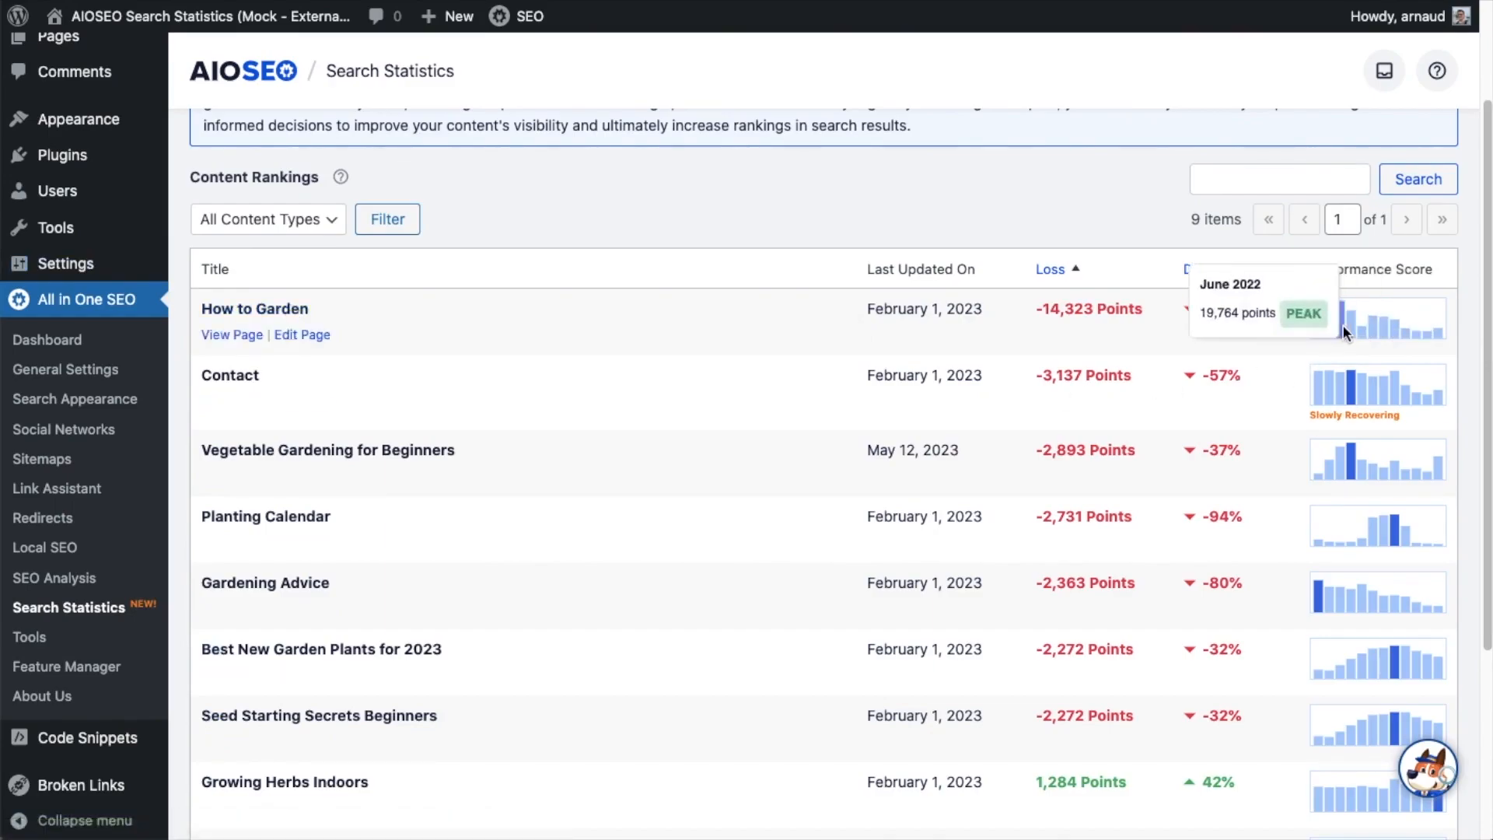
mouse_move(1342, 335)
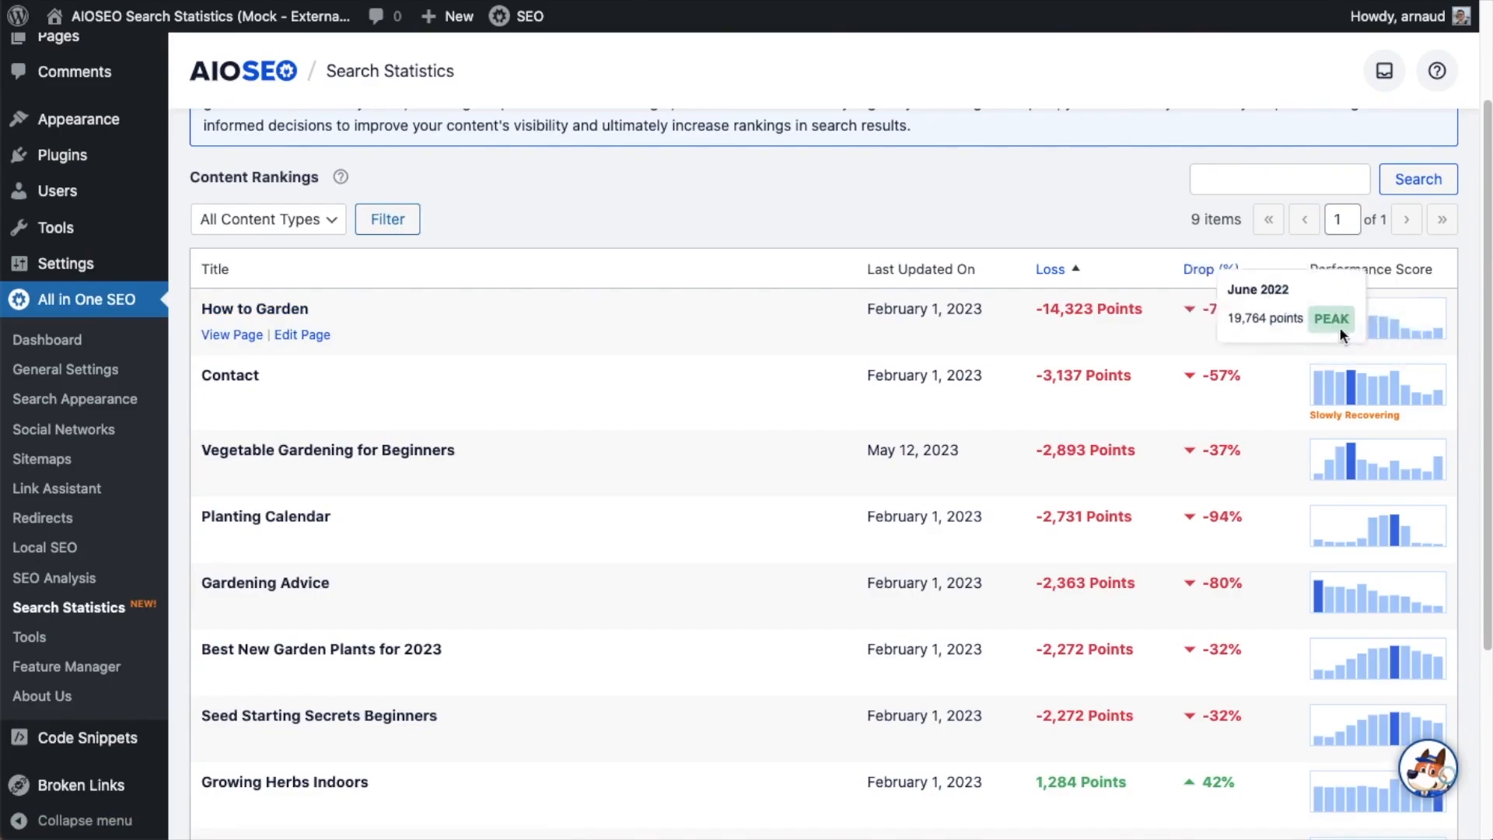
scroll(down, 3)
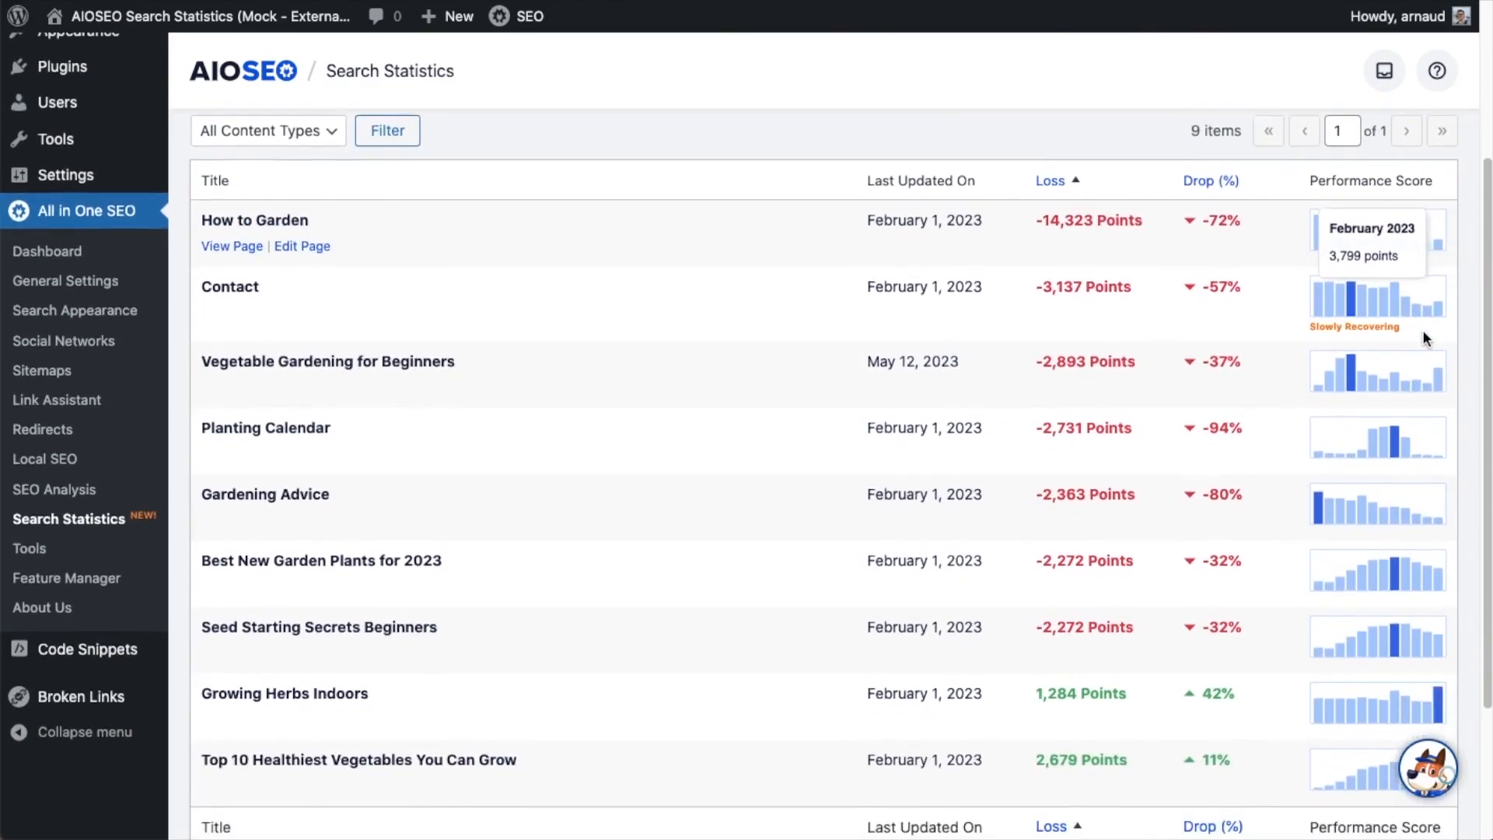
mouse_move(1387, 314)
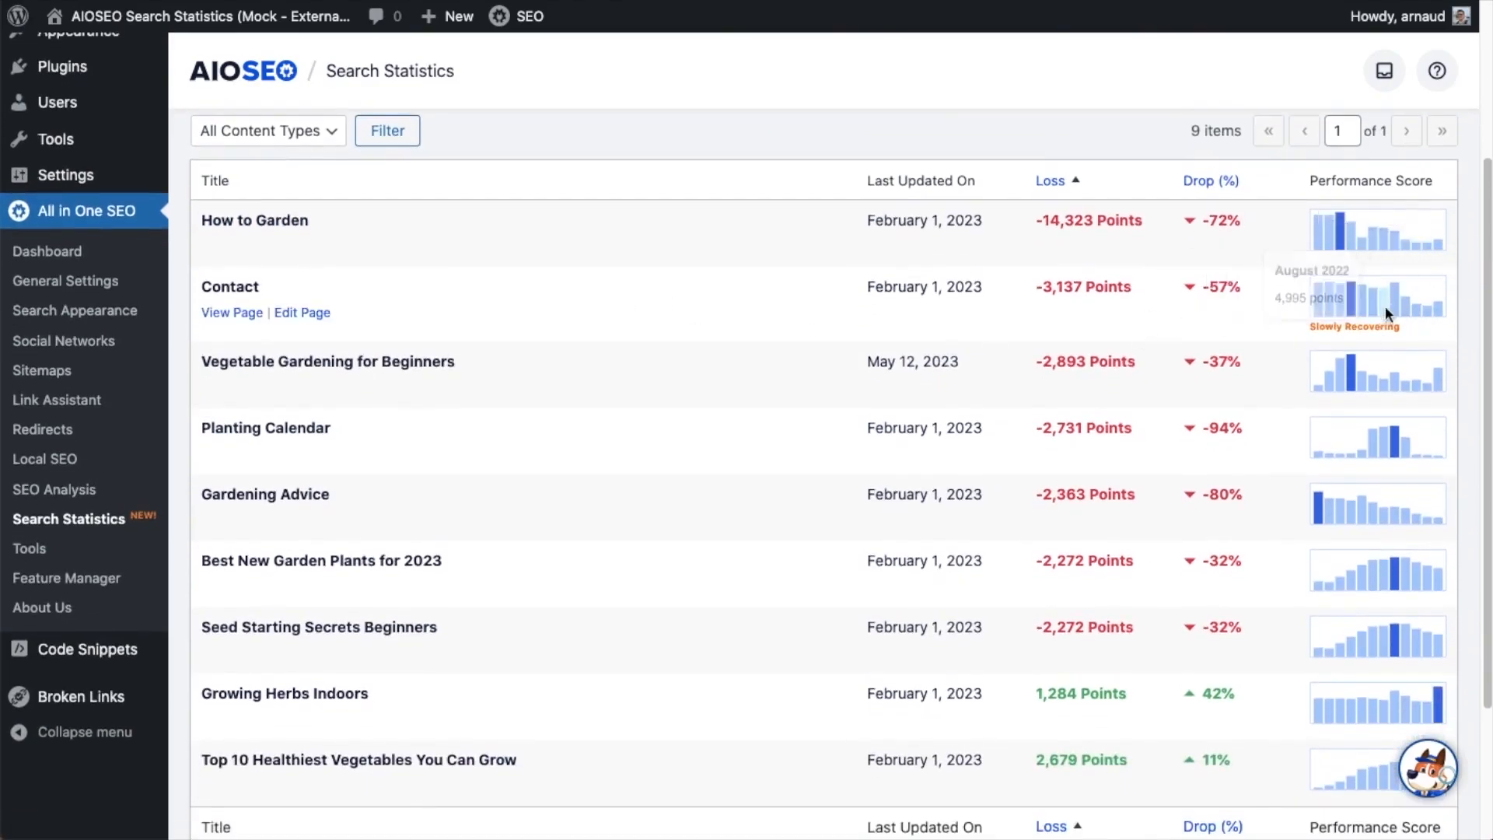
mouse_move(1362, 371)
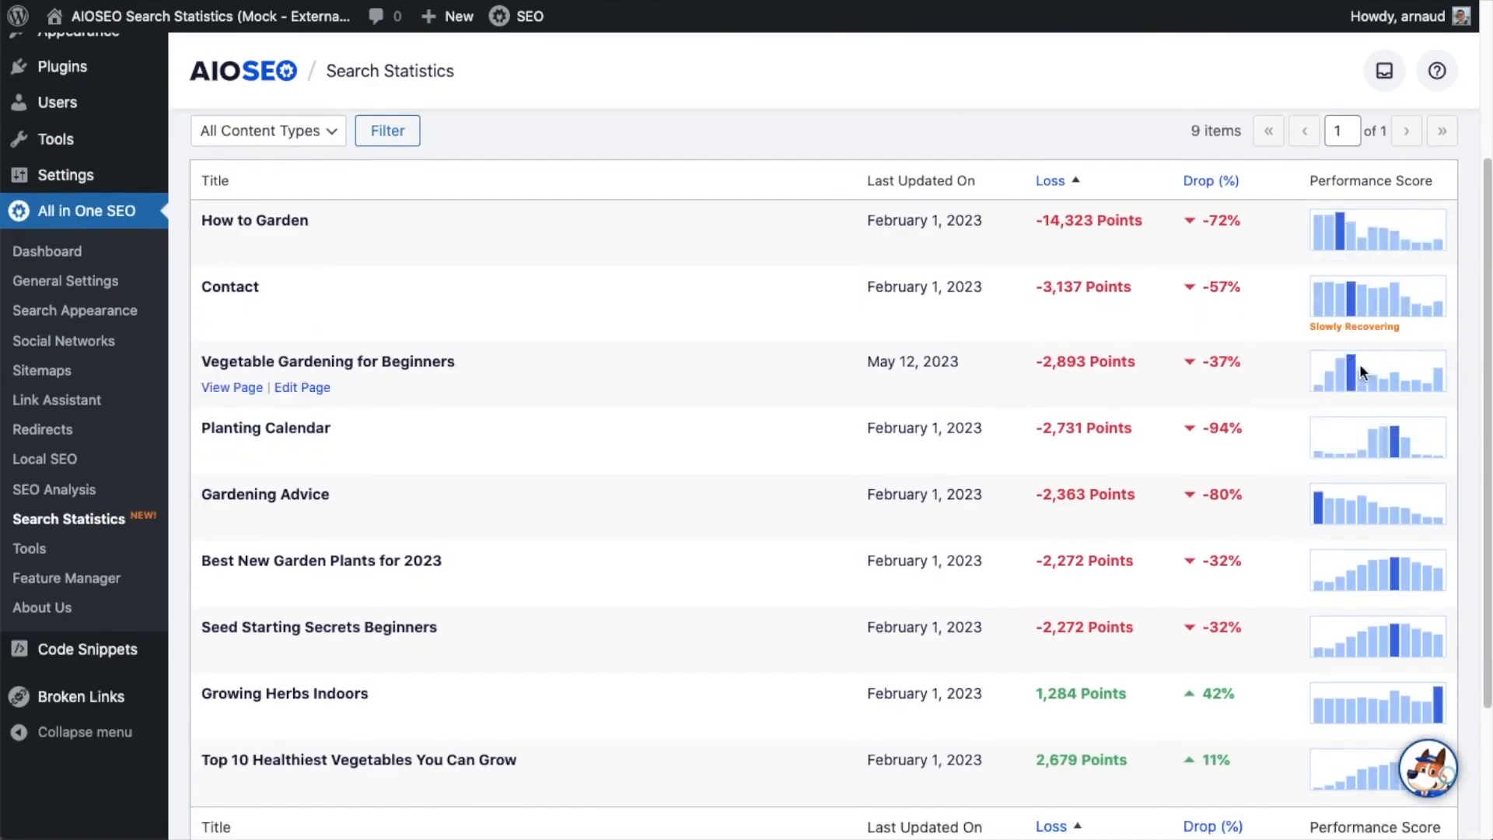
mouse_move(1353, 370)
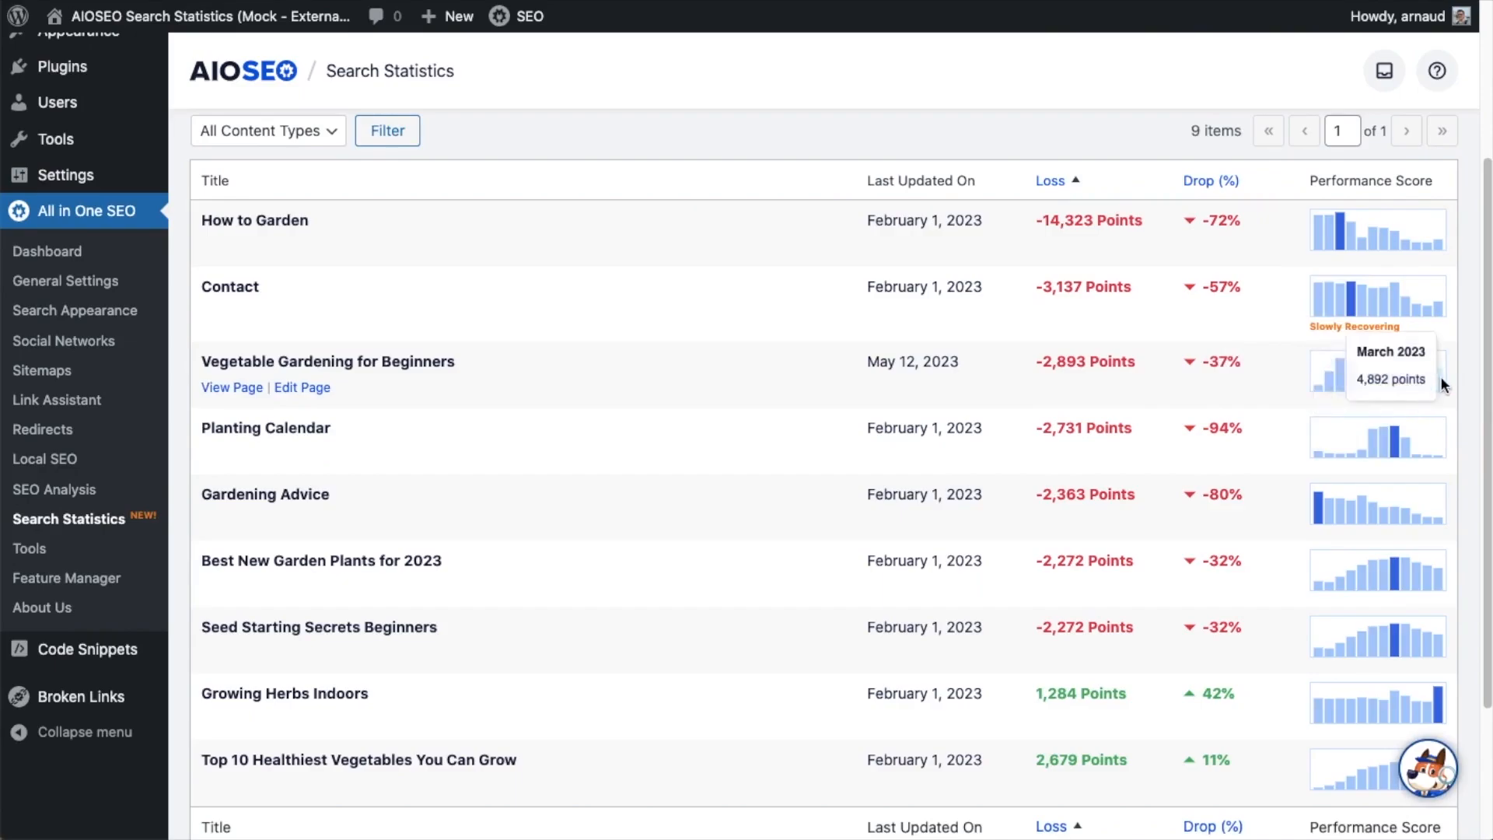
scroll(down, 3)
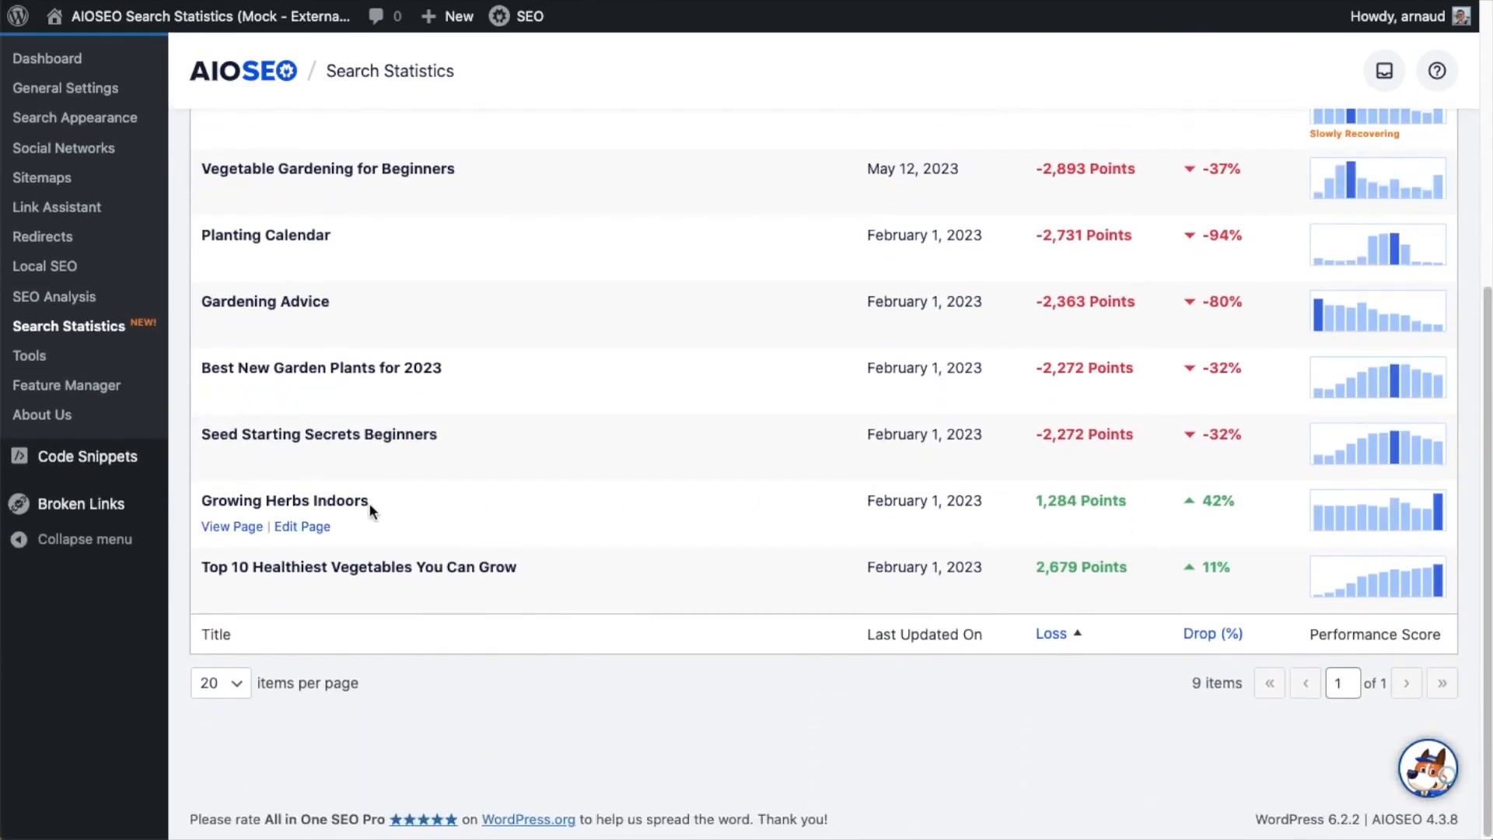
mouse_move(1441, 505)
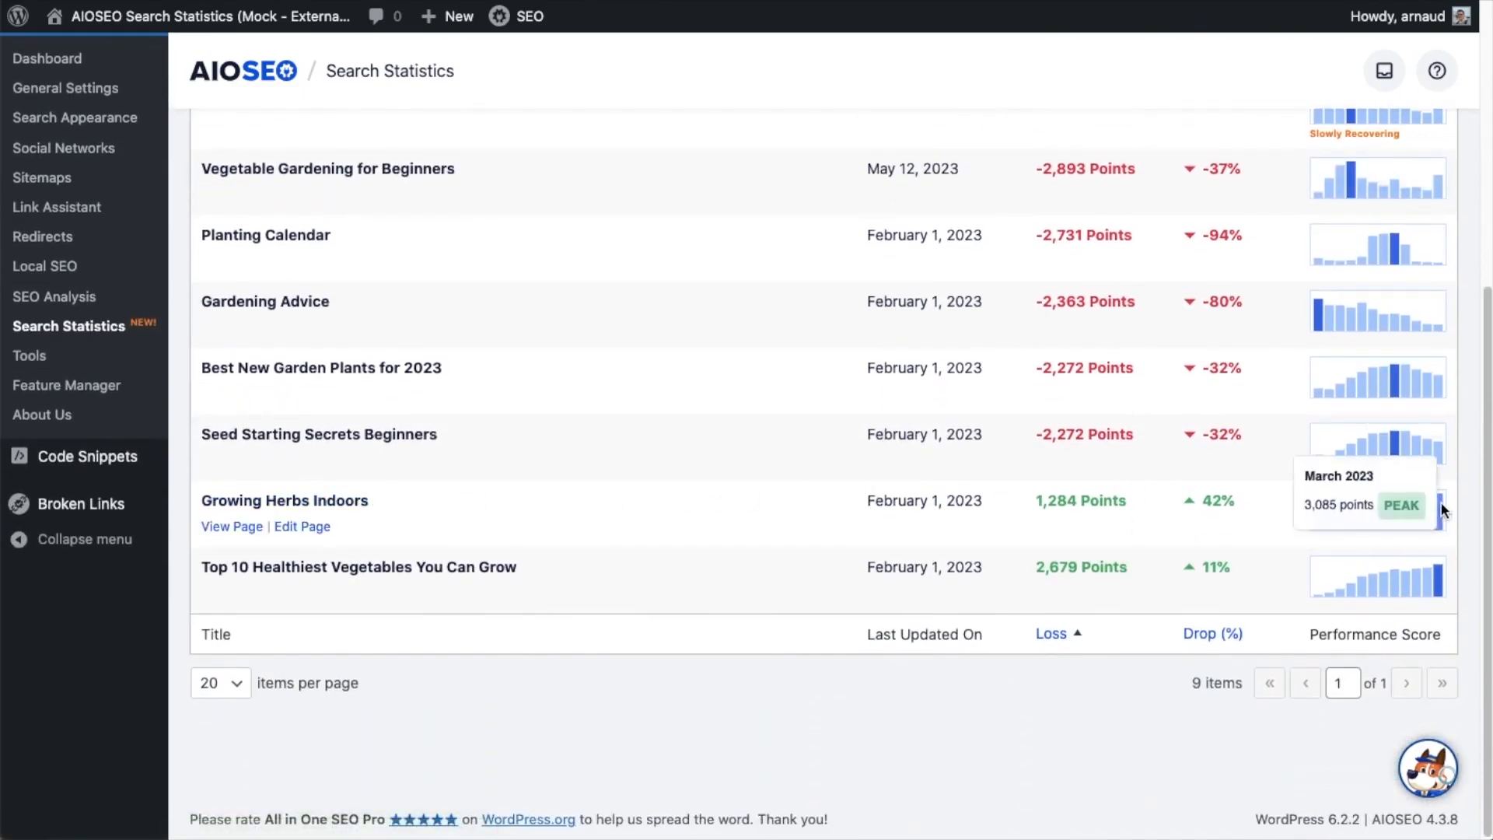
mouse_move(1328, 471)
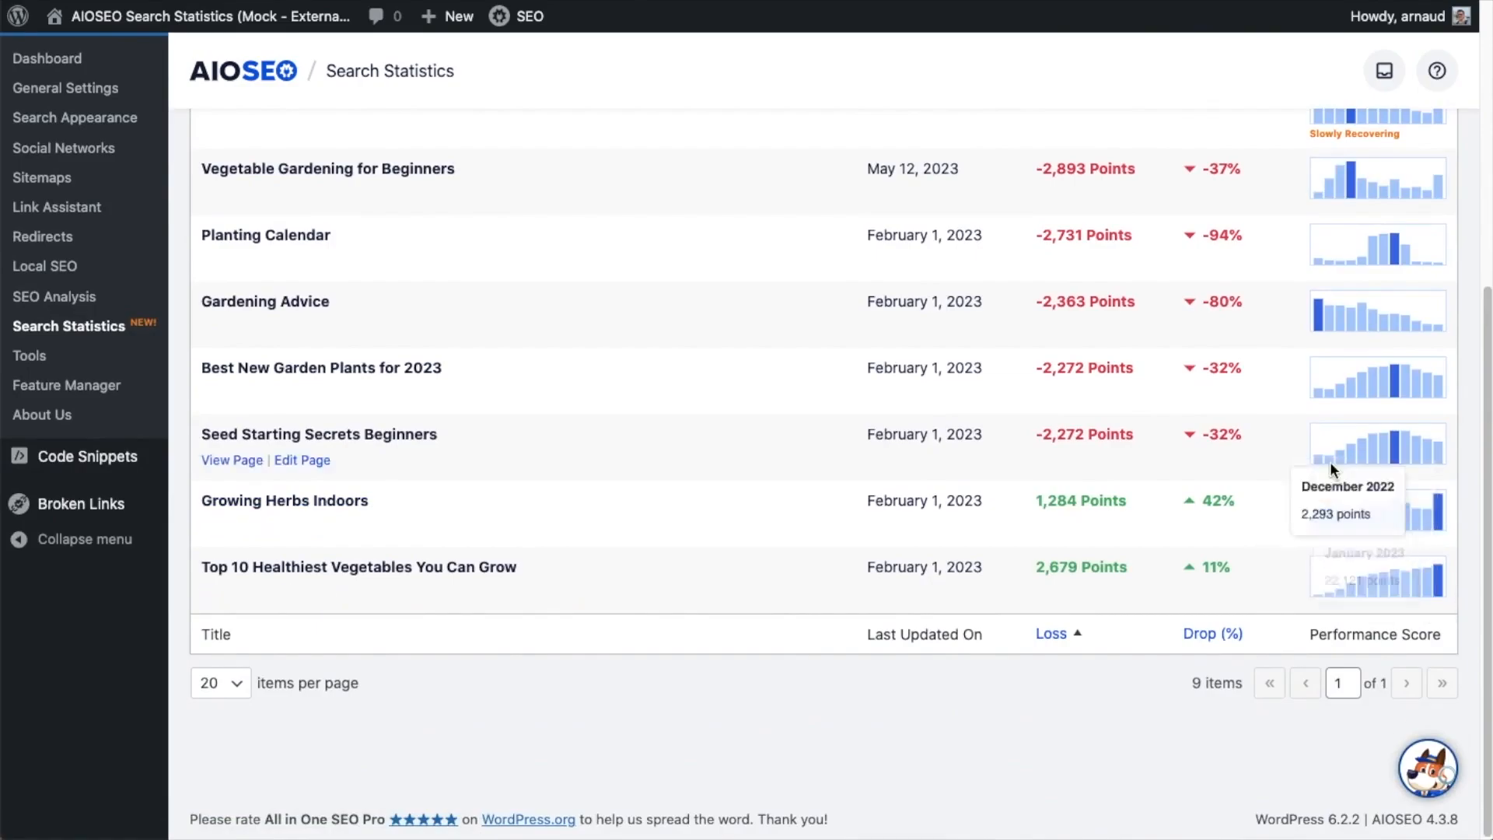
scroll(up, 3)
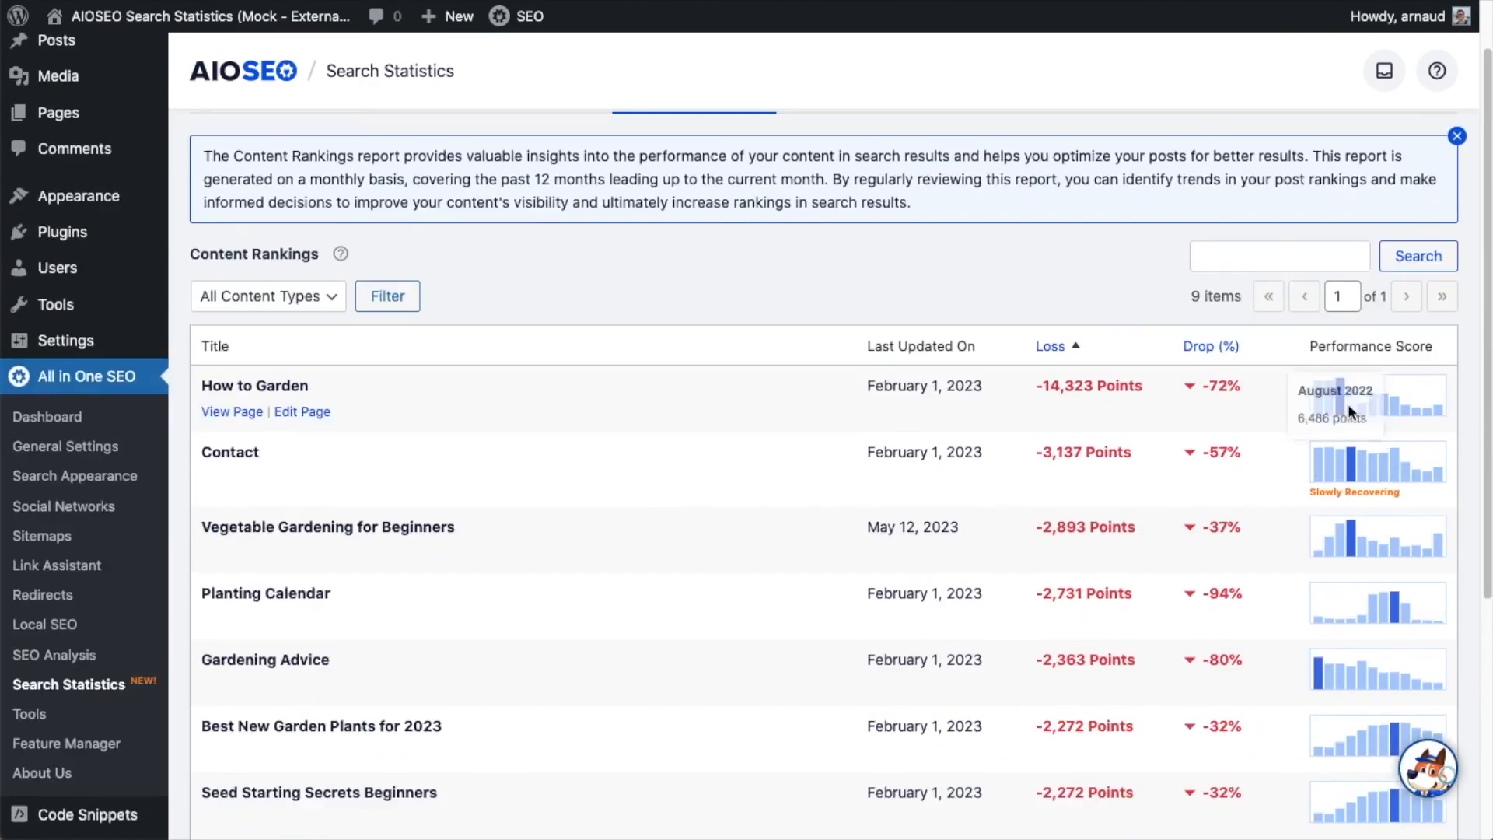
mouse_move(931, 406)
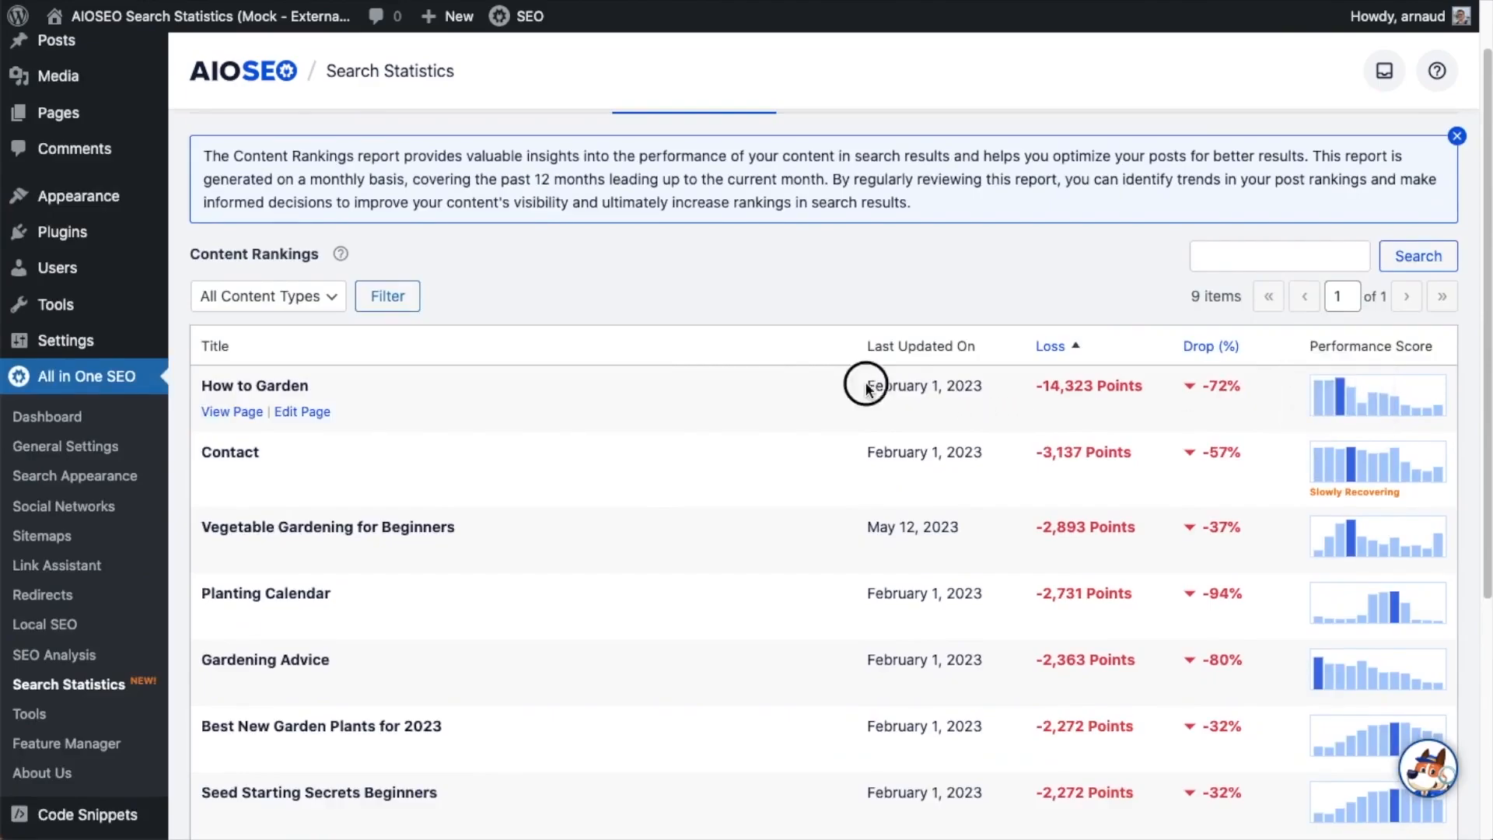
double_click(921, 386)
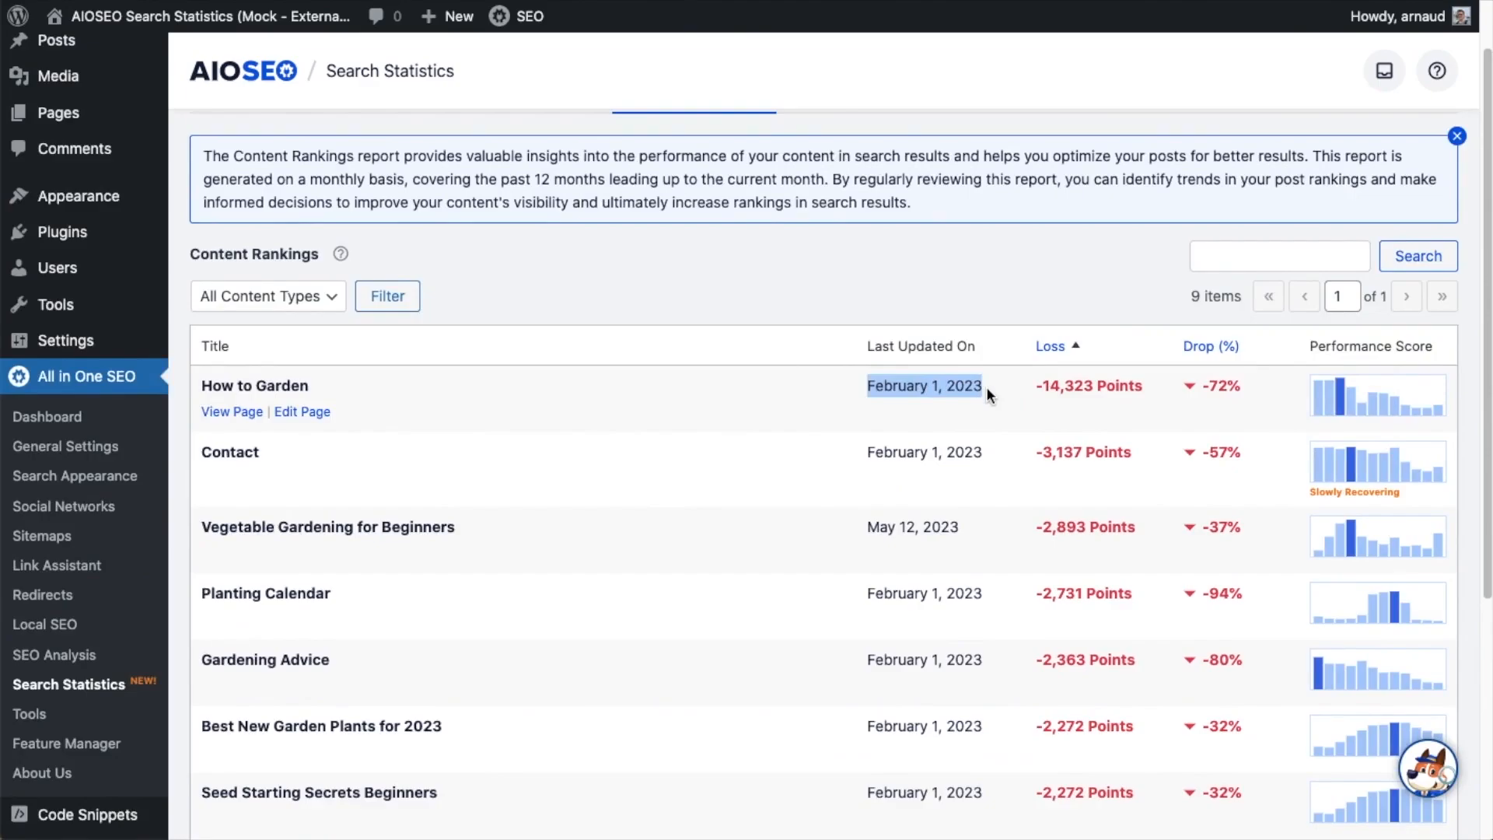
mouse_move(1064, 405)
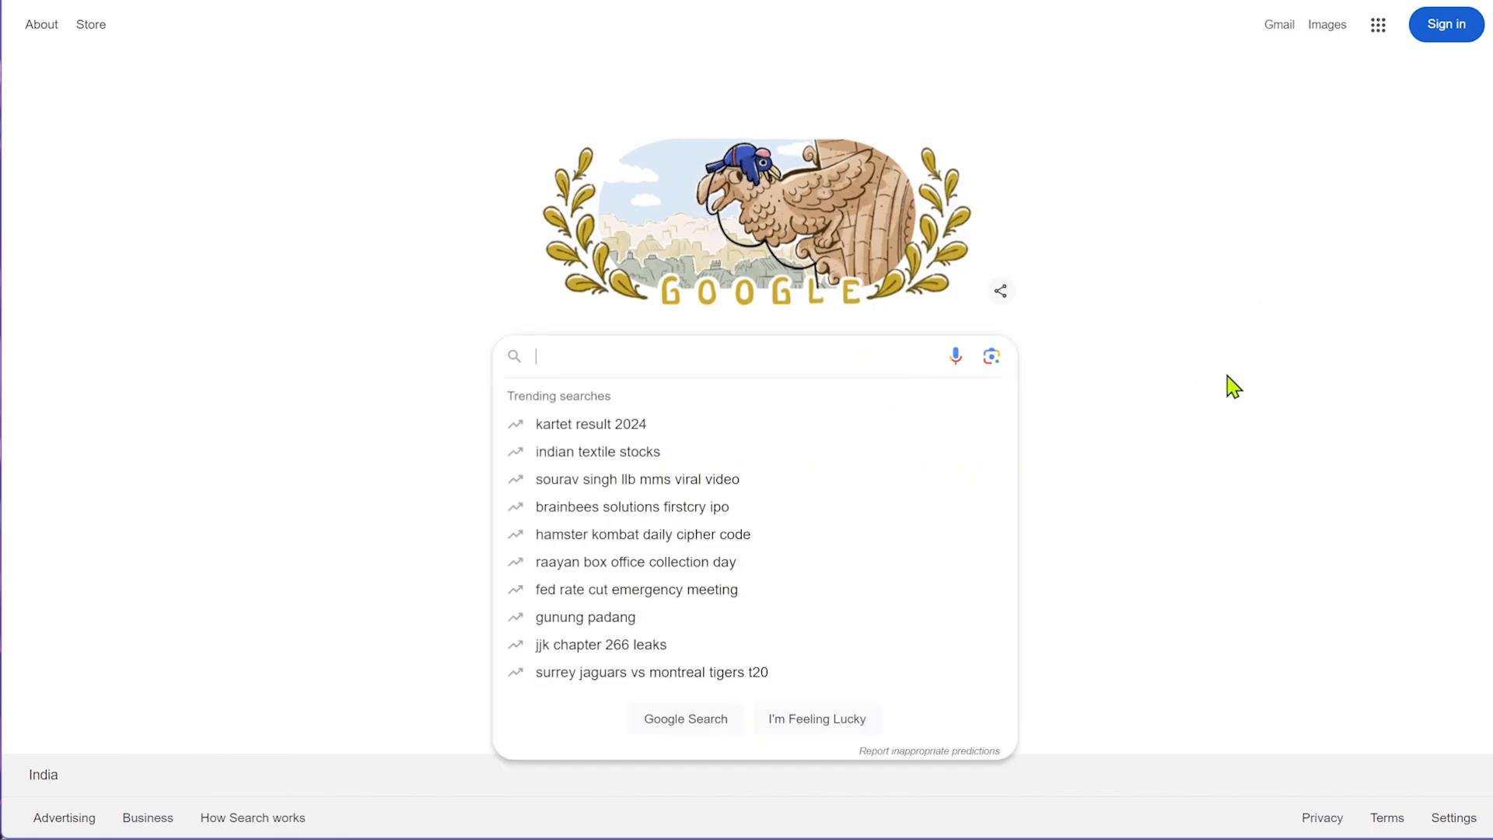
Search Google for 'home vegetable garden' and scroll down to the organic results.
text(home vegeta)
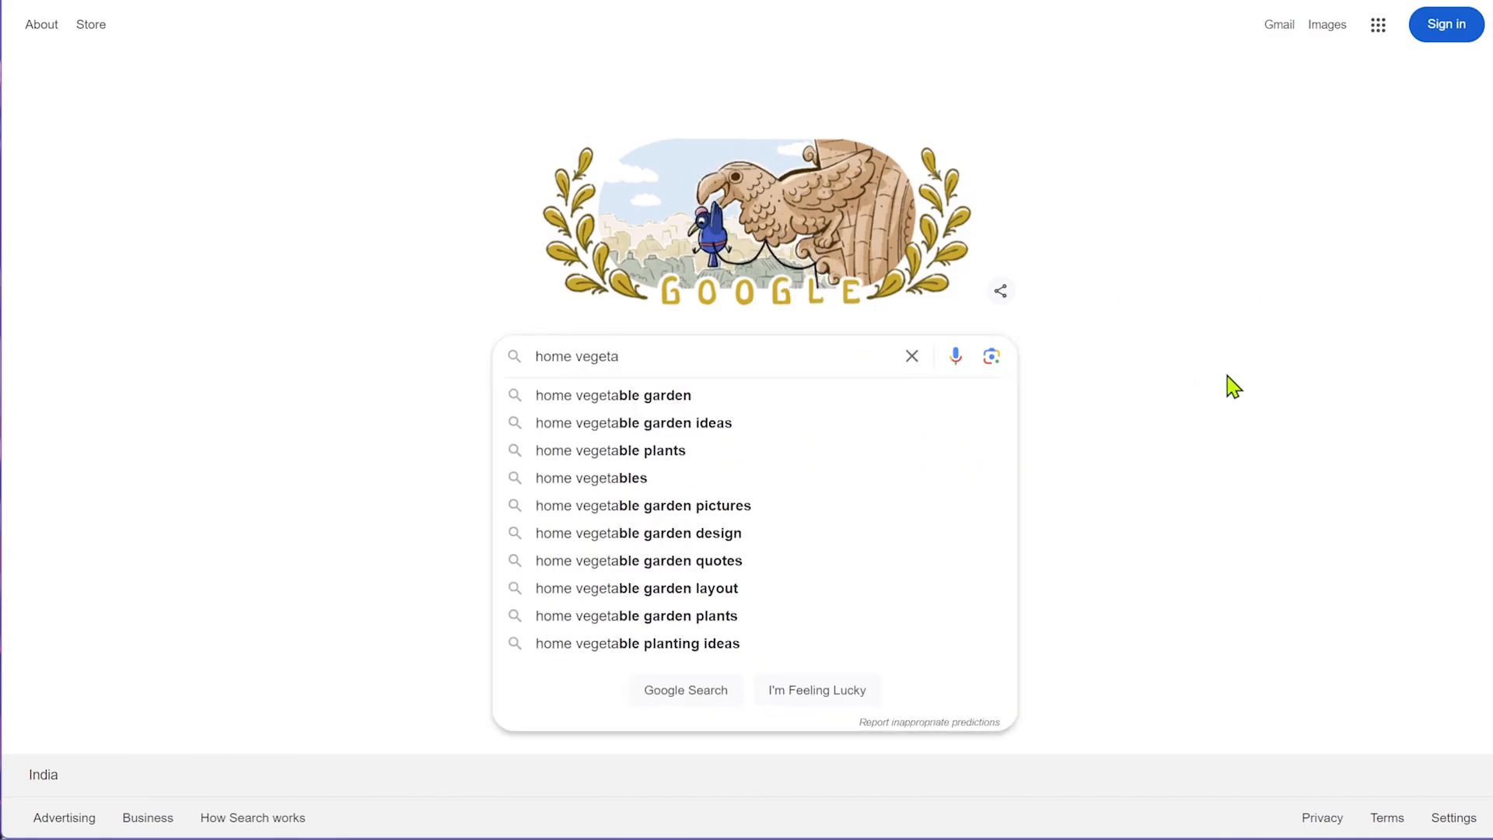
text(ble garden)
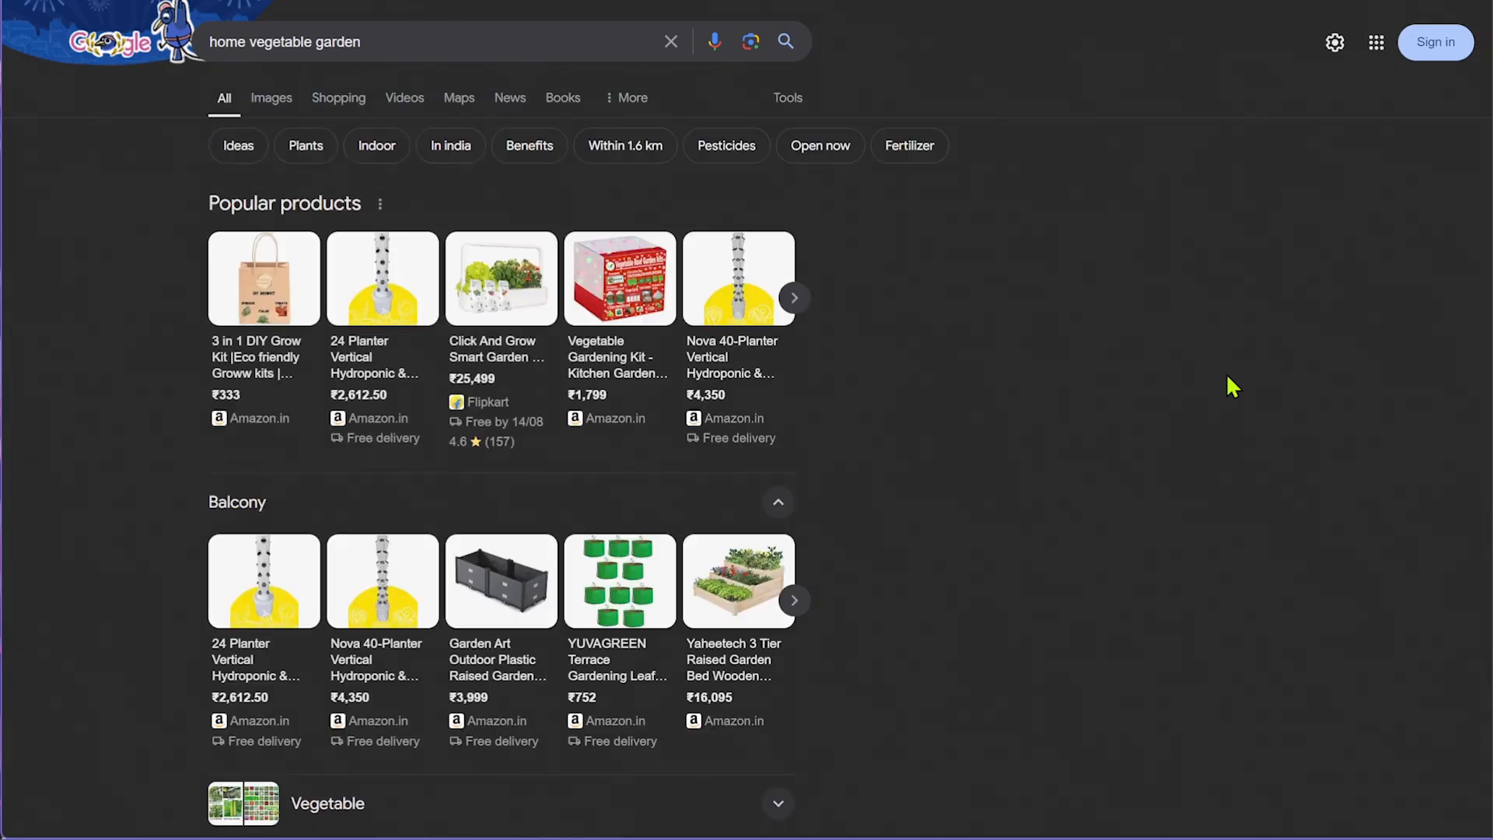
scroll(down, 3)
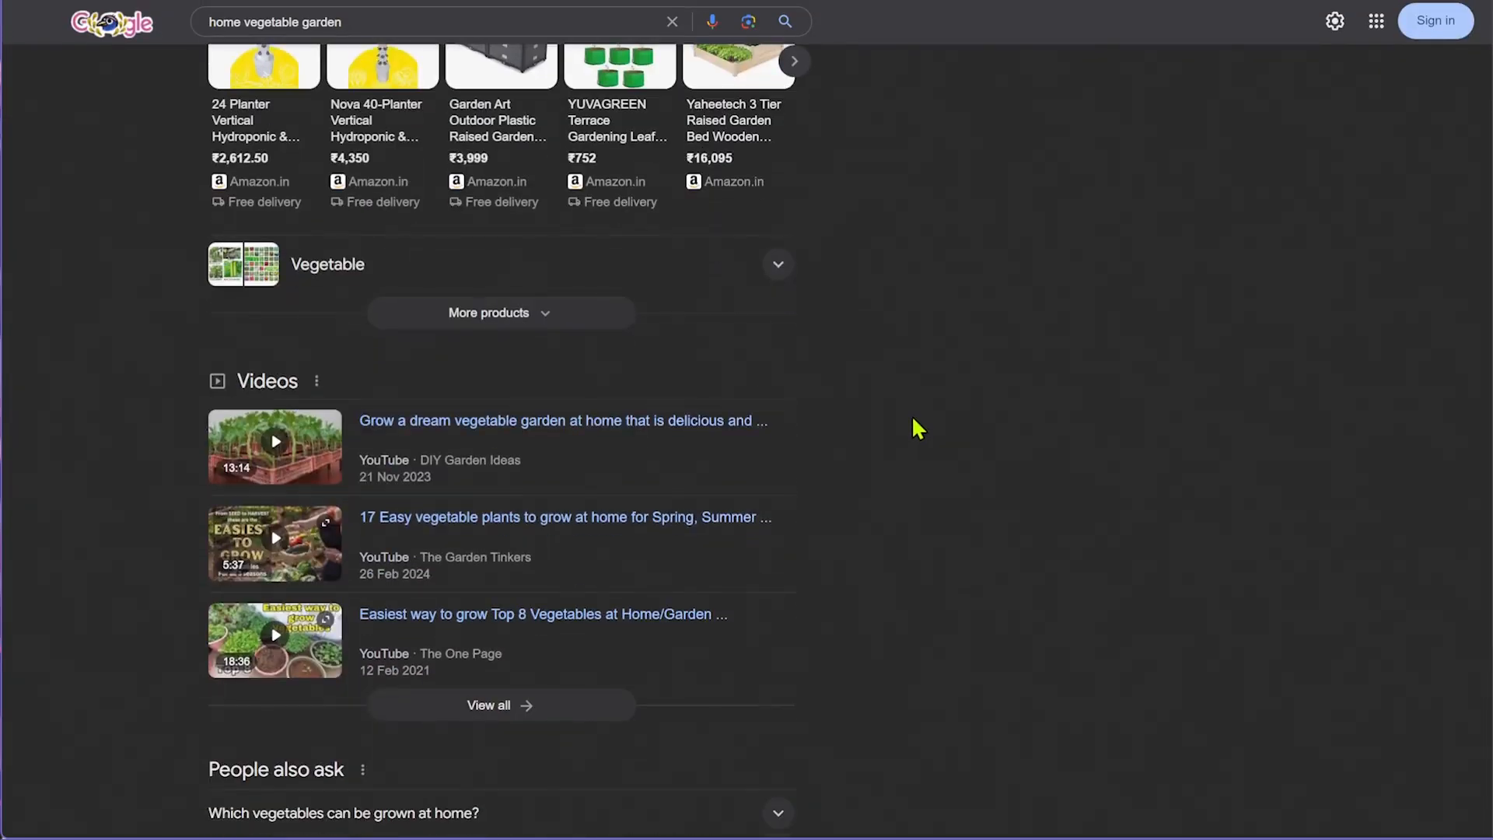
scroll(down, 3)
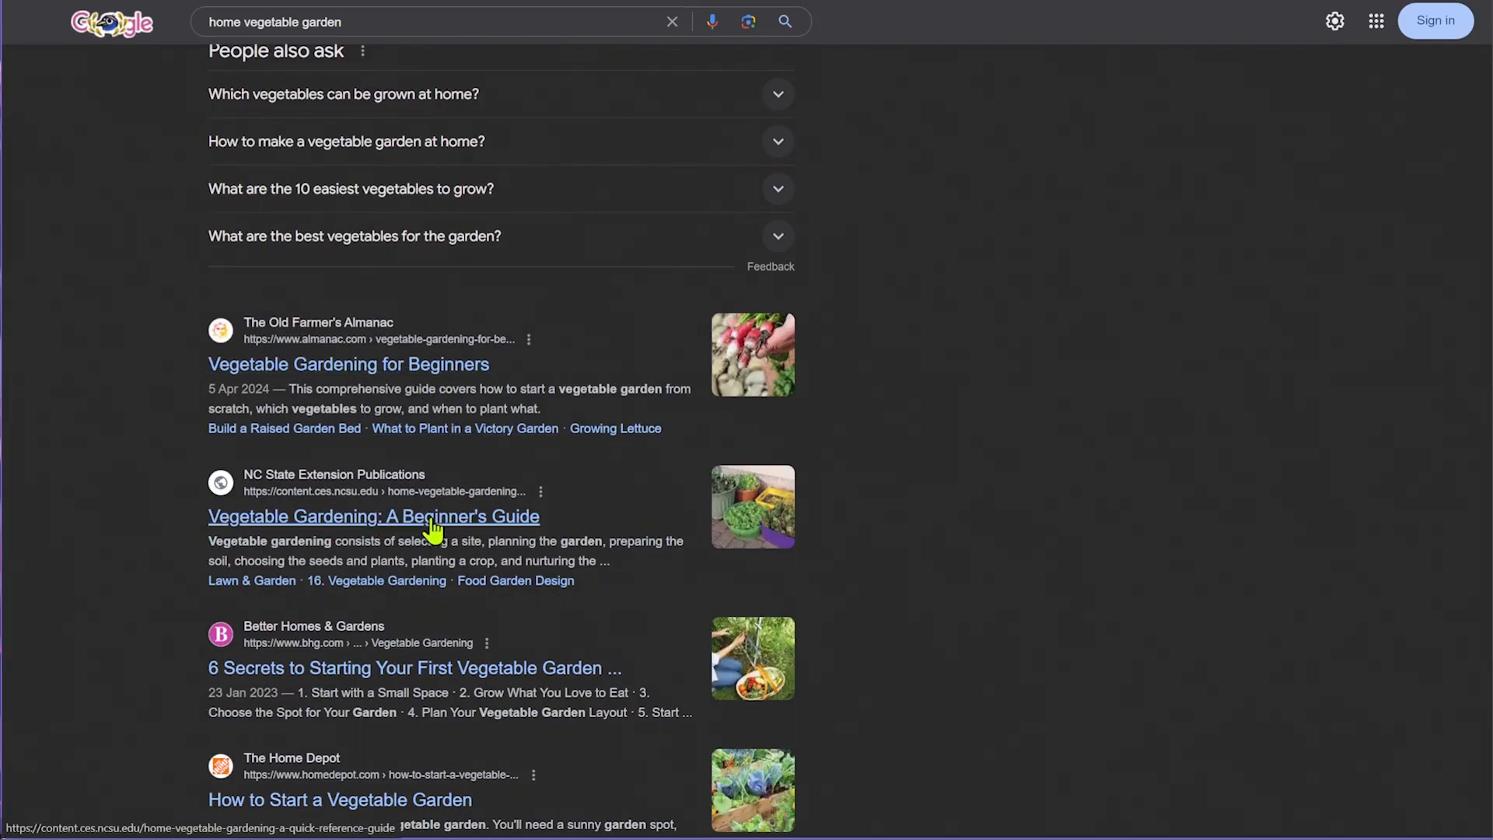
scroll(down, 3)
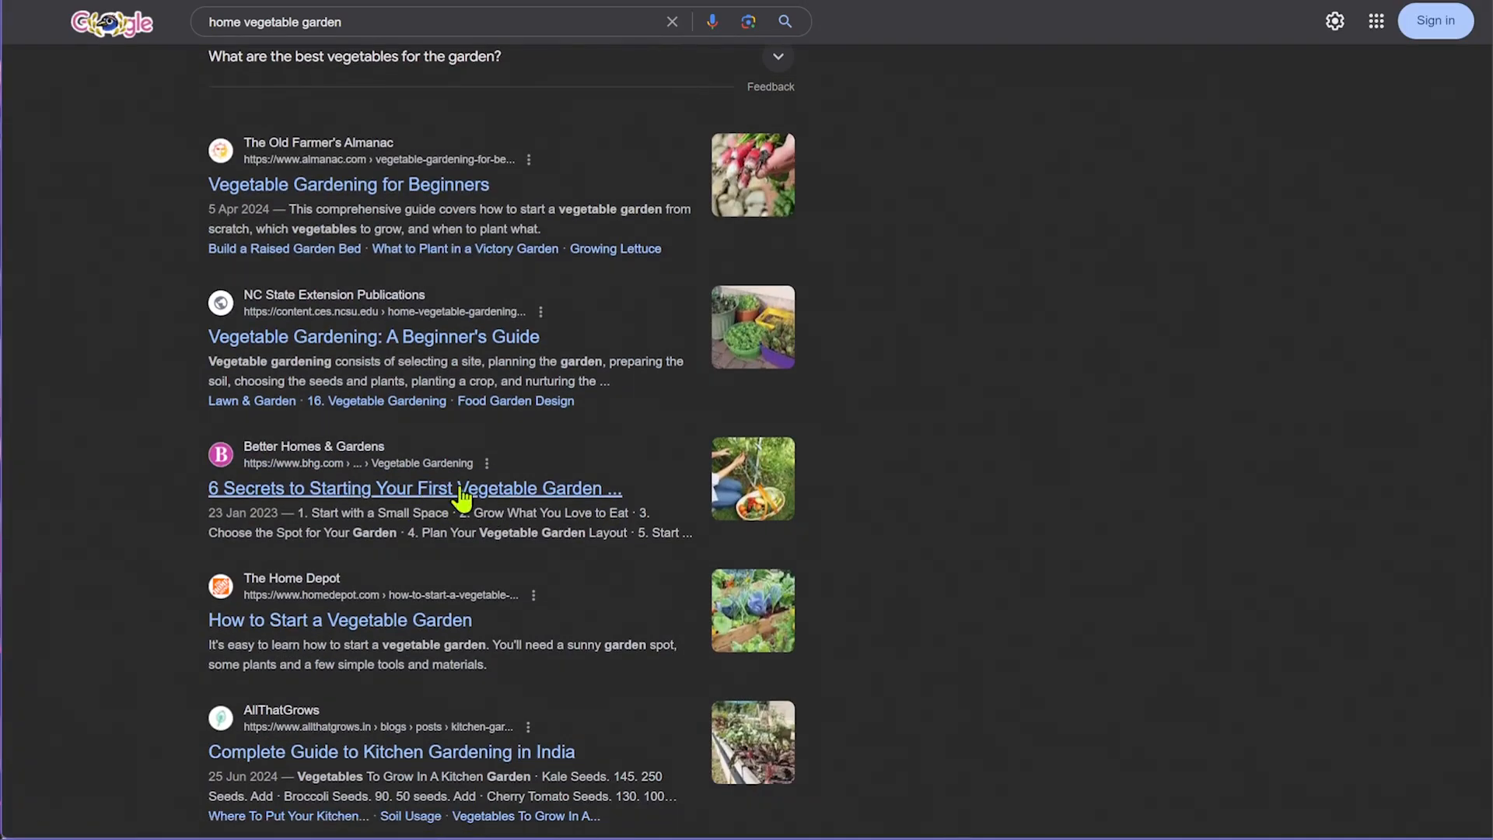
Open and scroll through the Almanac's Vegetable Gardening for Beginners article.
click(348, 183)
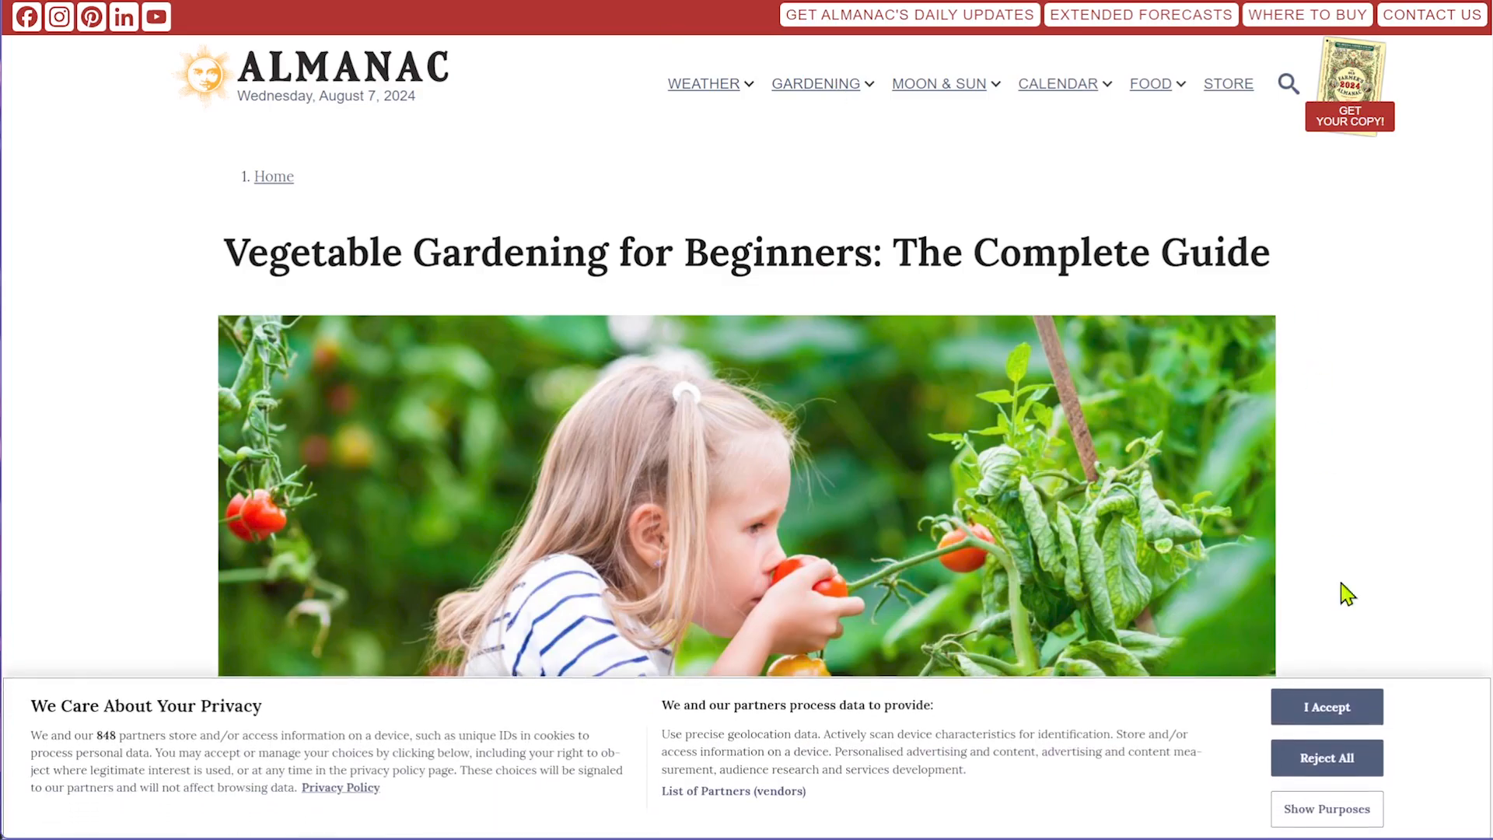
scroll(down, 3)
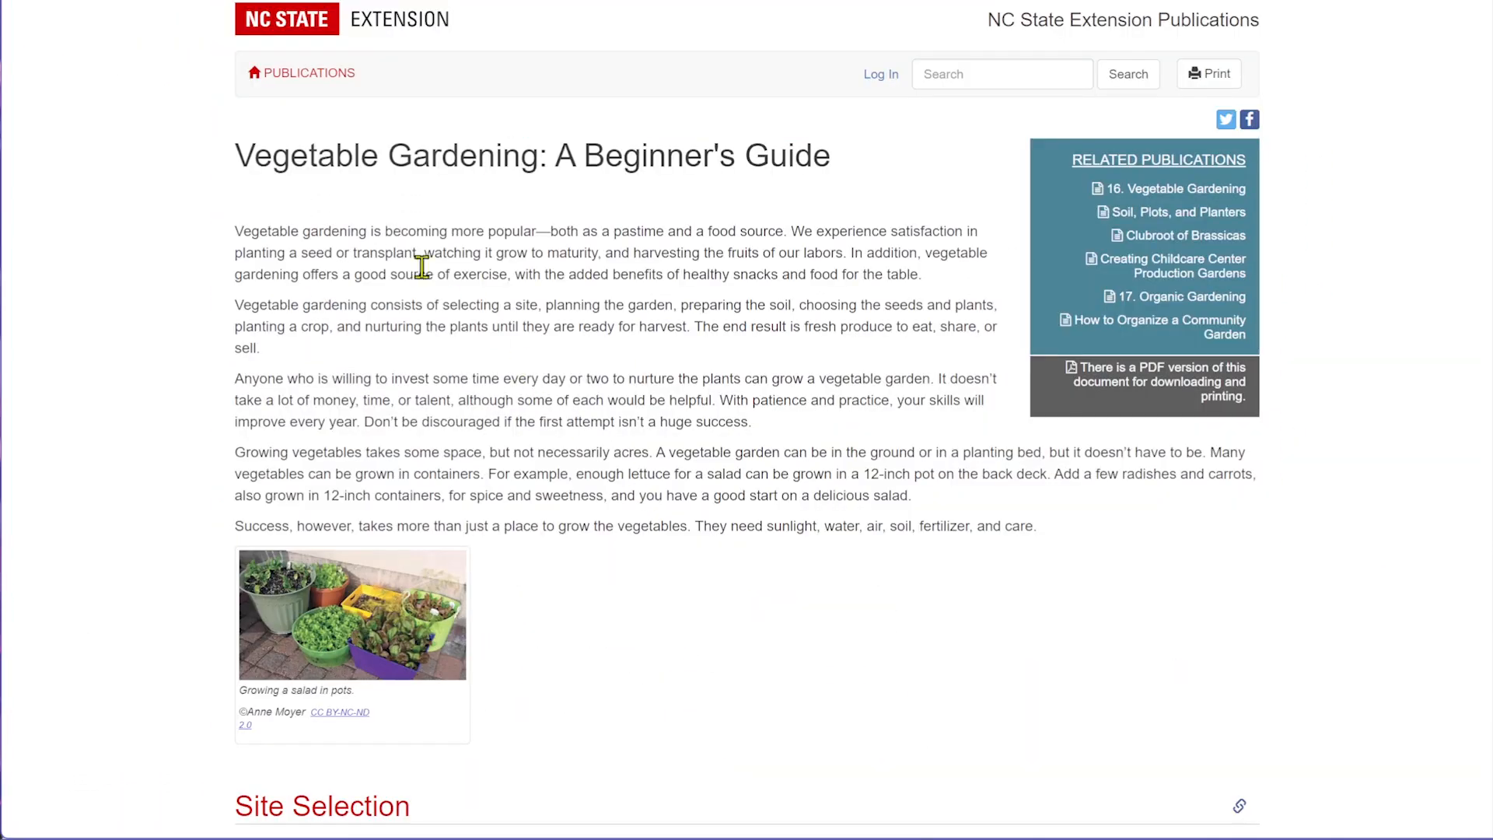
scroll(down, 3)
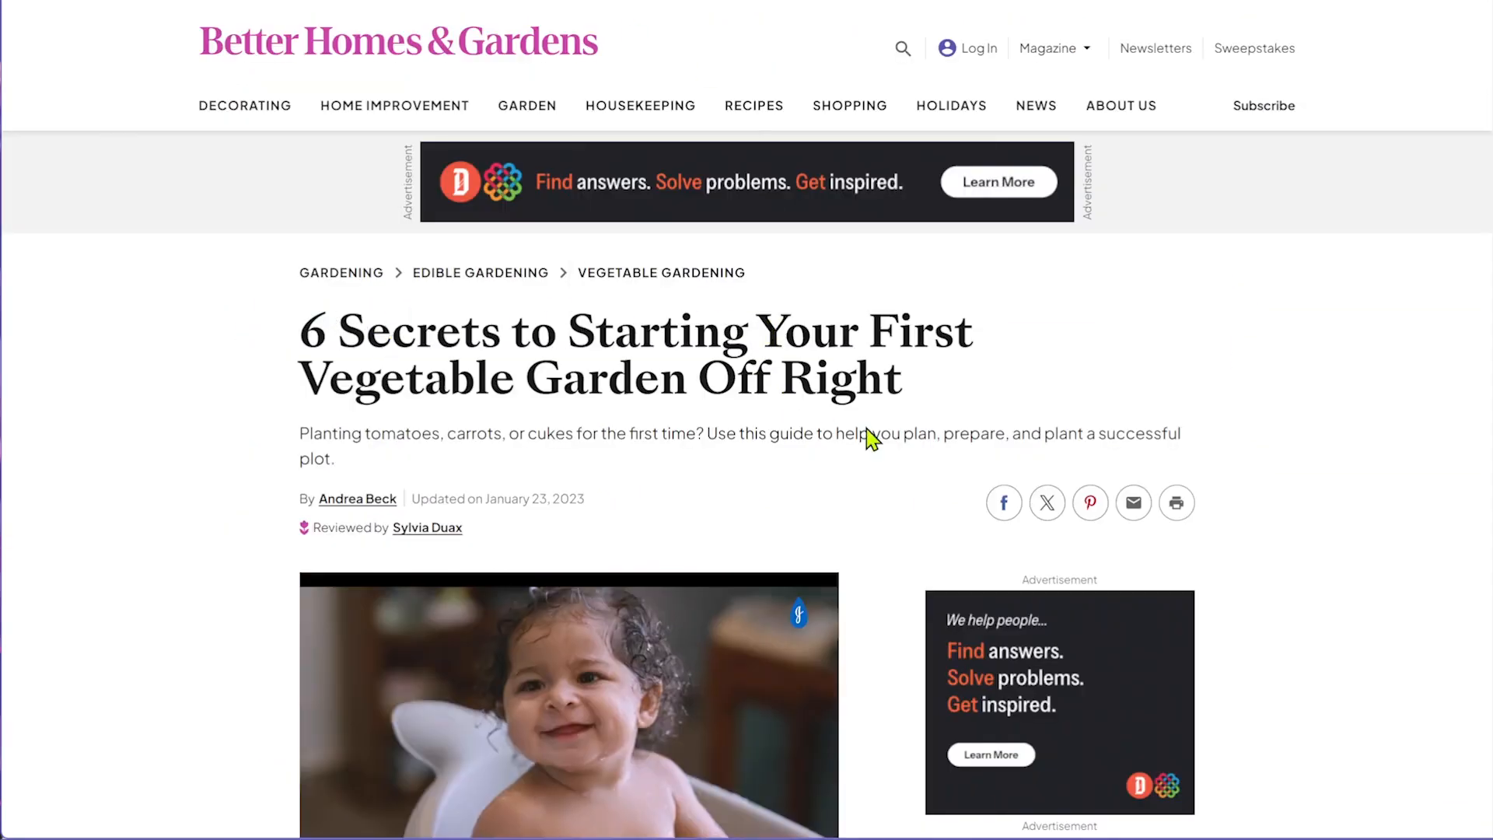
scroll(down, 3)
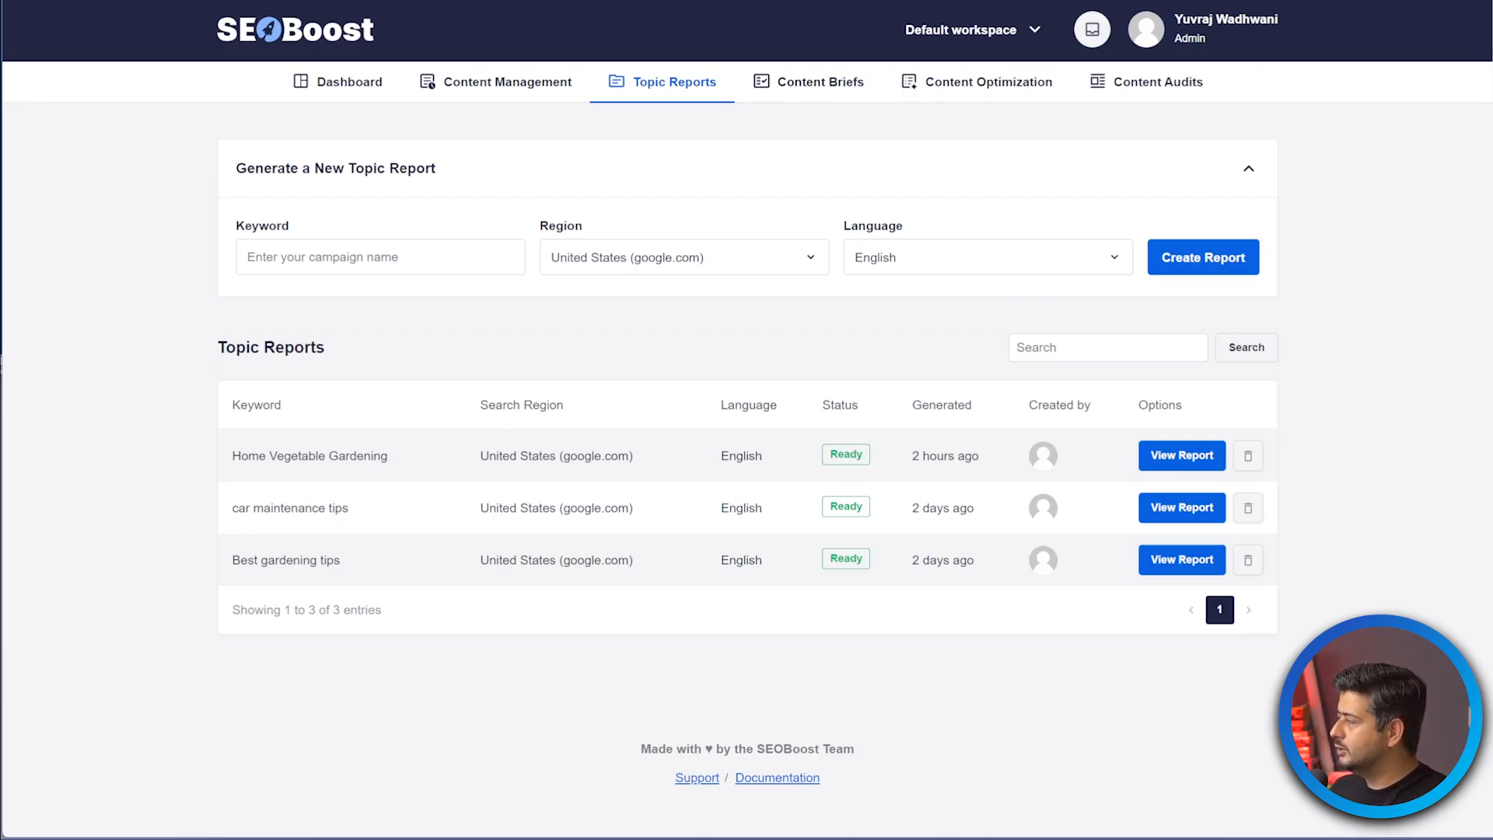
View the Home Vegetable Gardening topic report with its 1,739-word average and readability grade.
click(1180, 455)
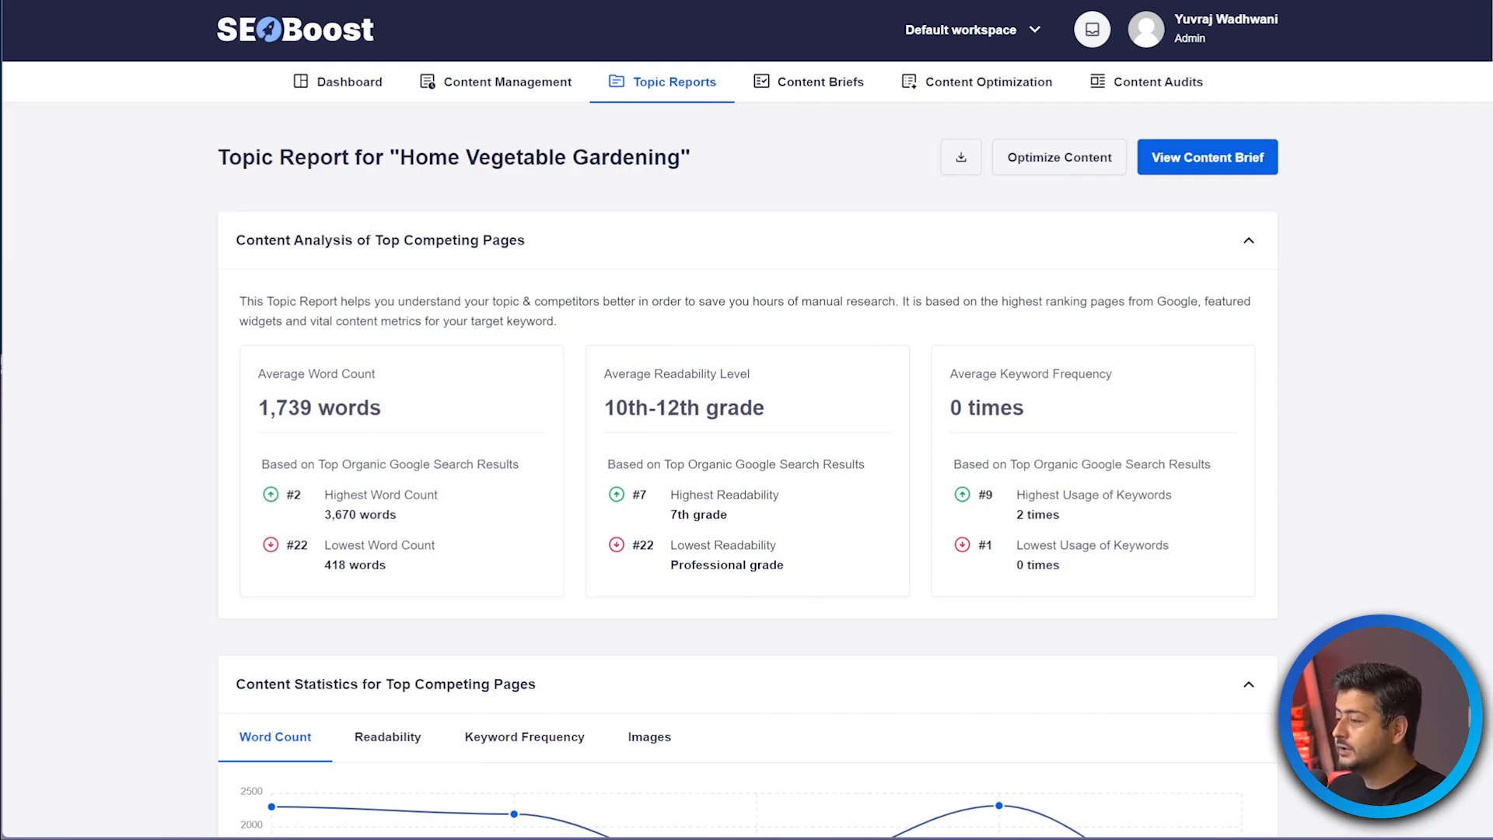
scroll(down, 3)
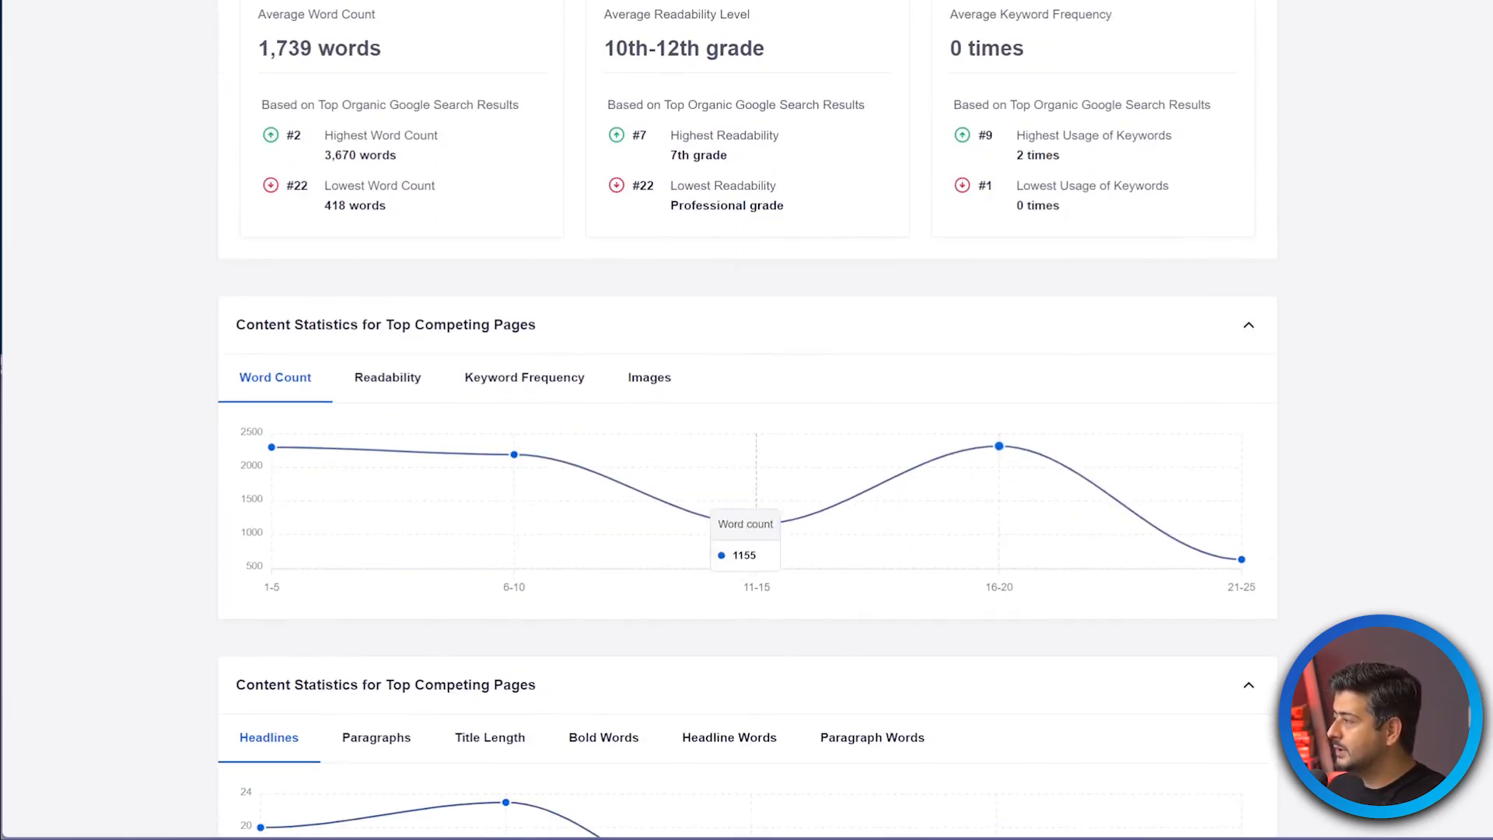
mouse_move(272, 447)
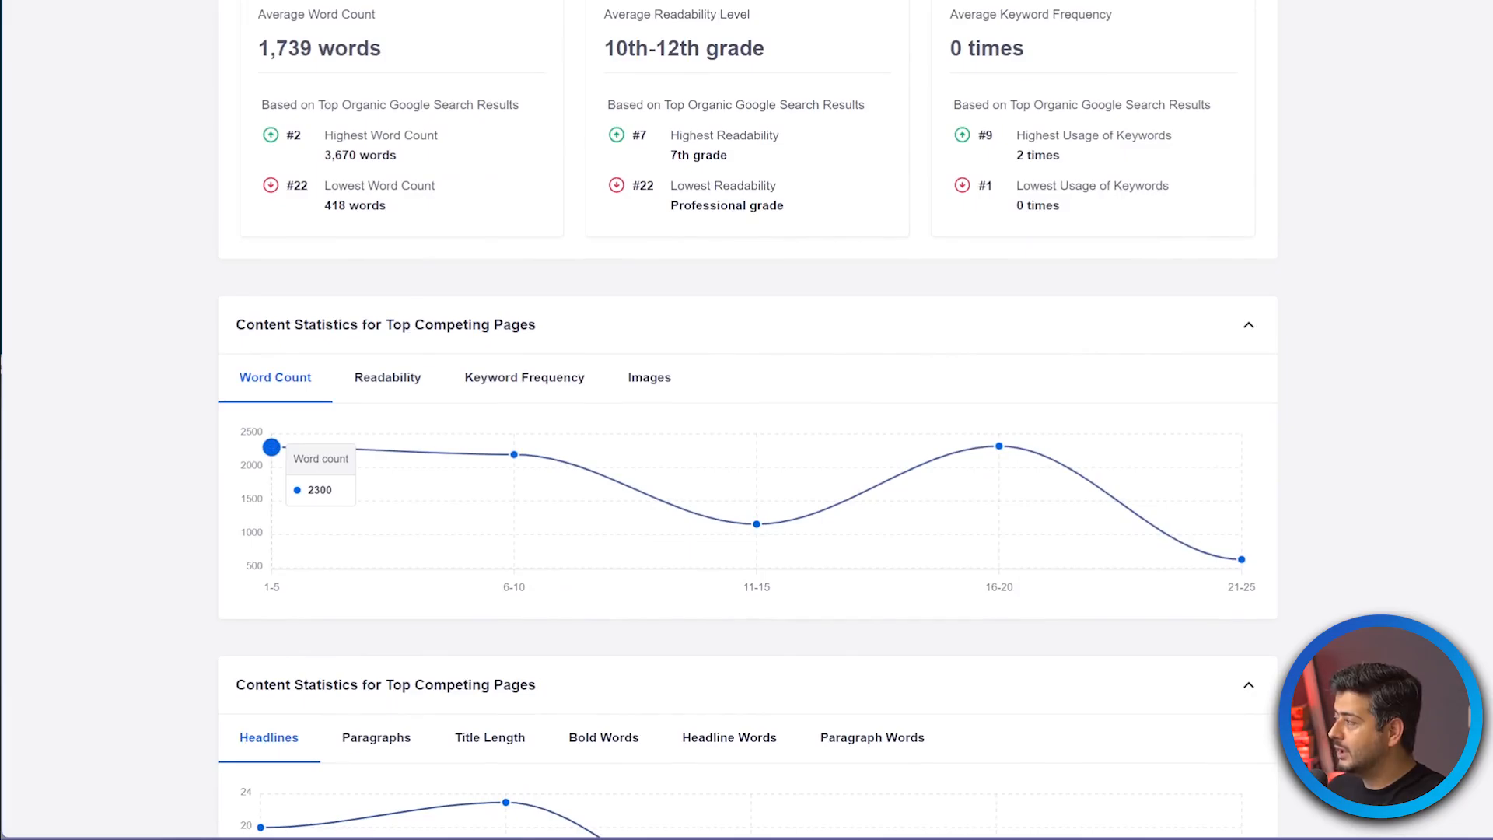
mouse_move(513, 453)
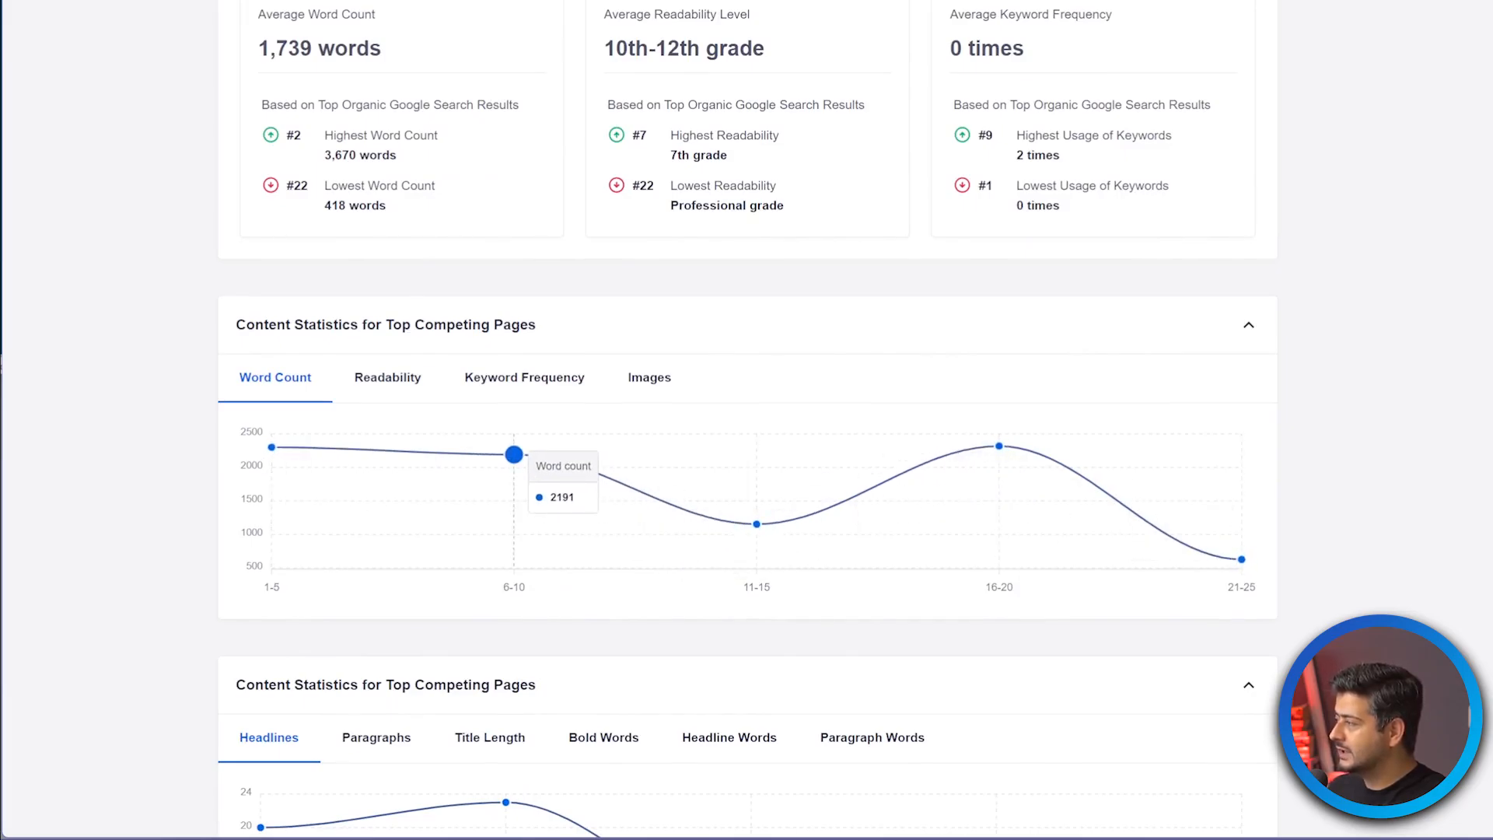
mouse_move(757, 522)
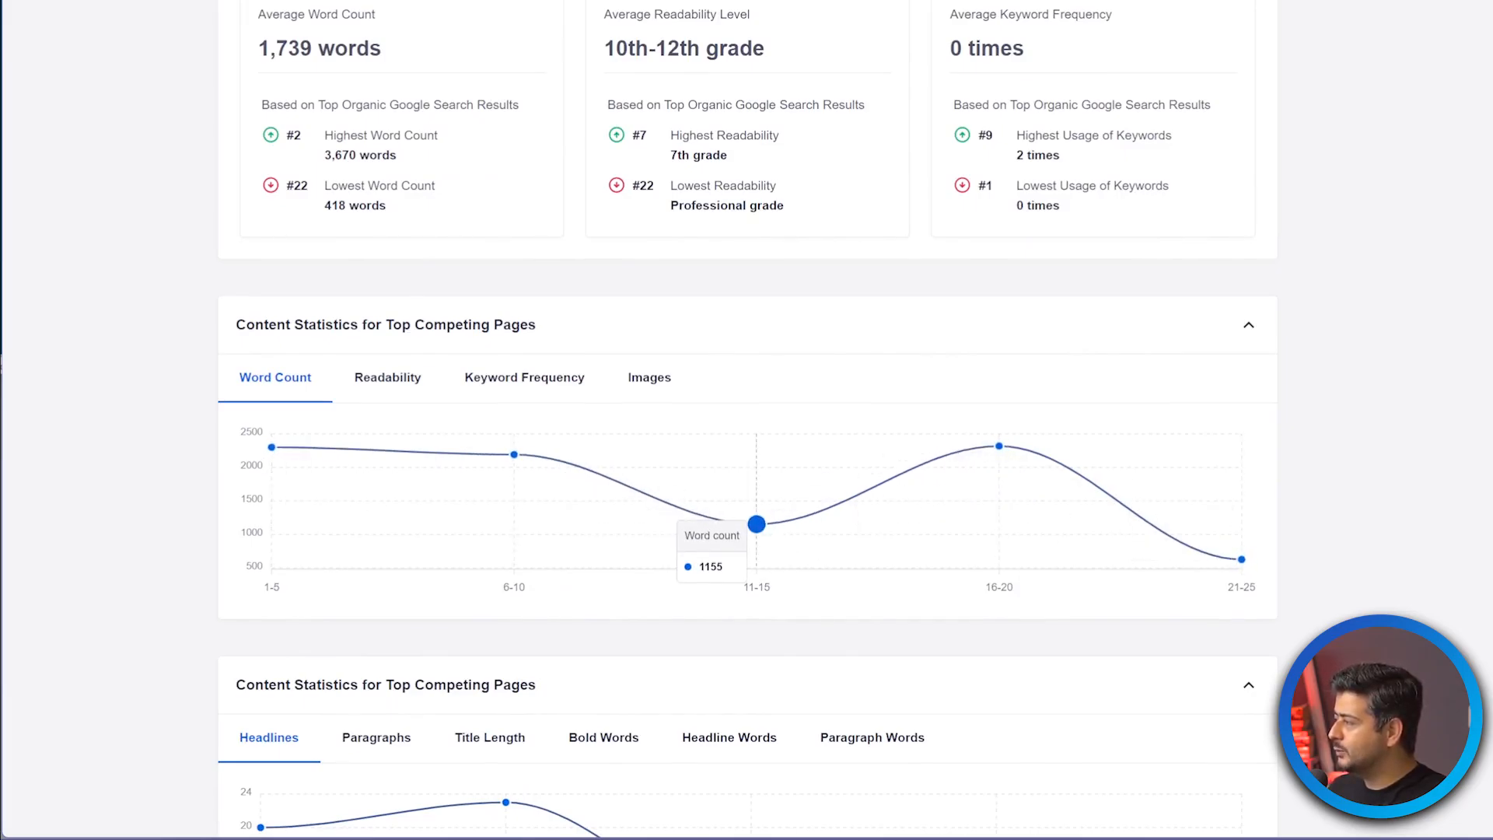
mouse_move(514, 449)
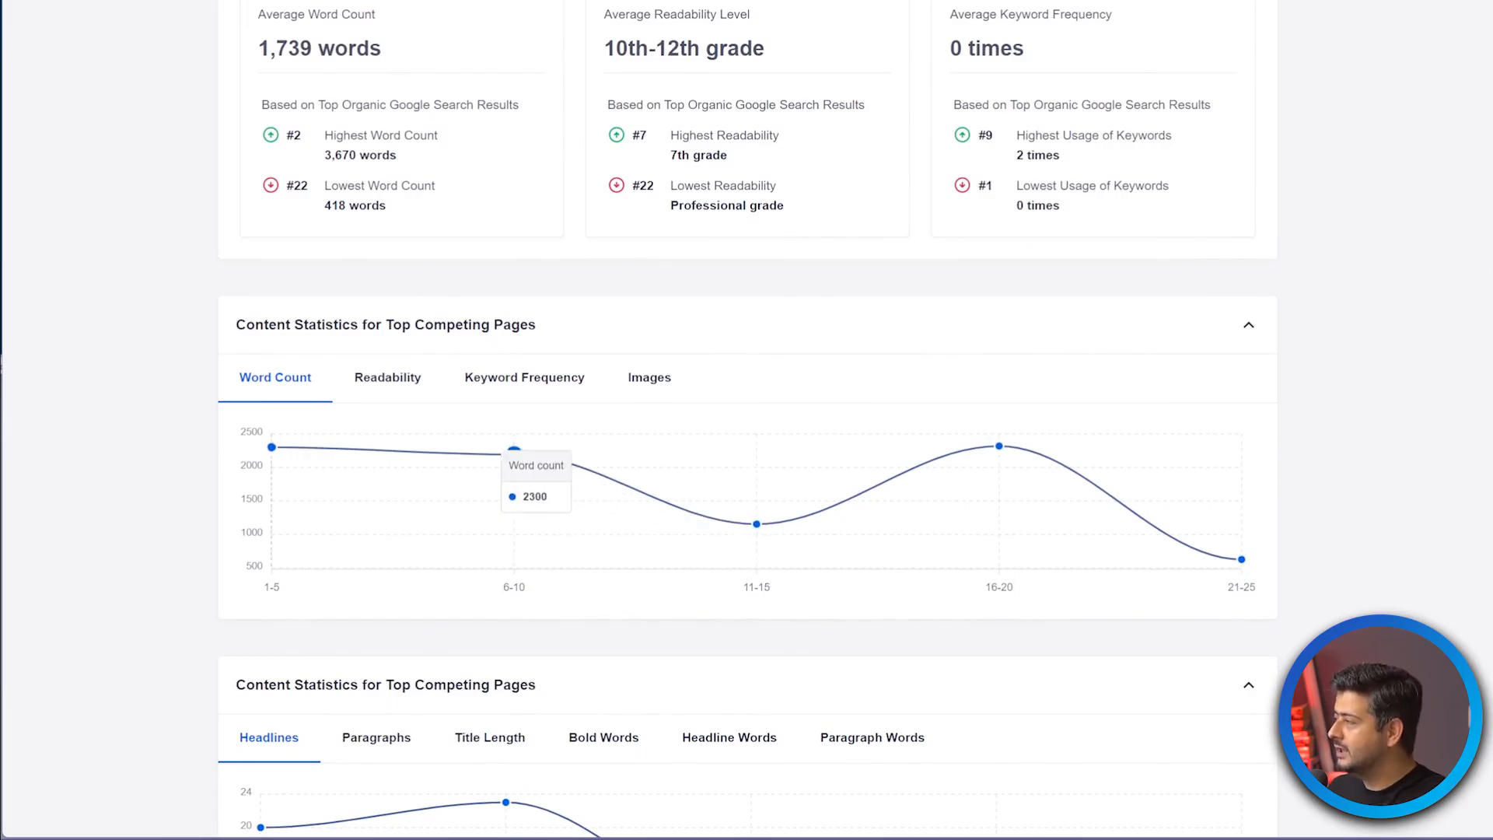
mouse_move(271, 447)
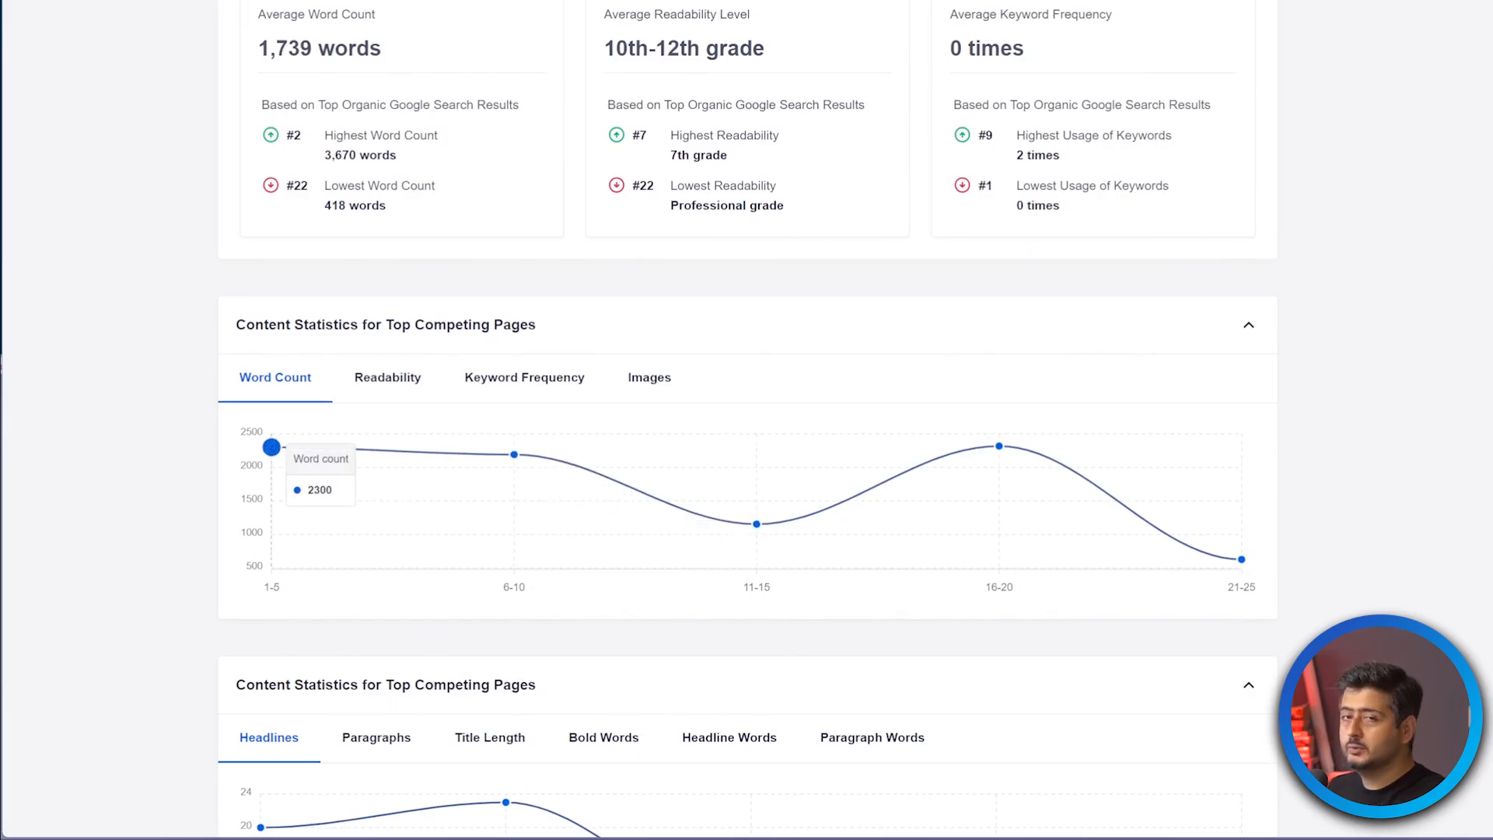
click(388, 378)
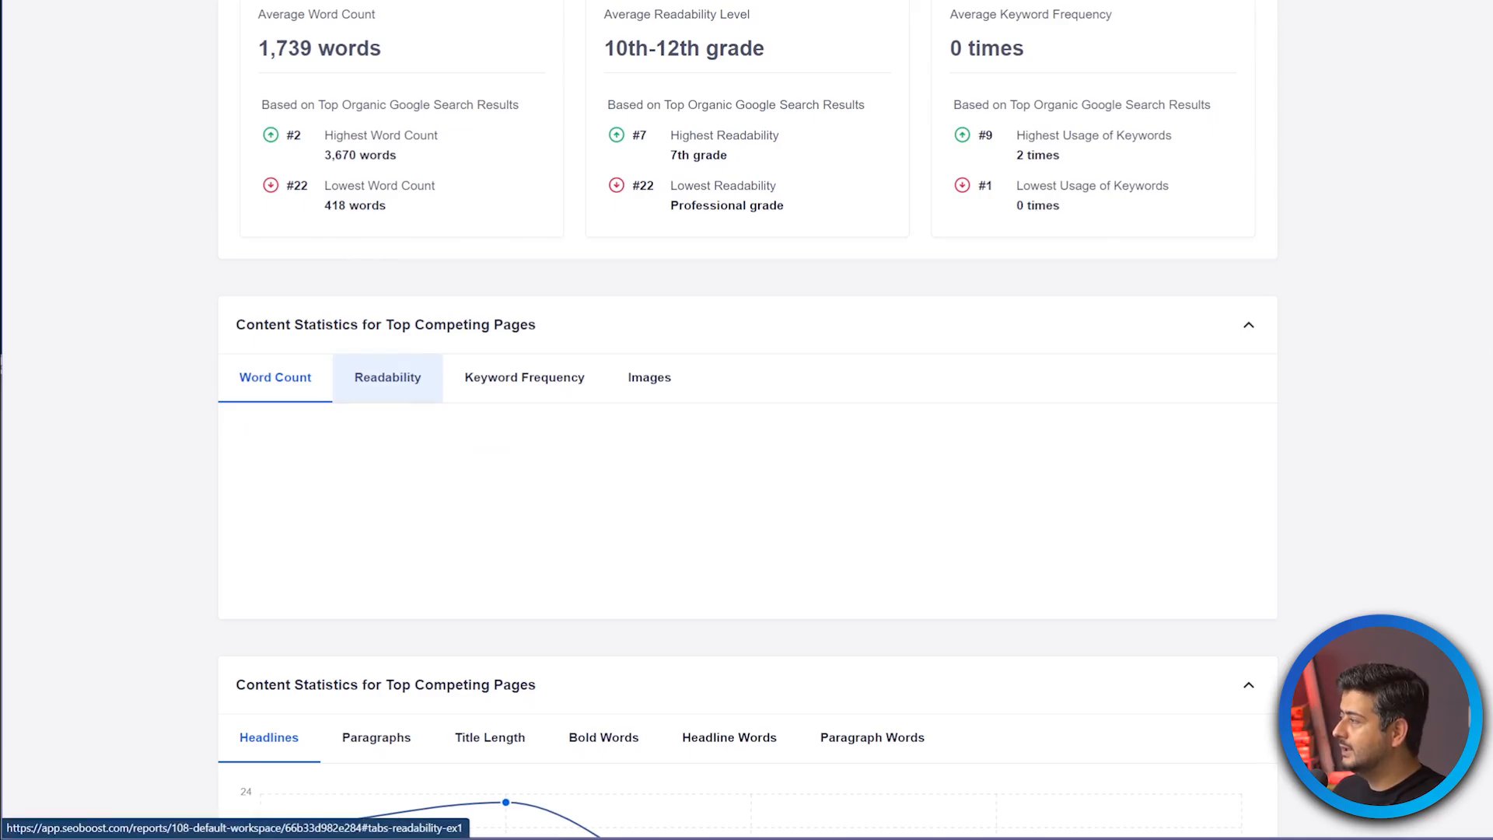
click(386, 377)
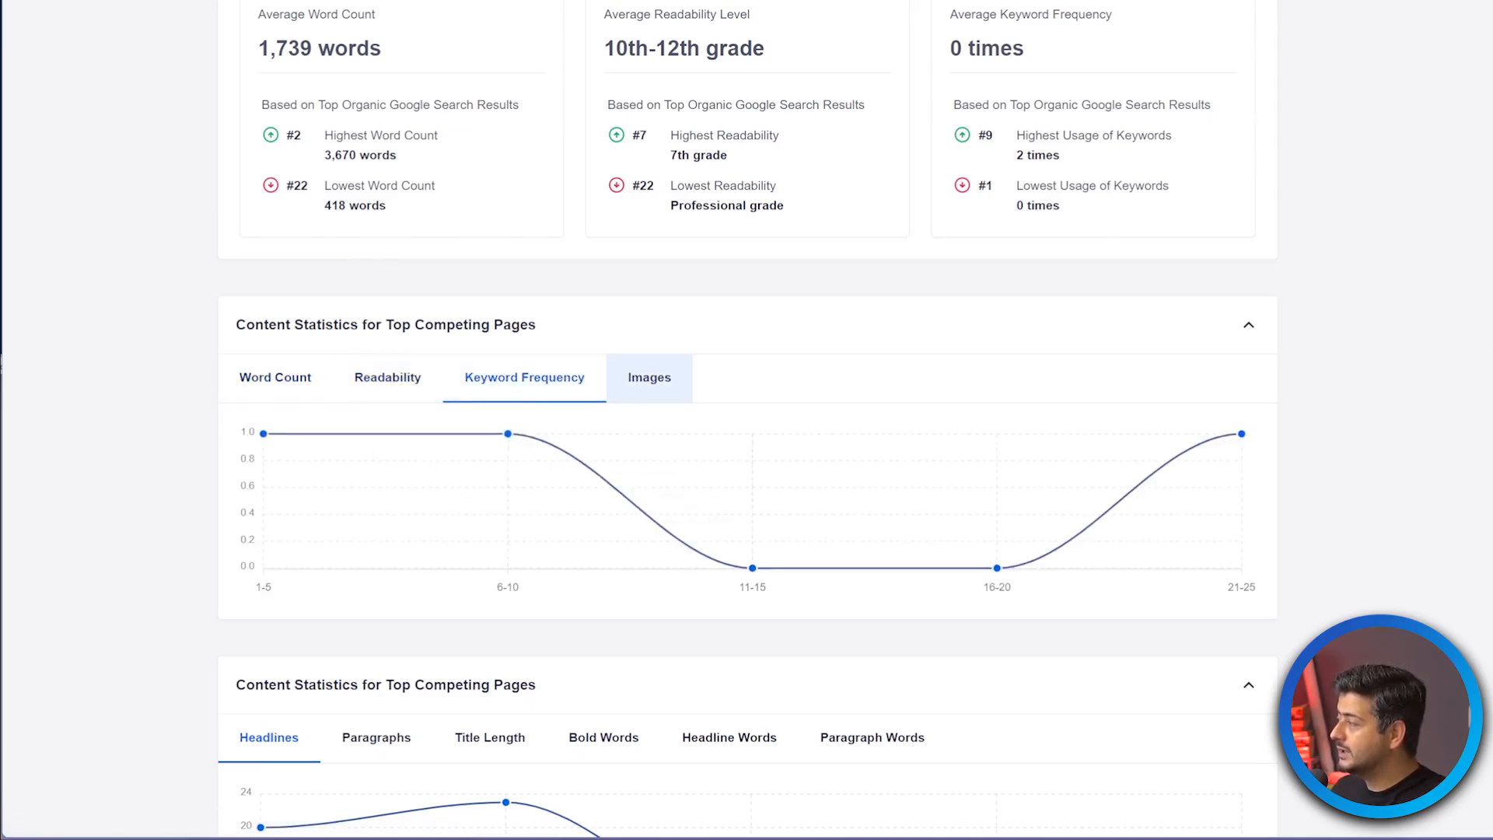
click(649, 377)
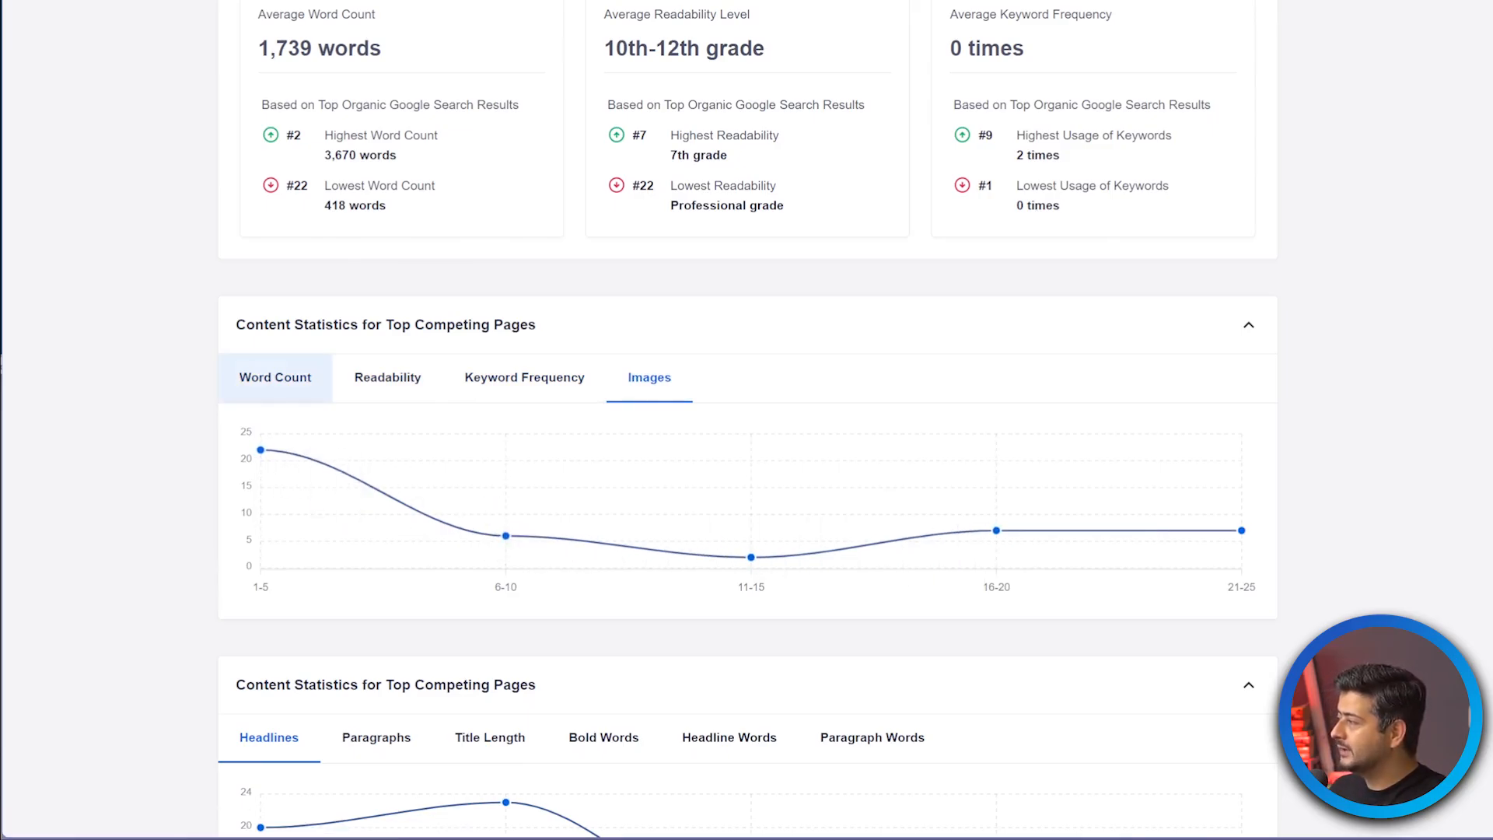
click(274, 377)
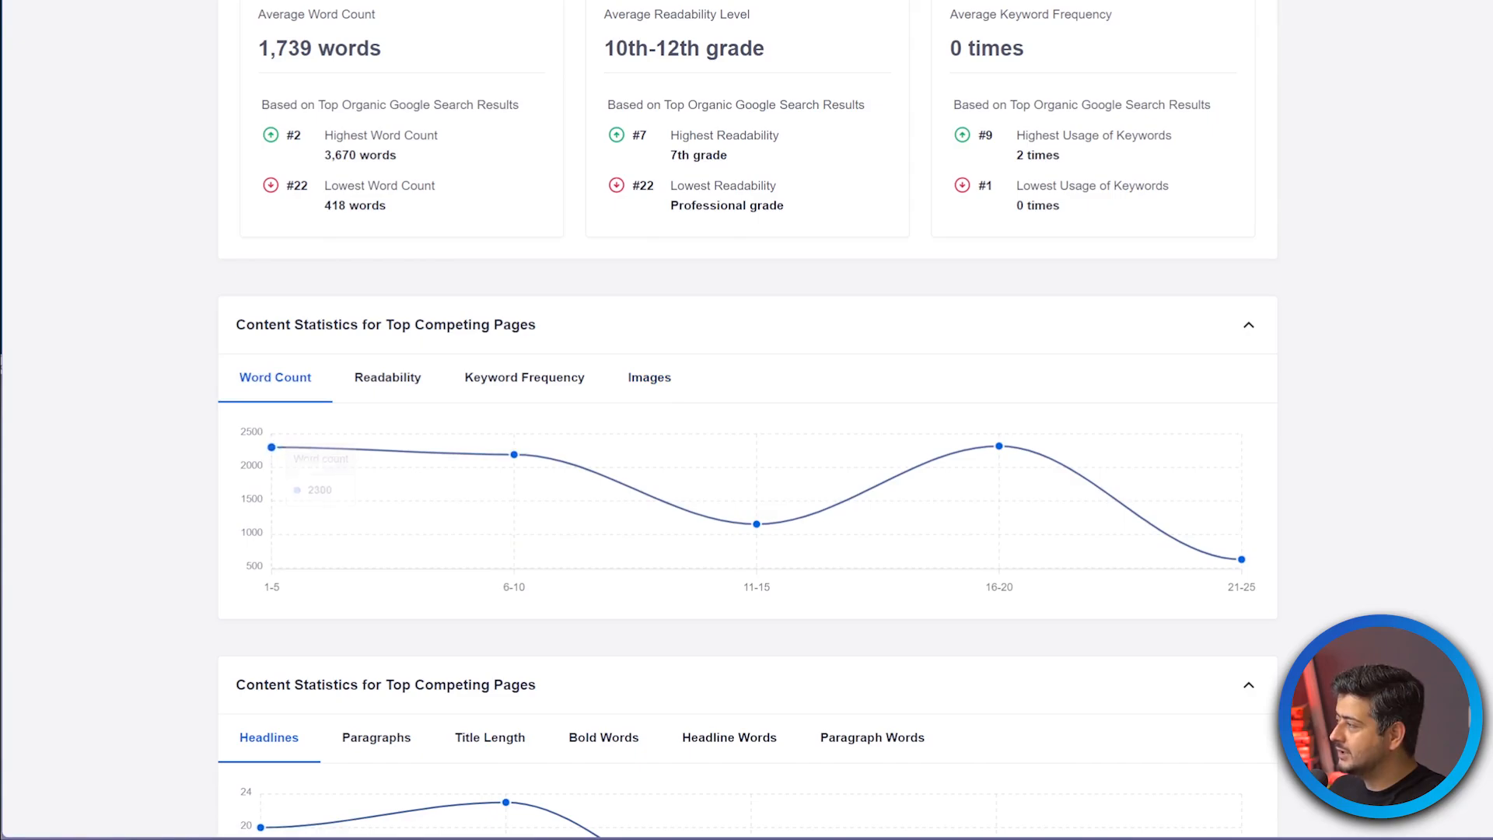
click(387, 376)
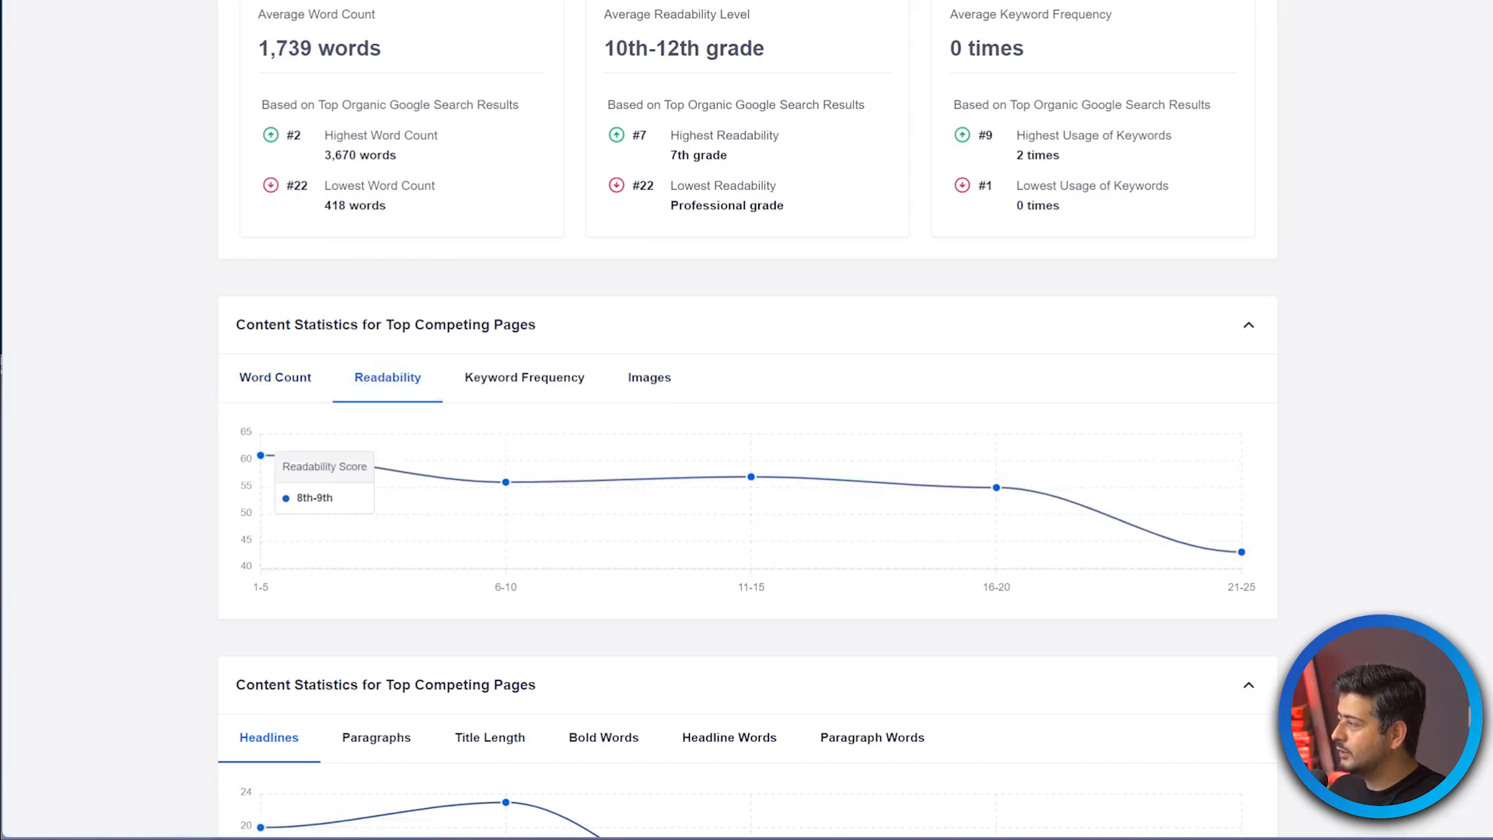
click(523, 378)
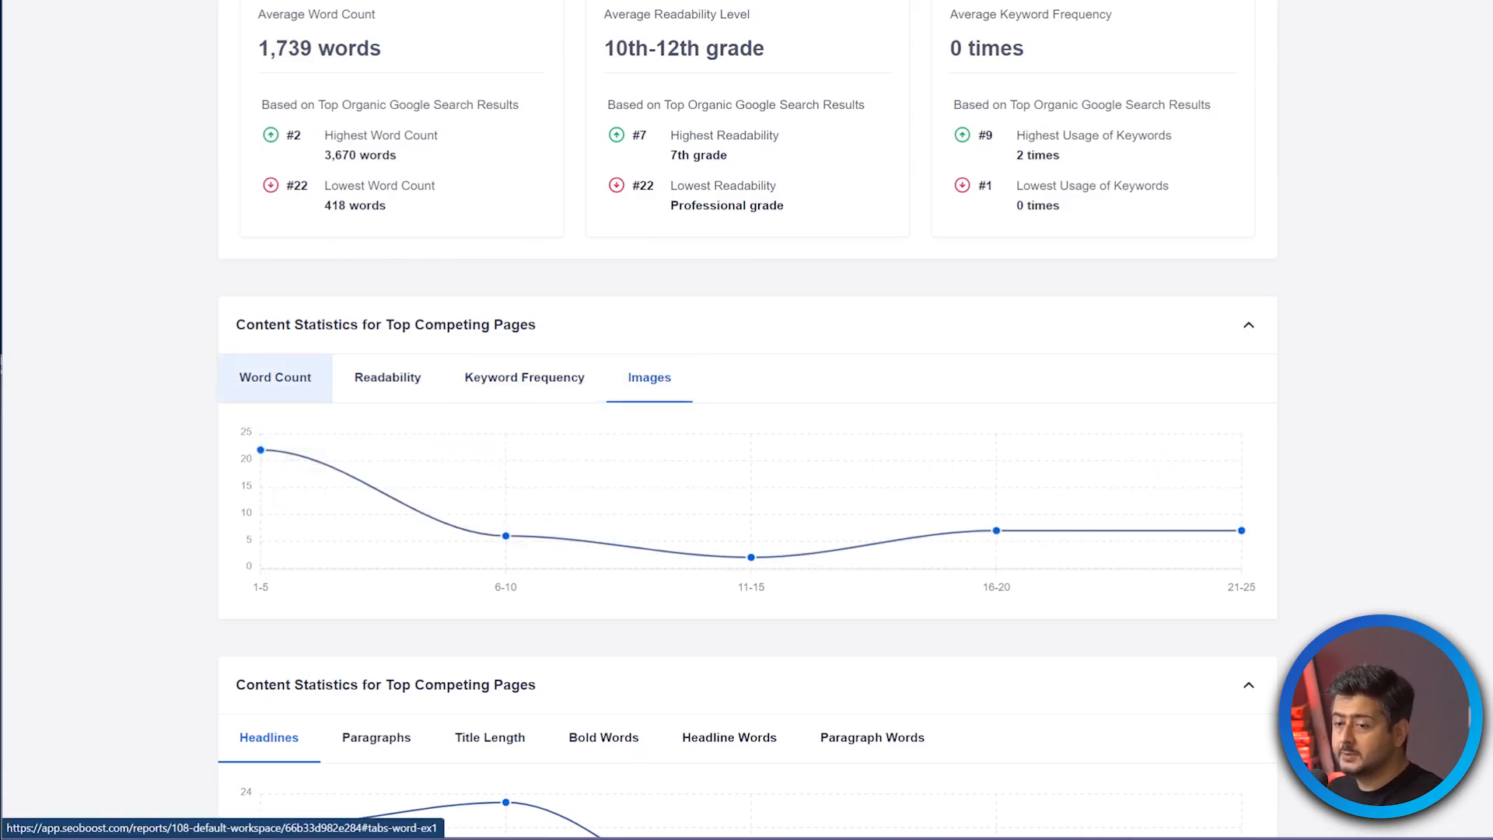
click(275, 377)
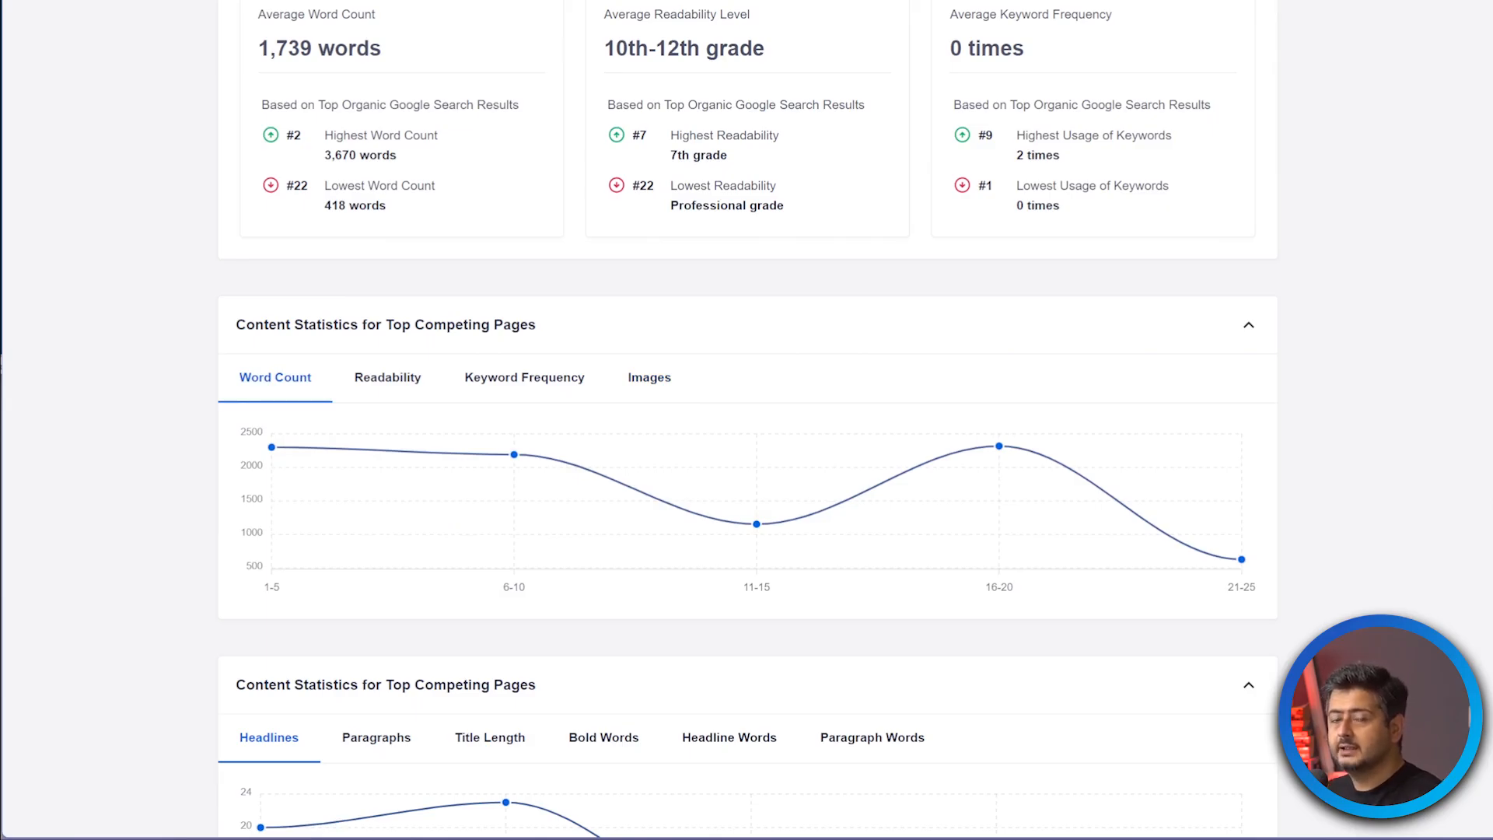
Compare competing pages by paragraphs, title length, bold words and paragraph words.
scroll(down, 3)
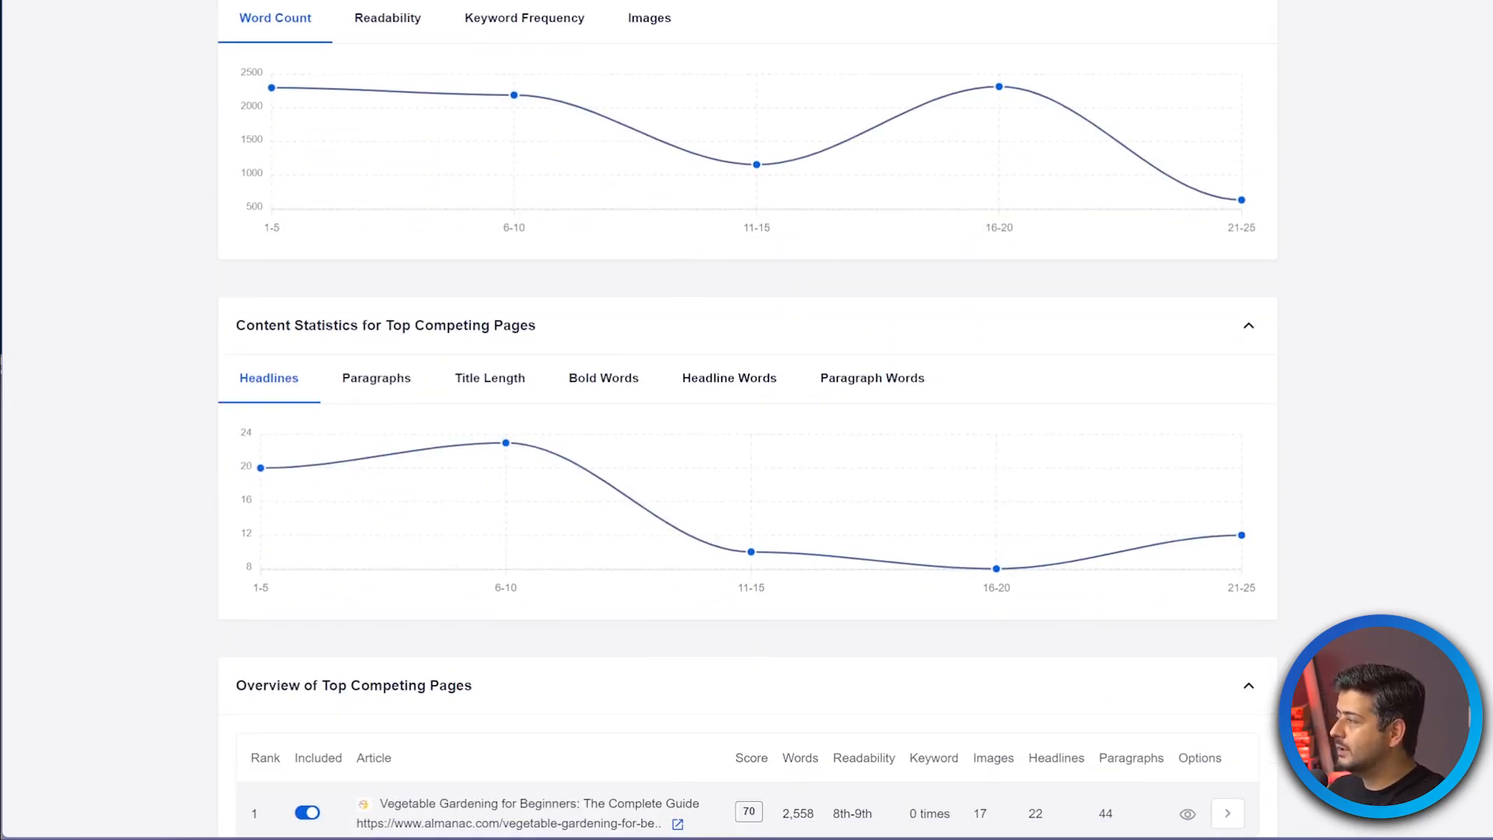
click(375, 377)
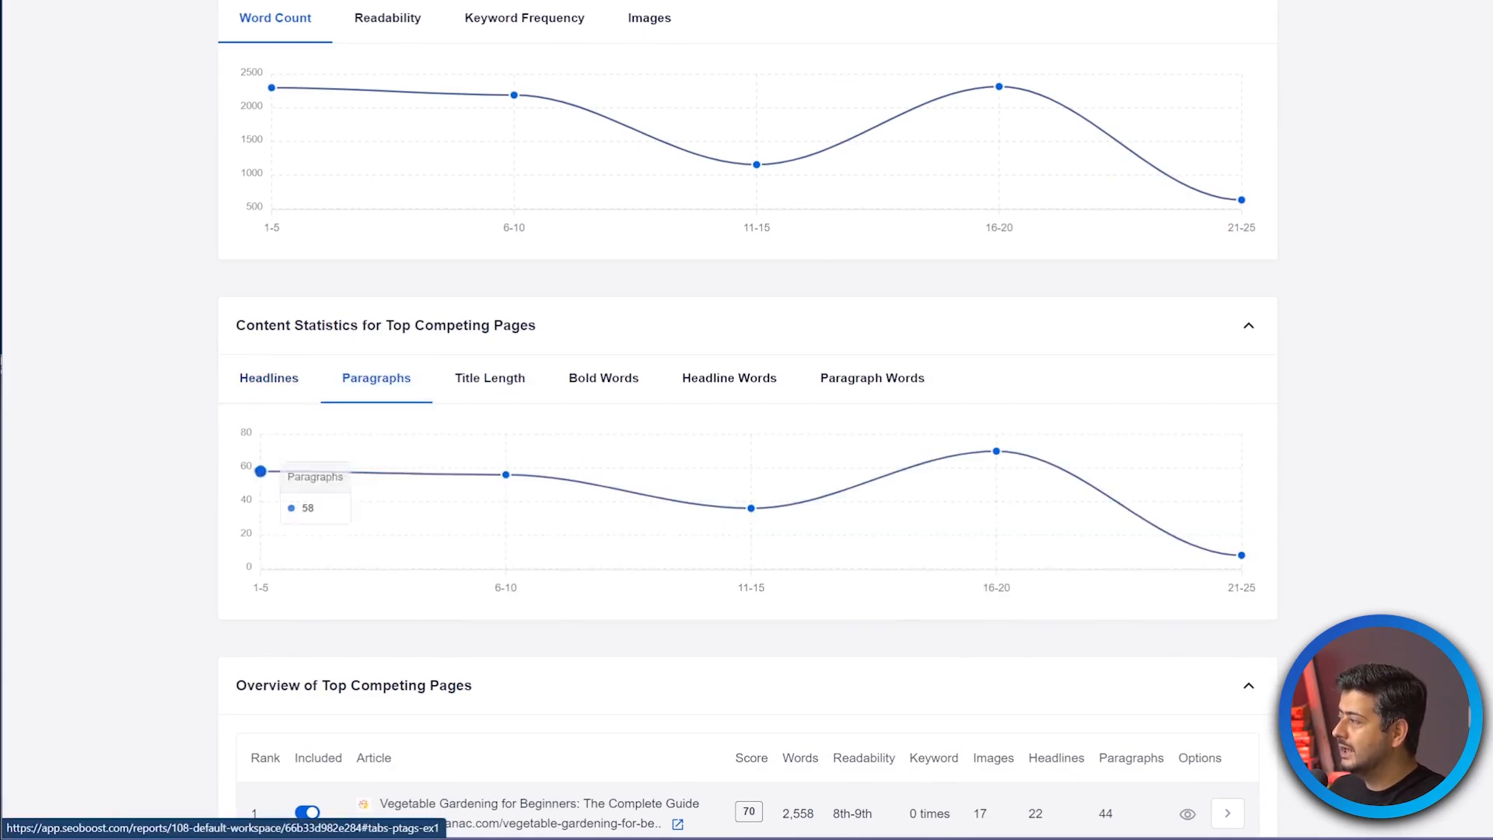
click(489, 377)
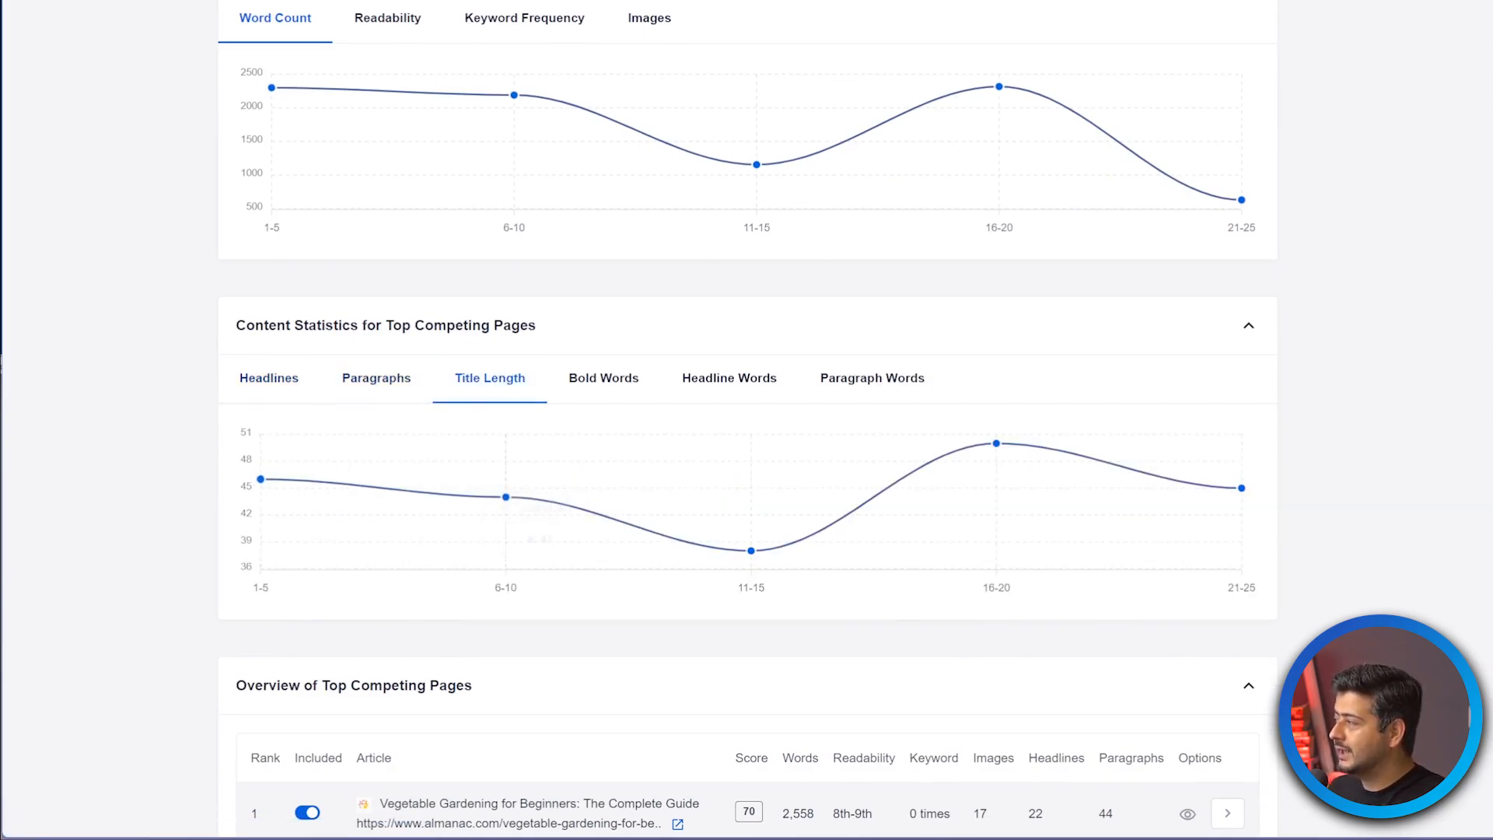
click(603, 377)
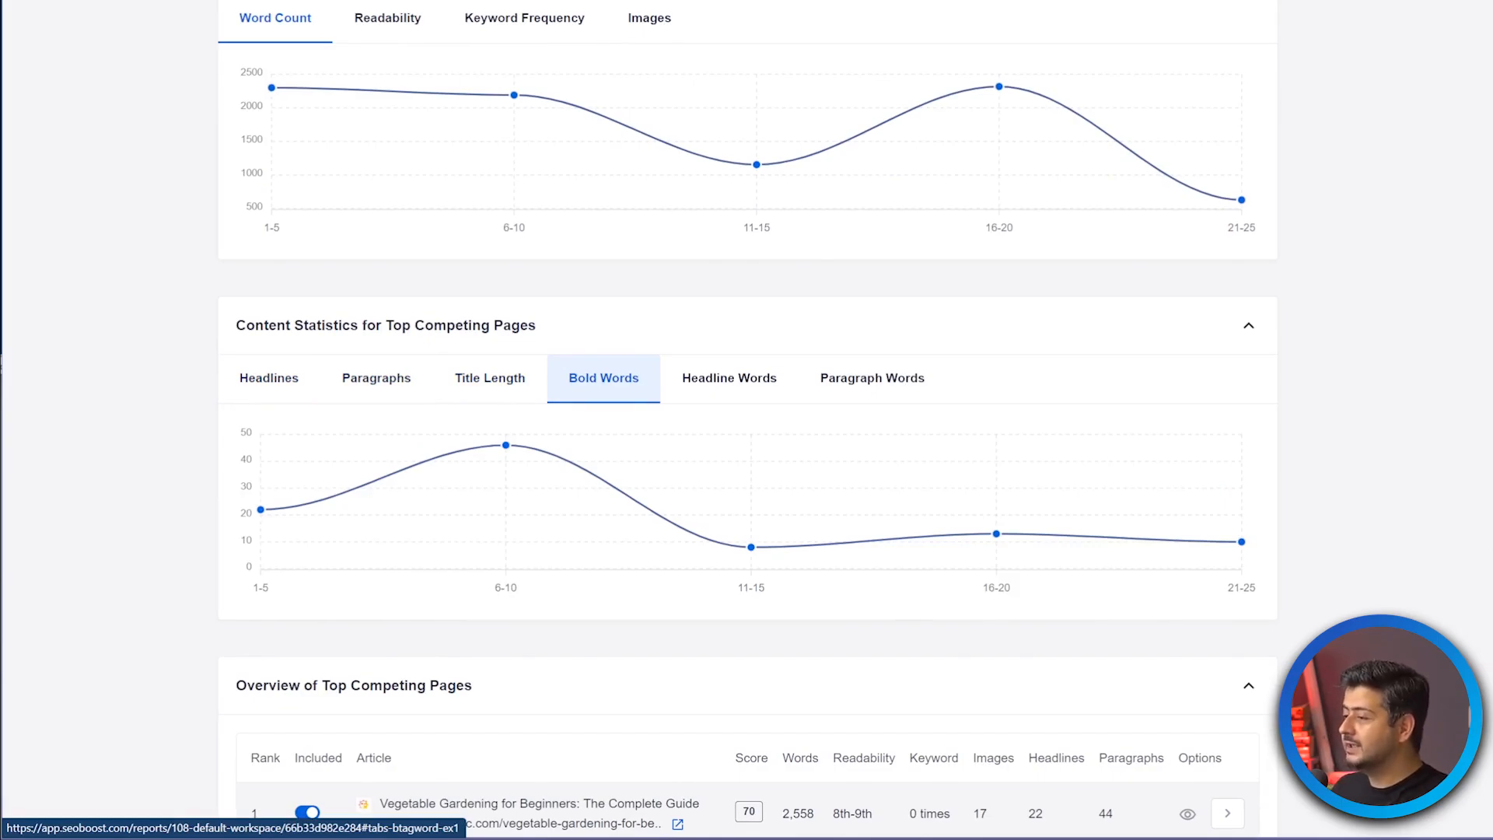
click(728, 378)
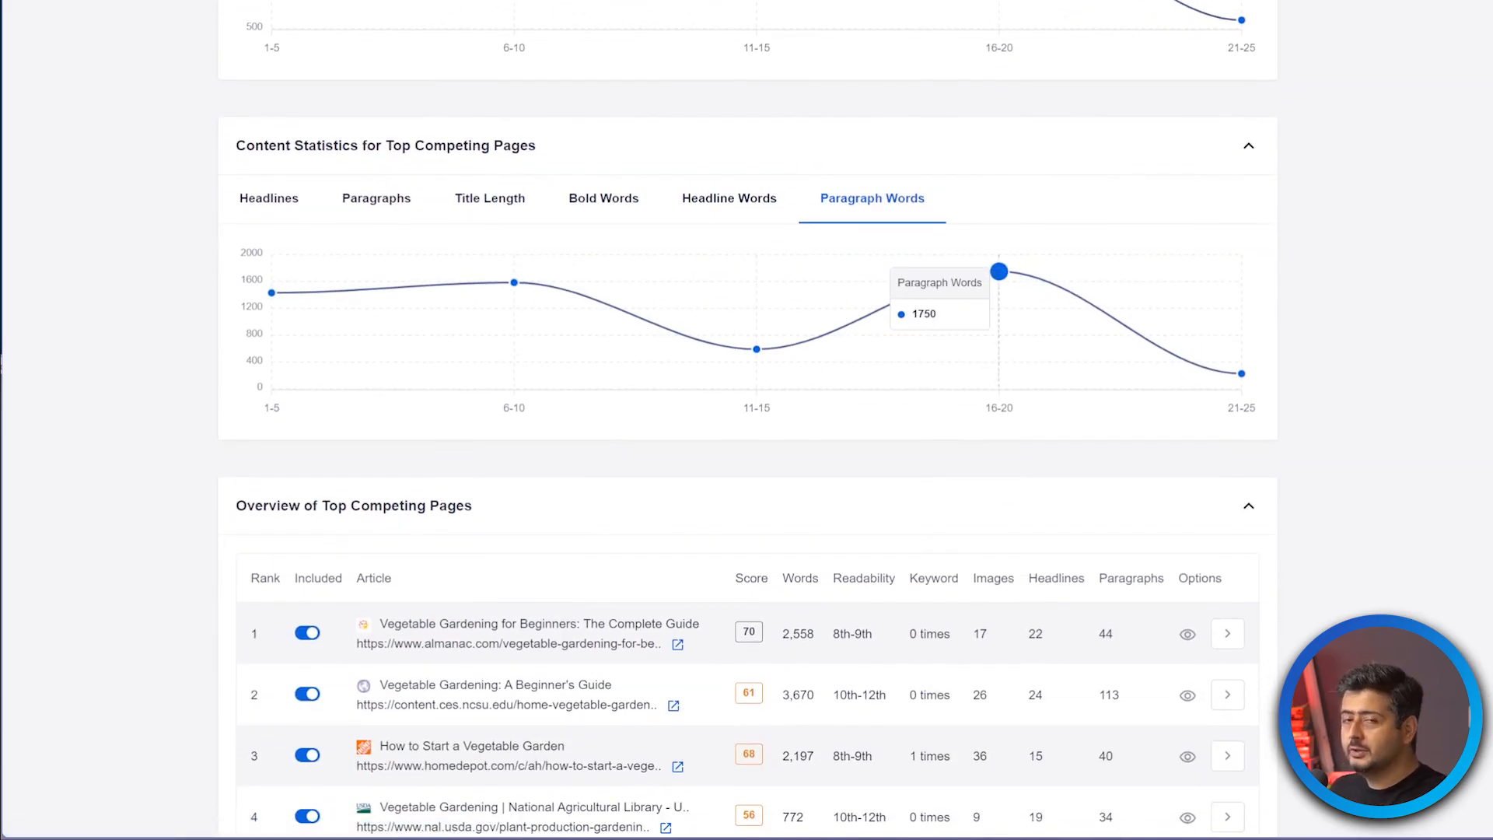
Open the rank 1 Almanac guide from the competing pages overview.
scroll(down, 3)
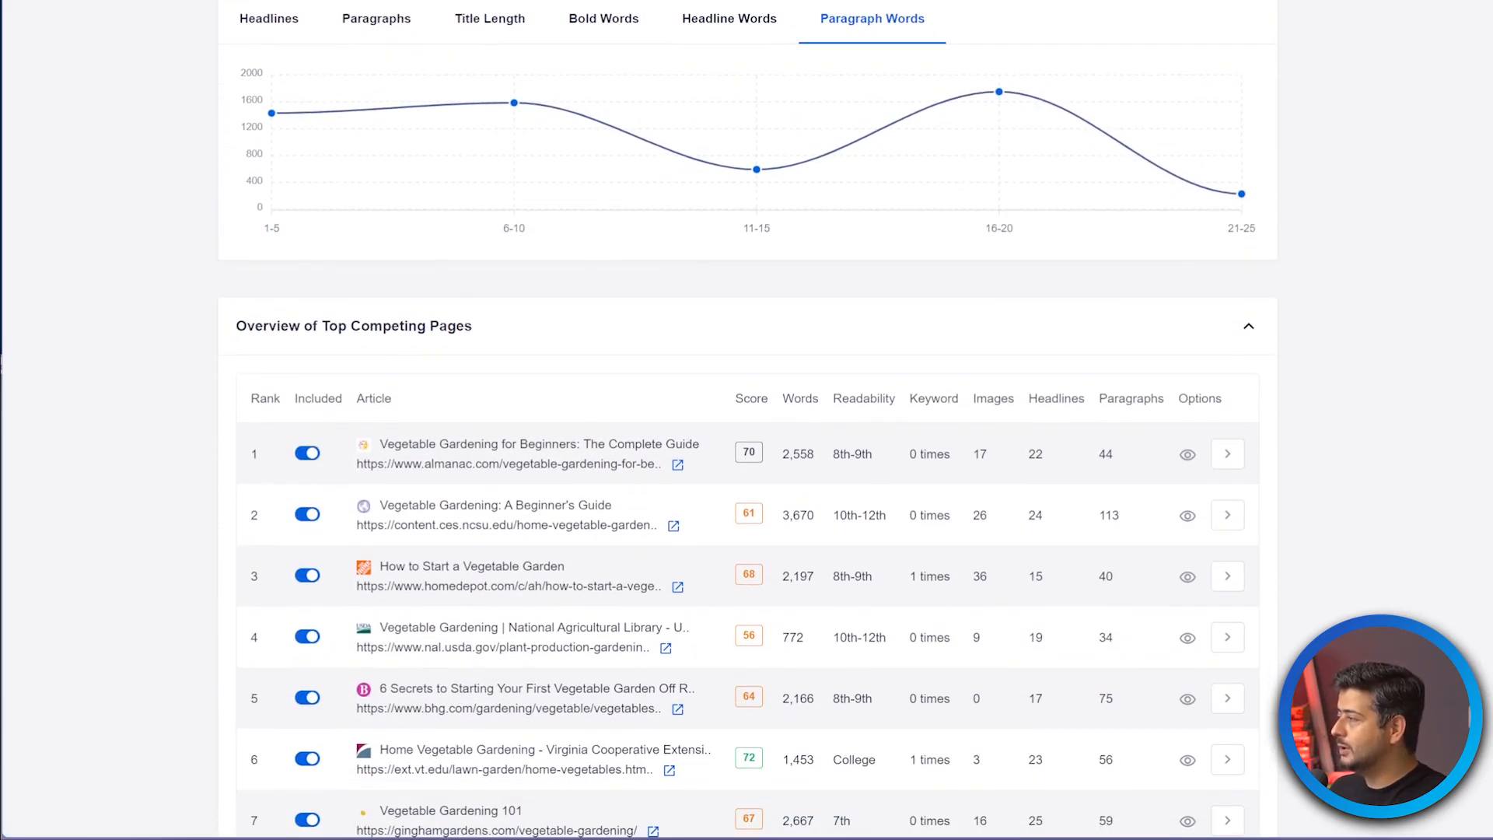
scroll(down, 3)
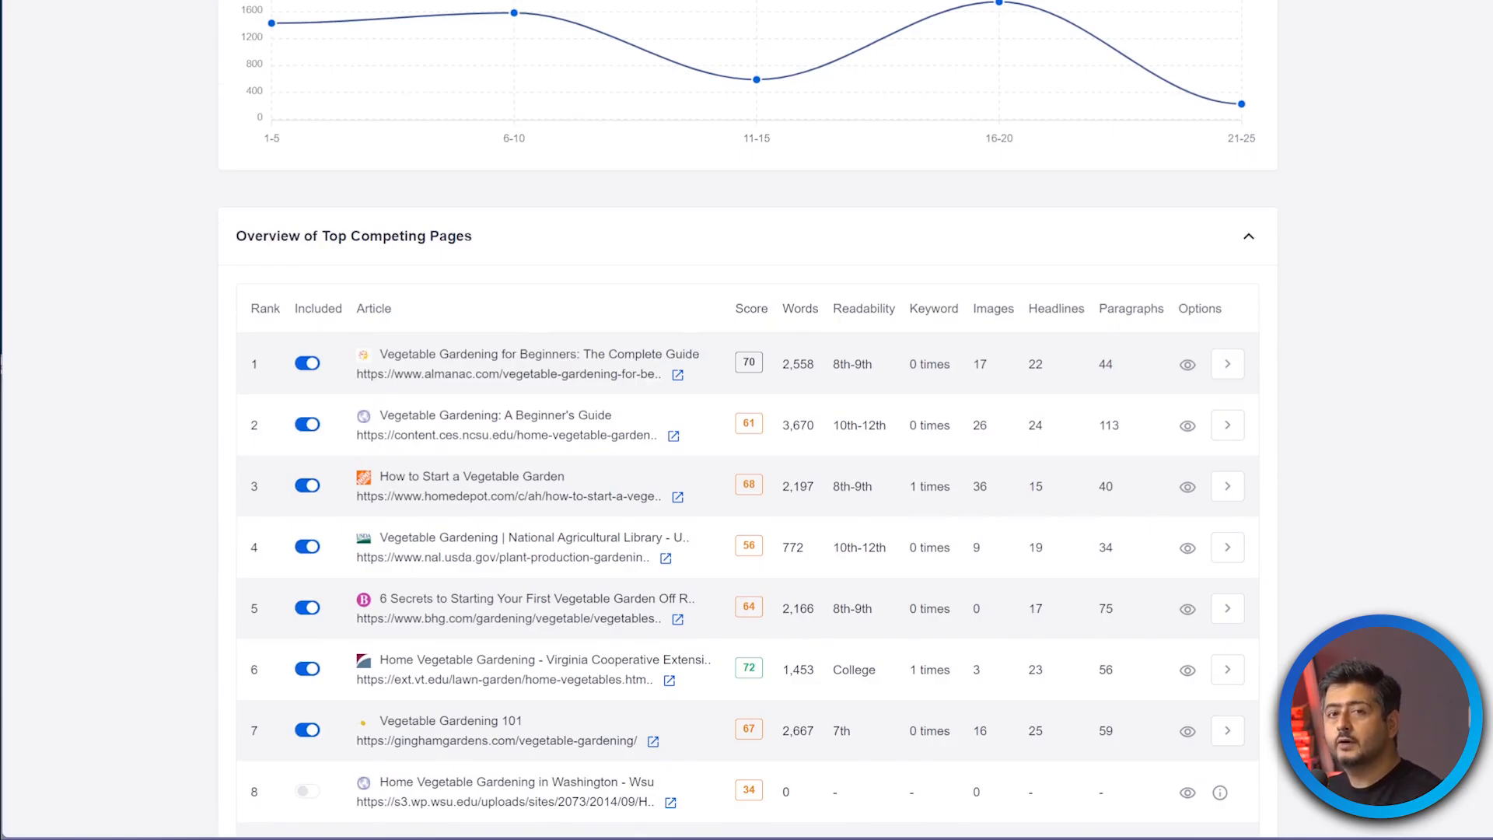
scroll(down, 3)
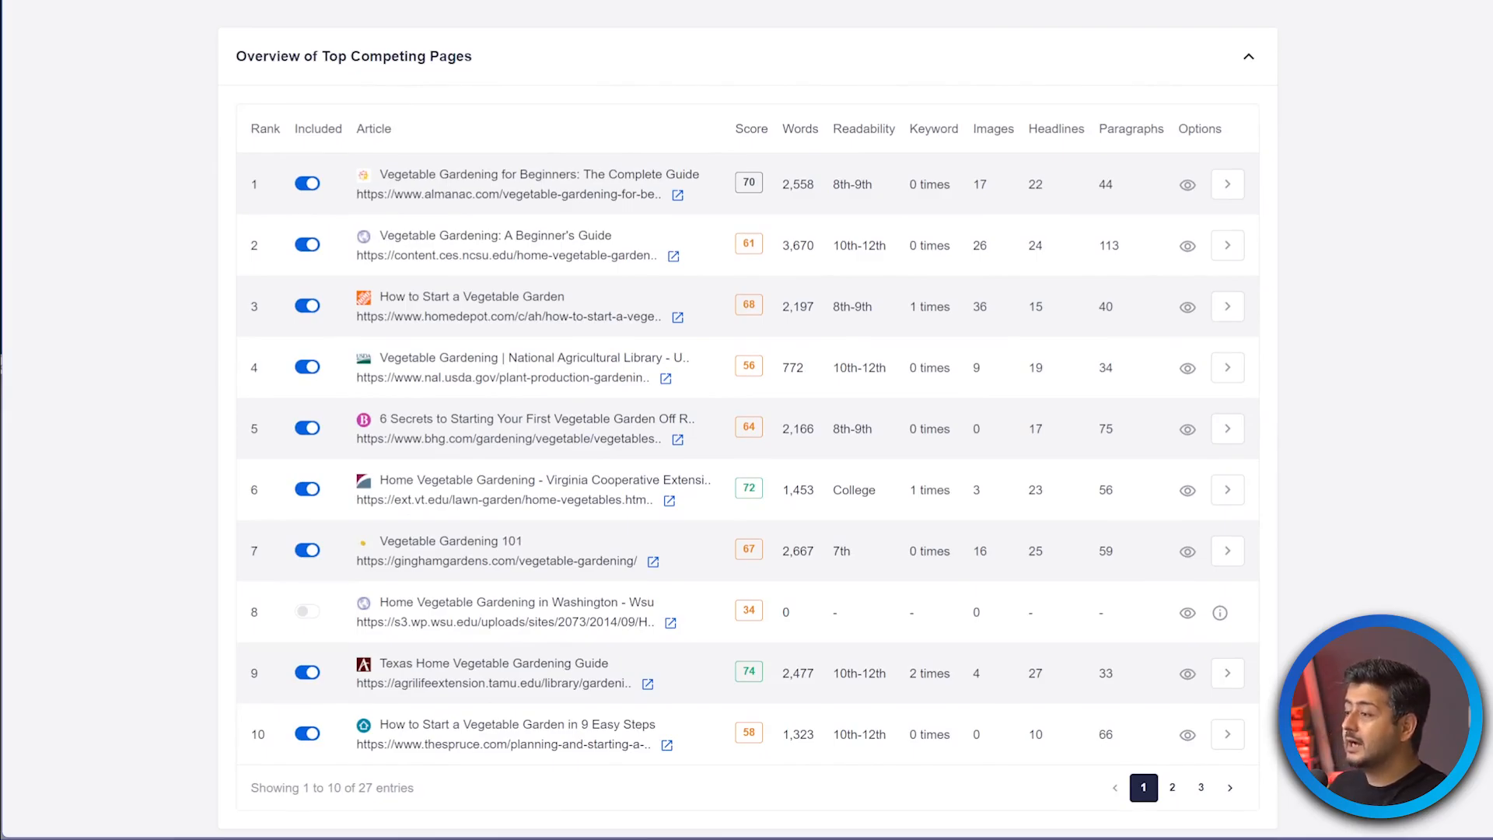
click(677, 194)
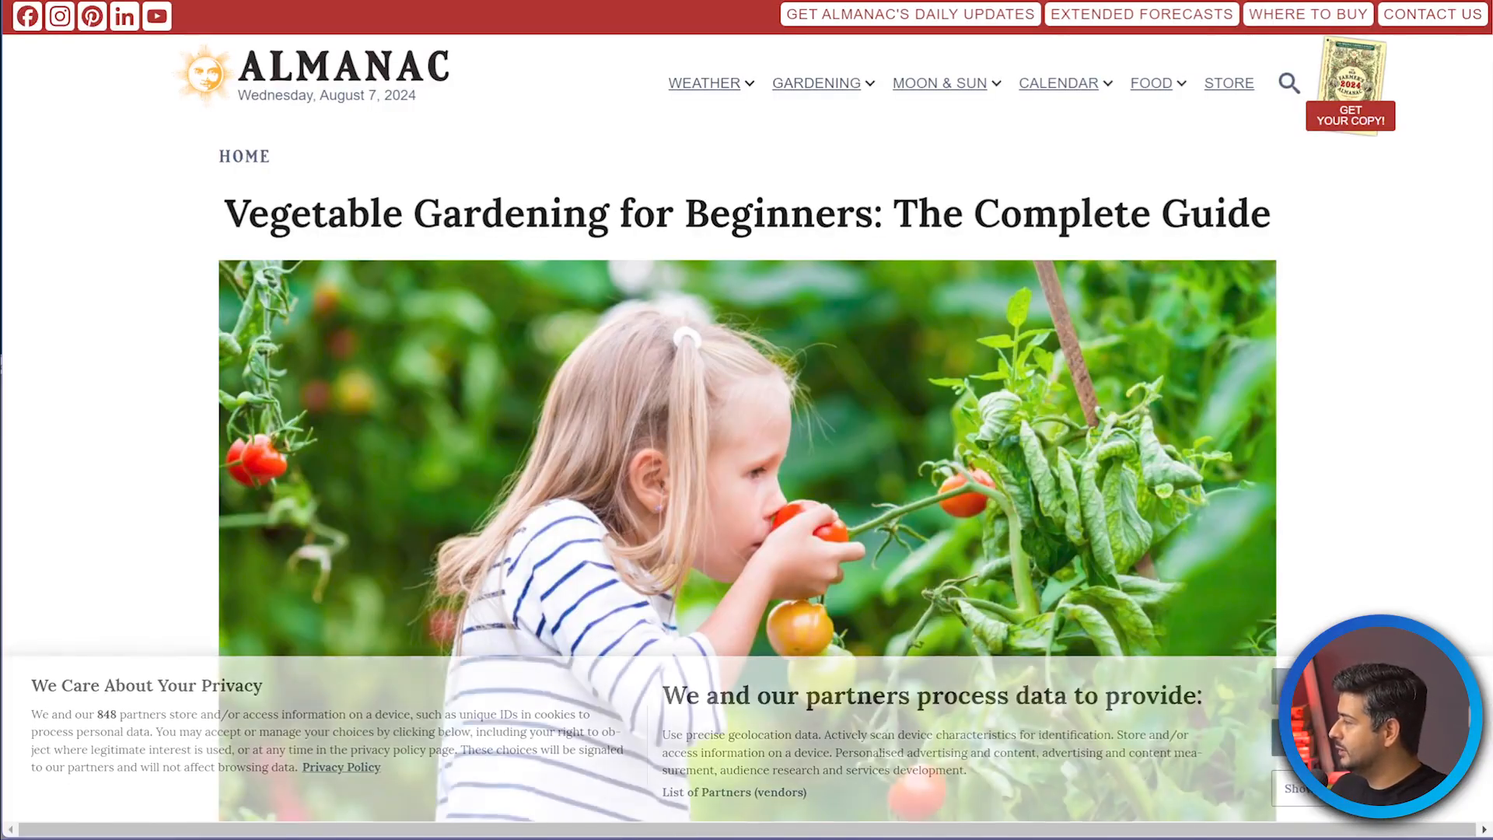
Scroll through the Almanac guide past its site-selection tips.
scroll(down, 3)
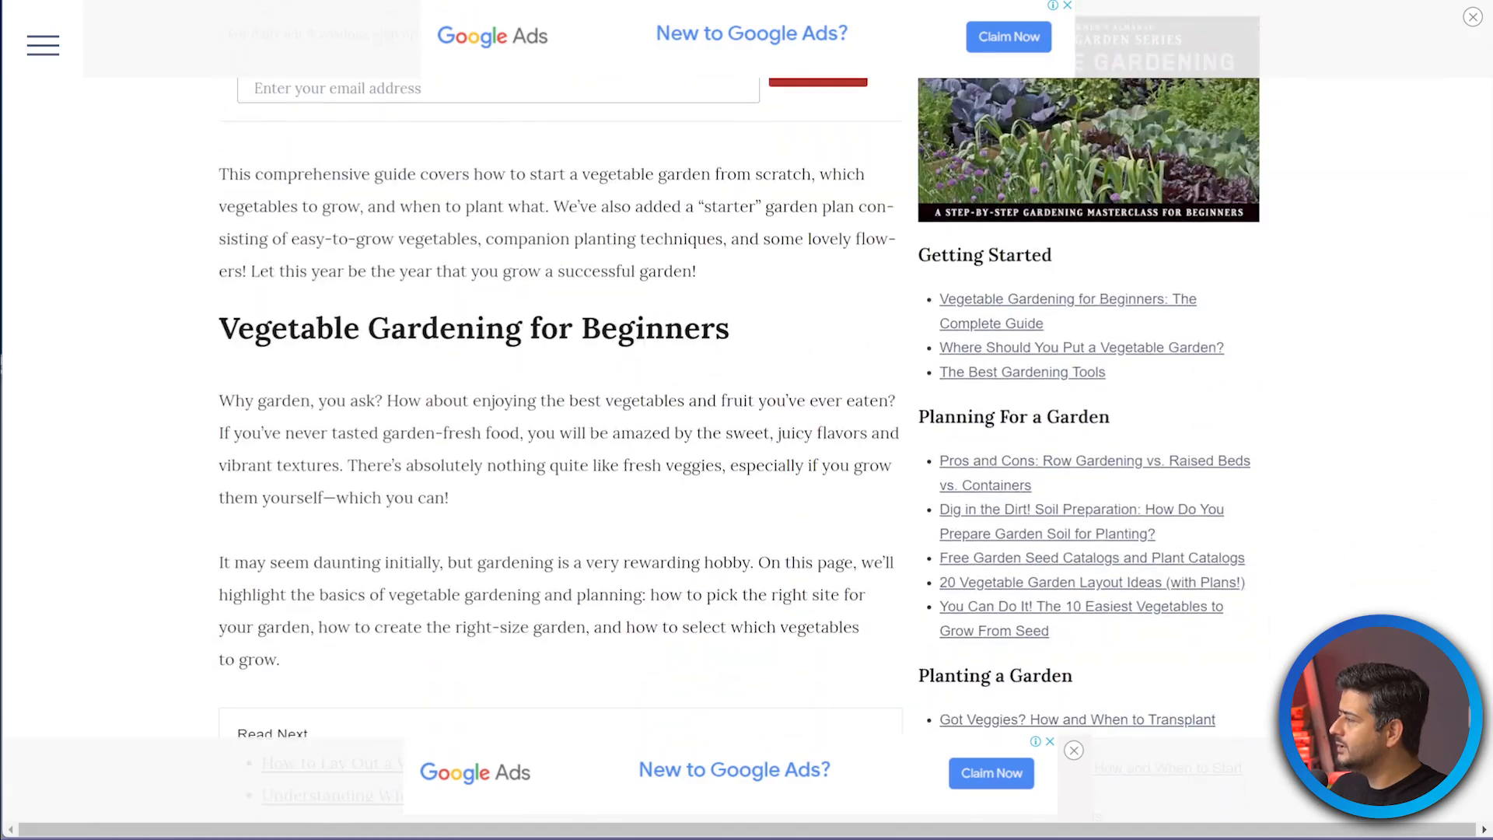
scroll(down, 3)
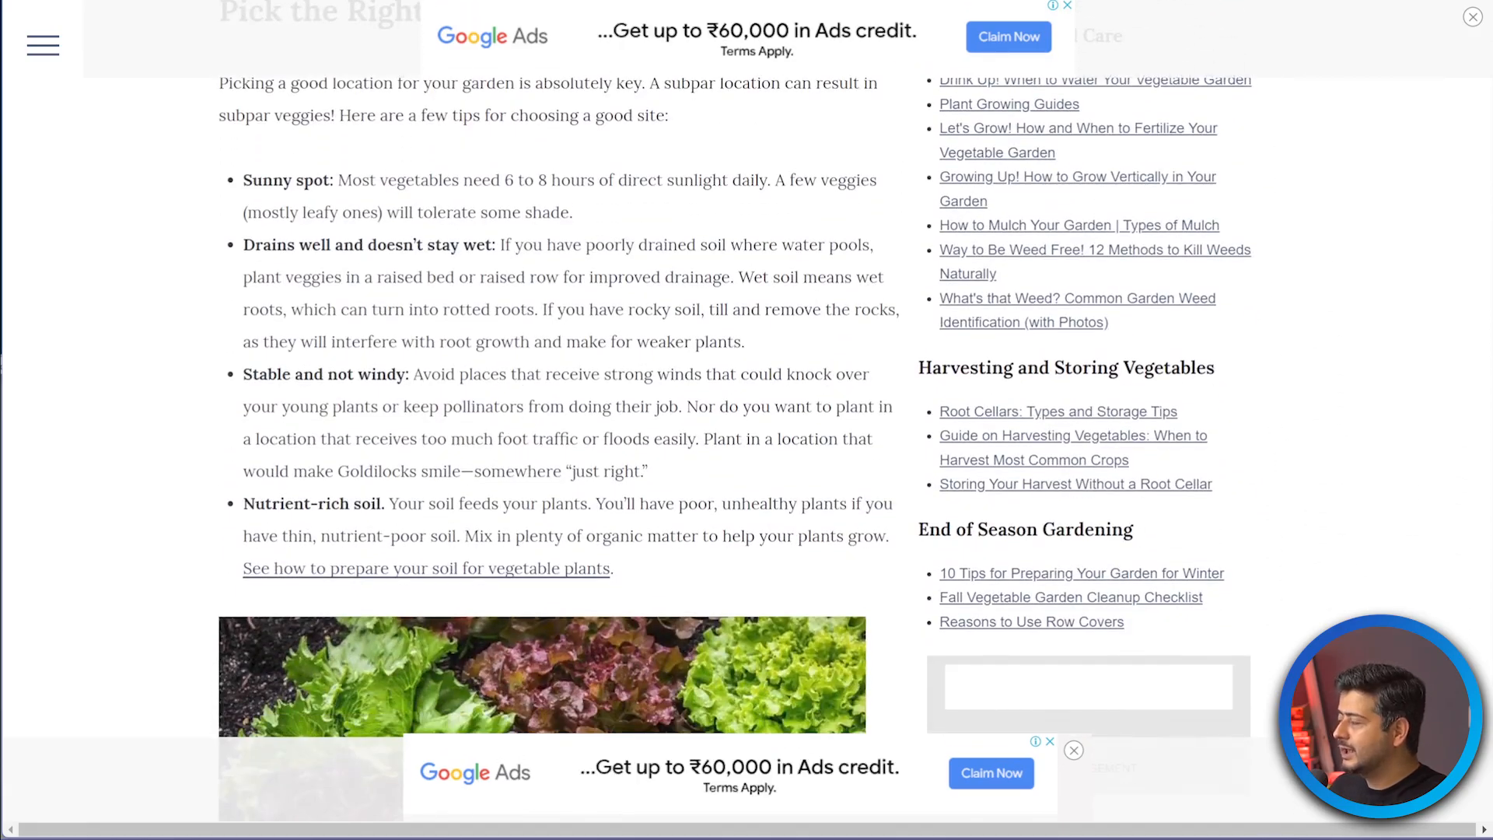
scroll(down, 3)
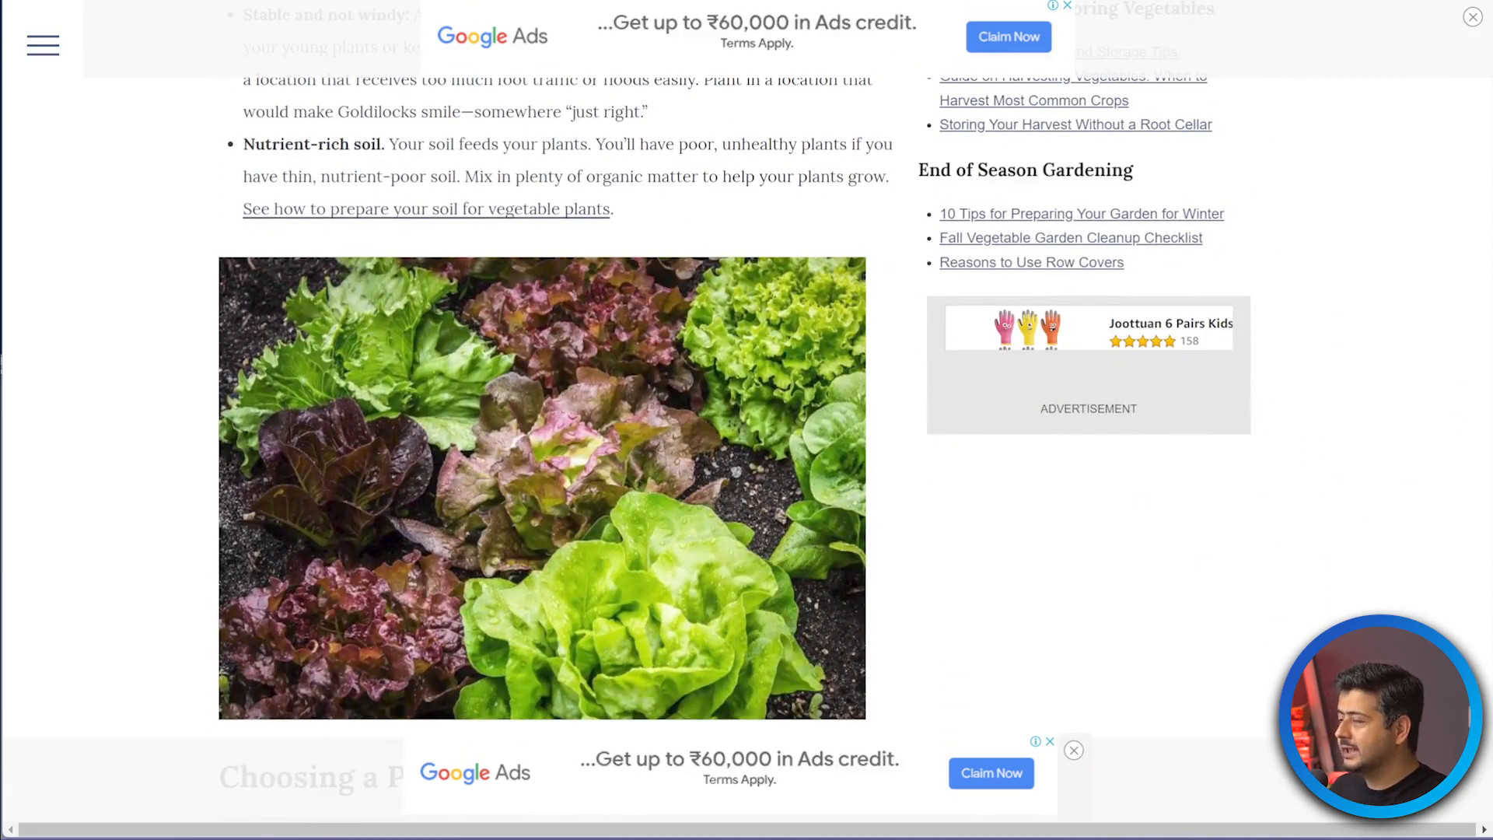
scroll(down, 3)
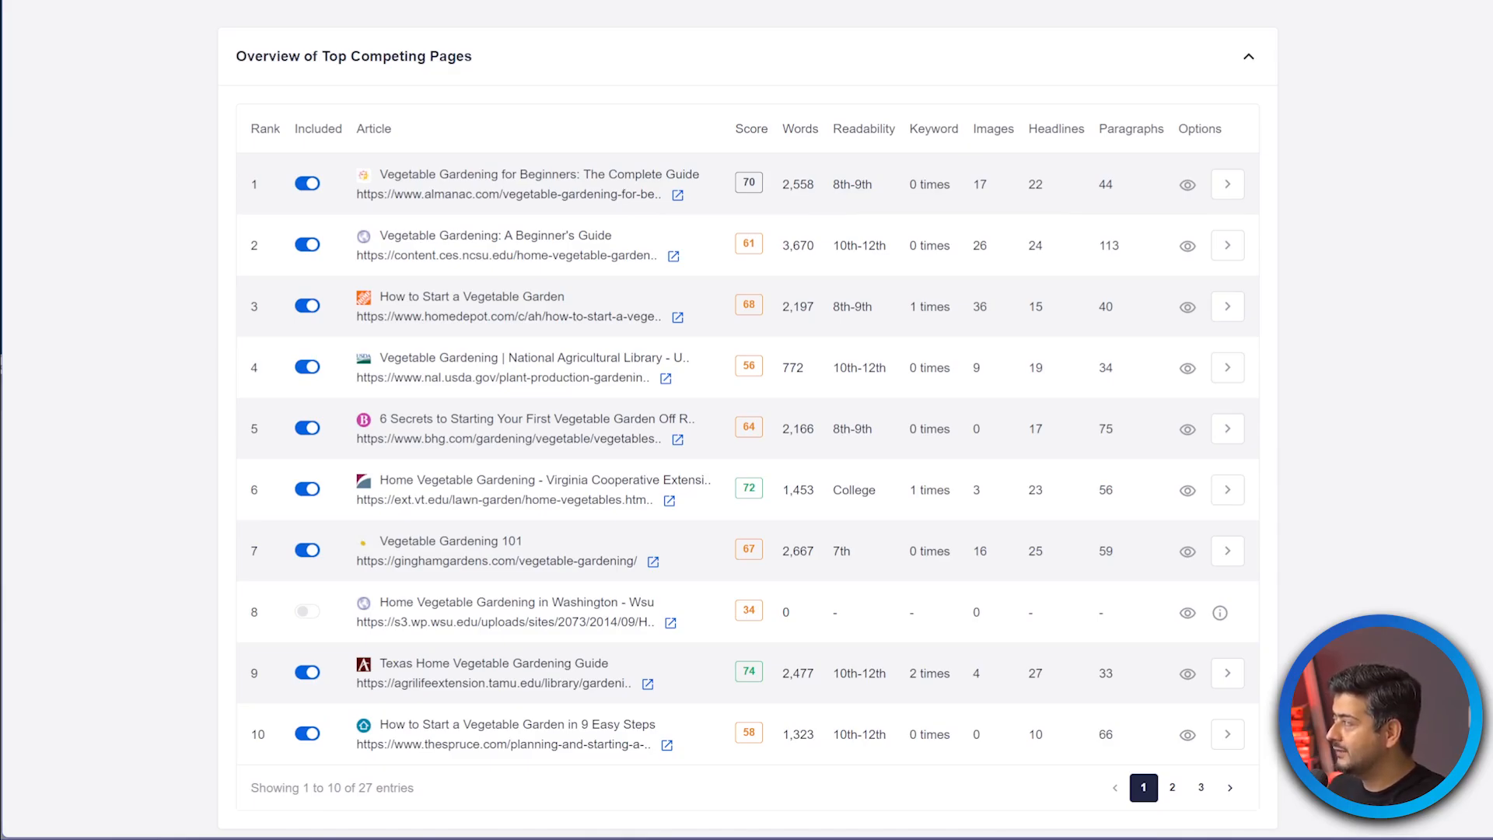
Page through the Almanac guide's 22-entry headline outline, then close it.
click(1228, 183)
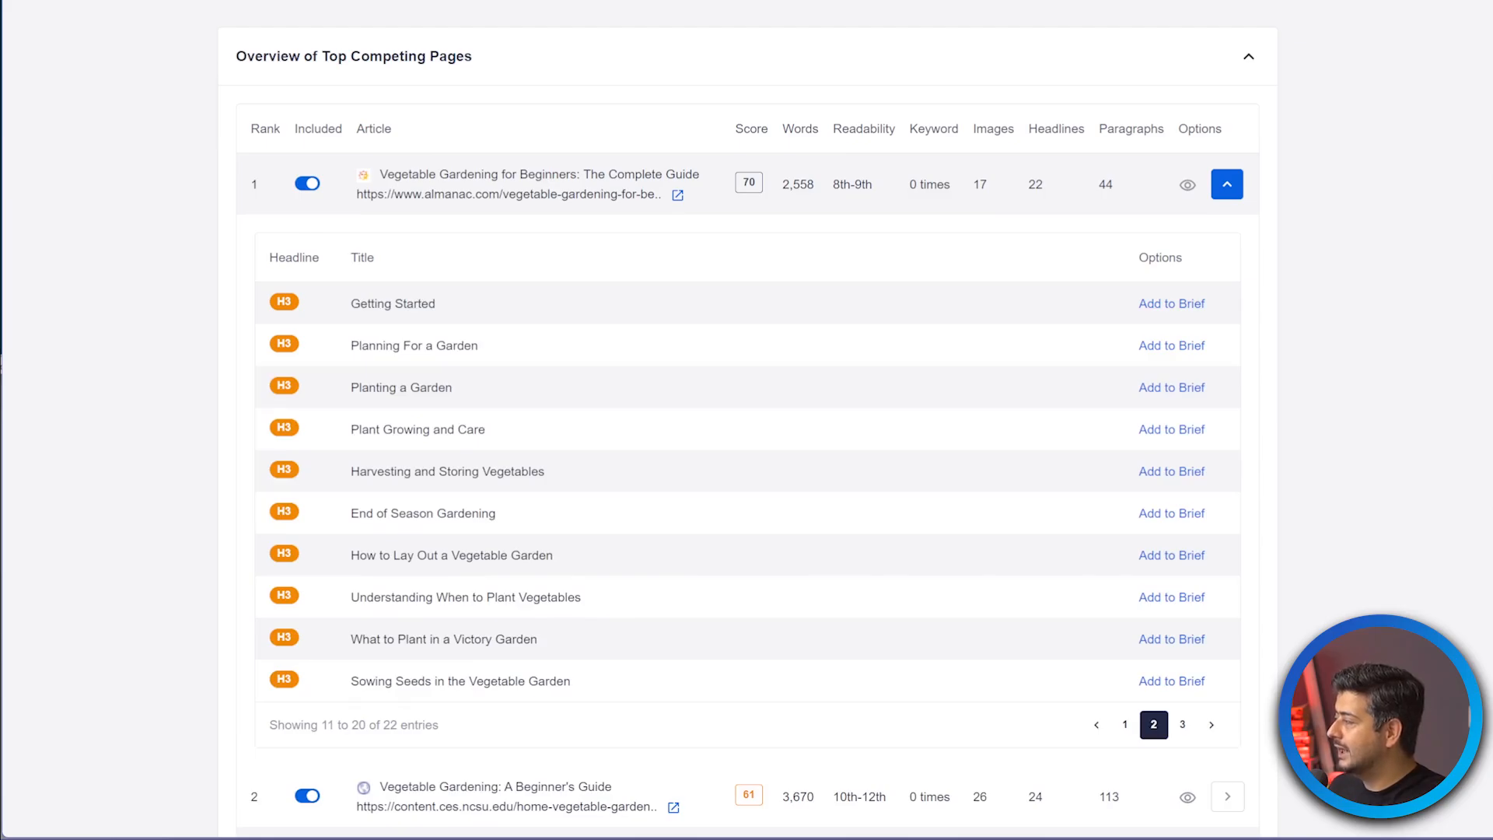
click(1124, 725)
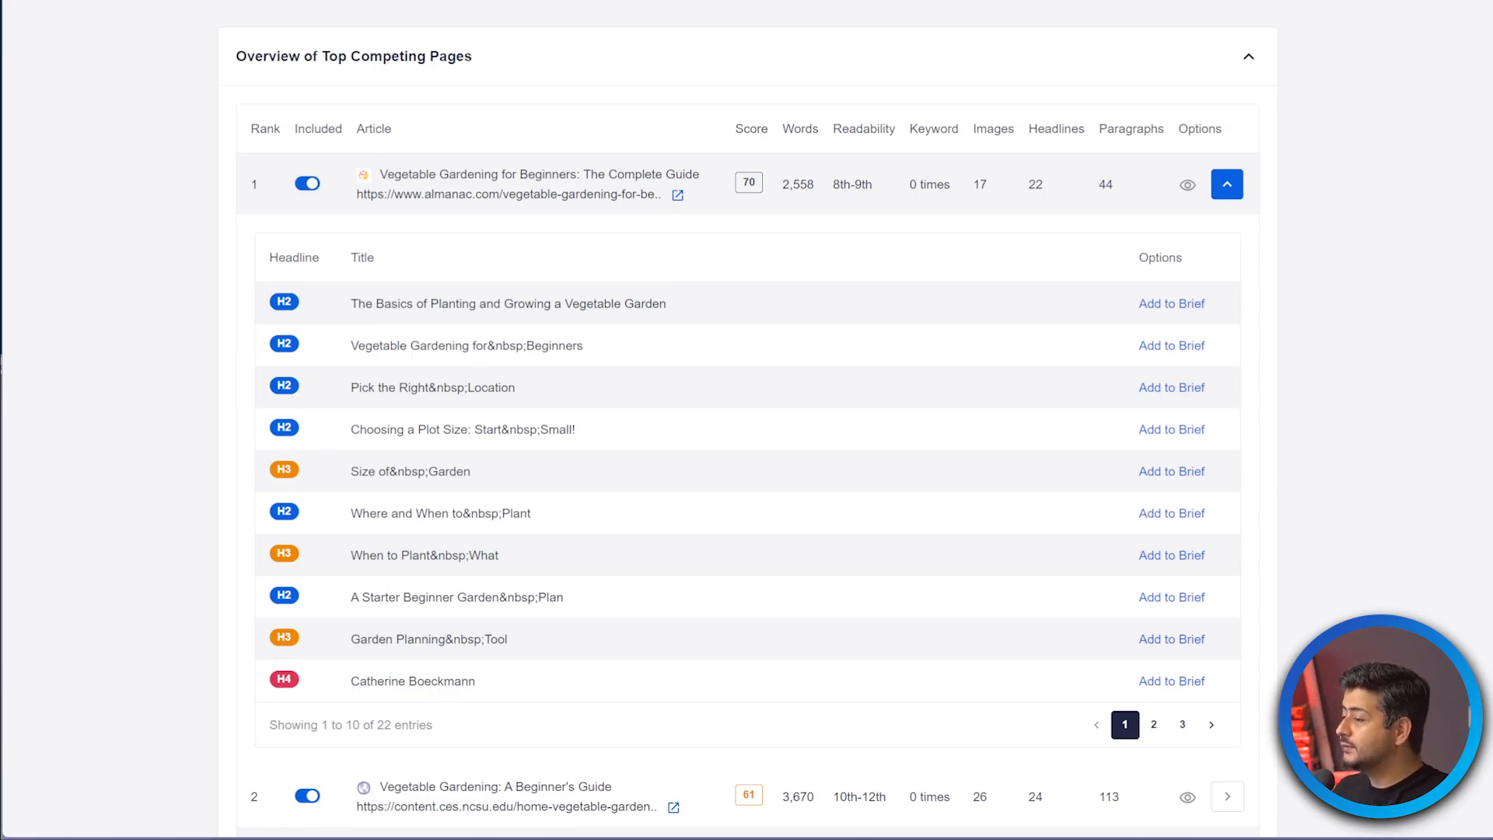
click(1226, 184)
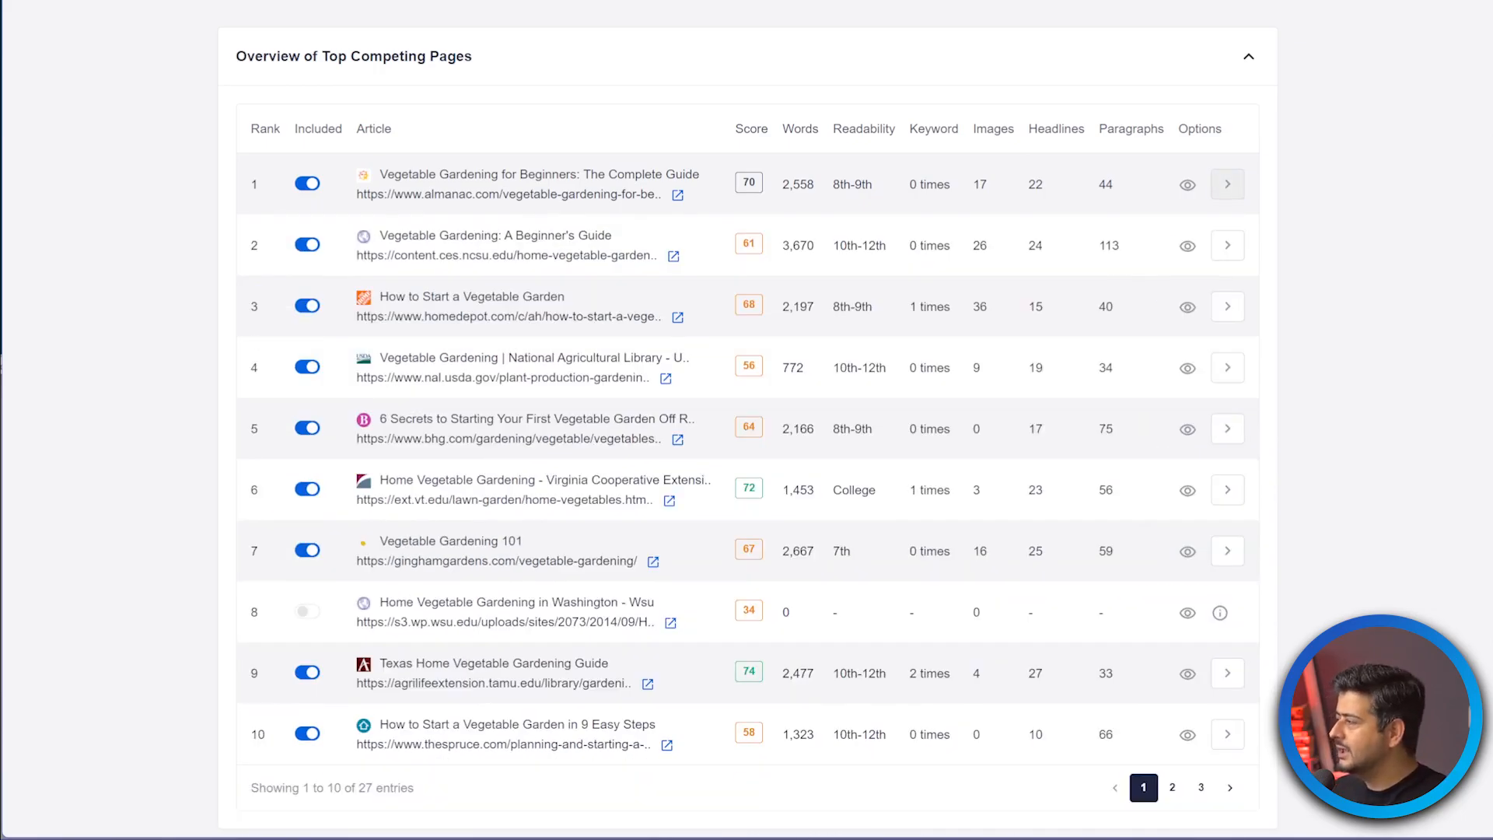
click(1172, 788)
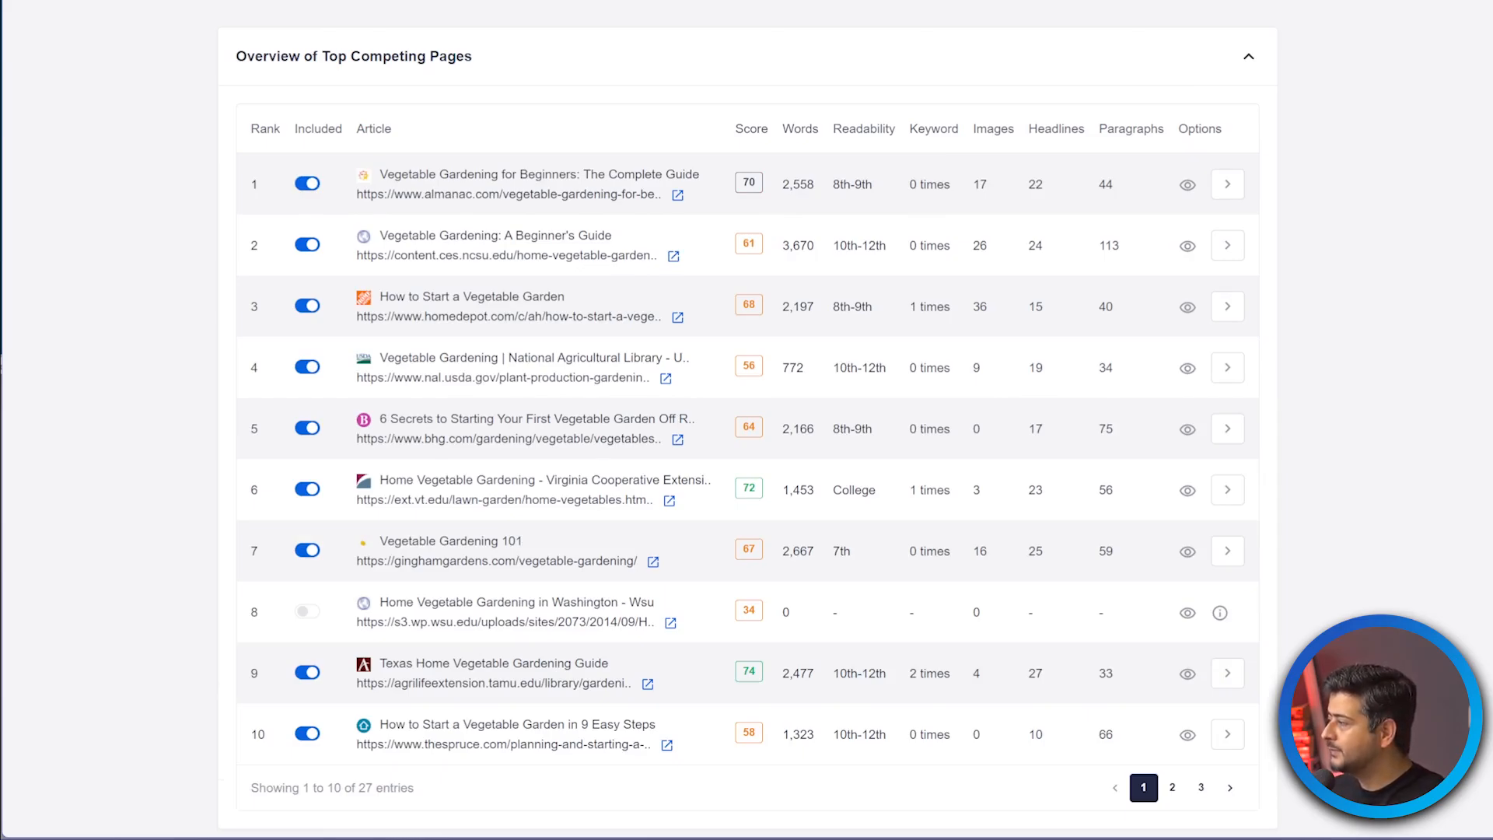
scroll(down, 3)
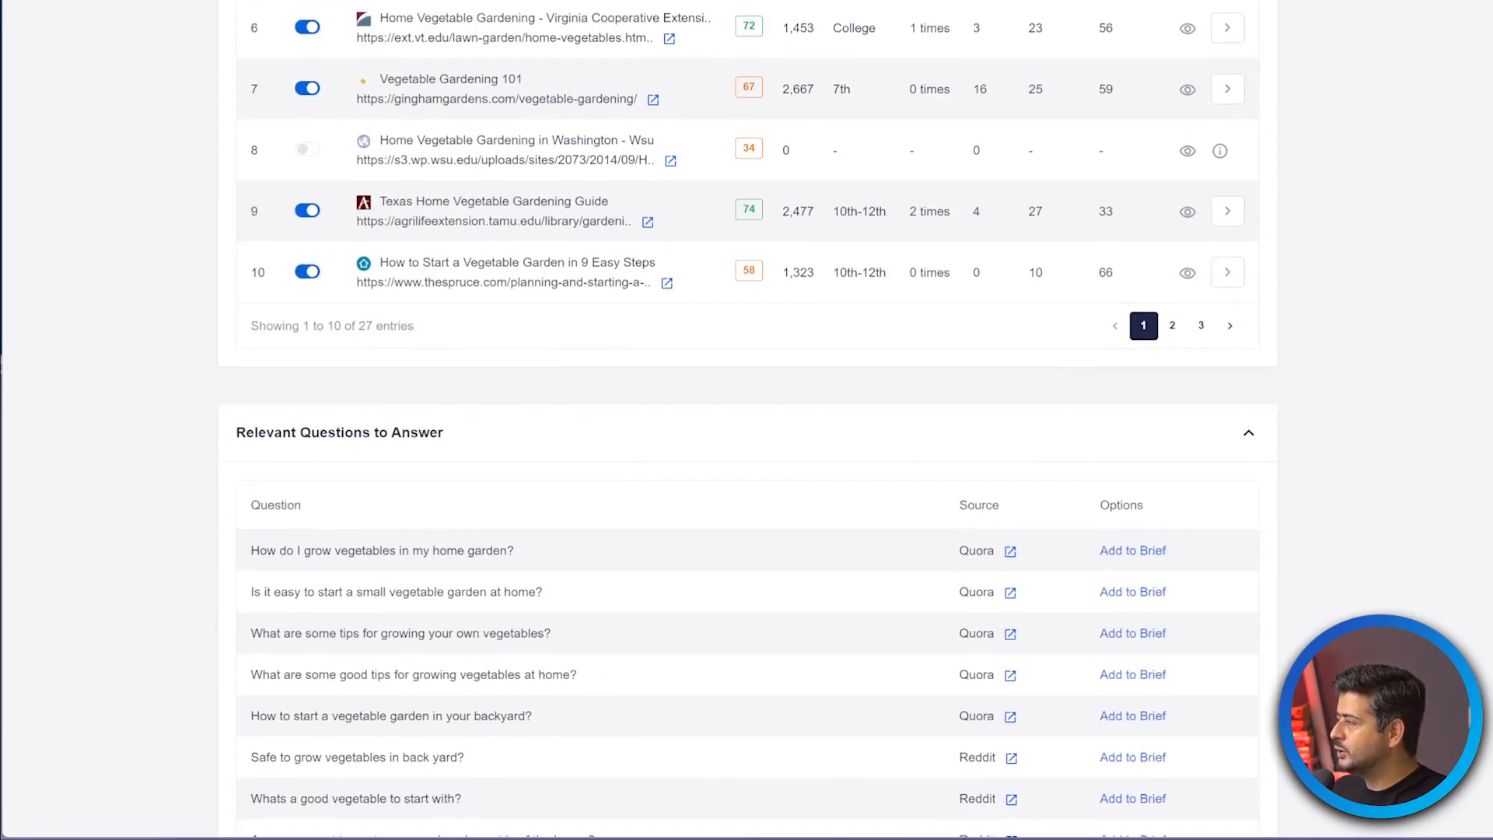
scroll(down, 3)
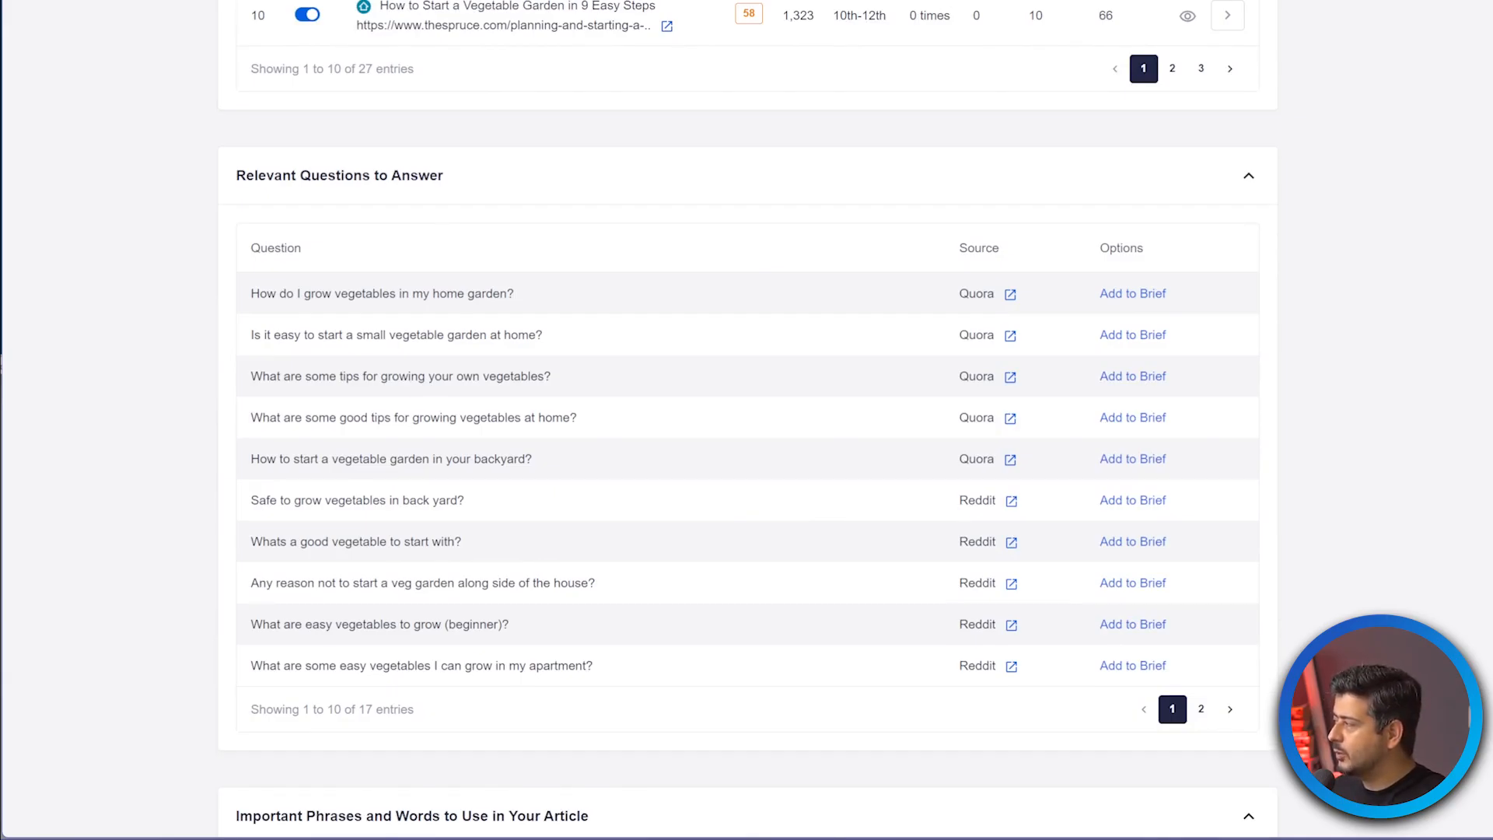
click(1201, 709)
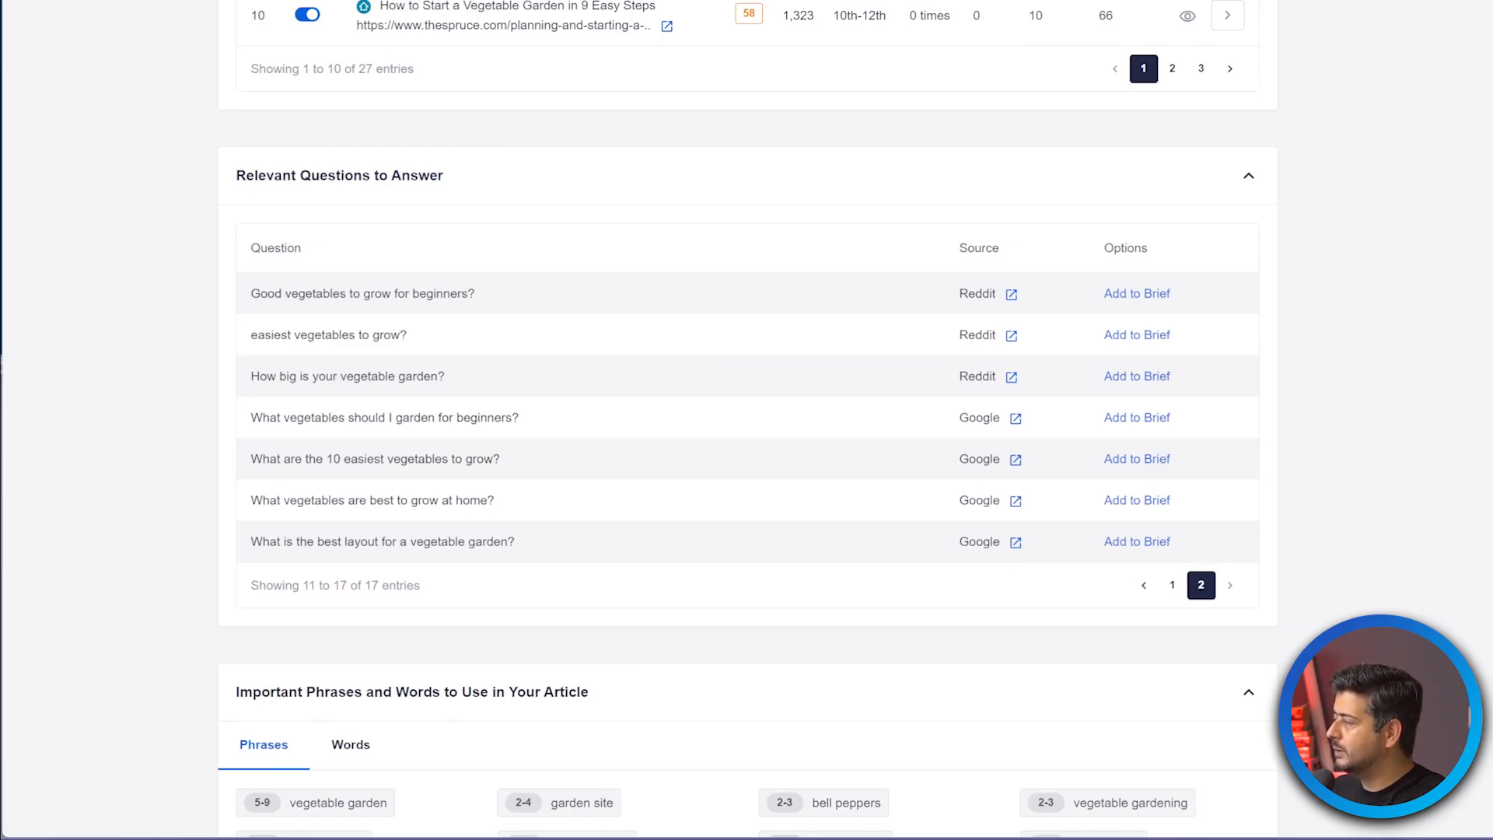
click(1172, 585)
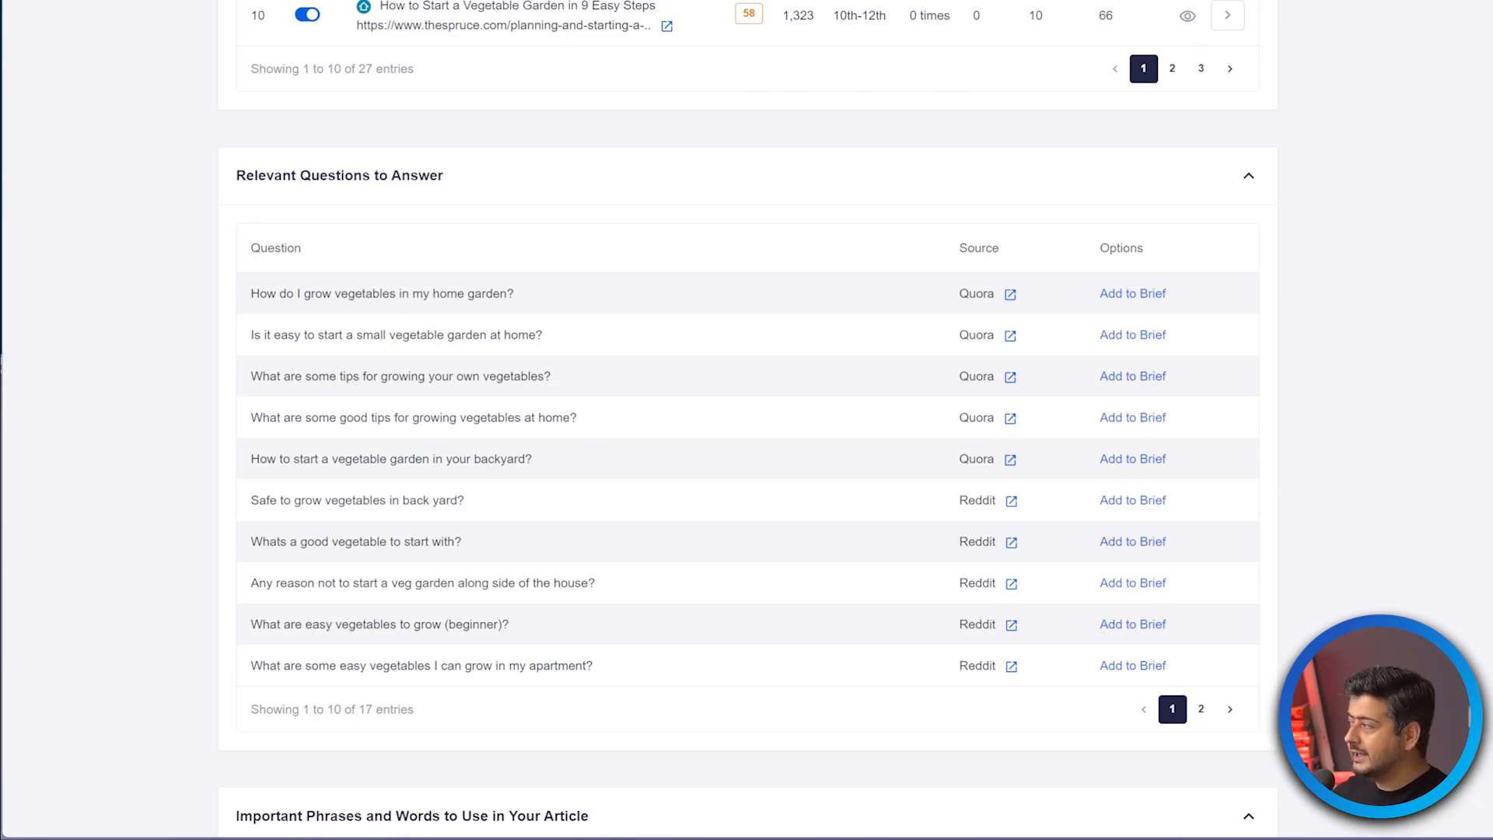
scroll(down, 3)
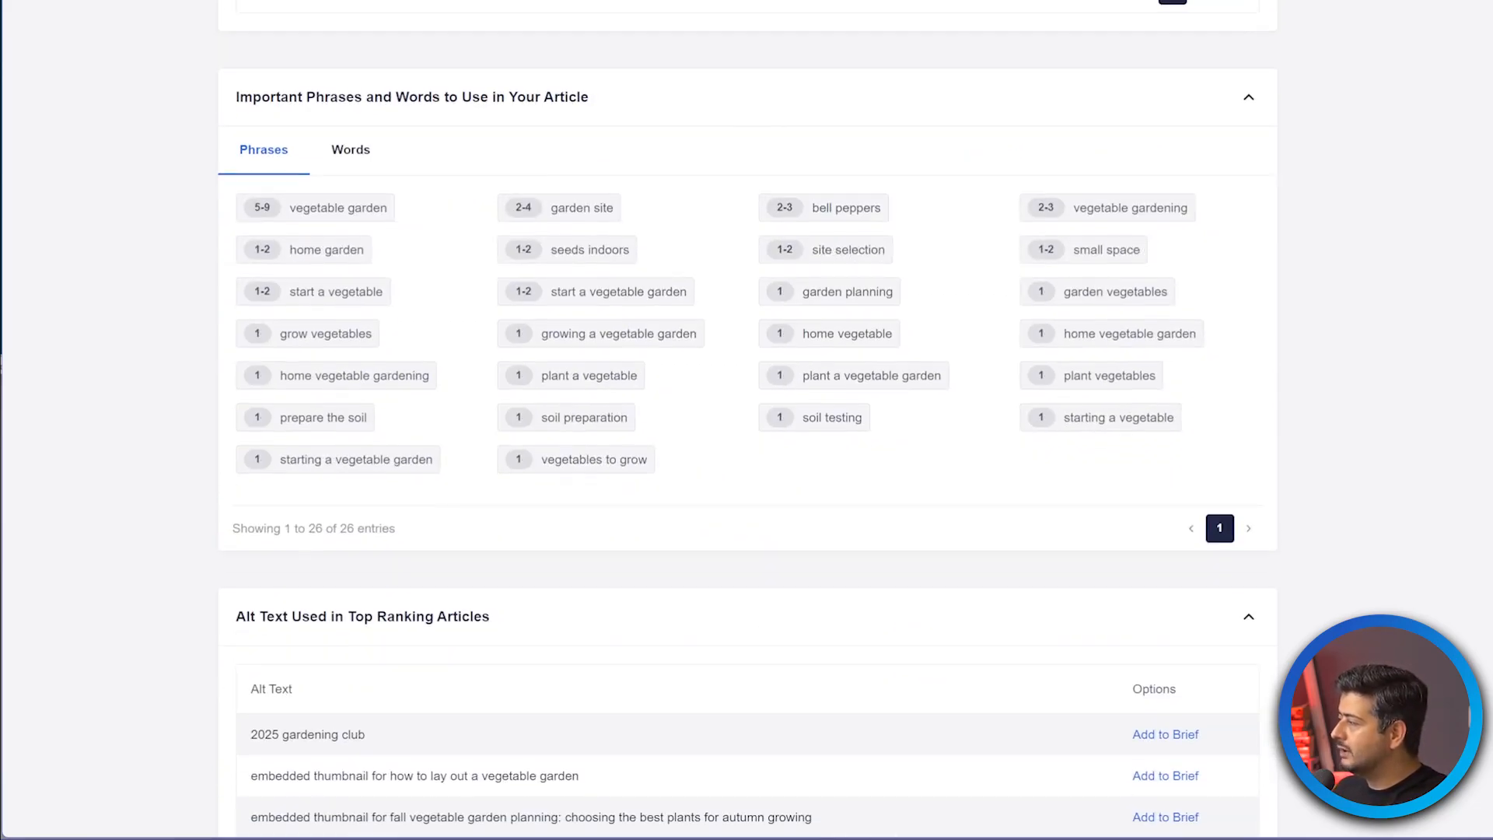
scroll(down, 3)
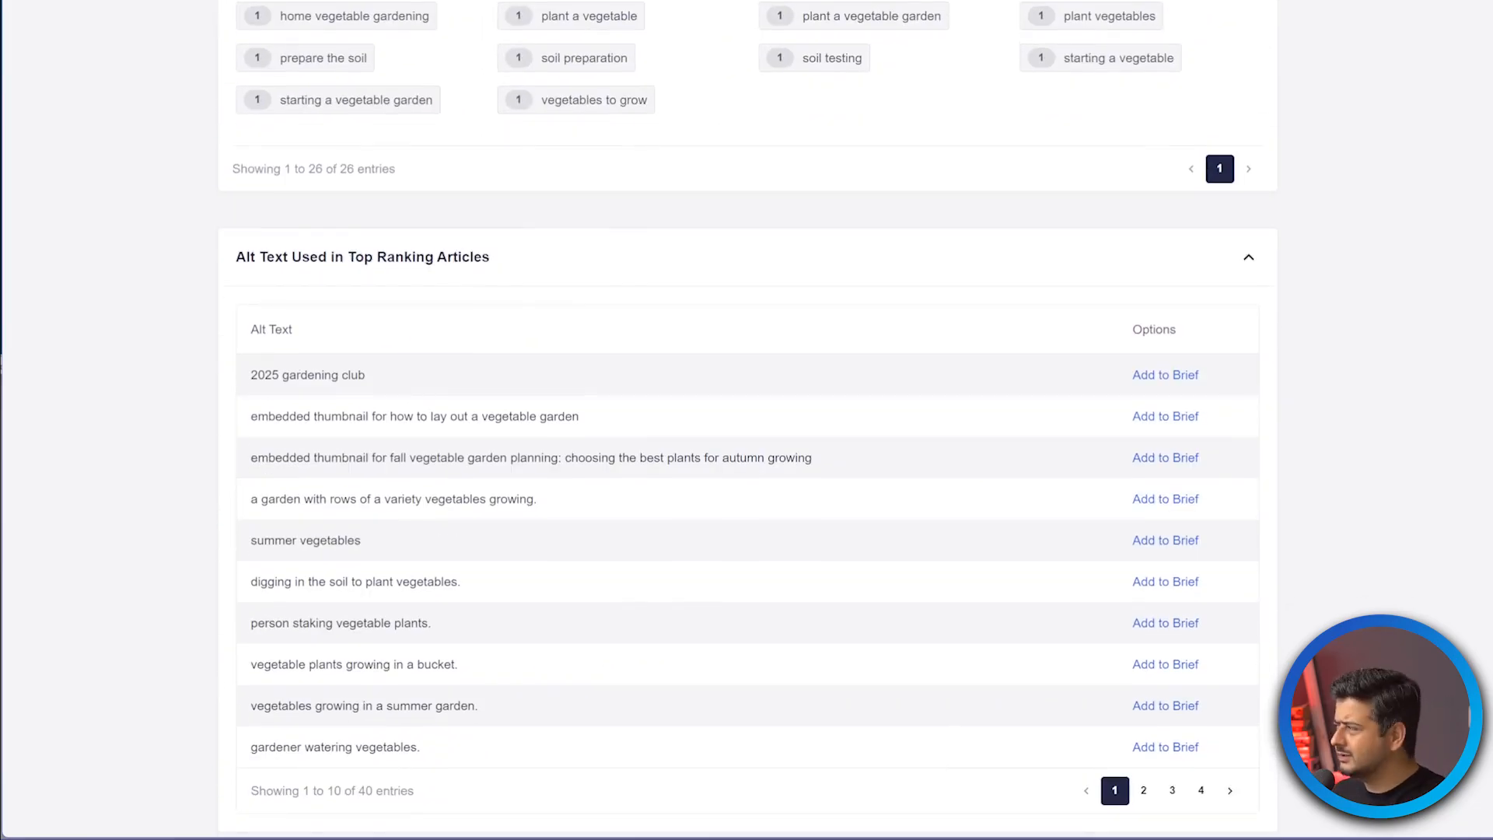
scroll(up, 3)
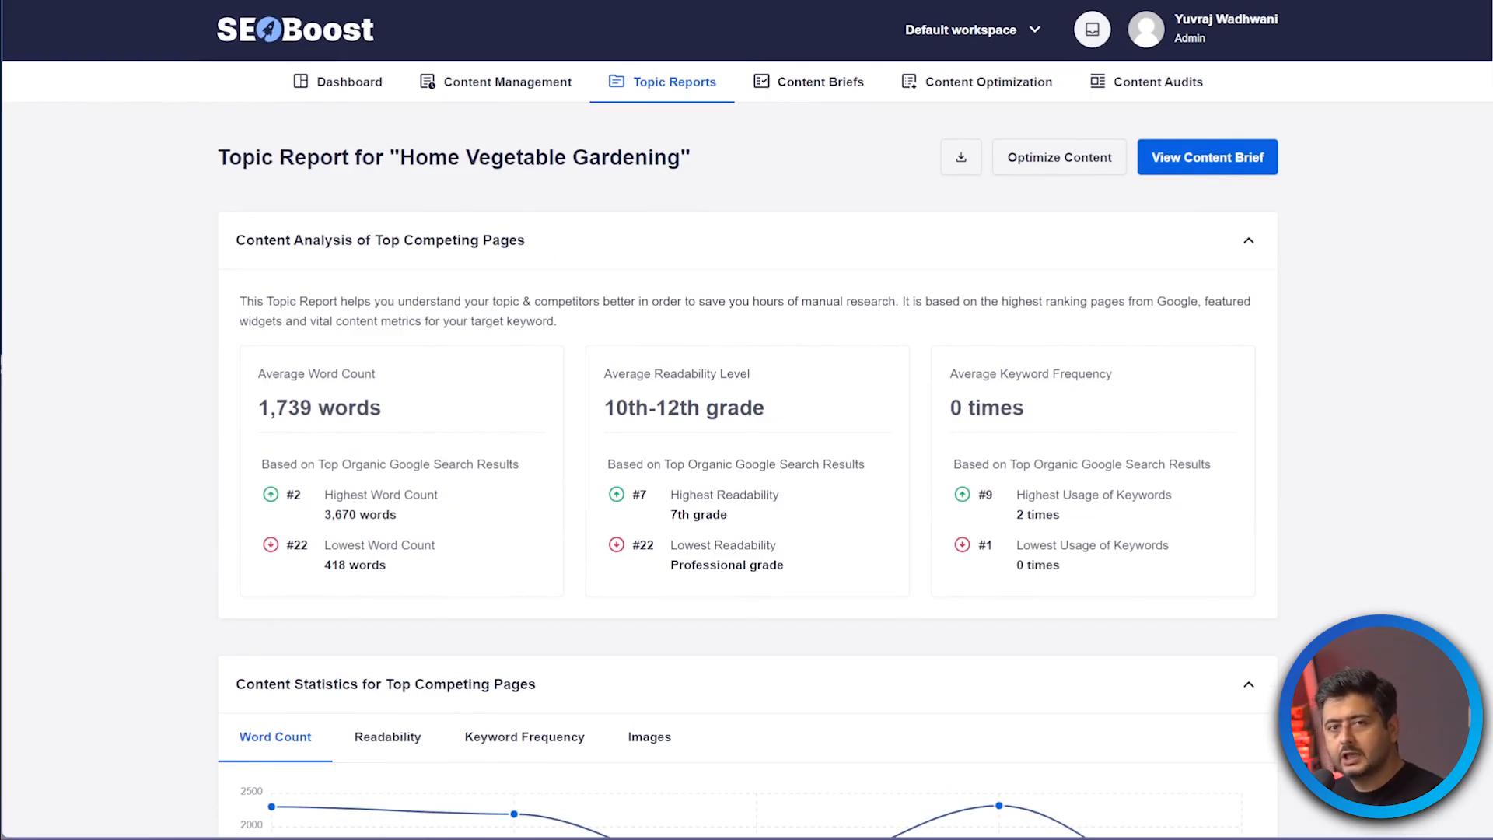
mouse_move(1158, 81)
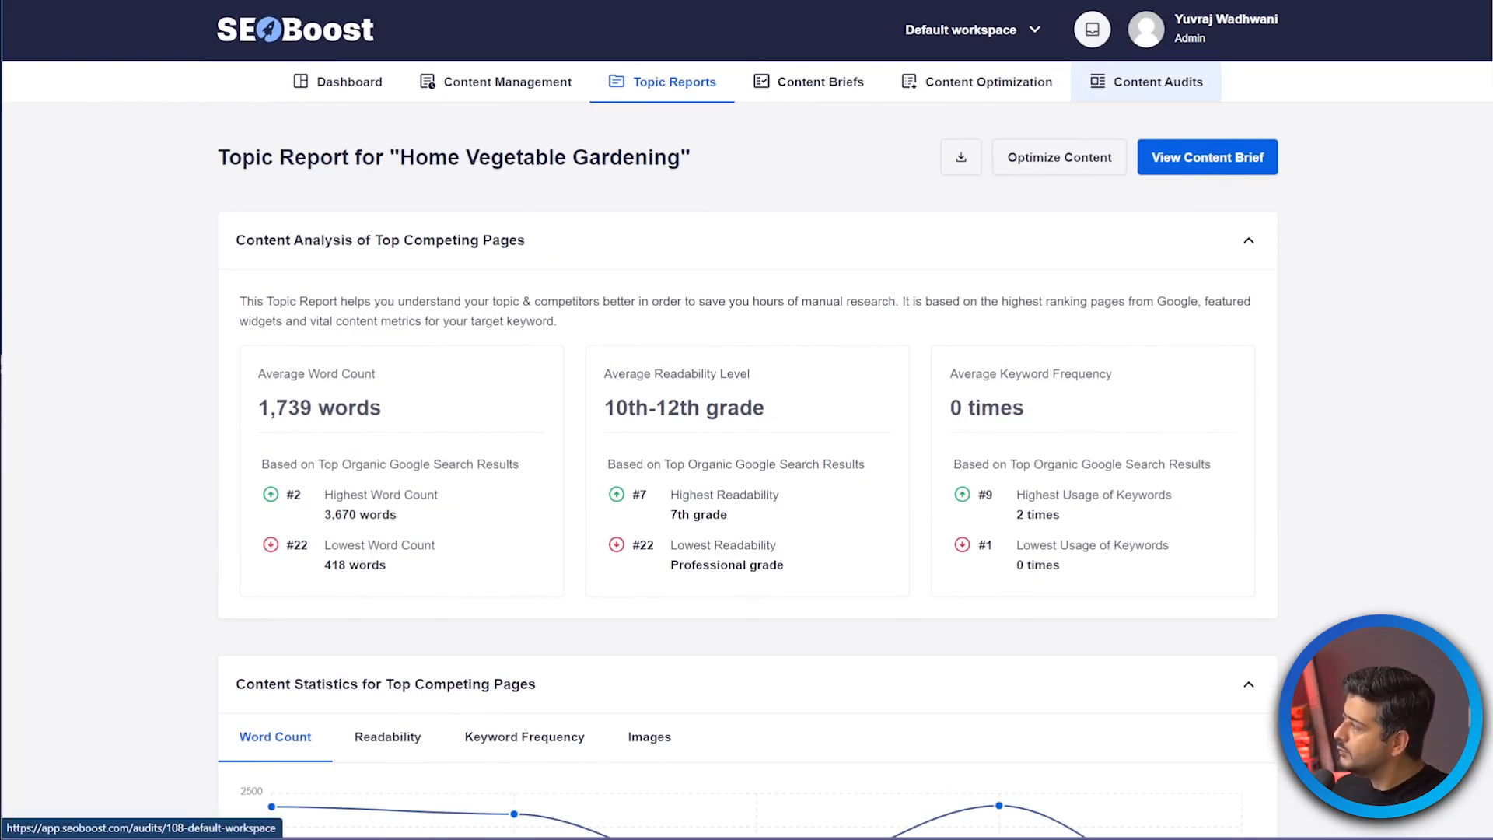
Open the 'local seo' WPBeginner audit from the Content Audits list.
click(1156, 81)
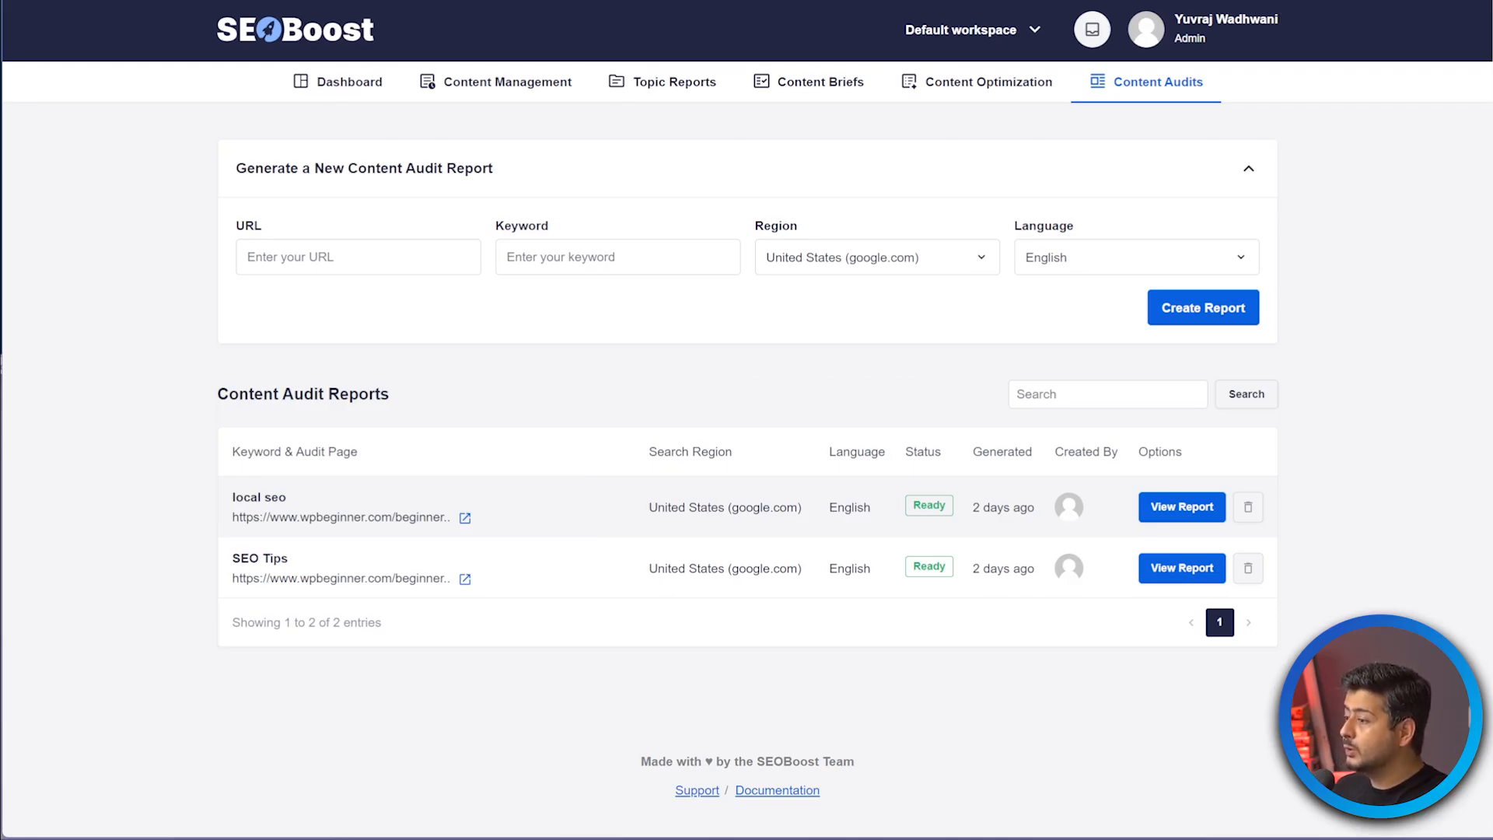
click(1181, 506)
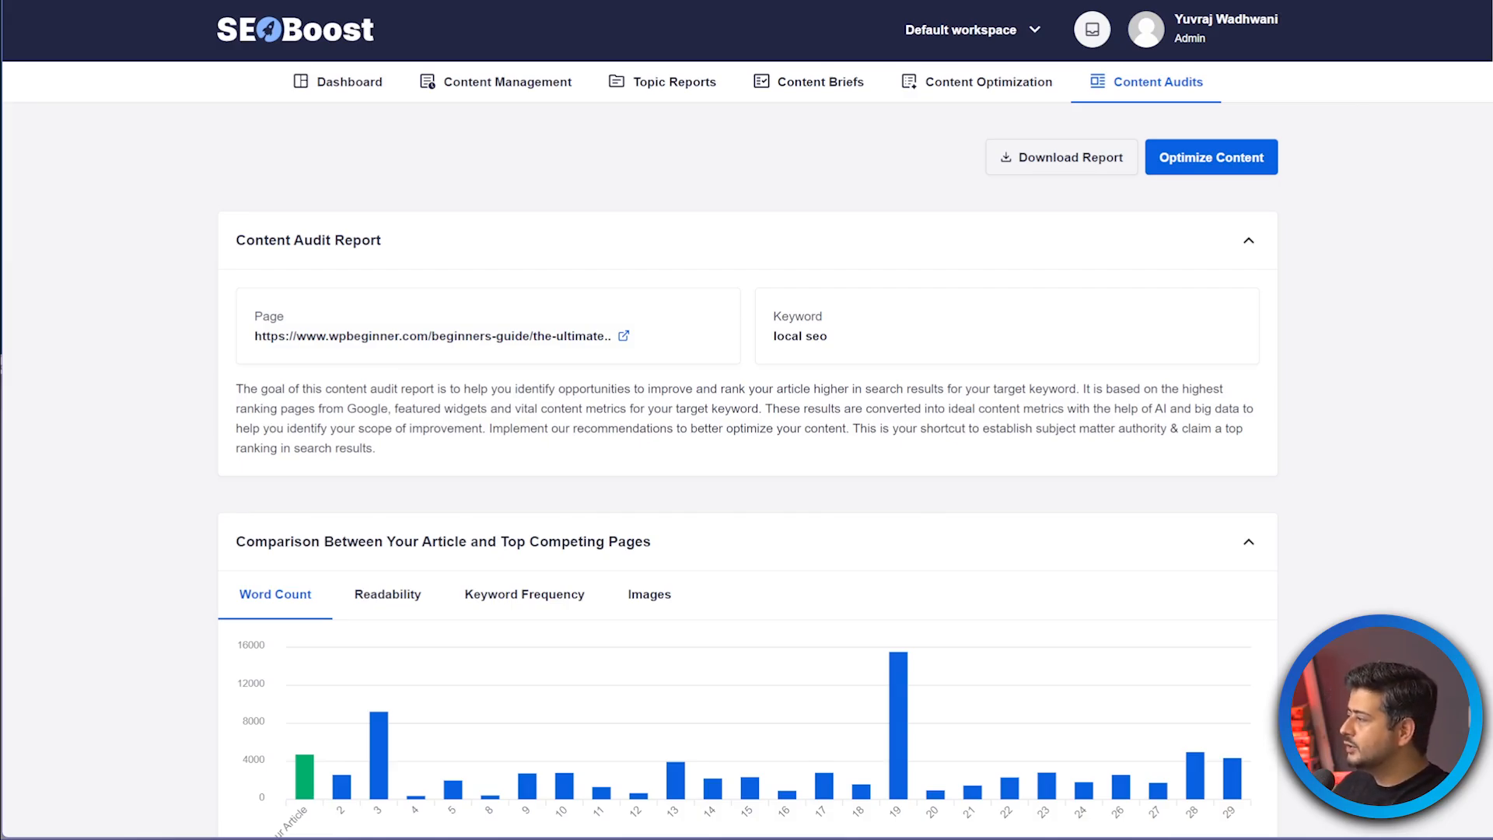
Switch the local seo audit's competitor charts to image counts, then headline words.
scroll(down, 3)
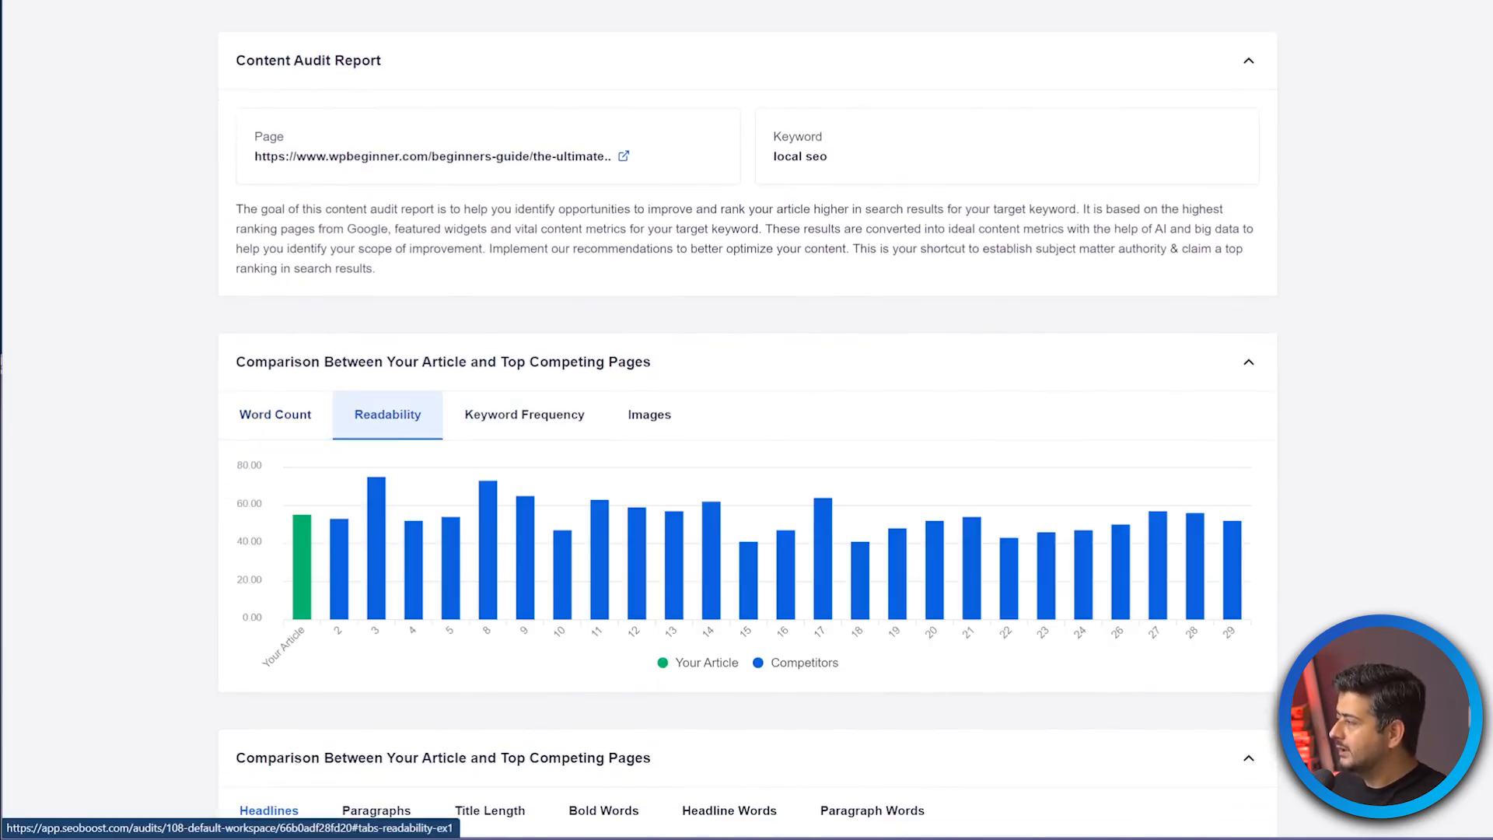
click(523, 414)
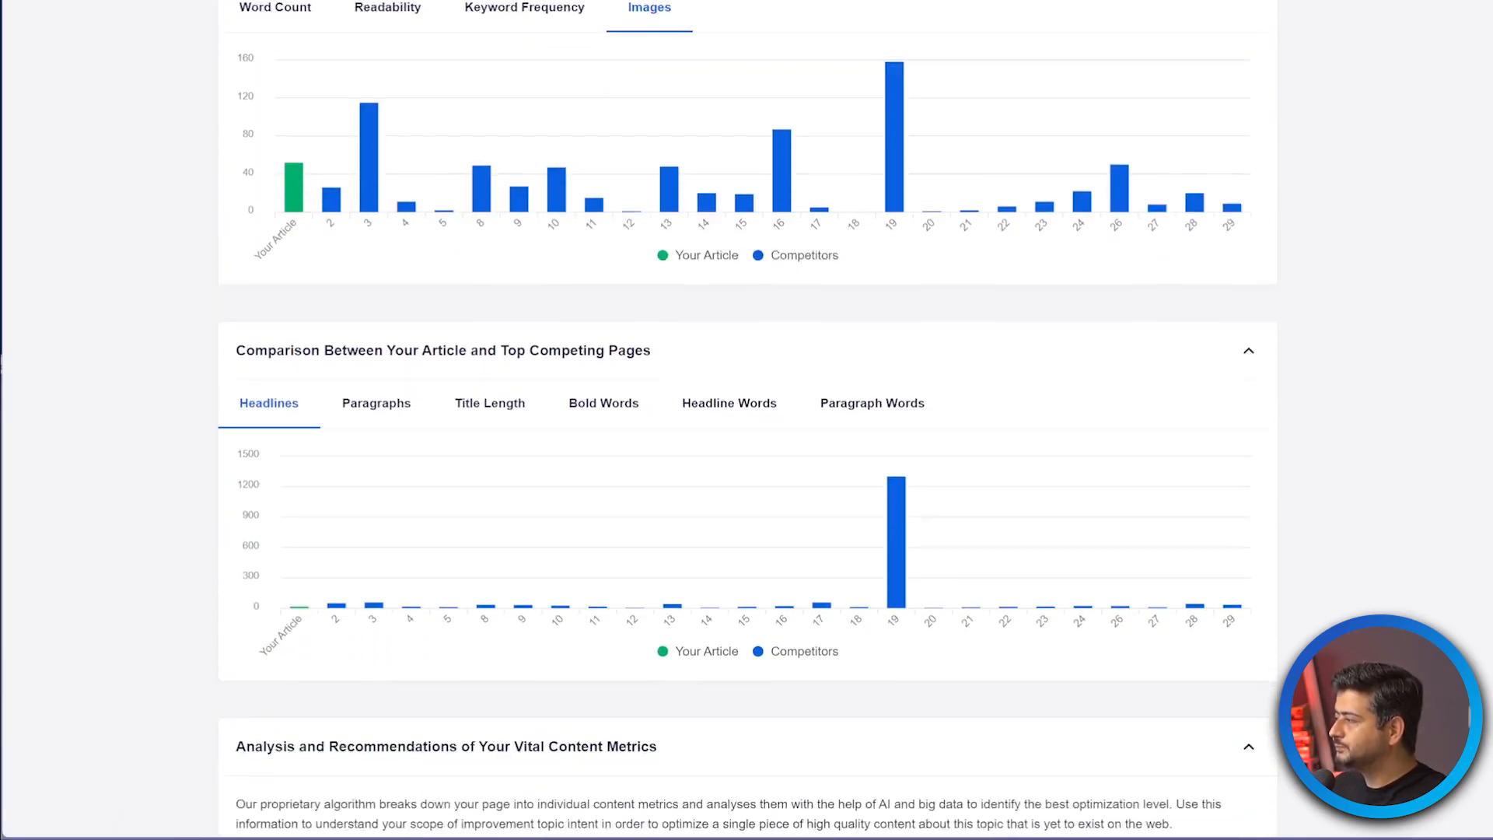
scroll(down, 3)
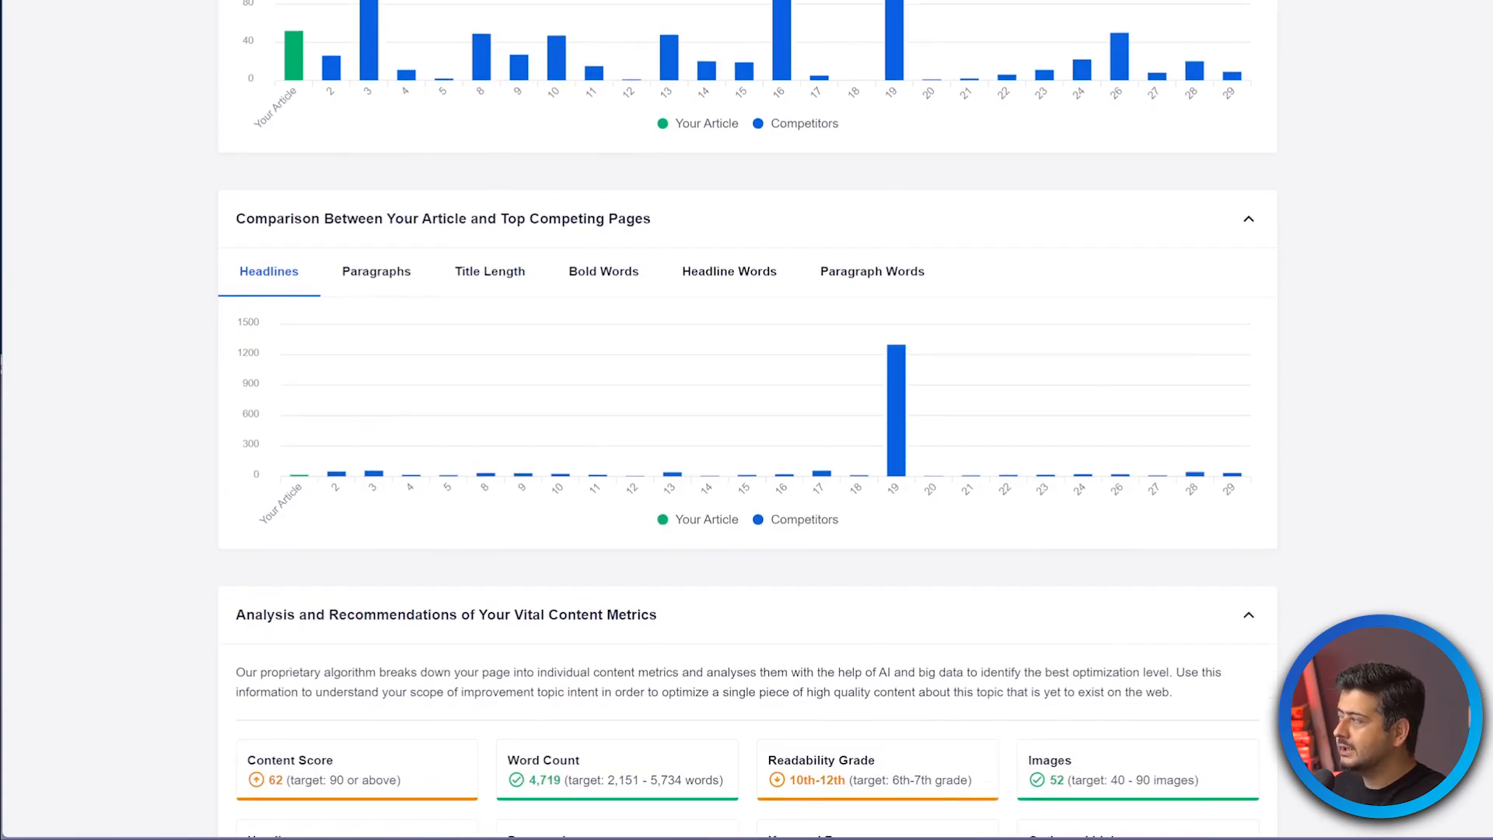
mouse_move(376, 271)
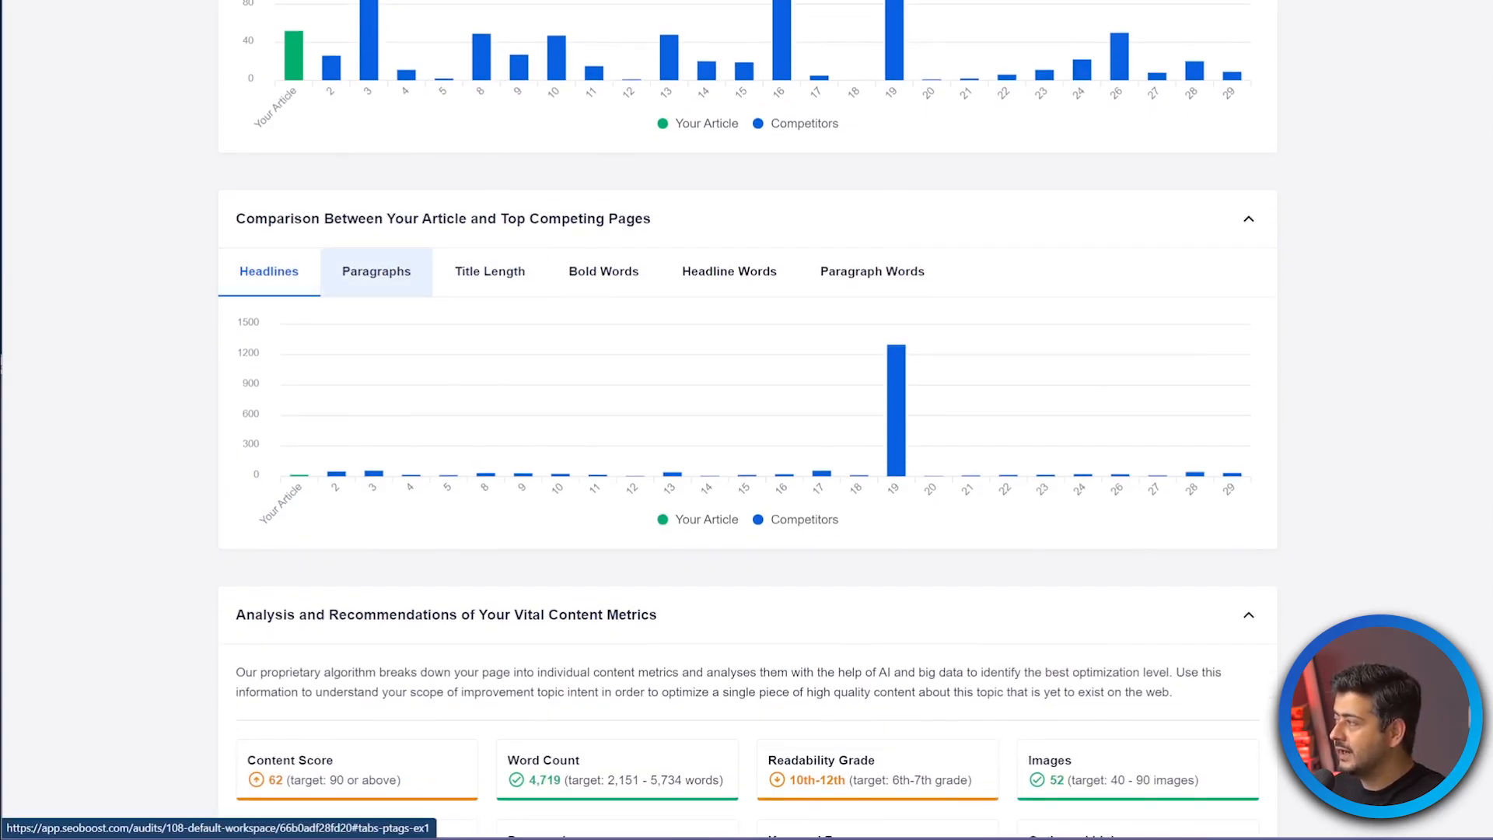
click(489, 271)
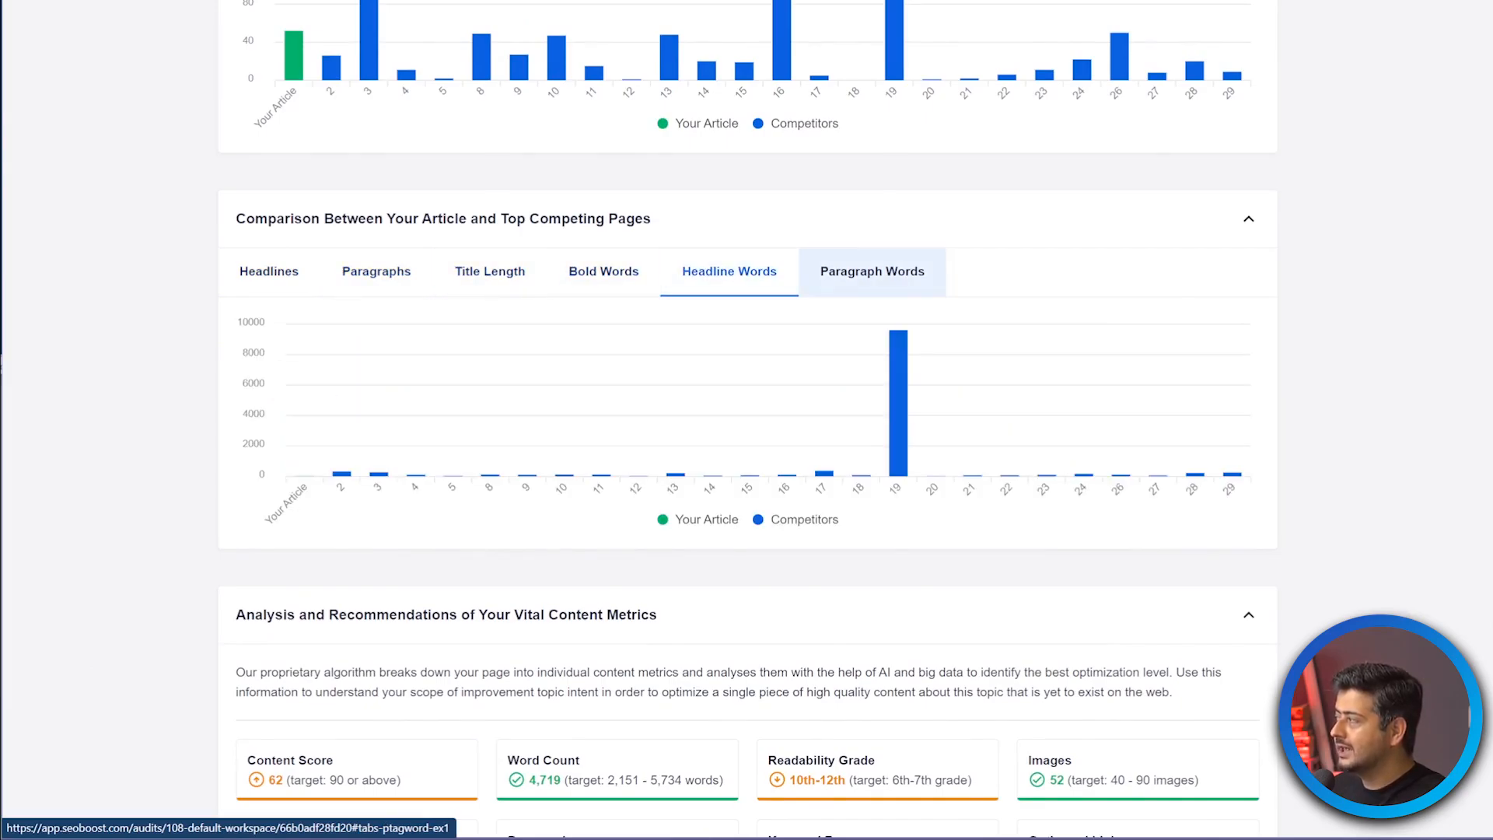
Scroll through the content metric recommendations and important phrases, then back up.
scroll(down, 3)
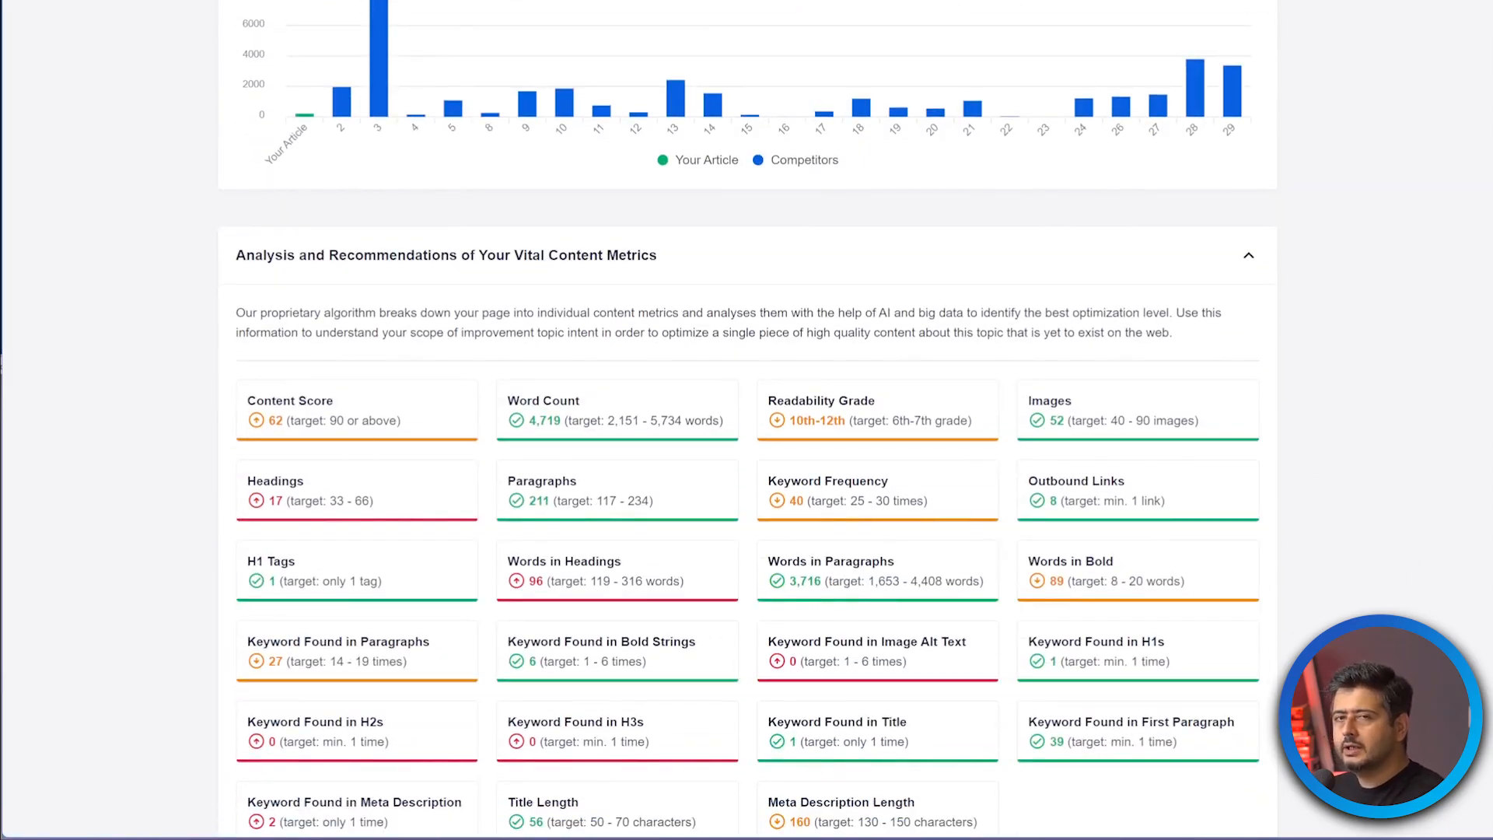
scroll(down, 3)
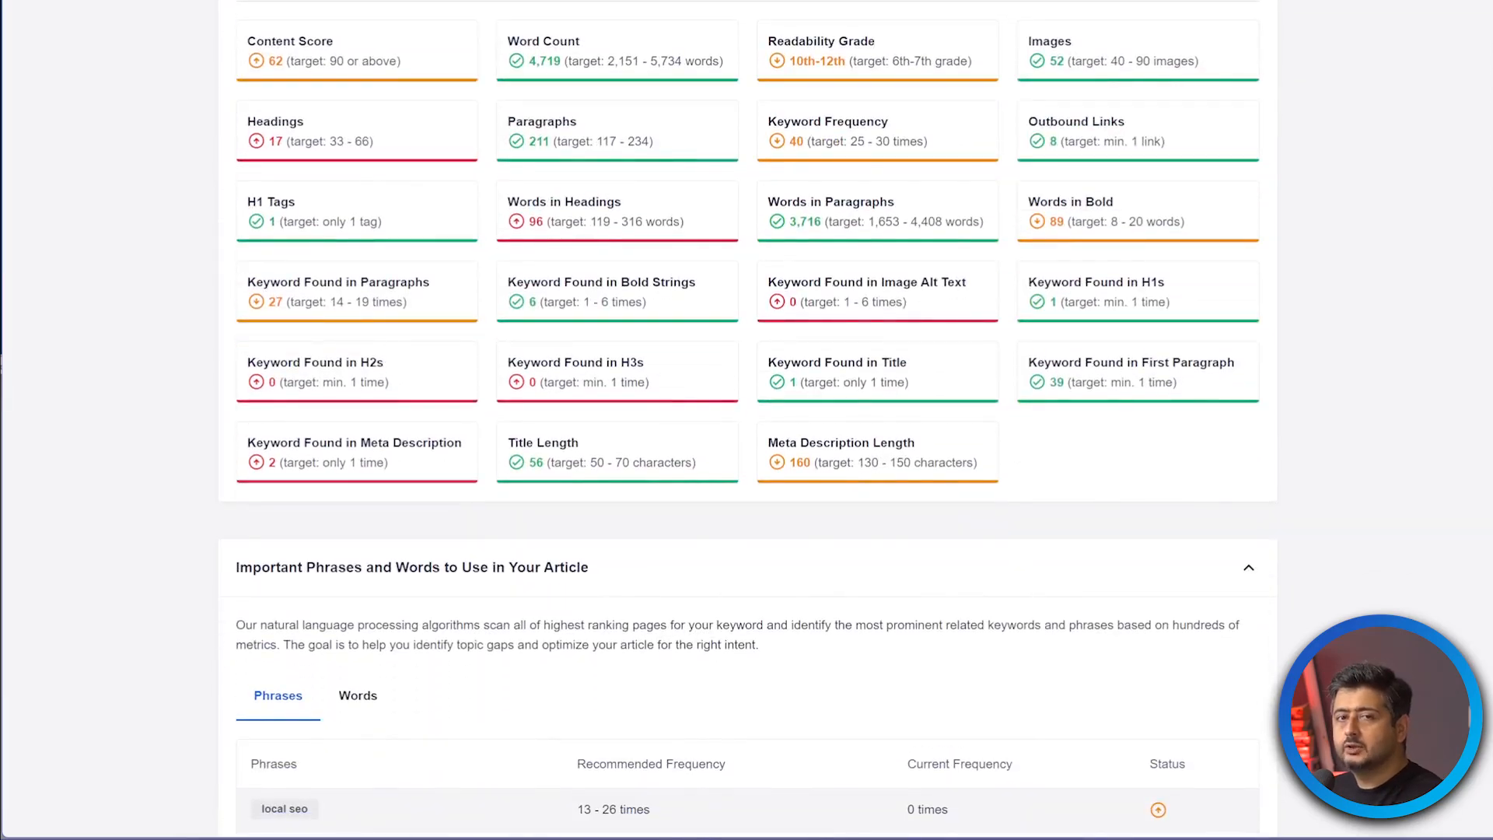
scroll(up, 3)
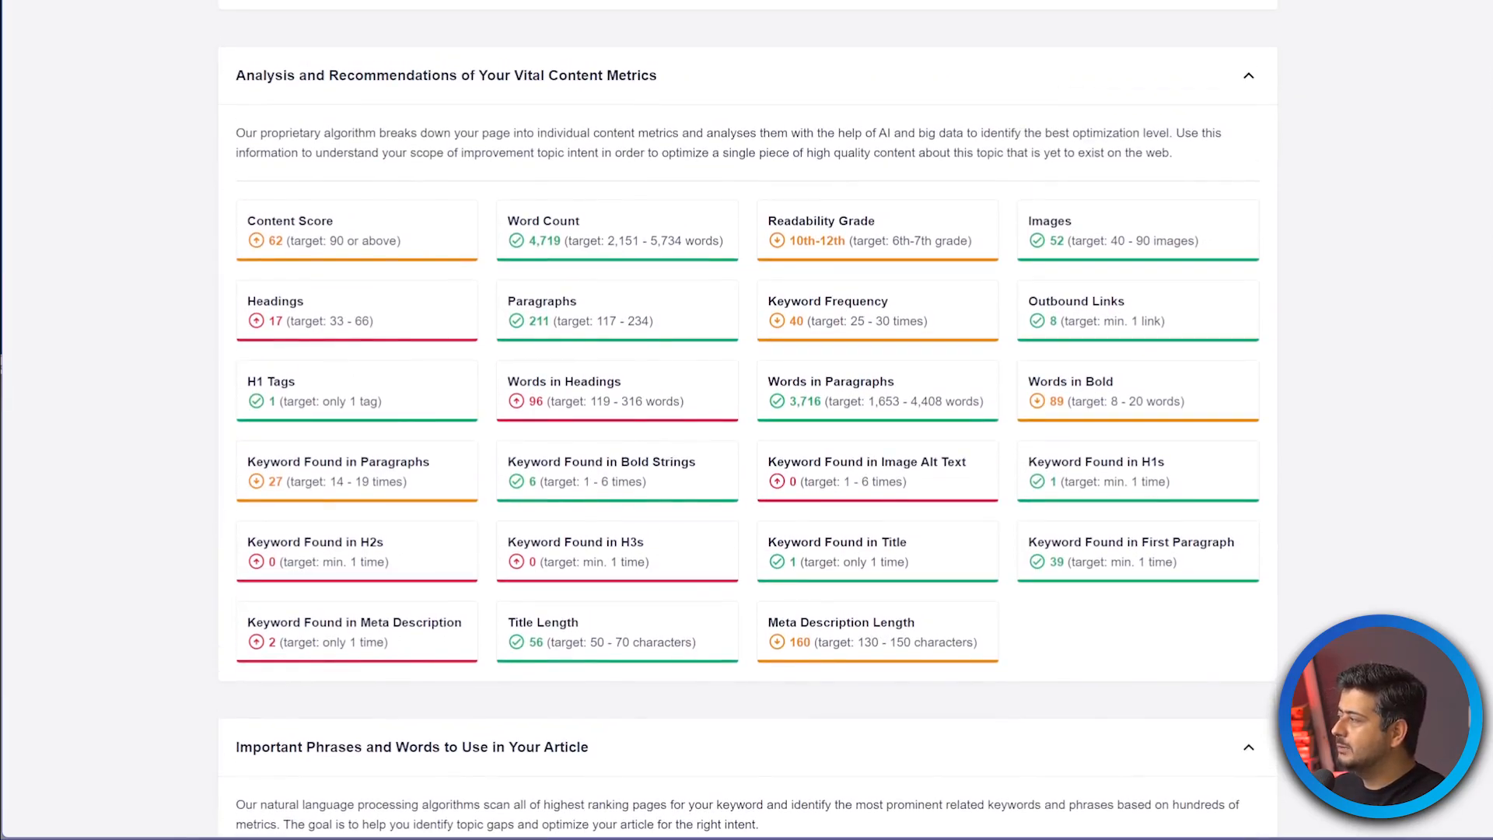
scroll(down, 3)
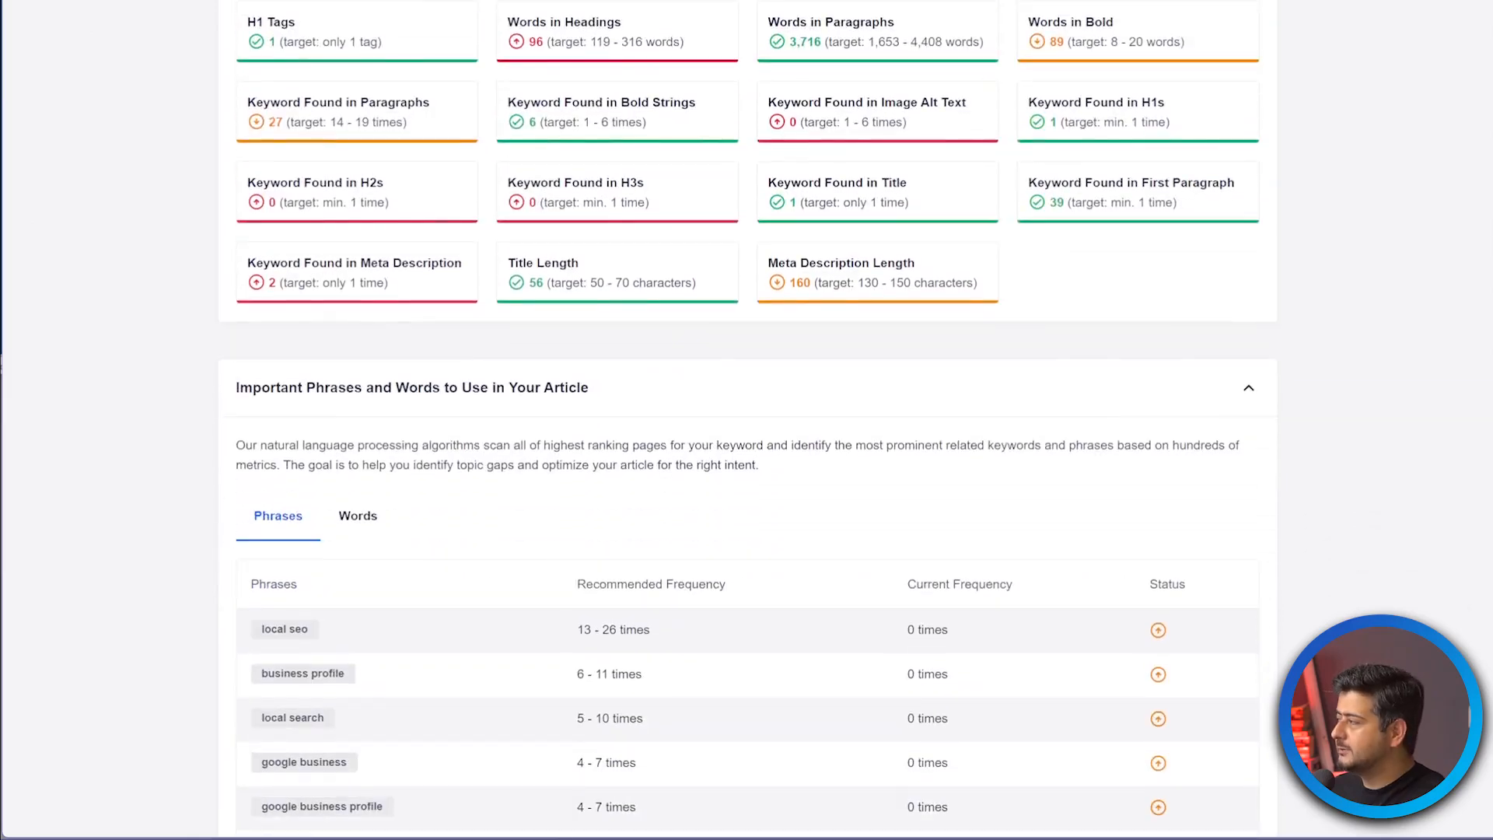
scroll(down, 3)
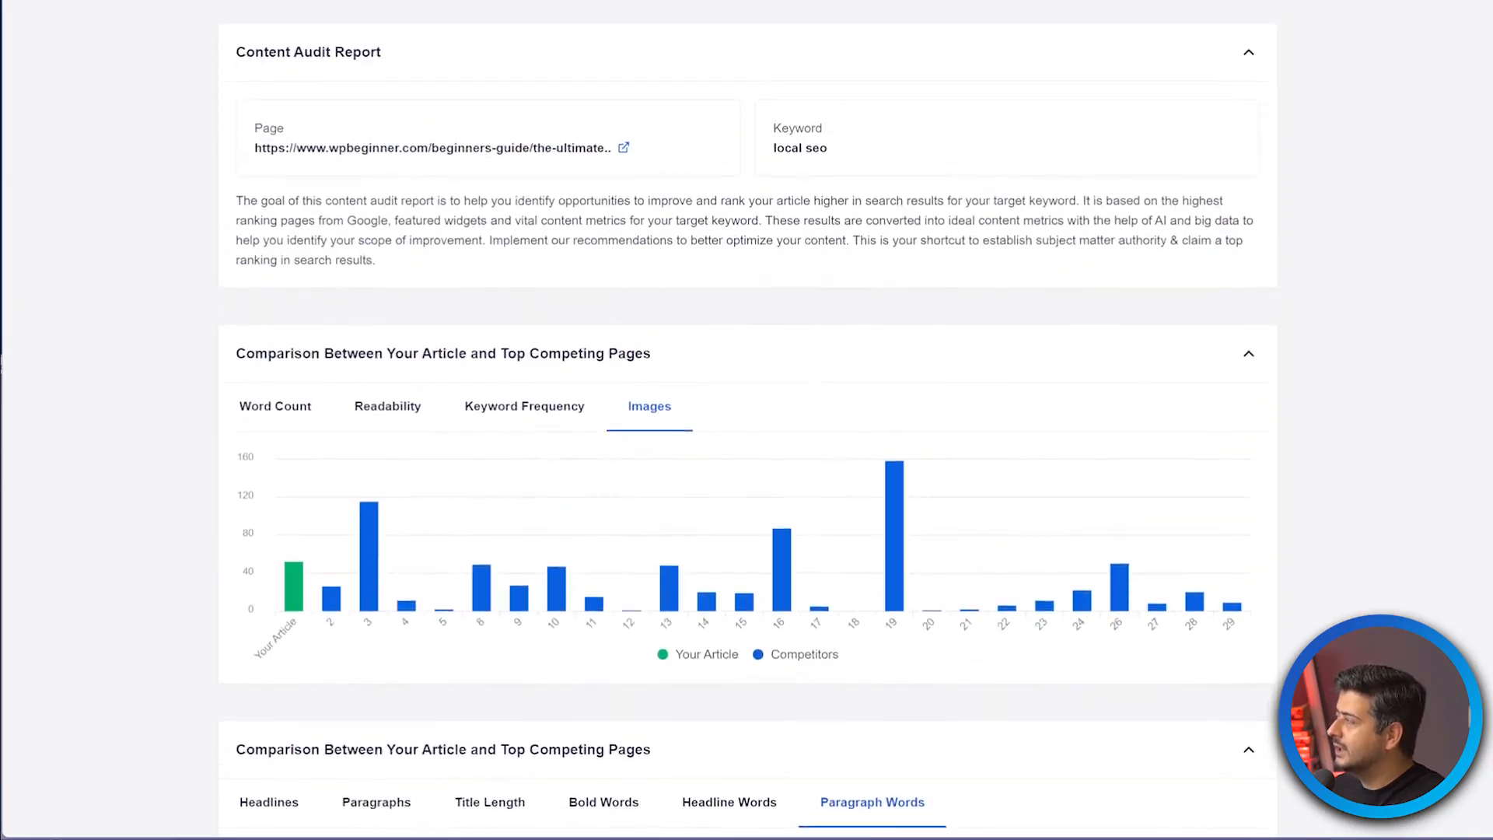
scroll(up, 3)
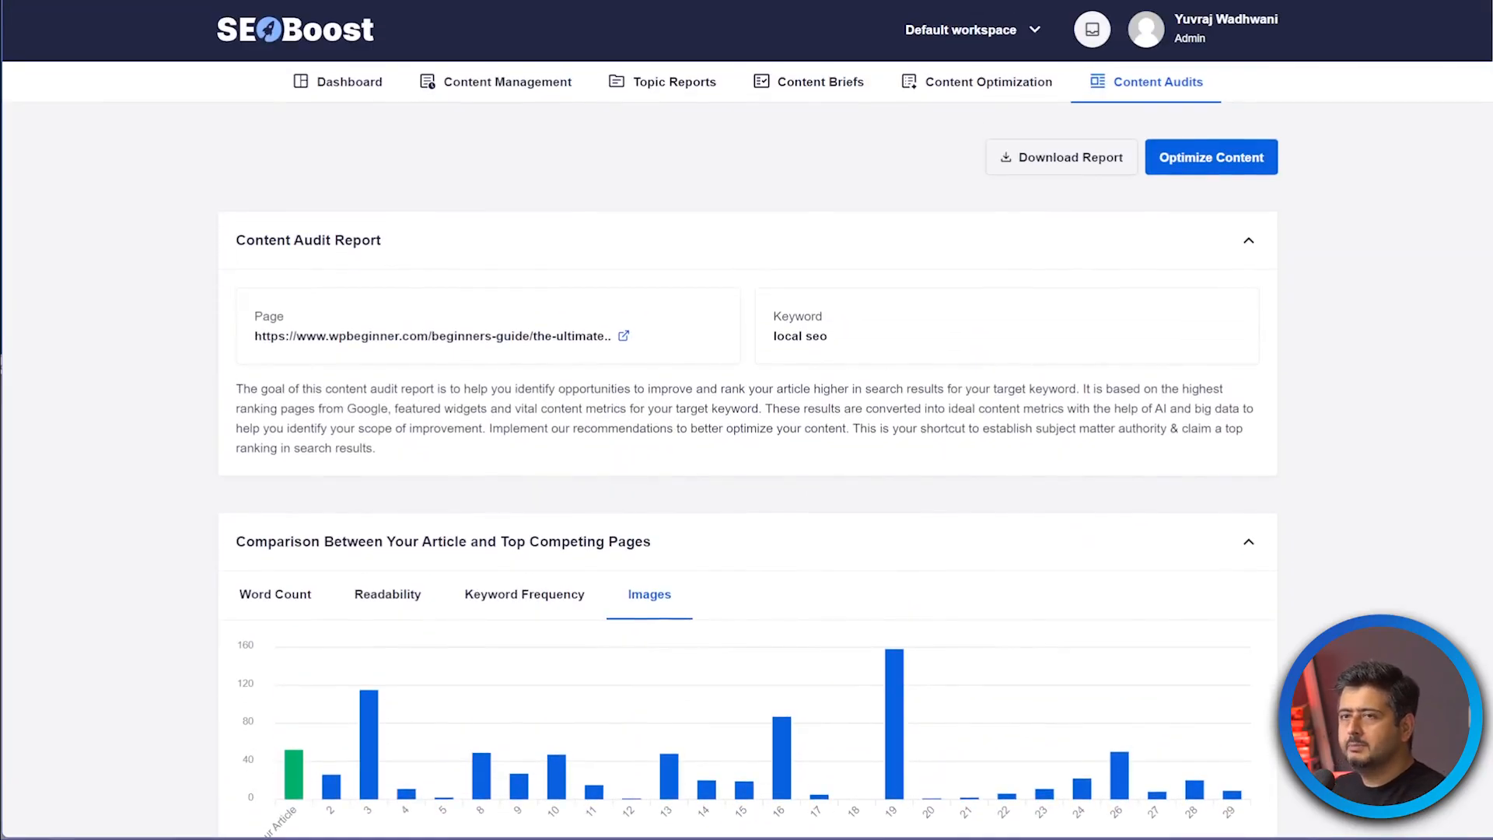
mouse_move(819, 81)
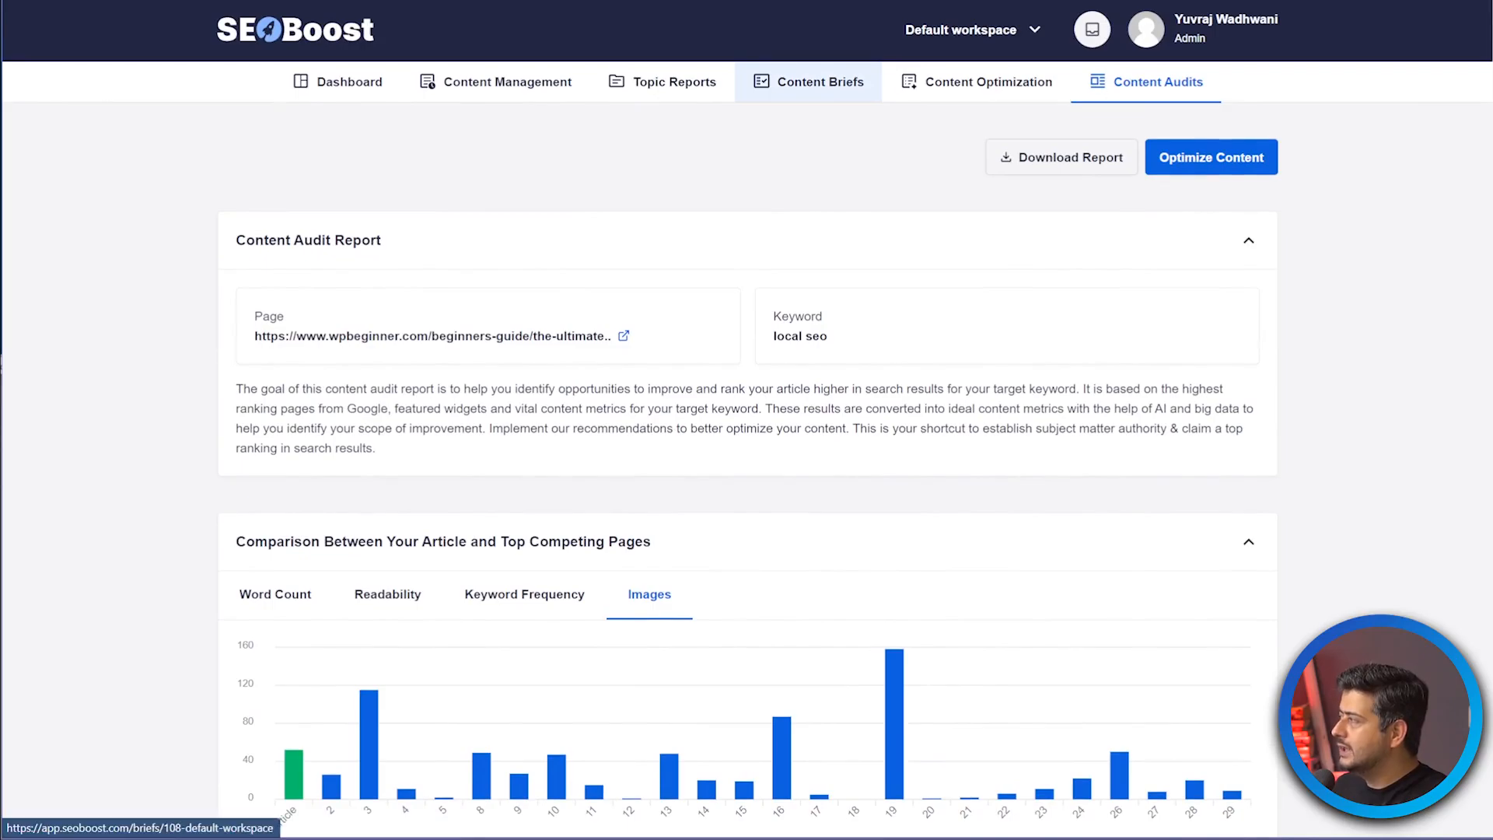
Review the car maintenance tips draft's score-32 brief and missing phrases, then return to Content Projects.
click(989, 81)
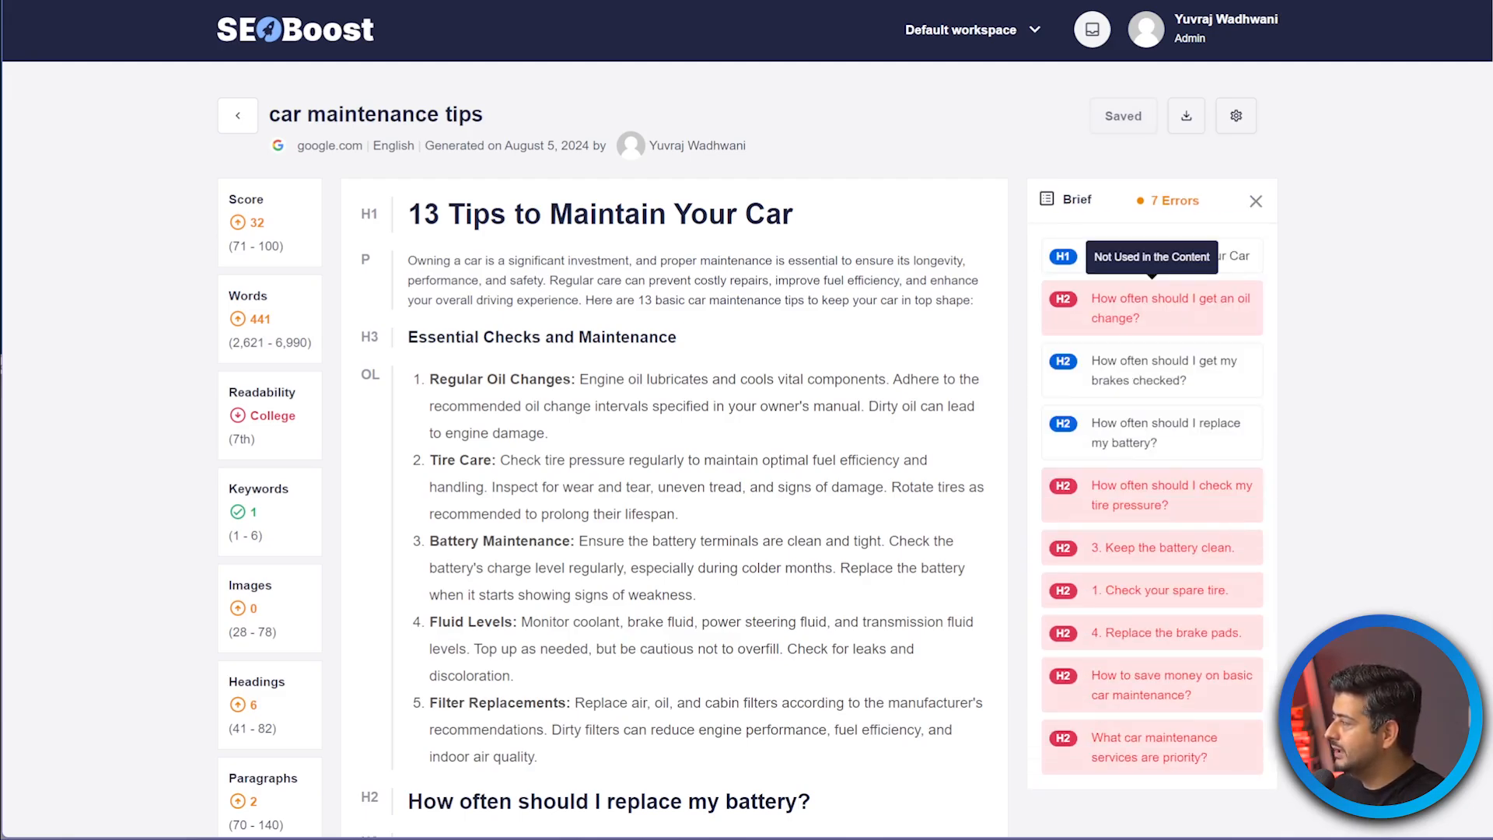
click(1255, 200)
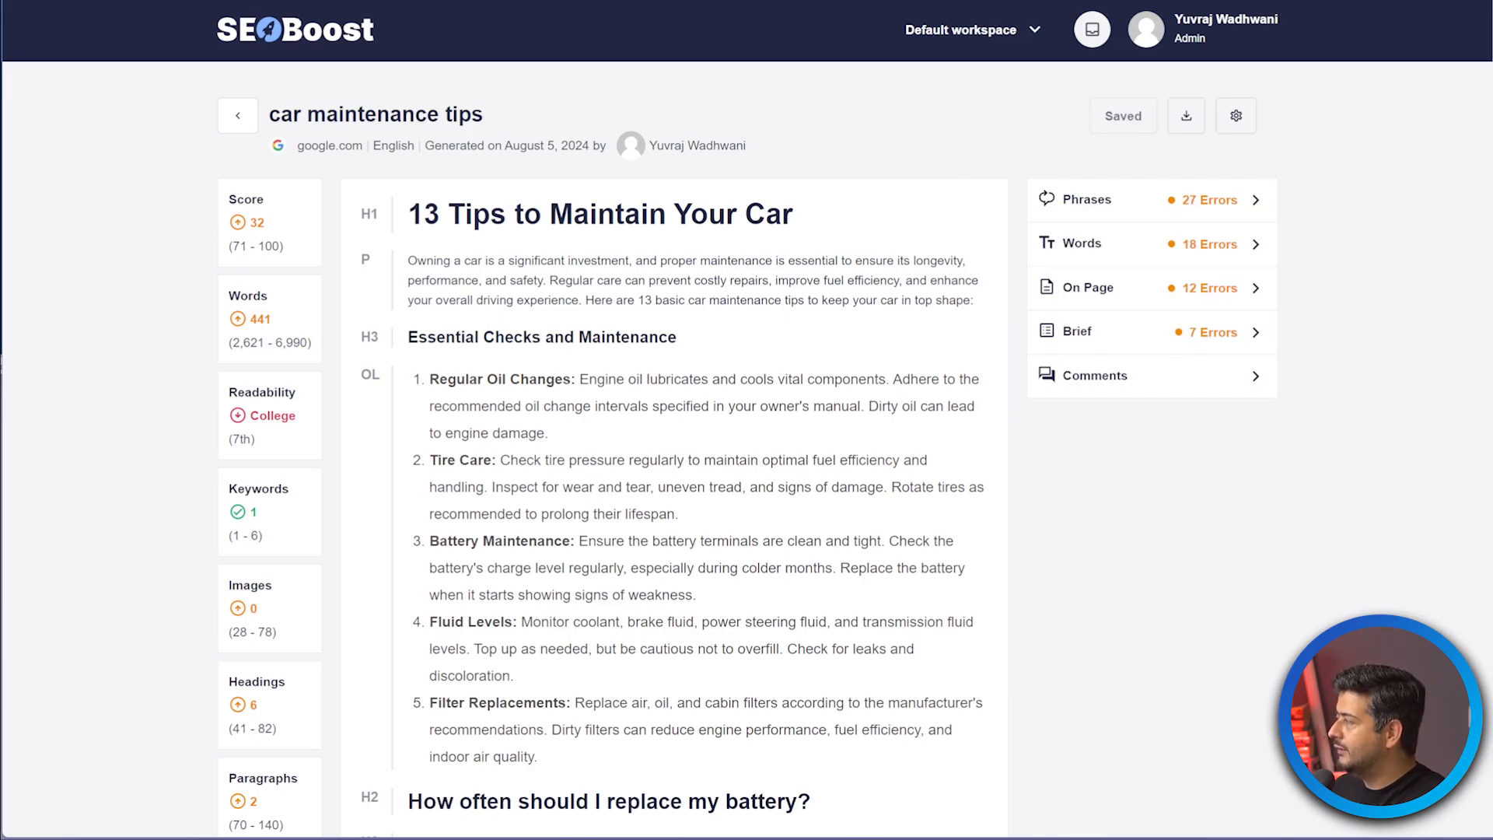
click(1148, 199)
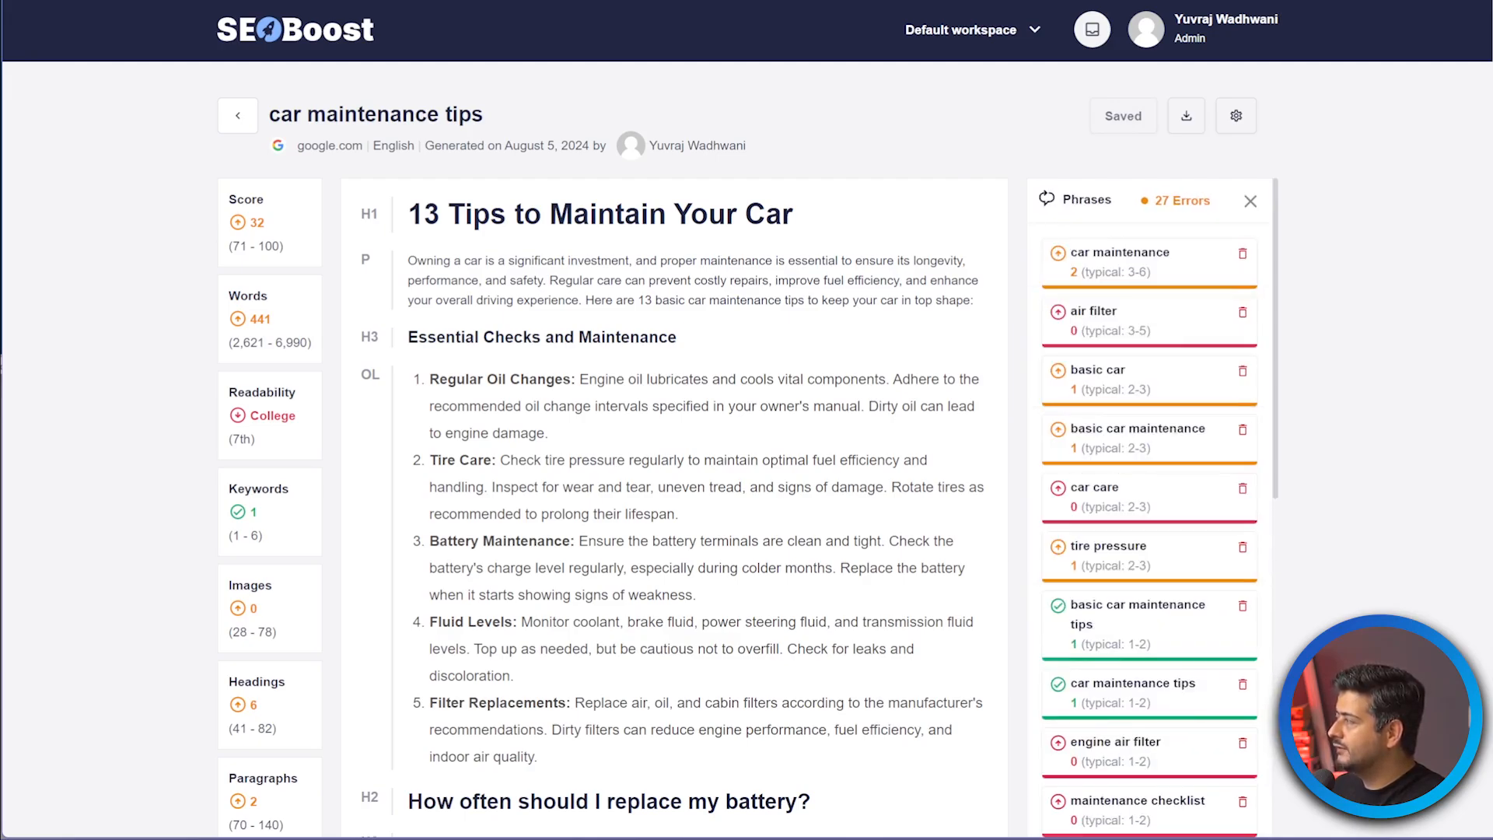
click(1250, 201)
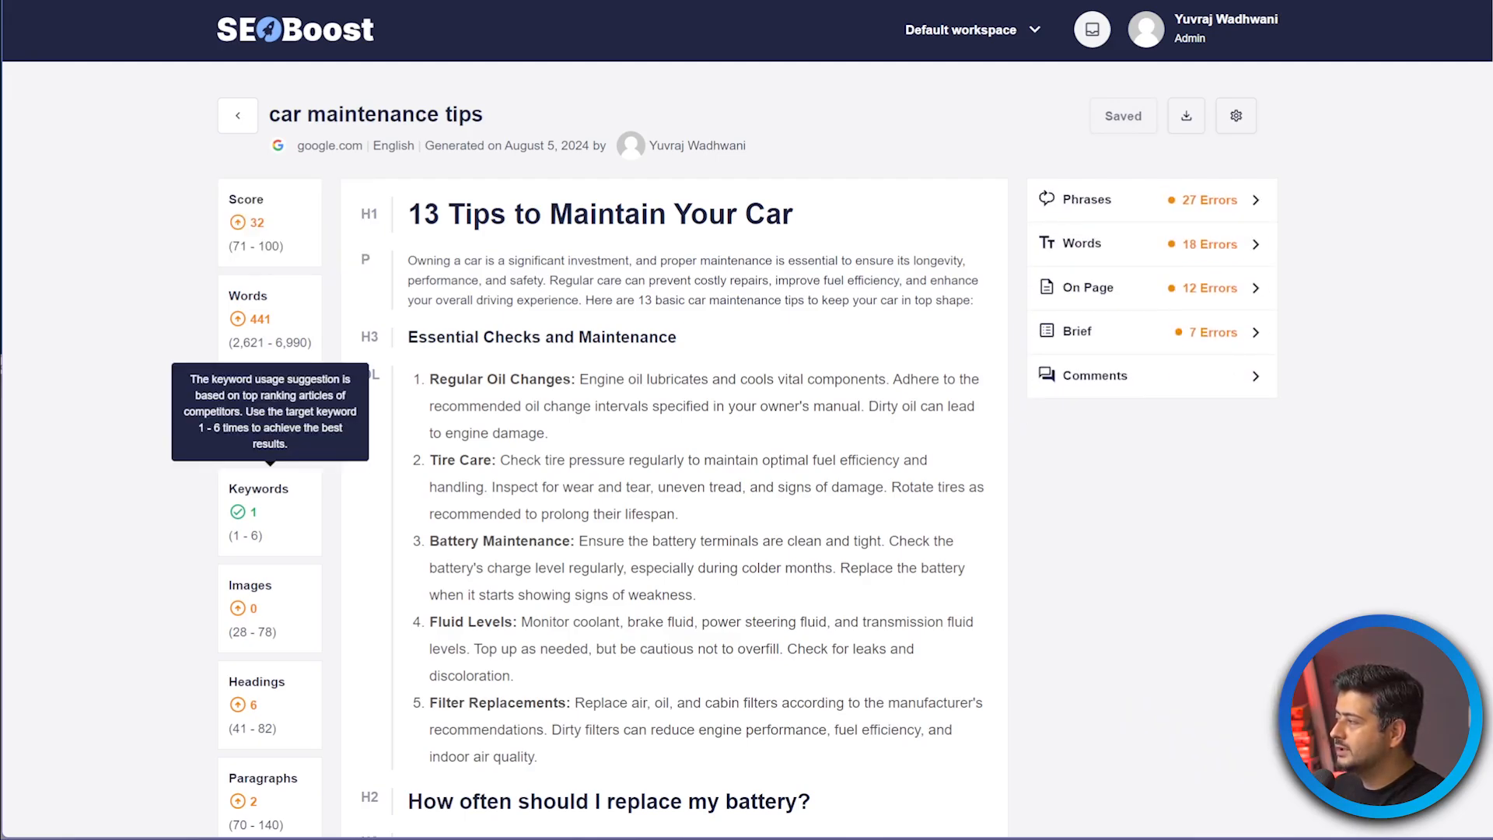
scroll(down, 3)
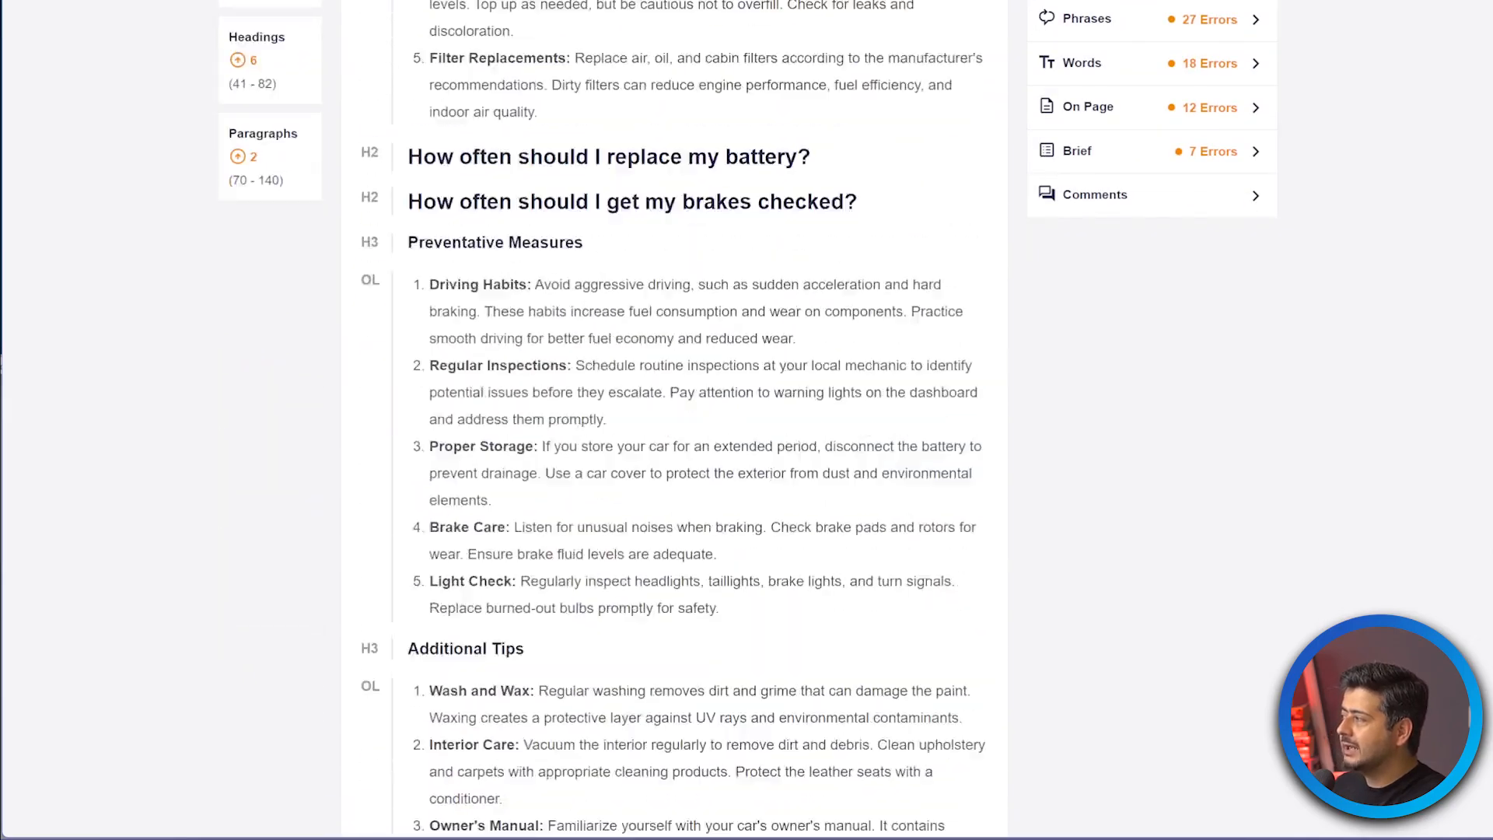
scroll(up, 3)
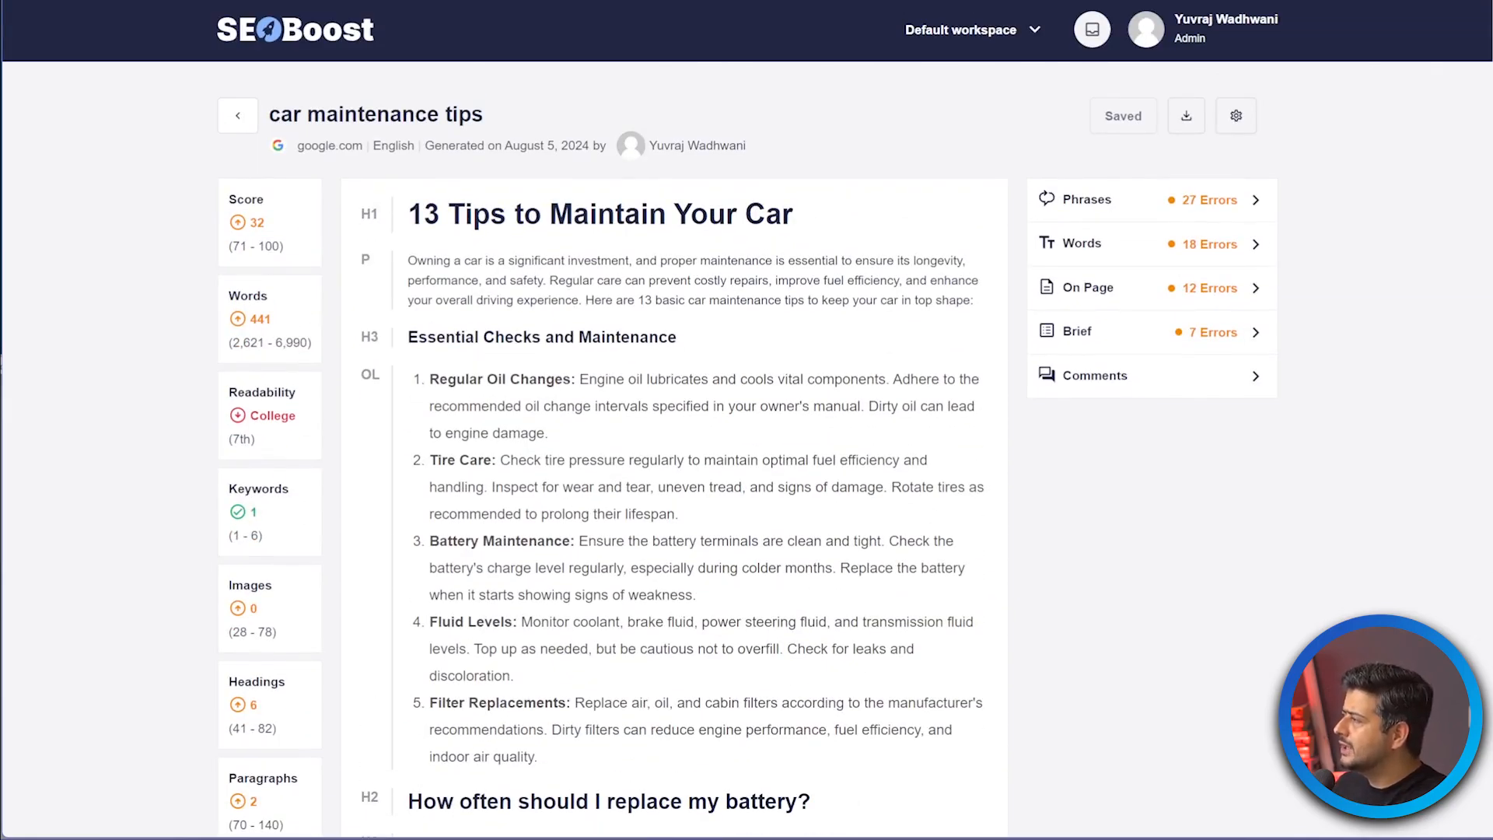
click(237, 115)
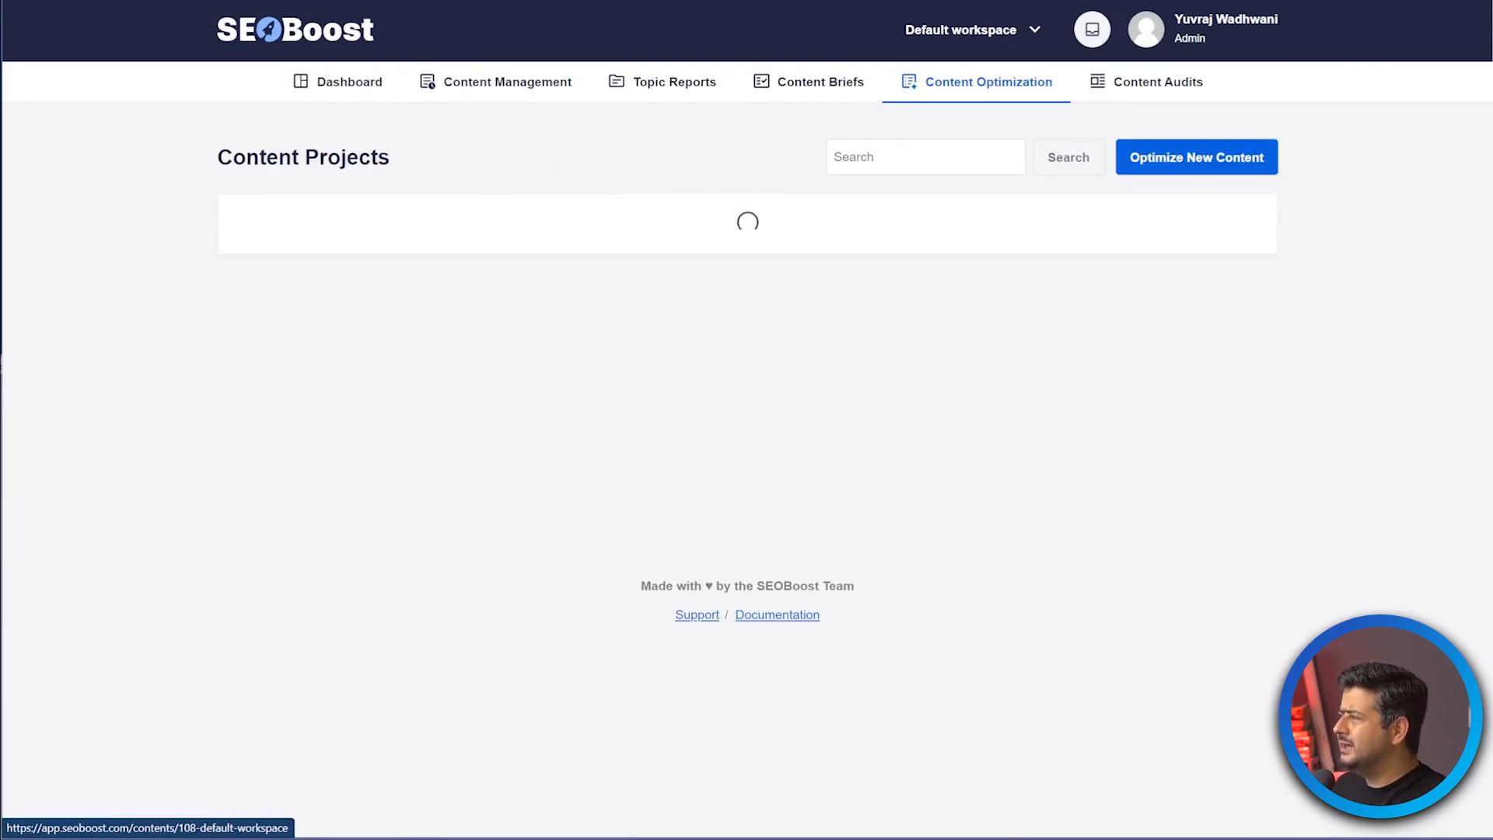